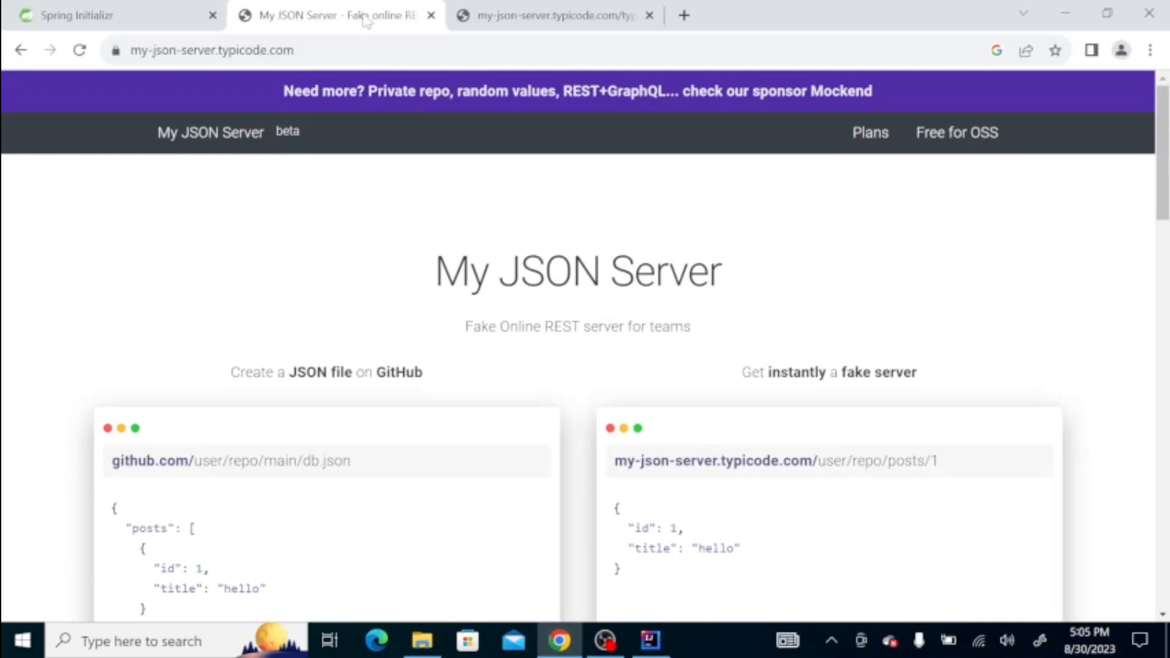
Switch to the Chrome tab showing the my-json-server demo posts JSON.
left_click(556, 16)
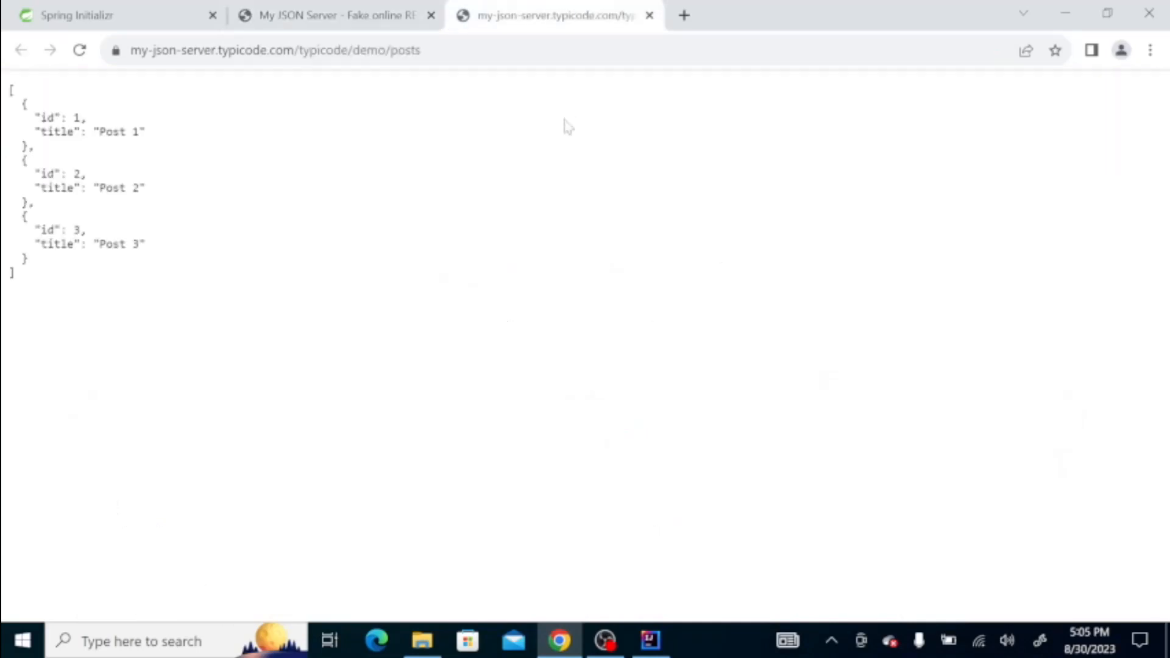
mouse_move(91, 308)
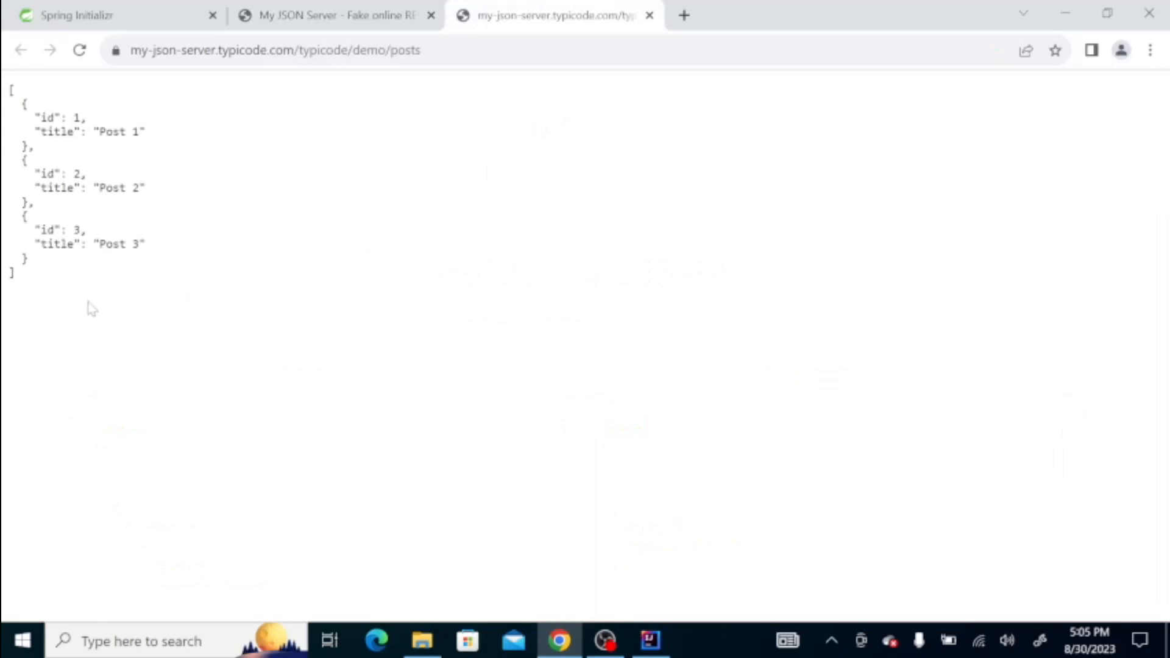
mouse_move(356, 239)
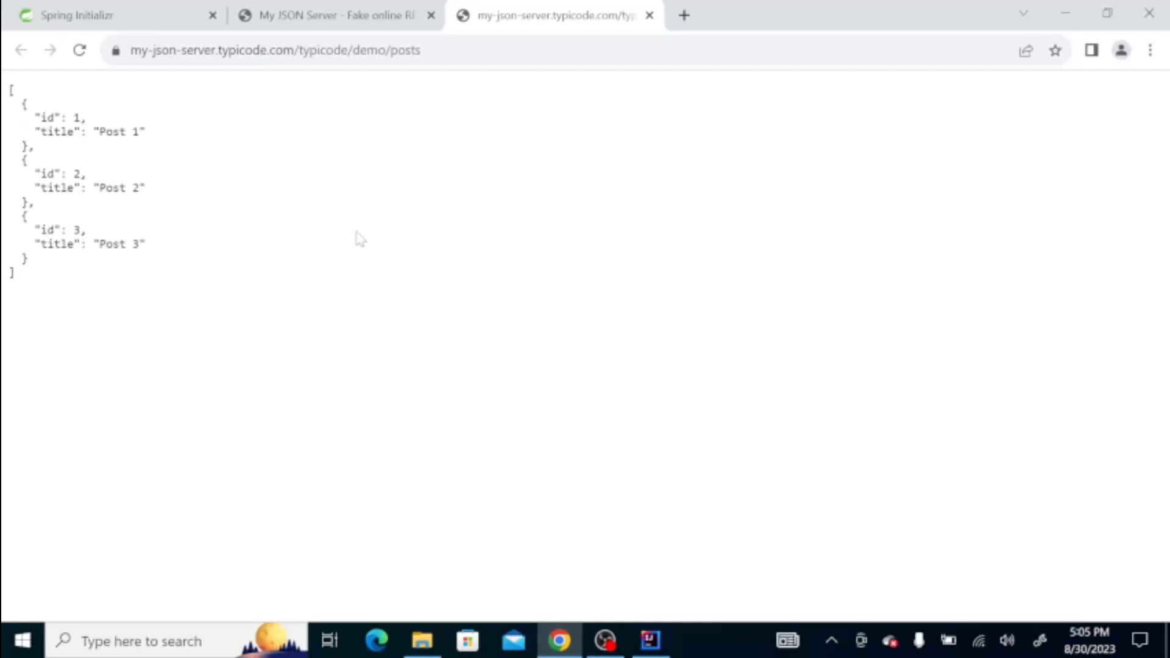
mouse_move(512, 397)
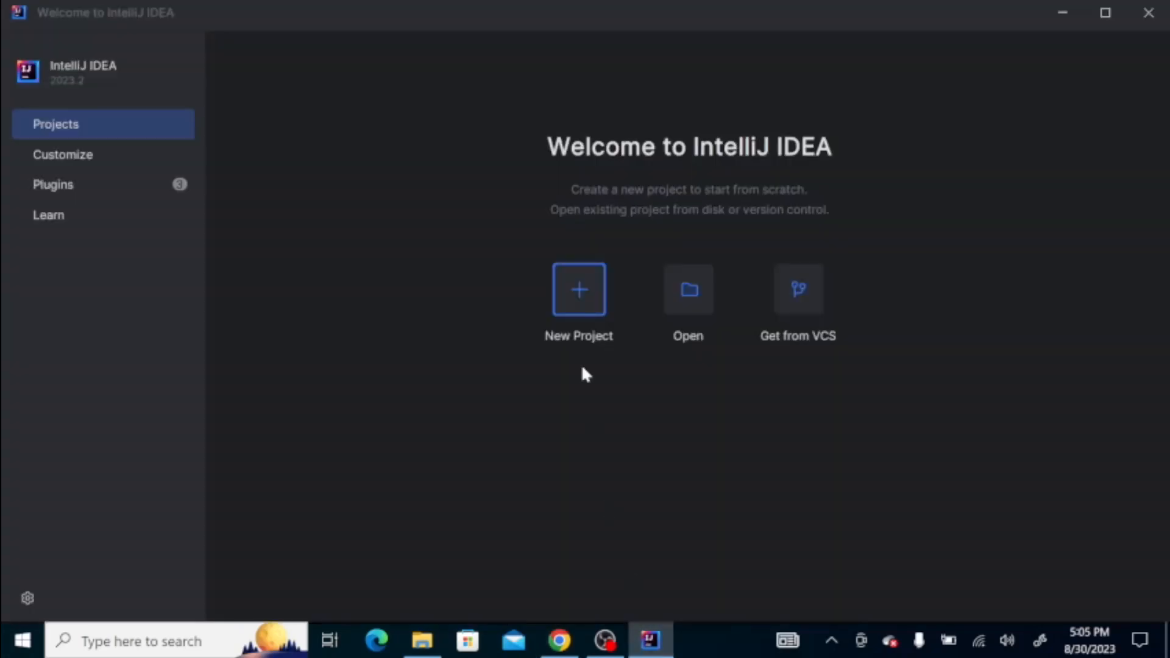
mouse_move(443, 347)
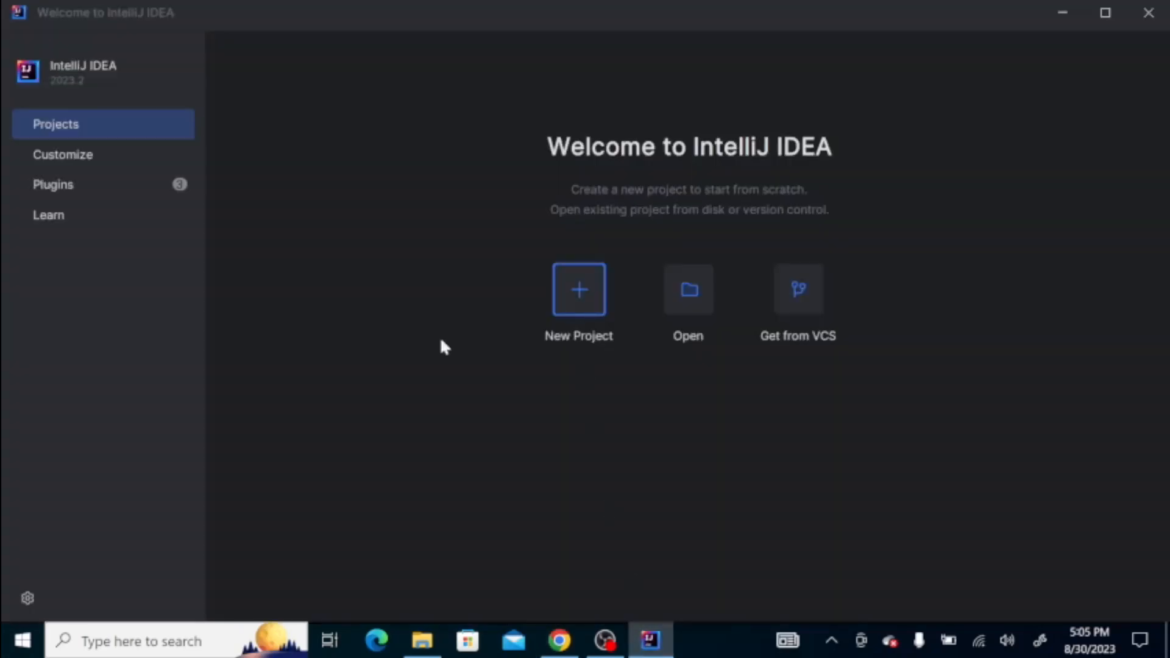
Start a new Maven Archetype project and name it sdk-client.
left_click(579, 290)
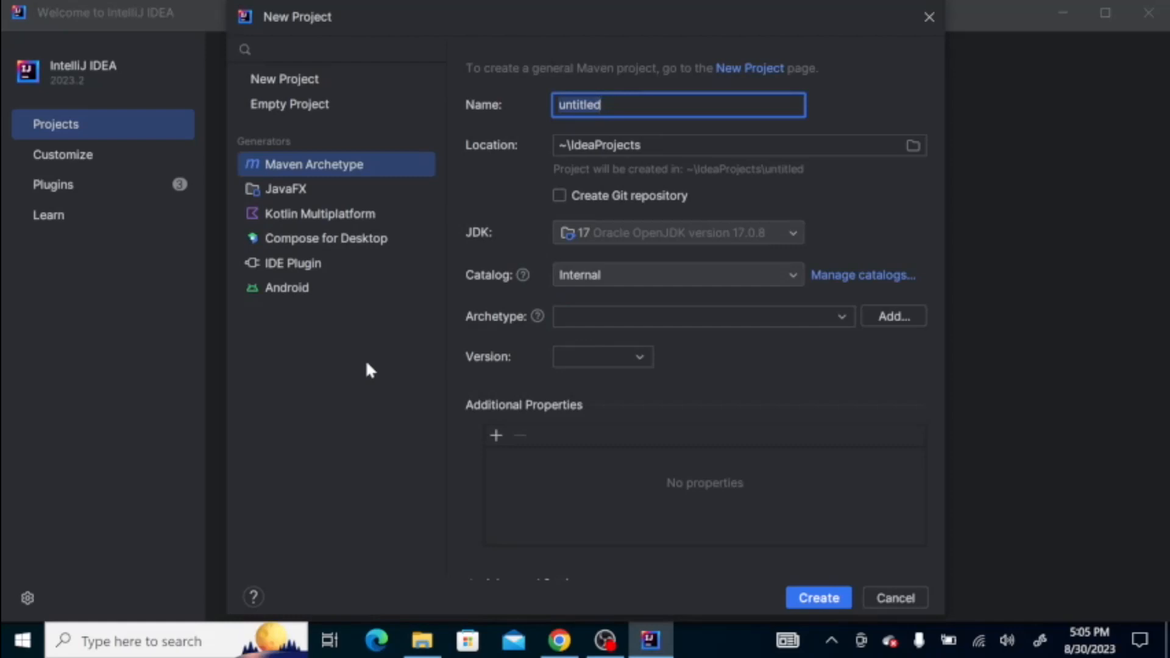
type("sdk-clien")
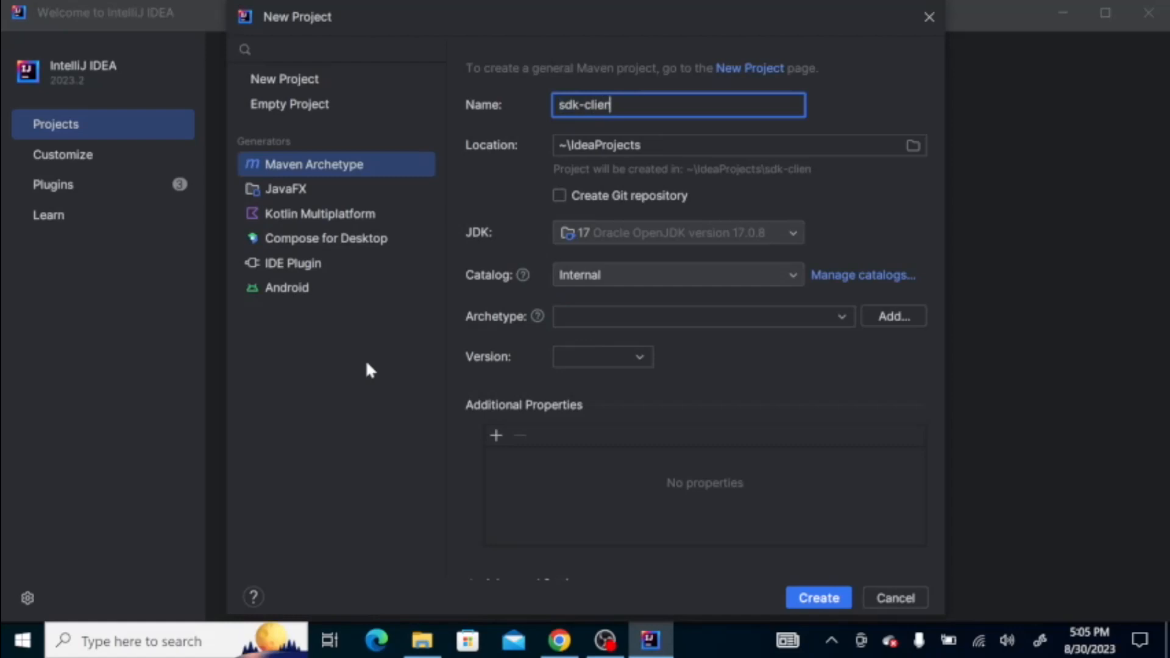
type("t")
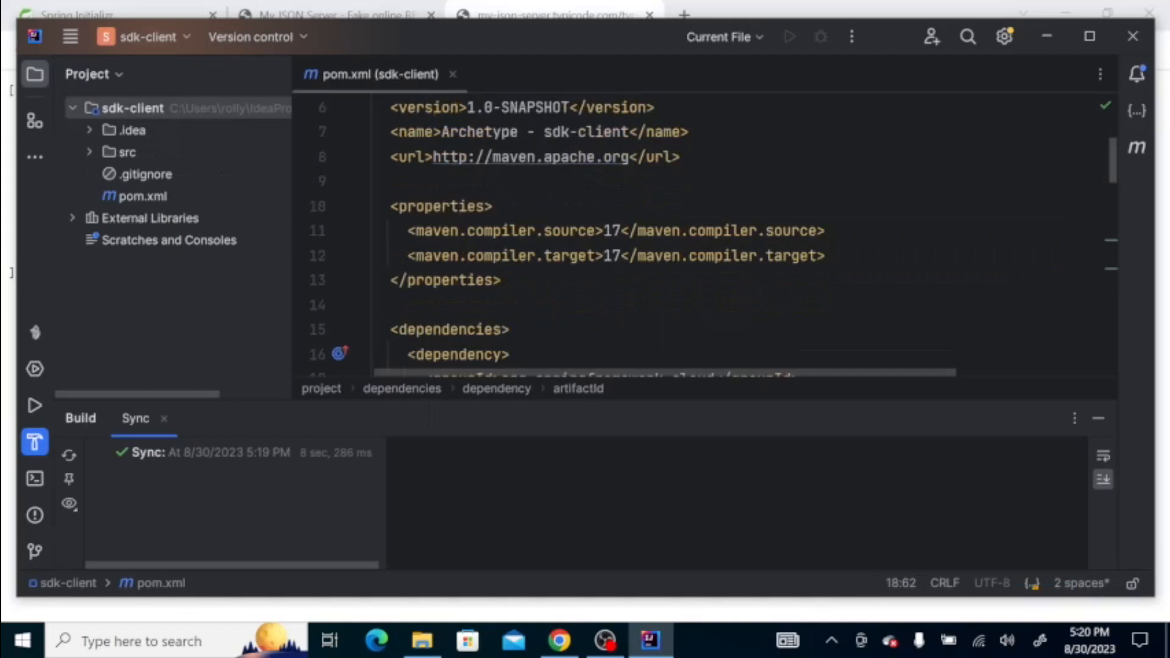
scroll("down", 3)
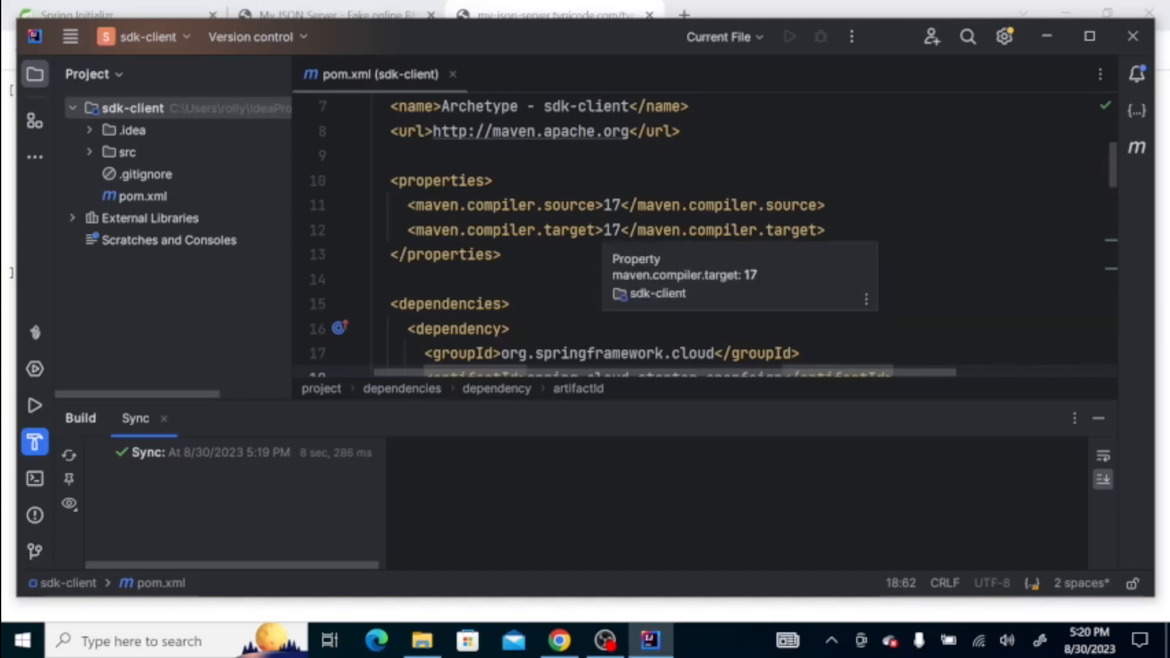
scroll("down", 3)
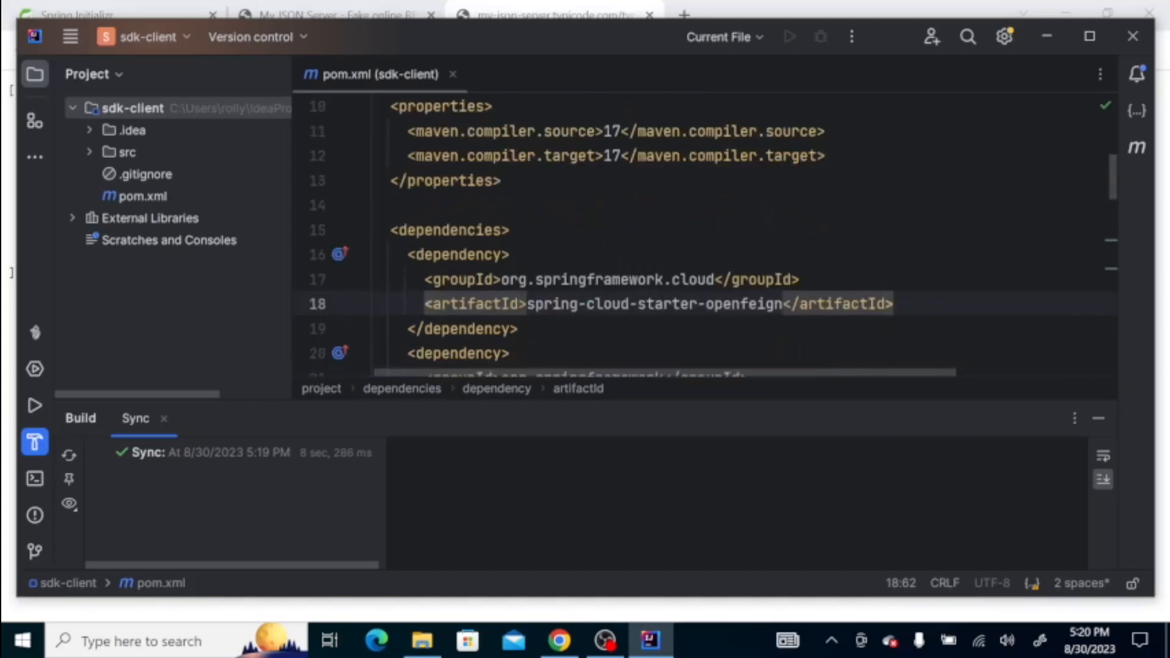
scroll("down", 3)
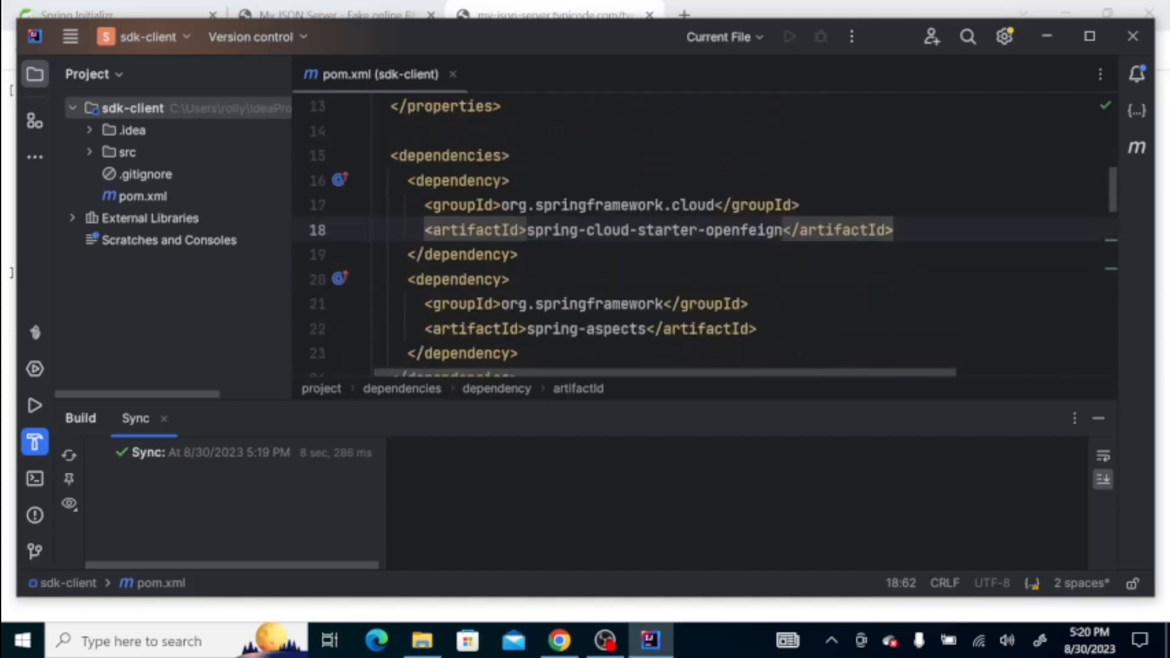
scroll("down", 3)
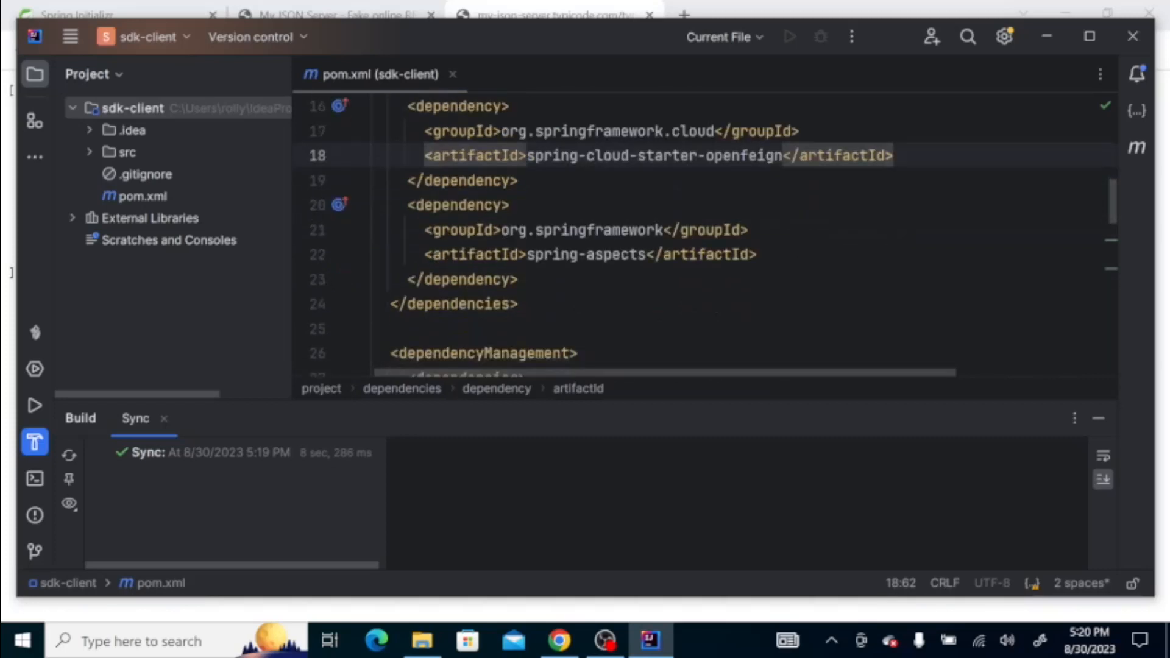
scroll("down", 3)
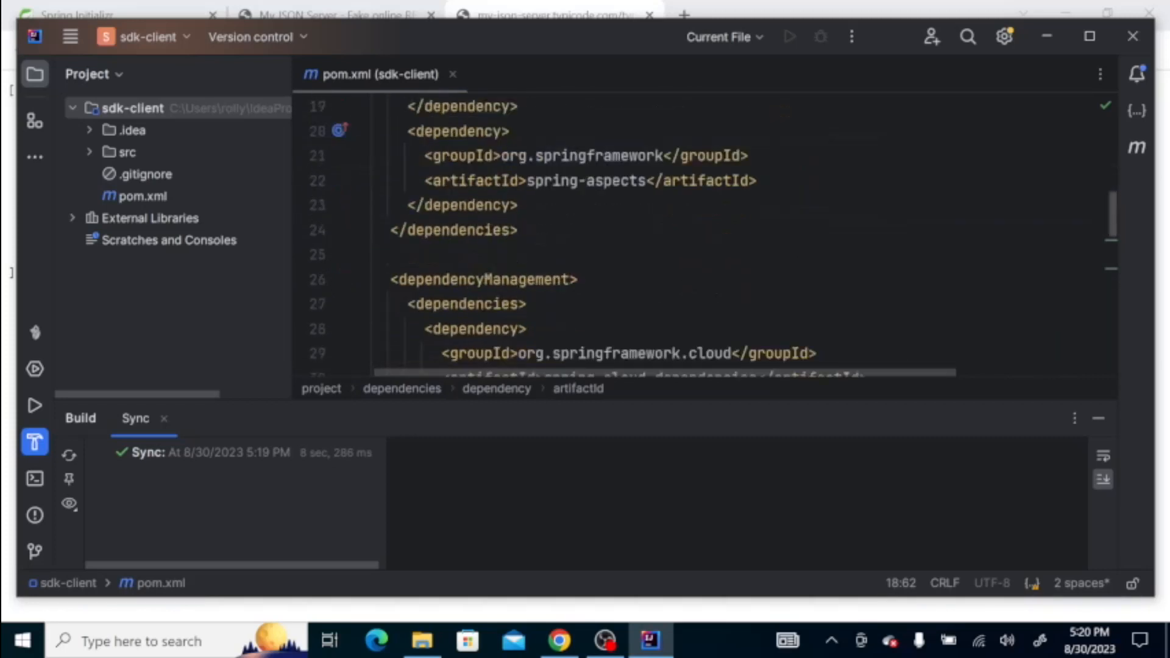
scroll("down", 3)
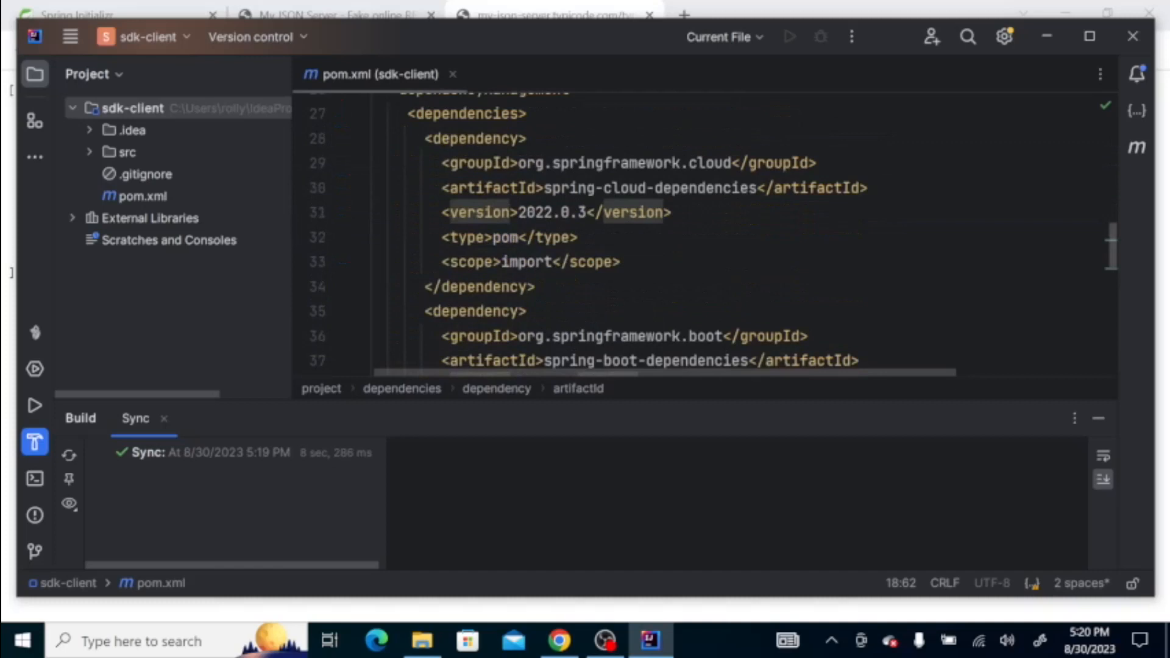
scroll("down", 3)
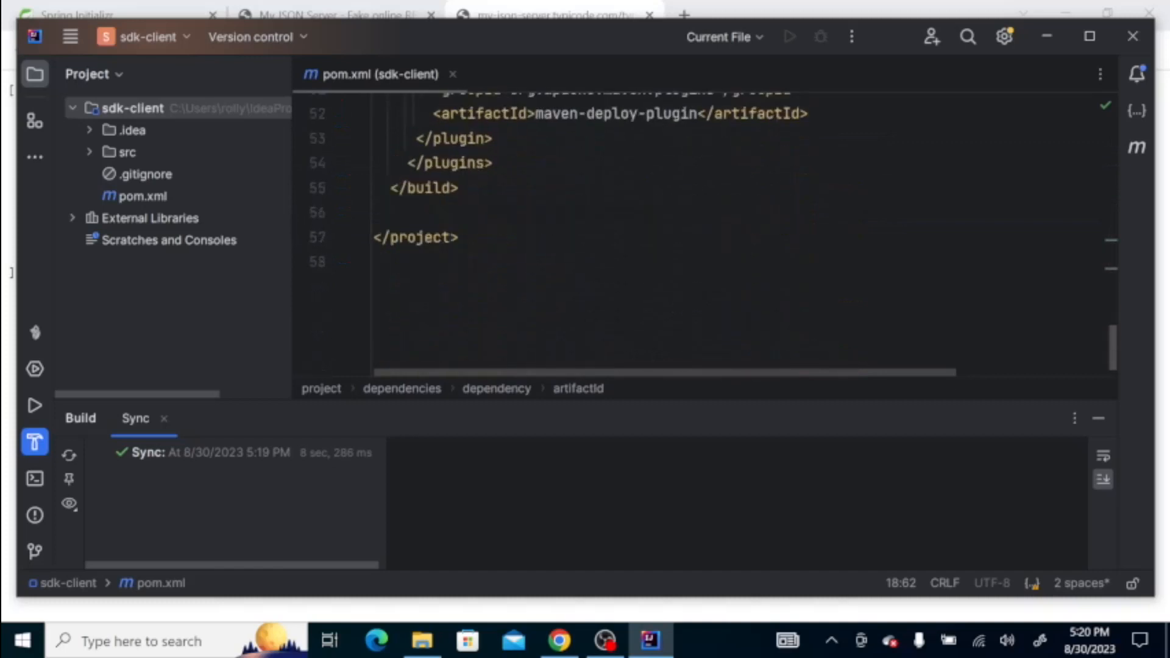
scroll("up", 3)
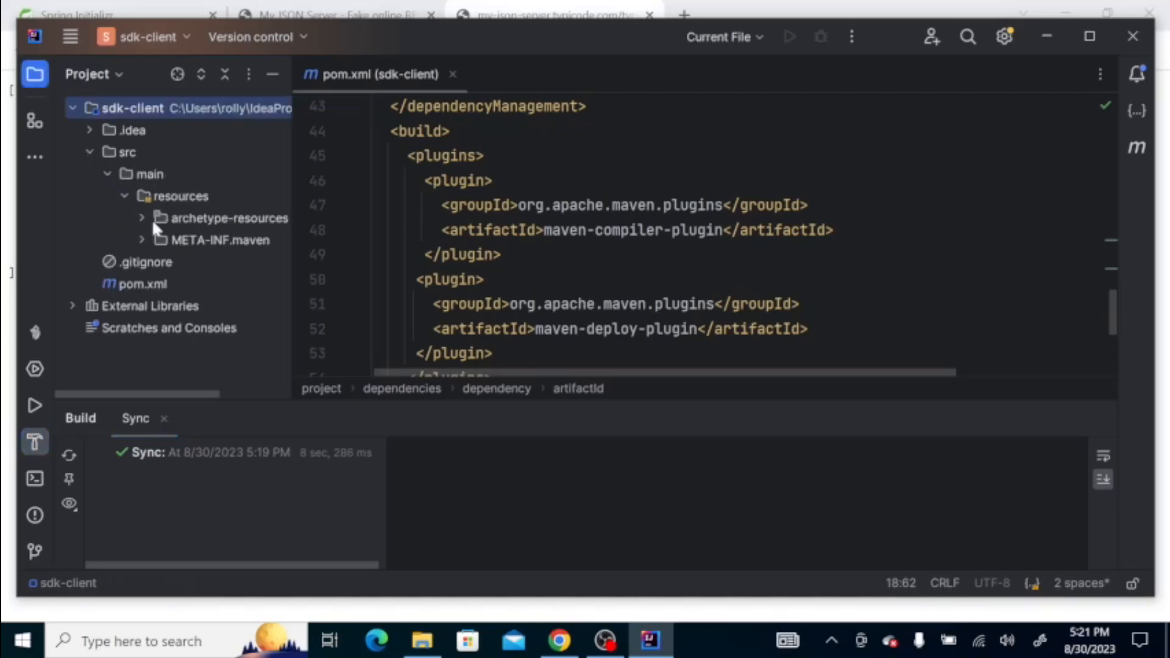
Add a java source directory under src/main.
right_click(150, 174)
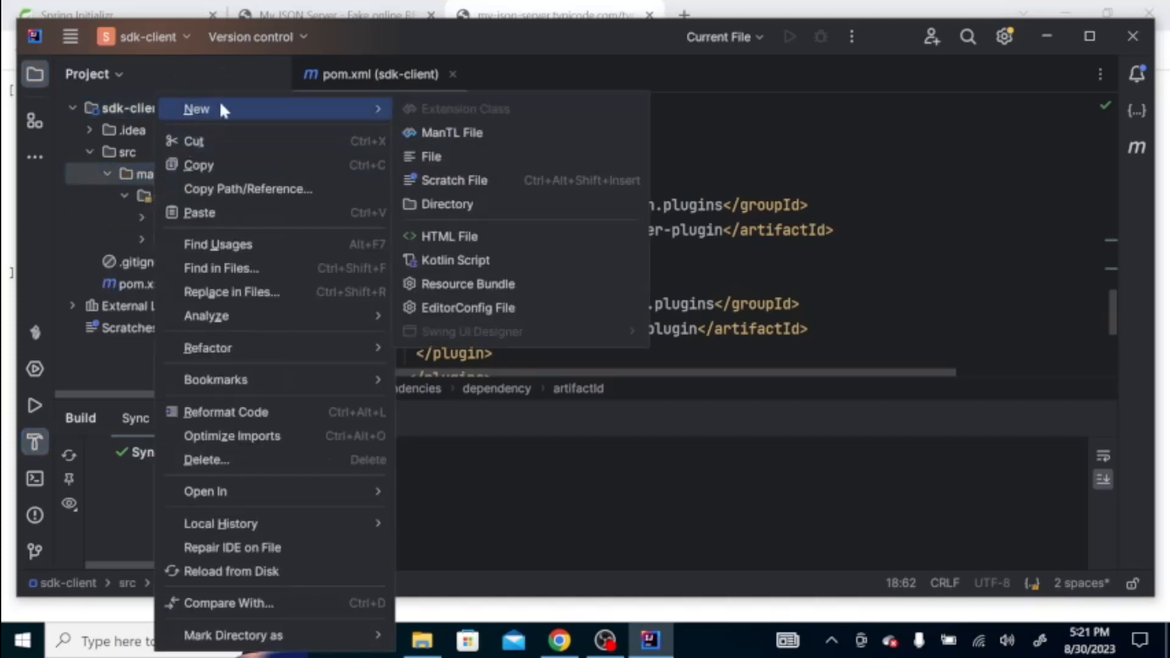
left_click(447, 204)
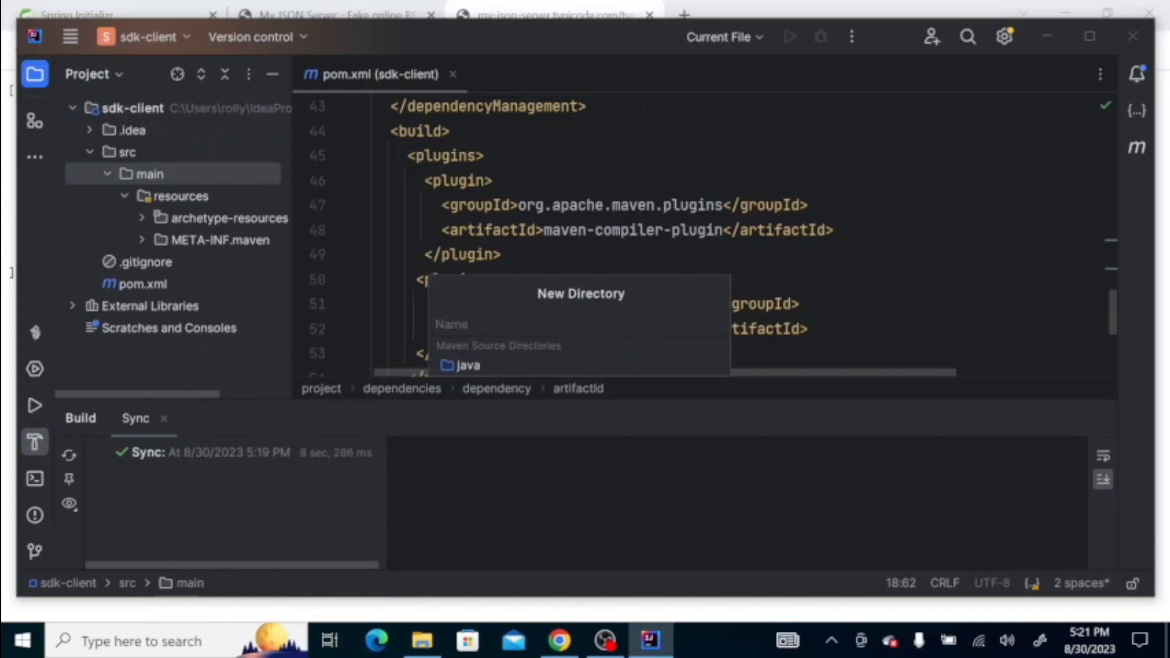
type("java")
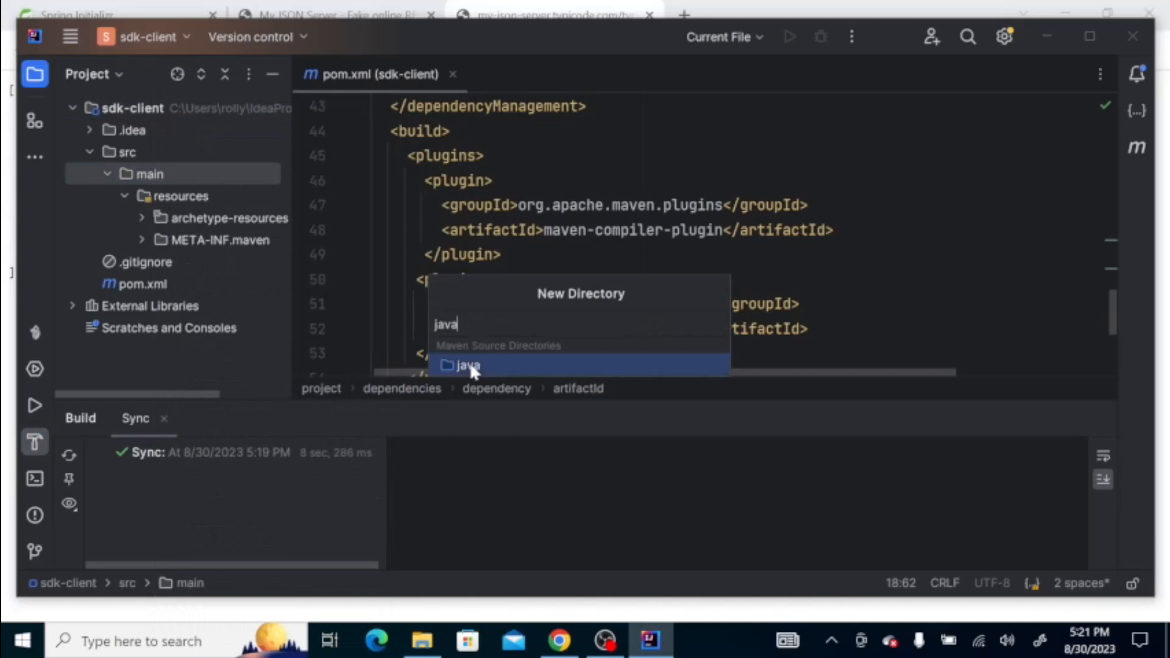
key("Enter")
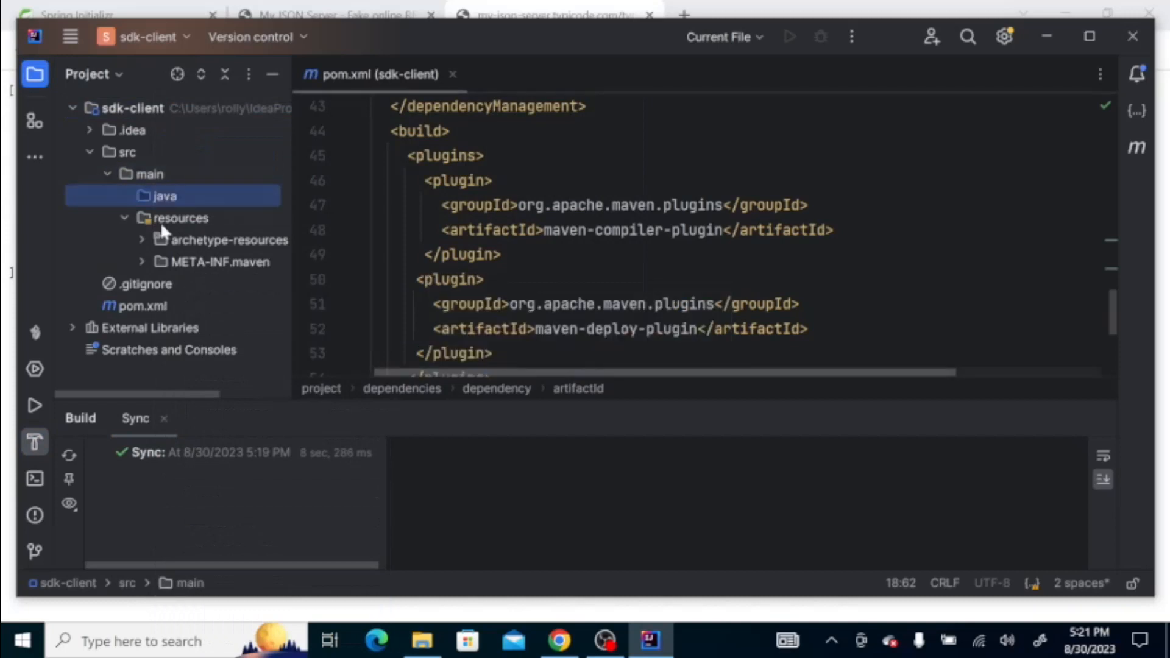
Create the package com.mycompany.sdk inside the java folder.
right_click(164, 196)
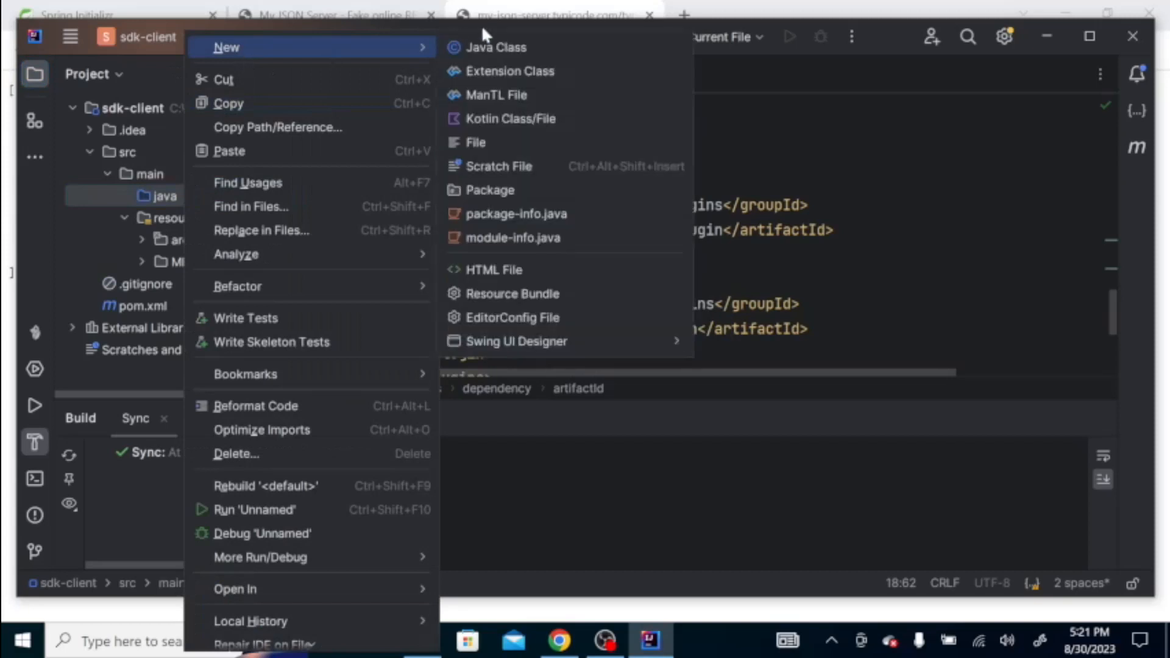
left_click(489, 189)
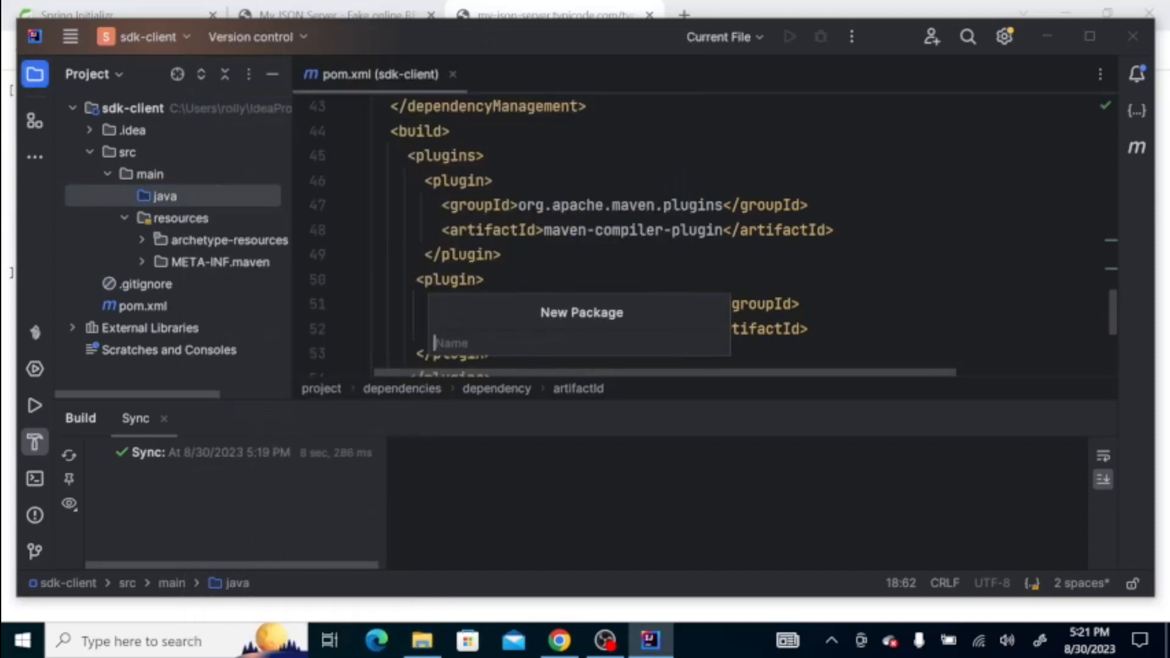
type("com")
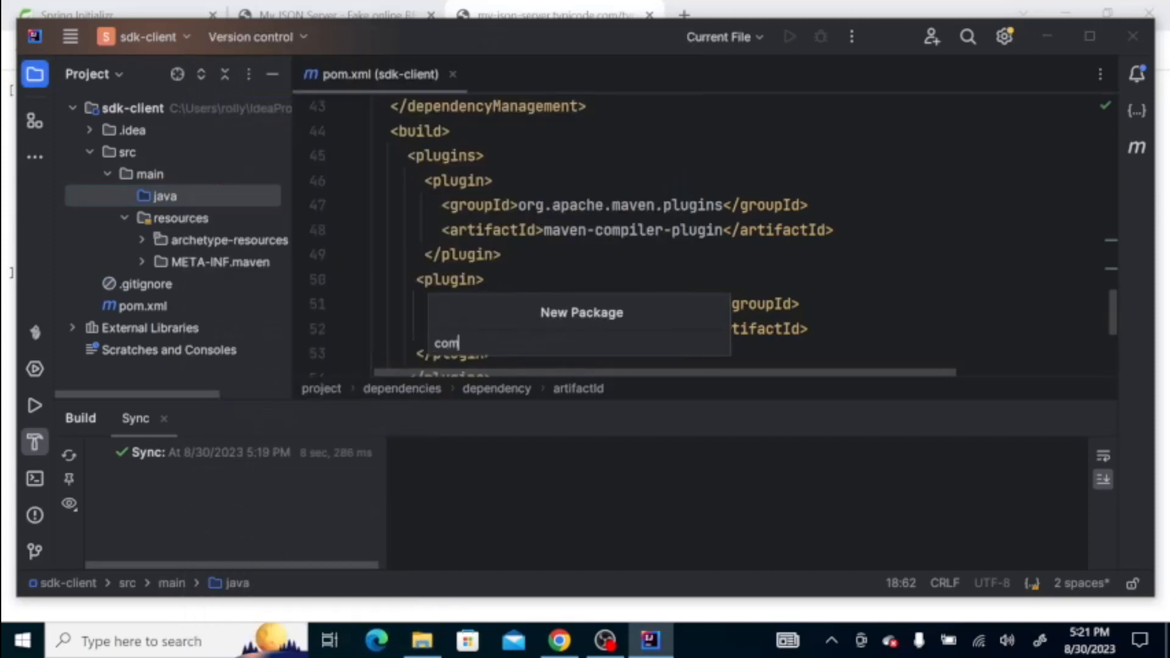
type(".mycompa")
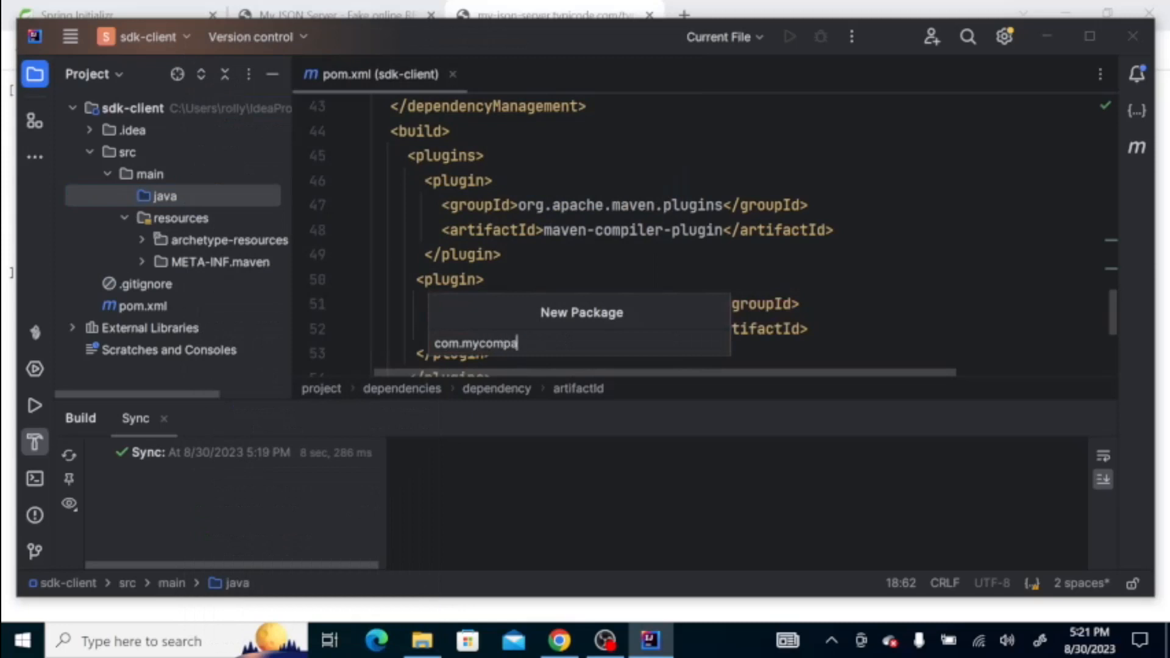
type("ny.")
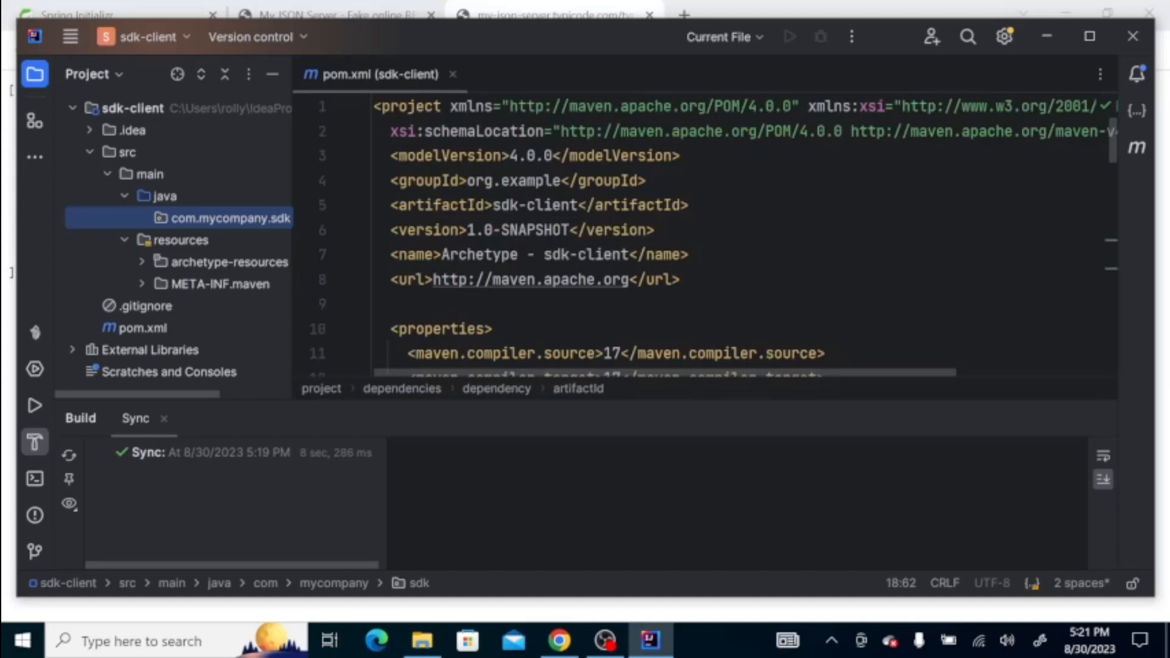
Drop SNAPSHOT from the version and change groupId to com.mycompany in pom.xml.
double_click(530, 231)
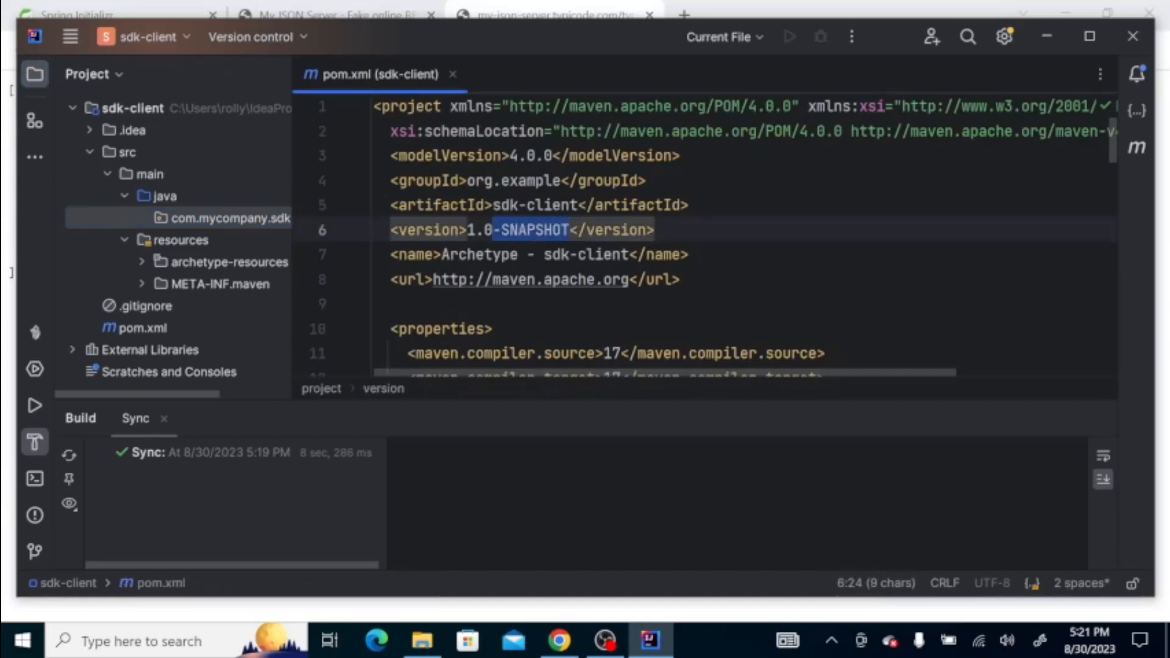
key("Delete")
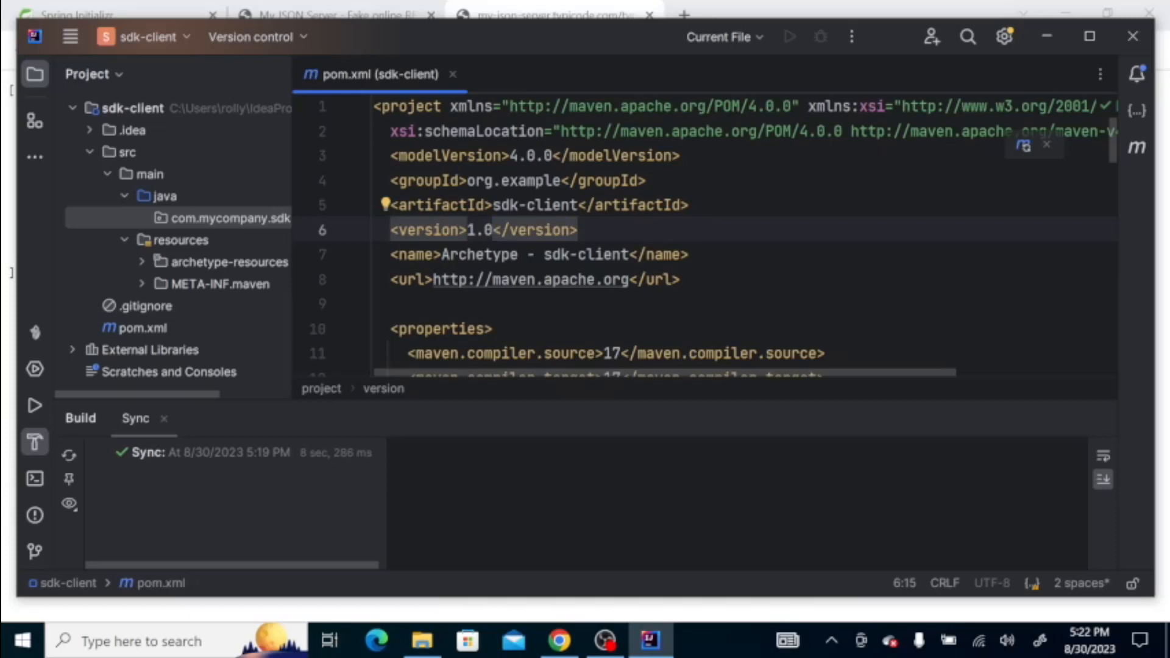
double_click(516, 180)
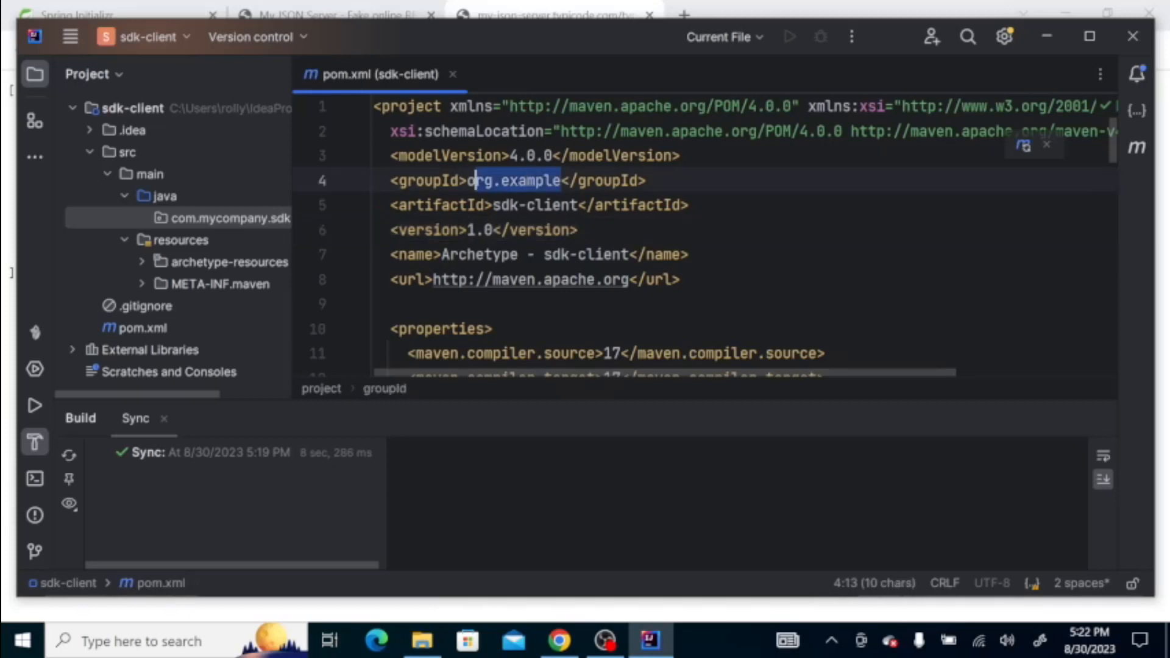
type("com")
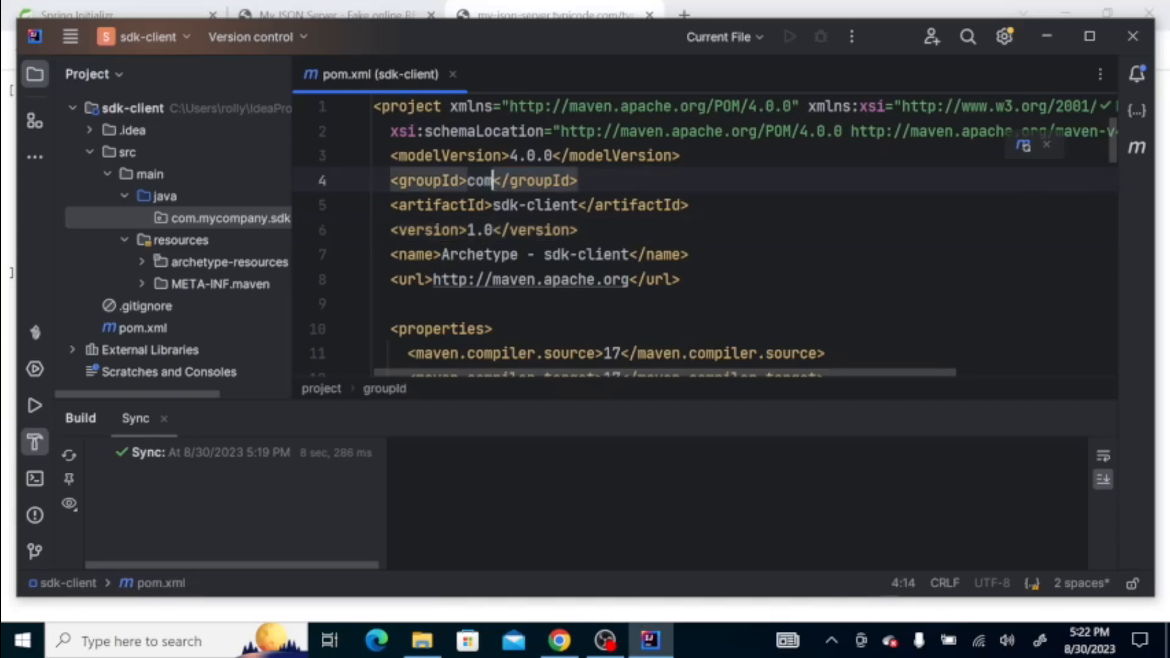
type(".mycompan")
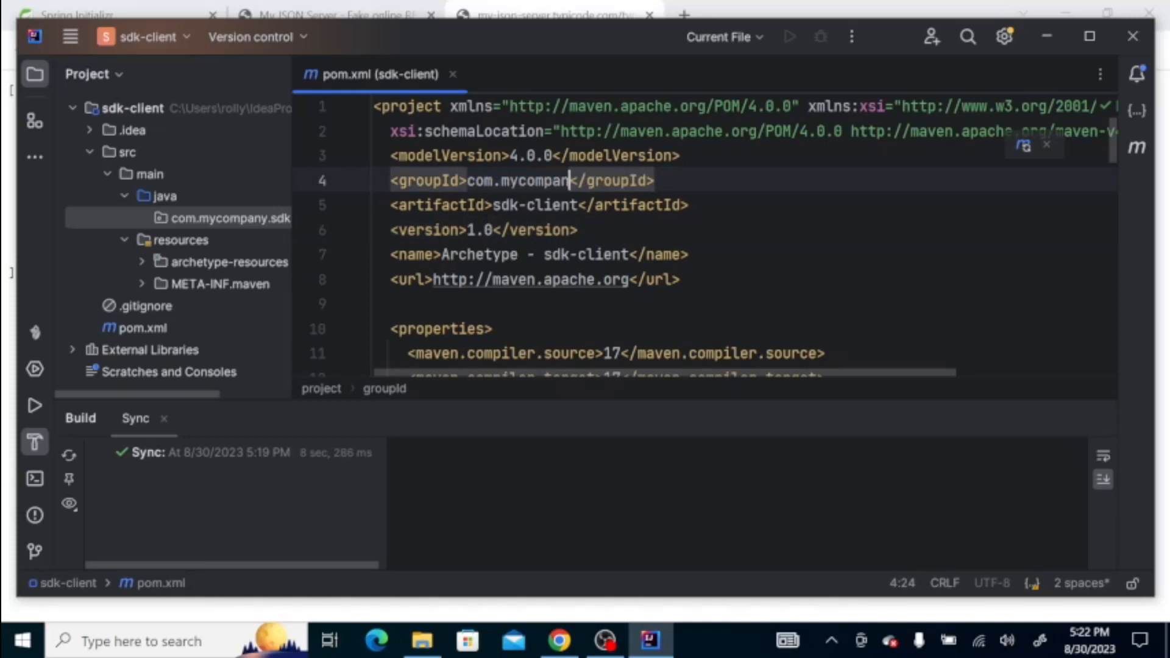
type("y")
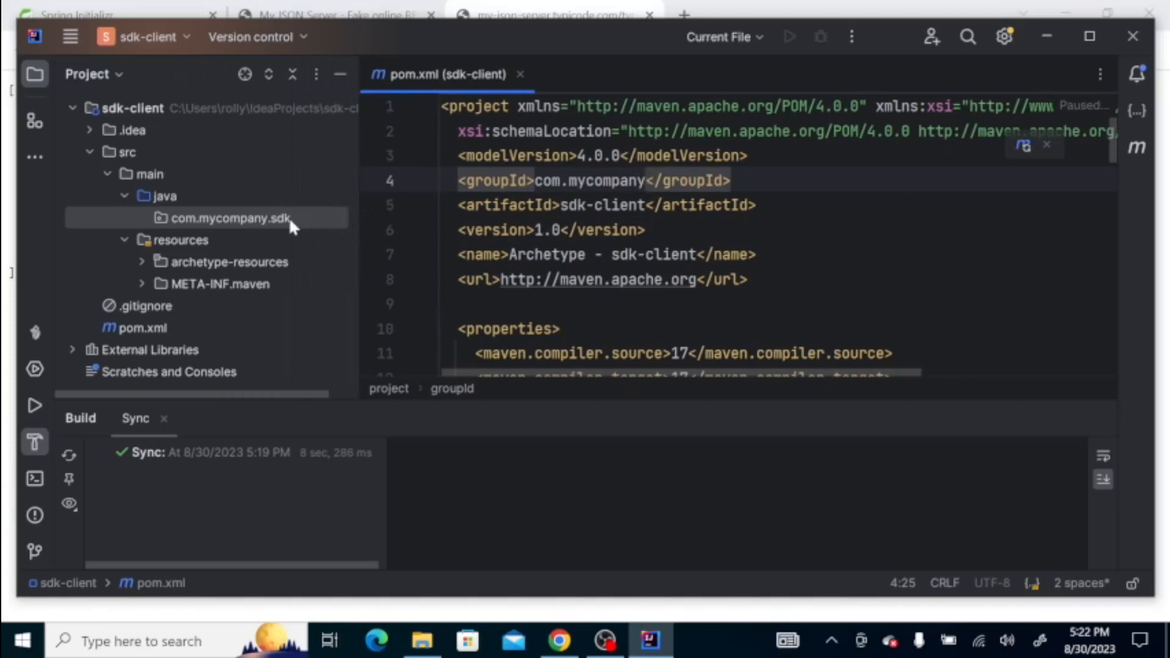
Create a new Java interface named FeignClient in com.mycompany.sdk.
right_click(228, 218)
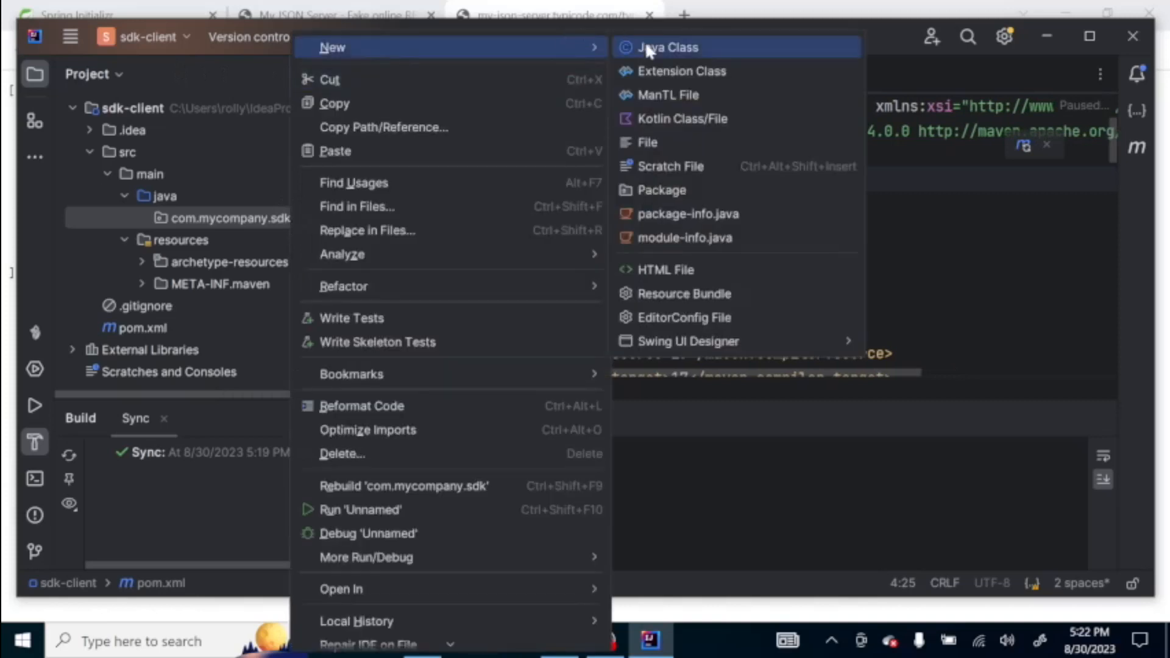
left_click(667, 47)
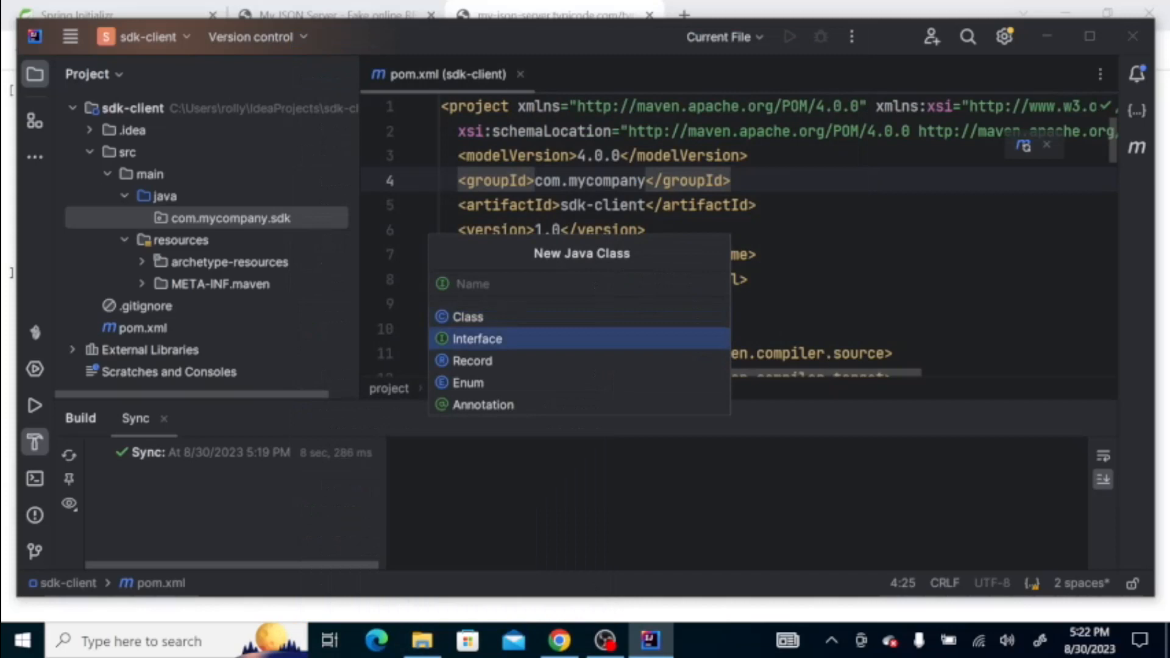
type("FeignClient(")
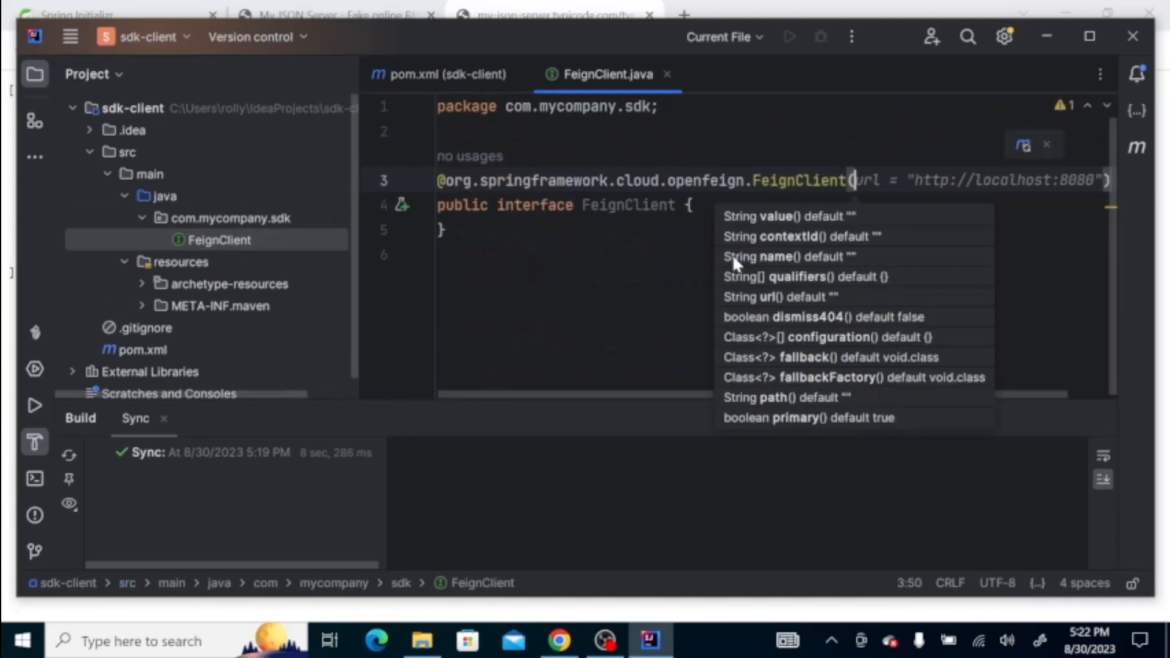
Annotate FeignClient with name, url and path from ${com.mycompany.sdk.*} properties.
type("name=")
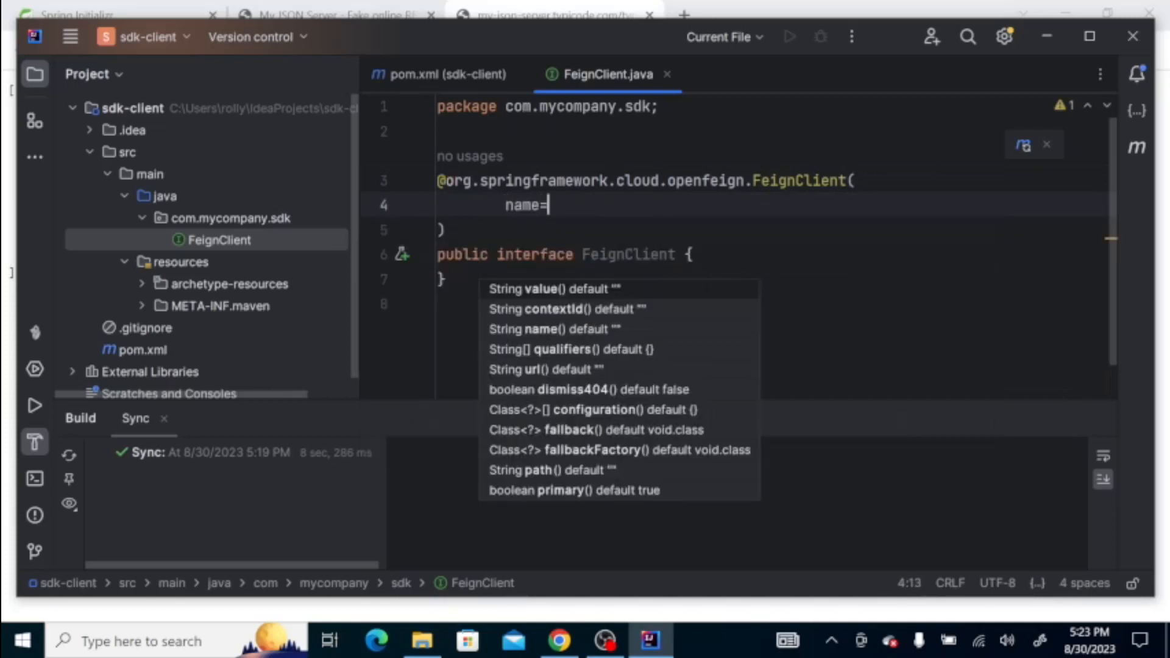
type("\"${}\"")
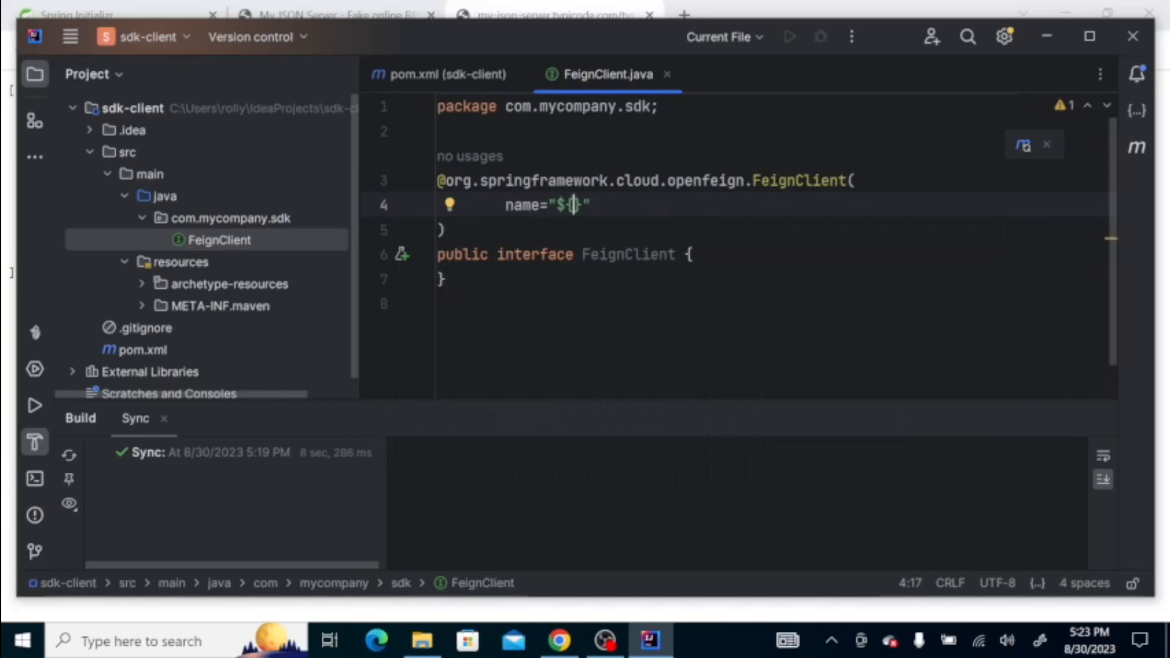
type("comand.name},")
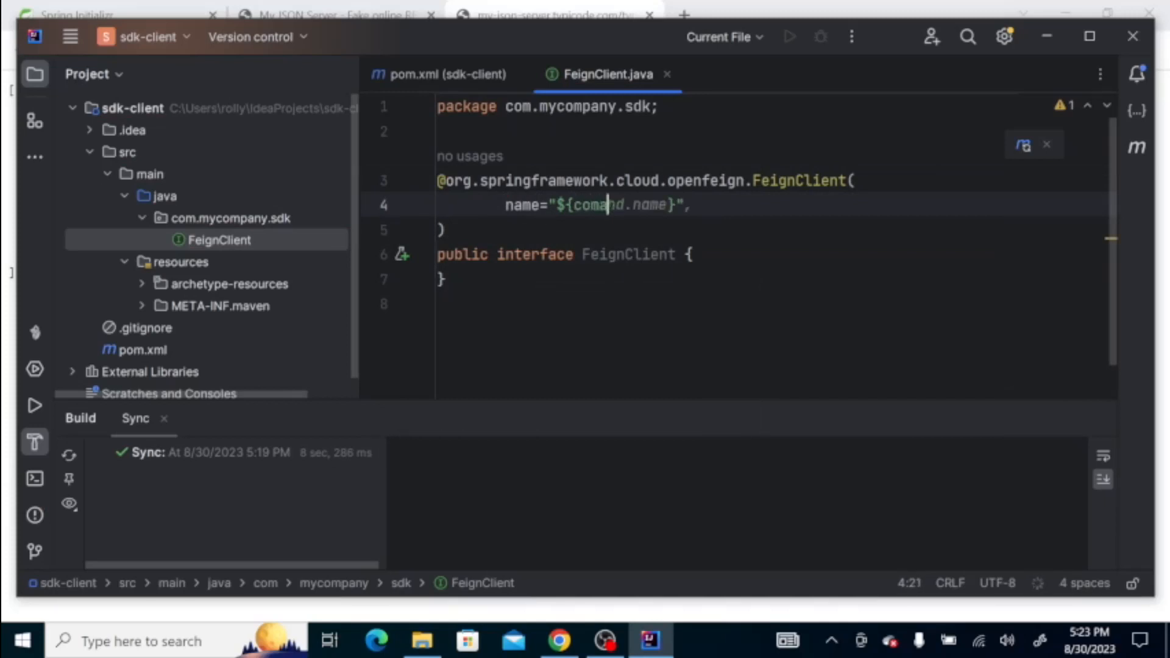
type("com.mycompany.sdk.name")
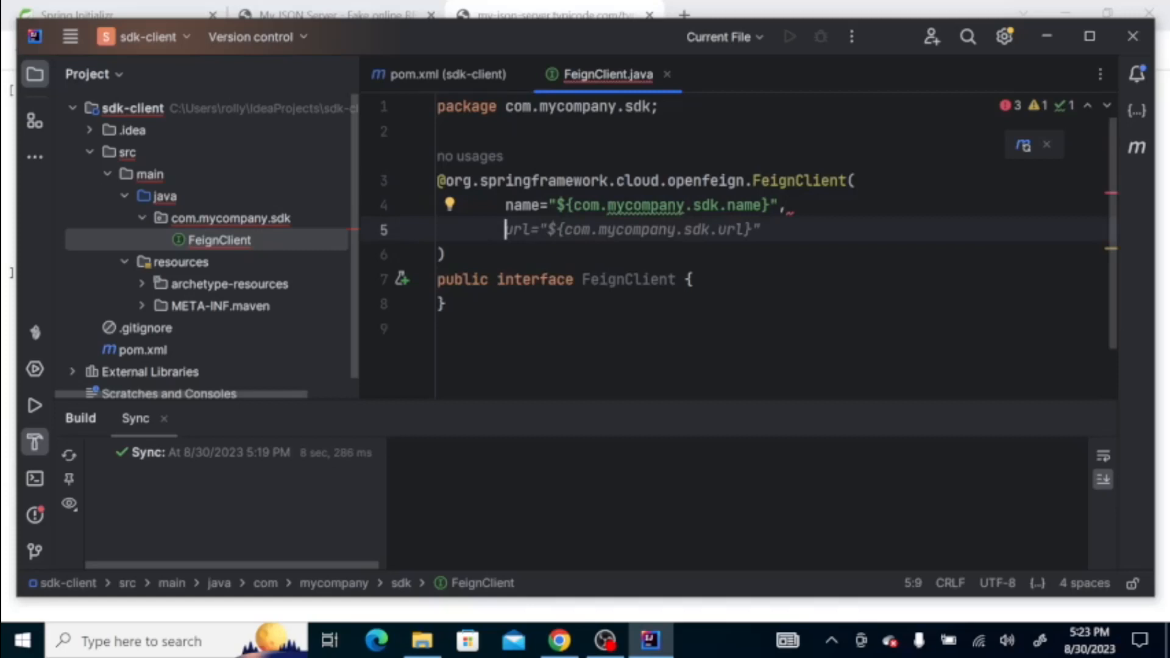
type("U")
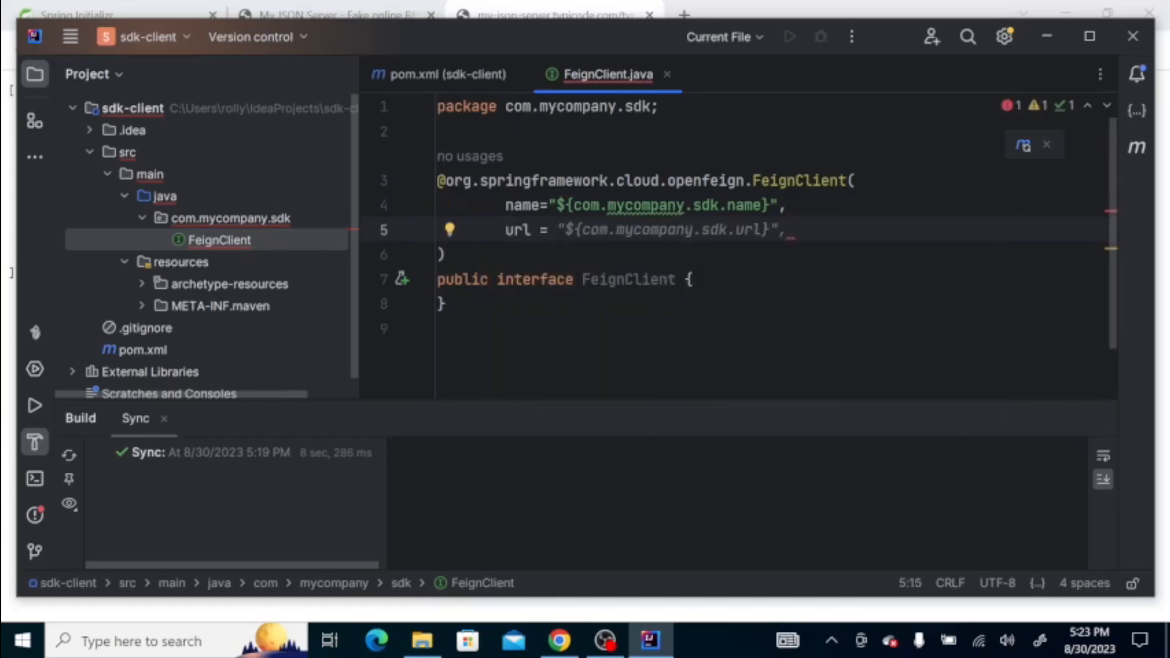
key("Enter")
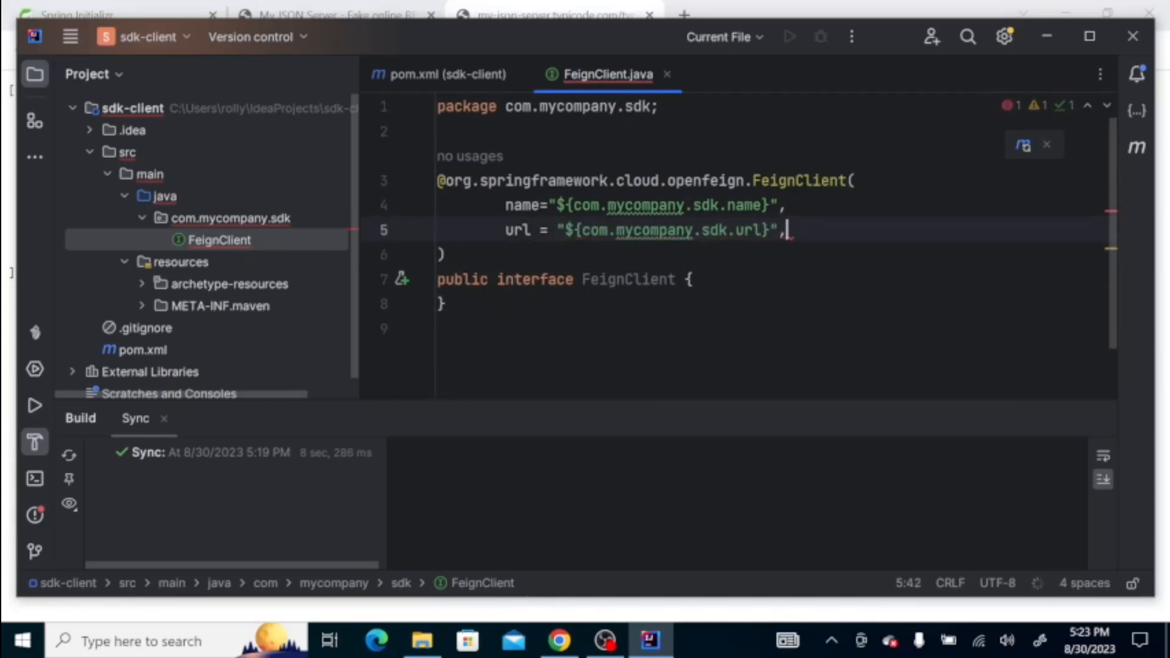
type("path = \"${com.mycompany.sdk.path}\"")
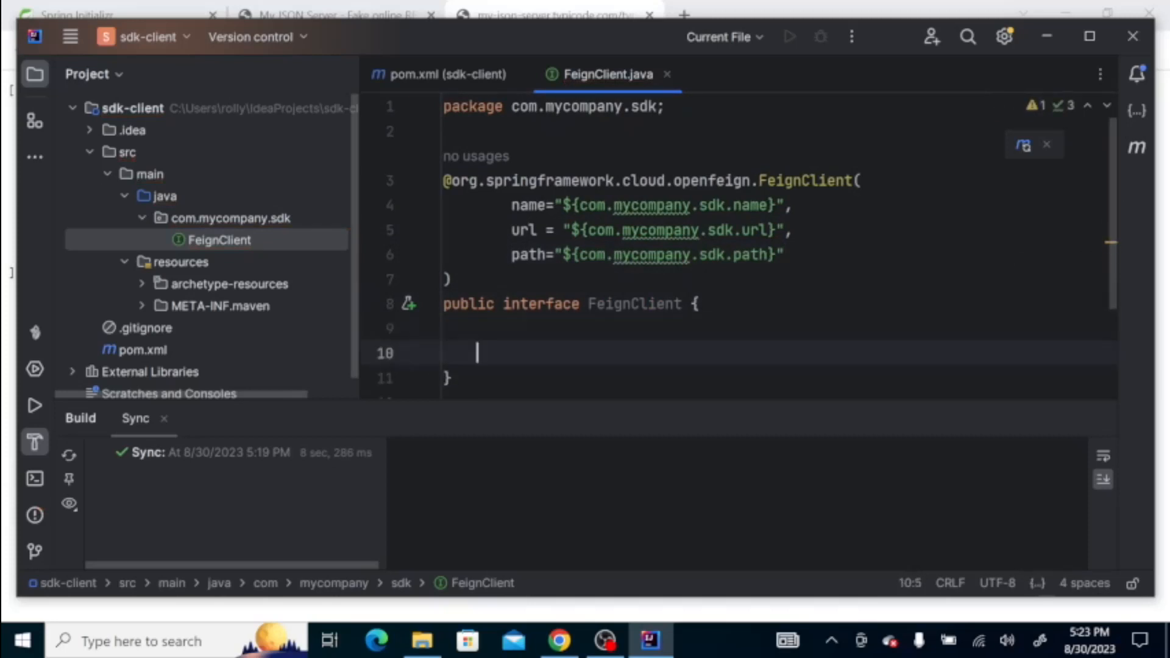
type("@GetMapping")
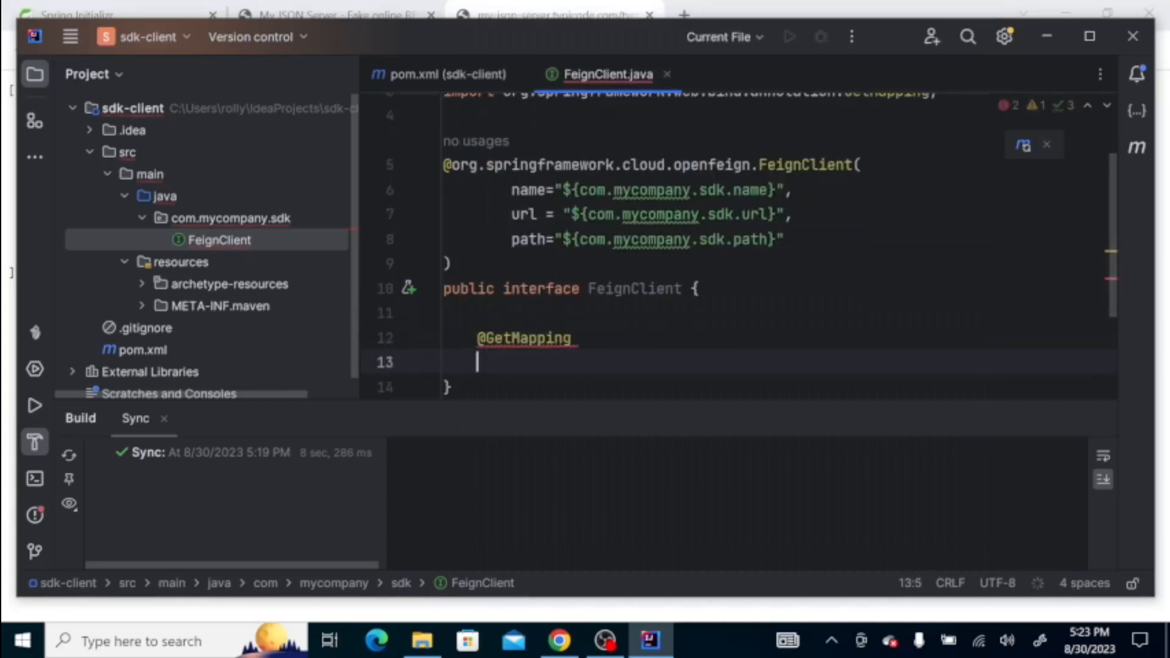
type("public String get")
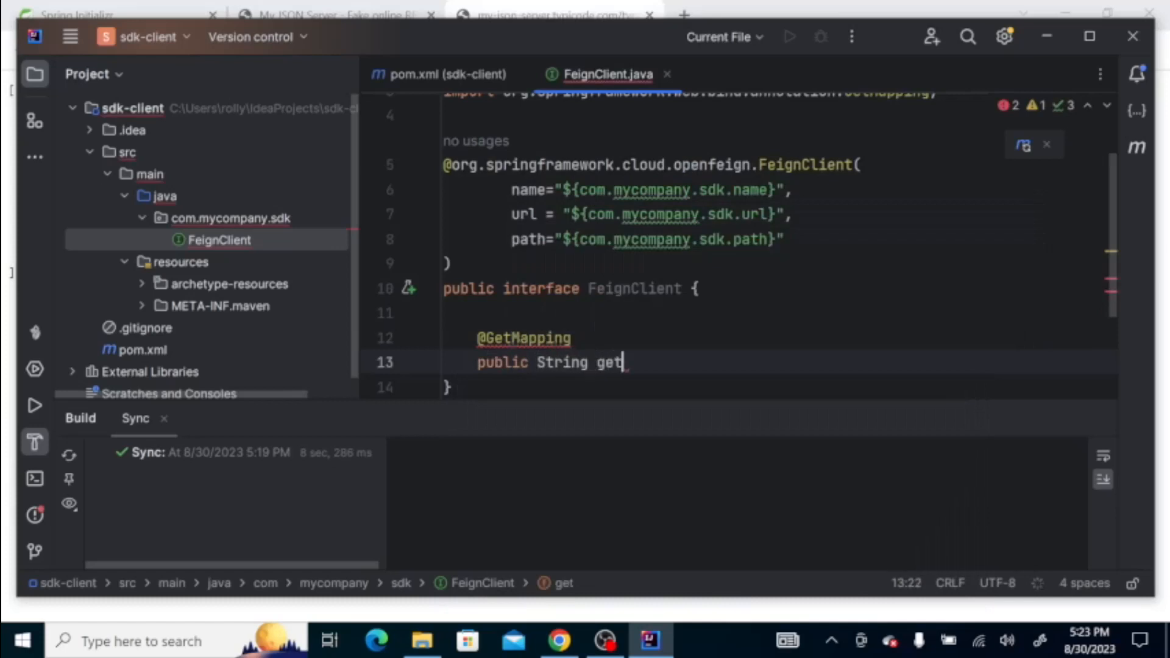
type("P")
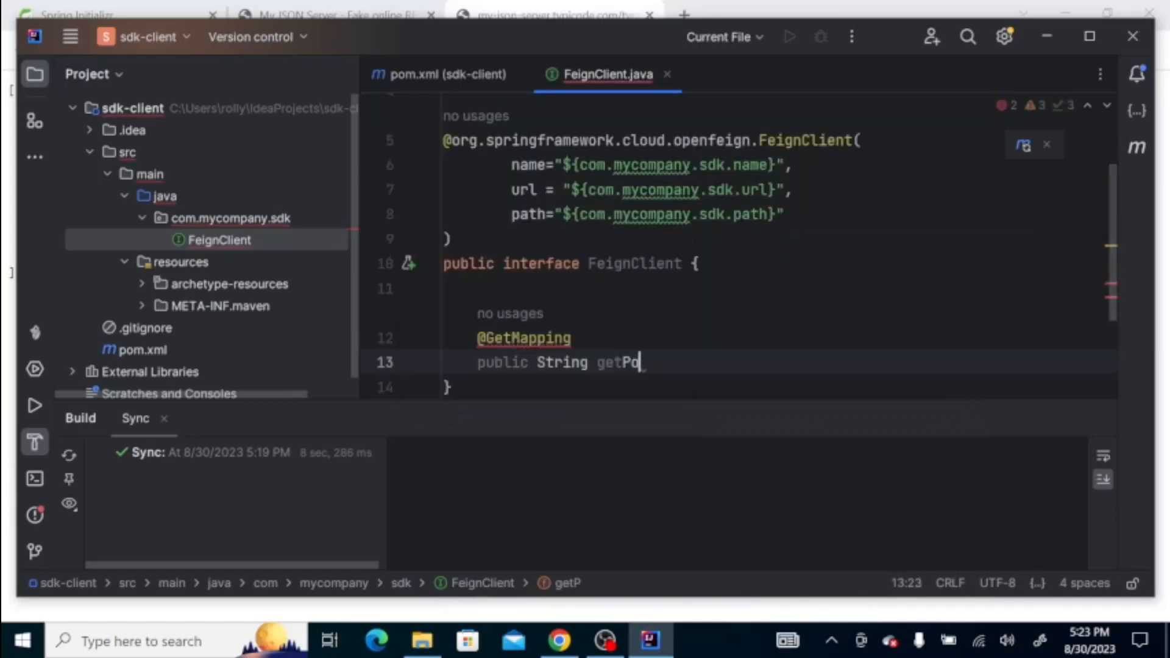
type("sts();")
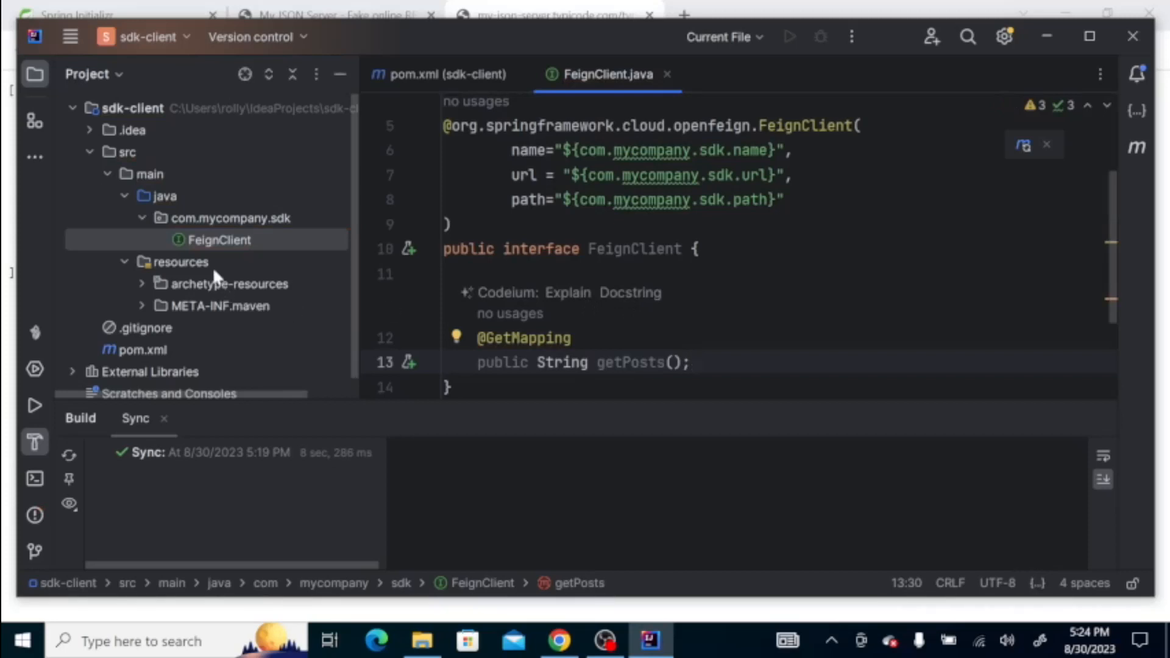
Create an sdk.properties file in the resources folder.
right_click(178, 262)
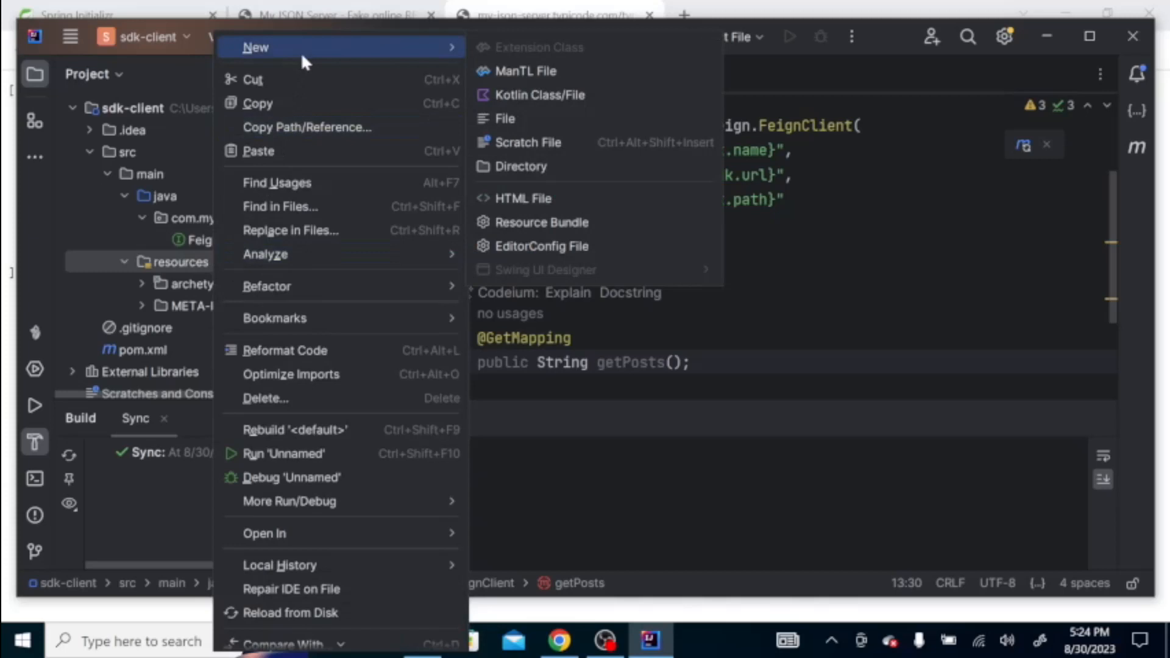
mouse_move(377, 50)
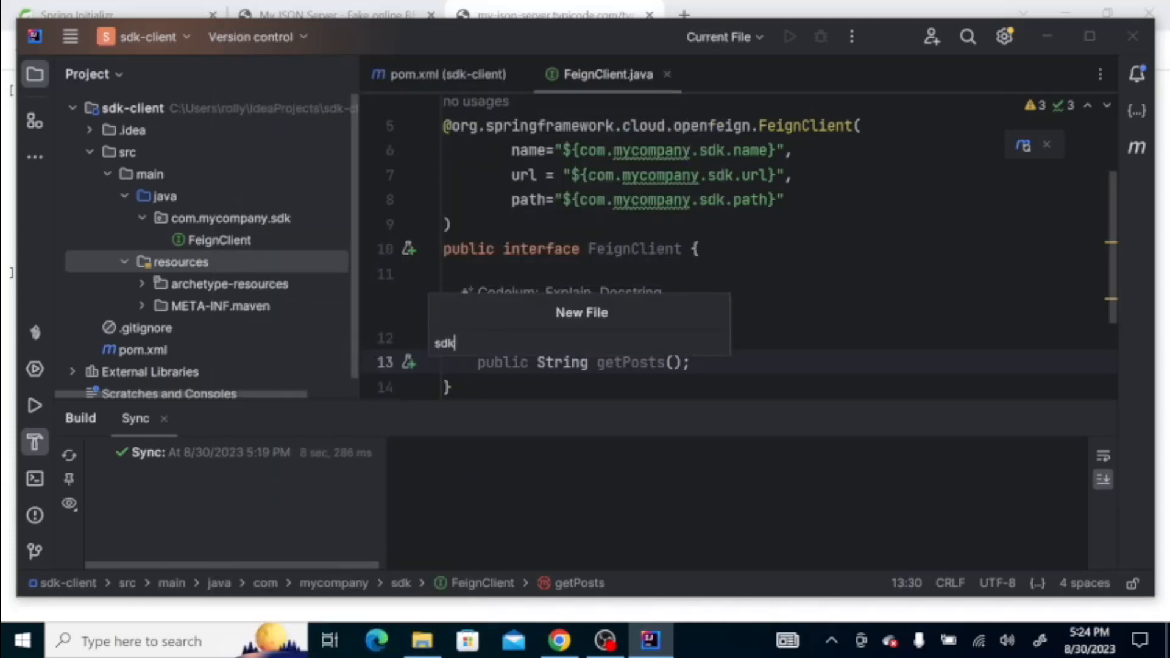
type(".pro")
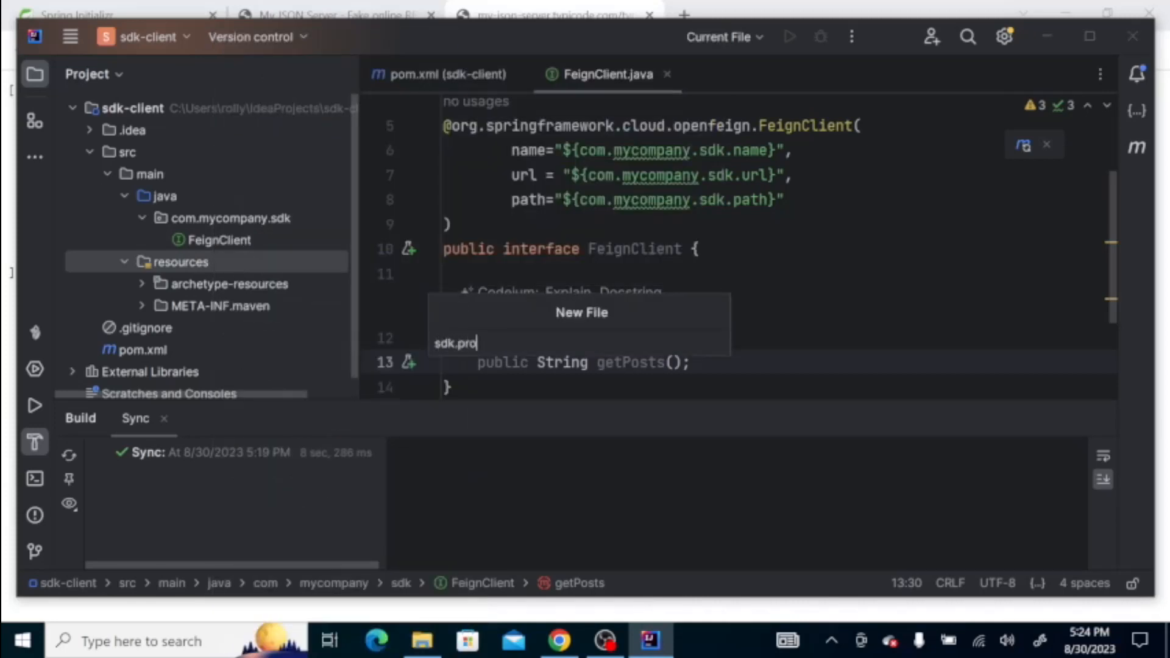
type("perties")
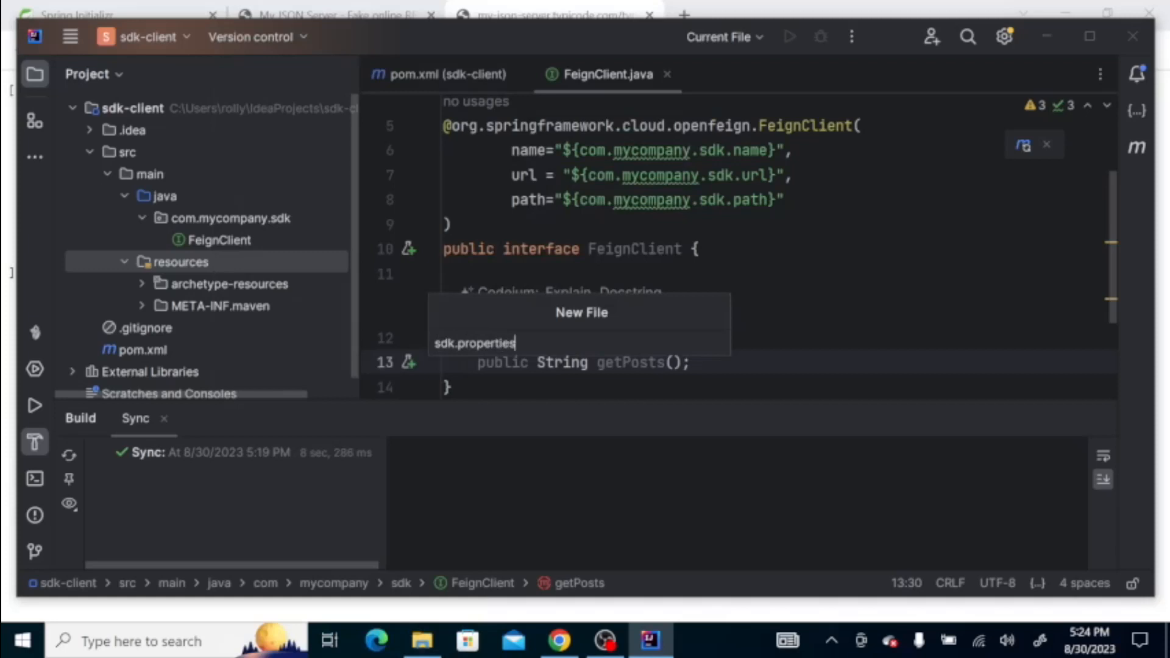
key("Enter")
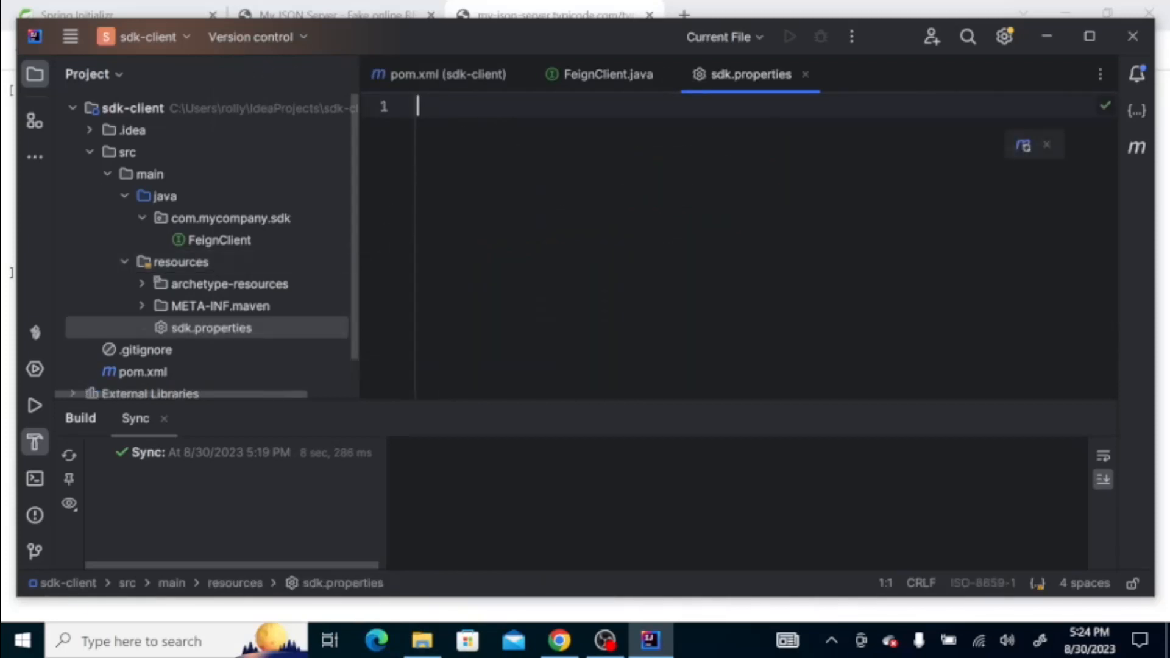
Add com.mycompany.sdk.name=sdk-client to sdk.properties.
type("com.")
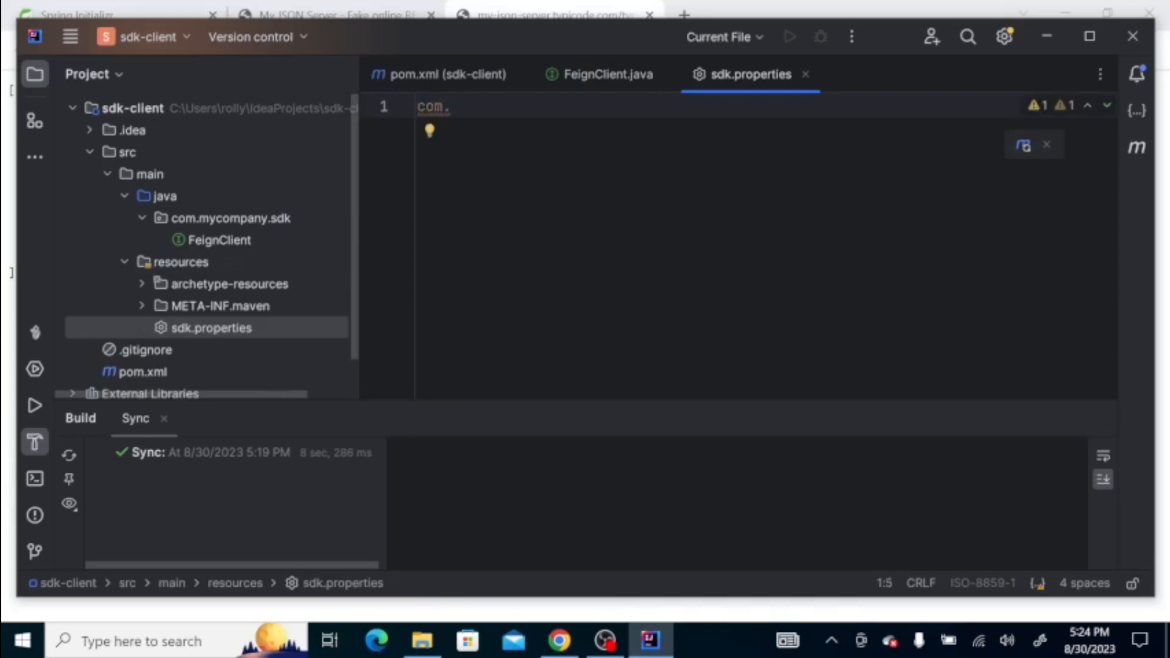
type("mycompany")
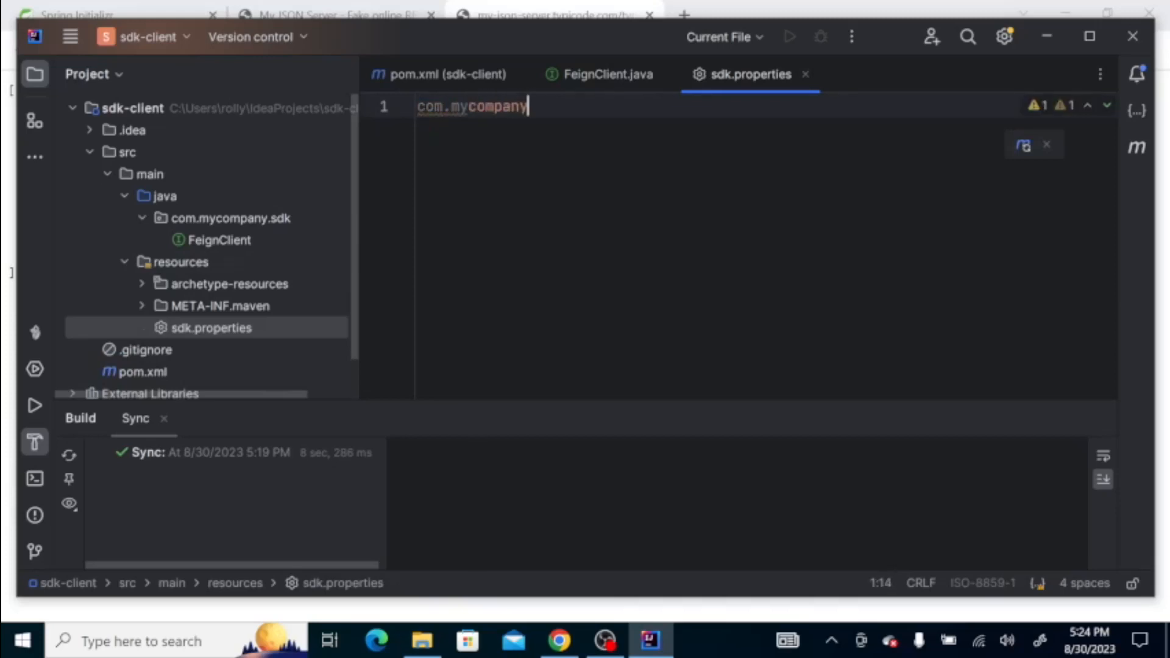
type(".sdk.name=")
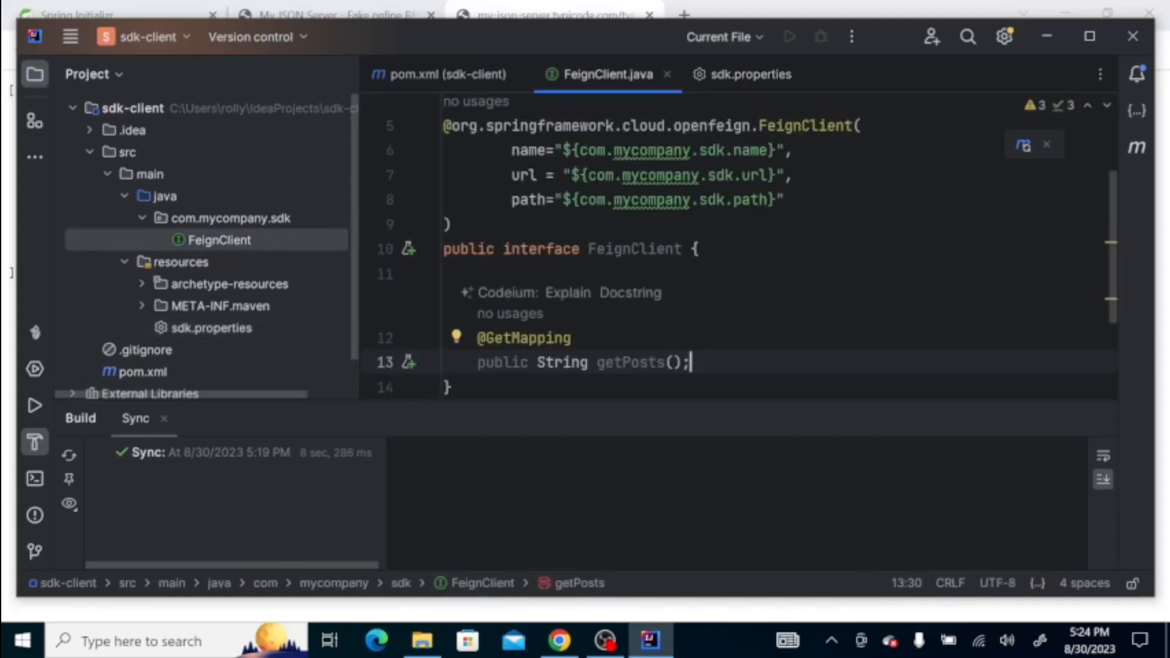
left_click(212, 328)
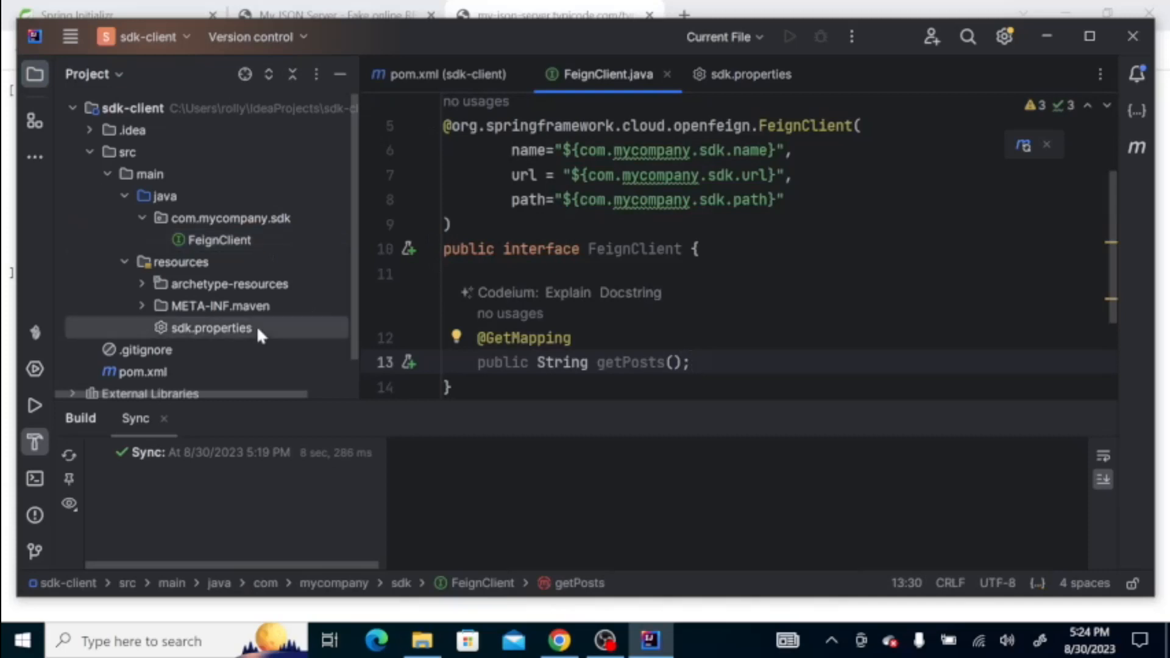
left_click(749, 73)
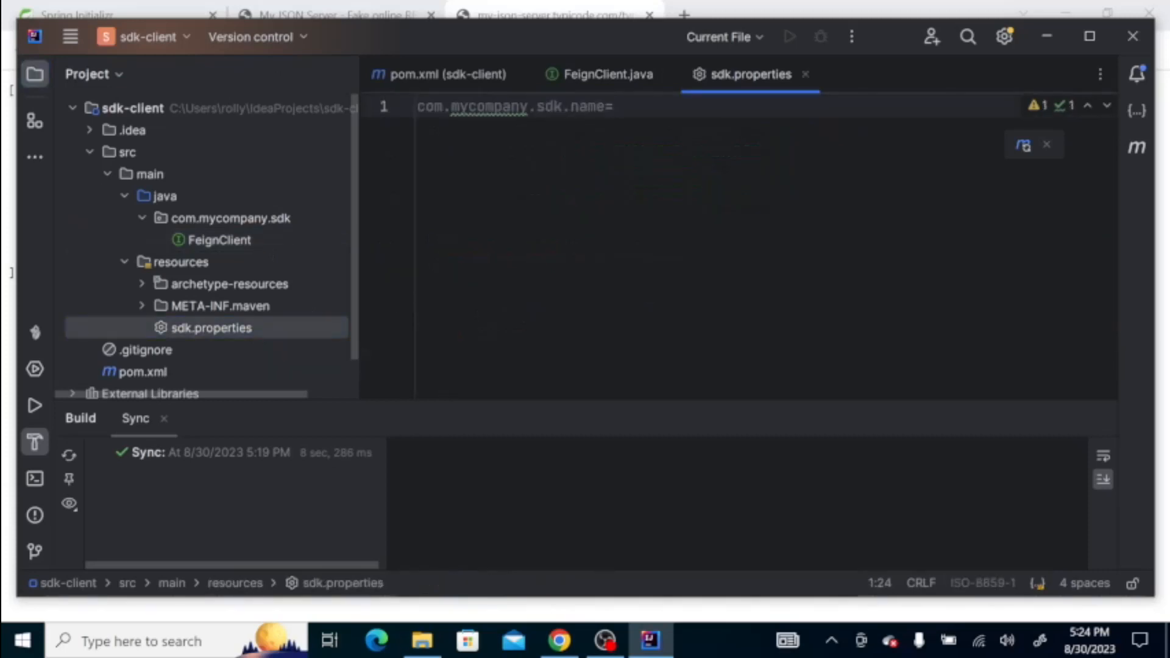
type("sdk-client")
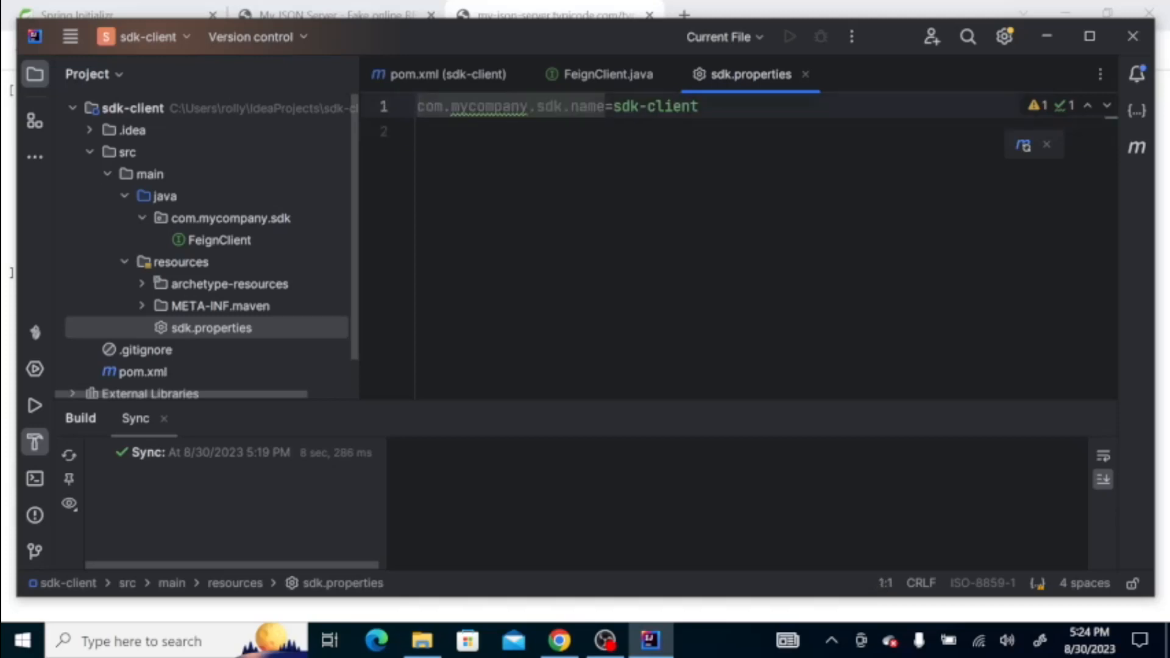
Start a com.mycompany.sdk.url= entry and copy the posts address from Chrome.
type("com.my")
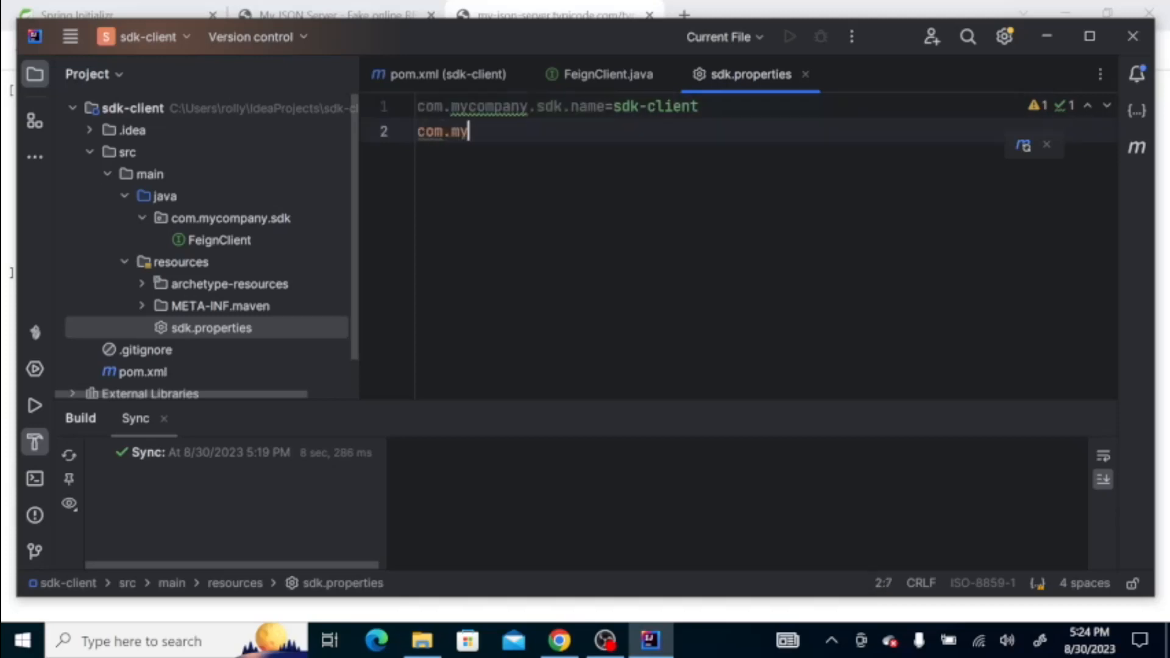
type("compan")
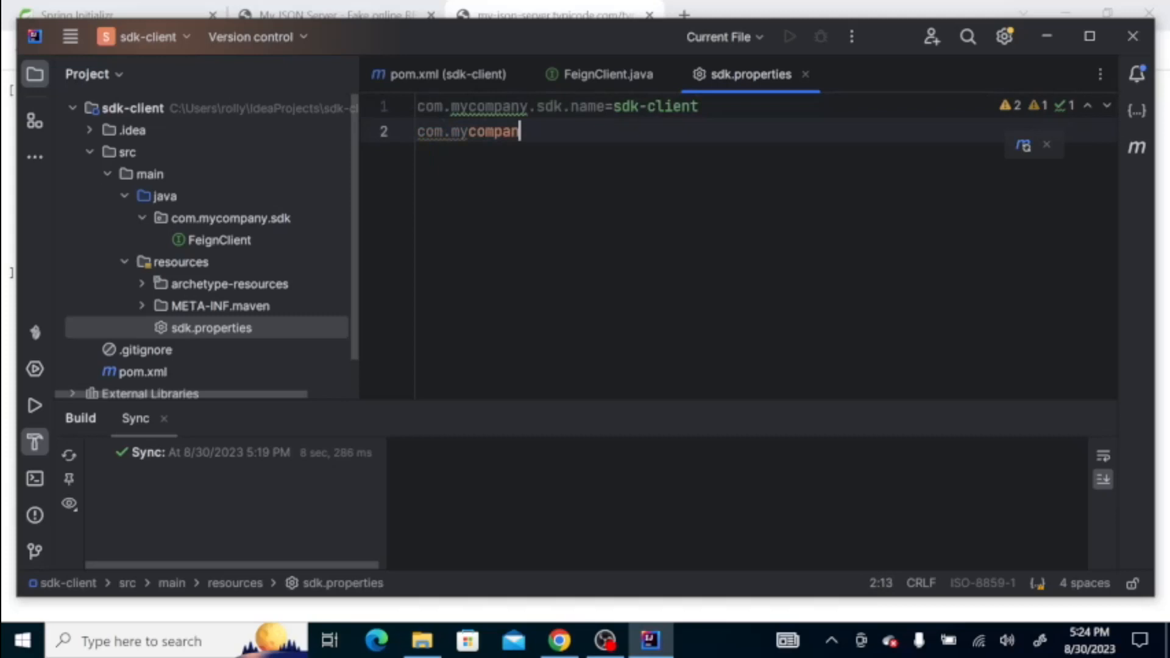
type("y.sd")
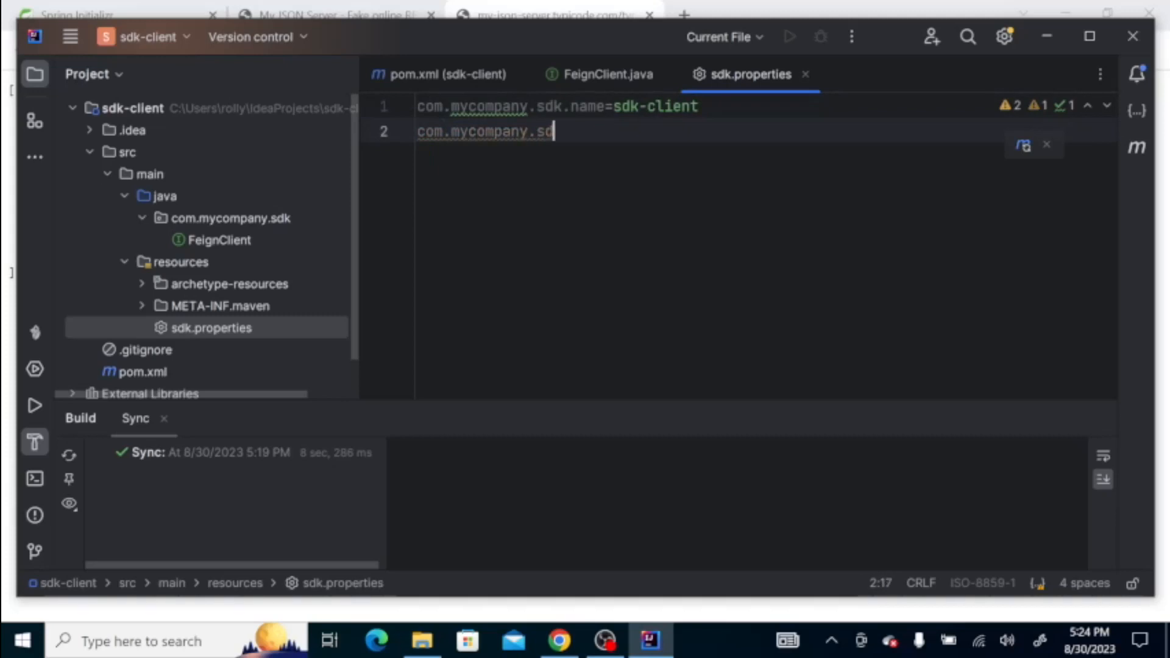
type("k")
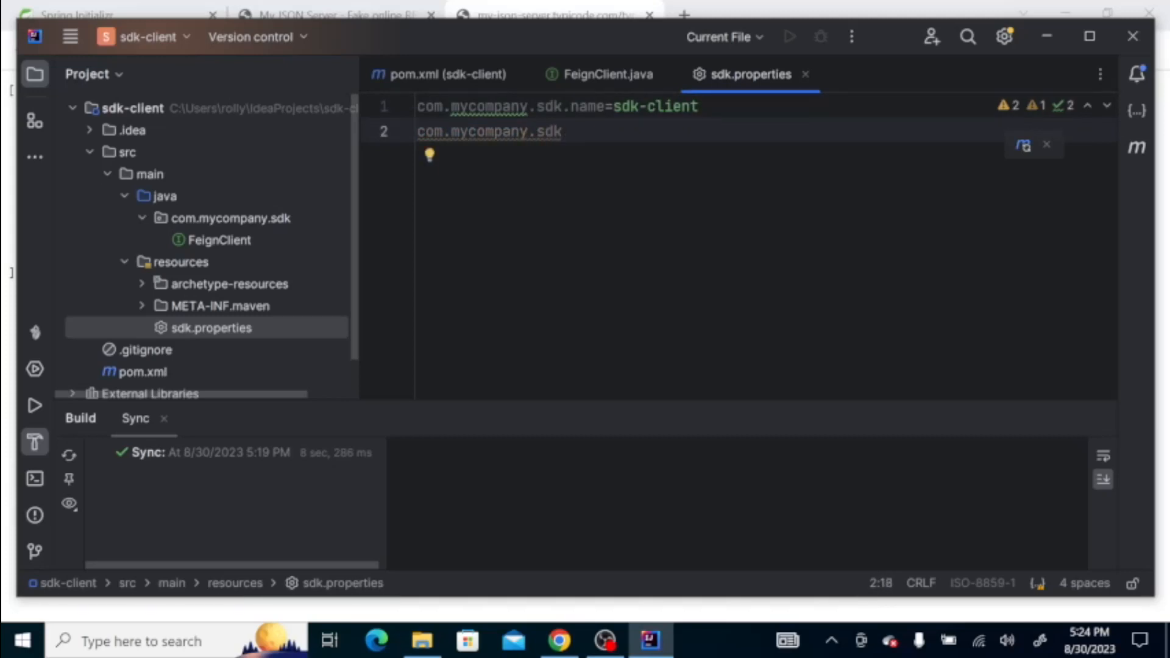
type(".url=")
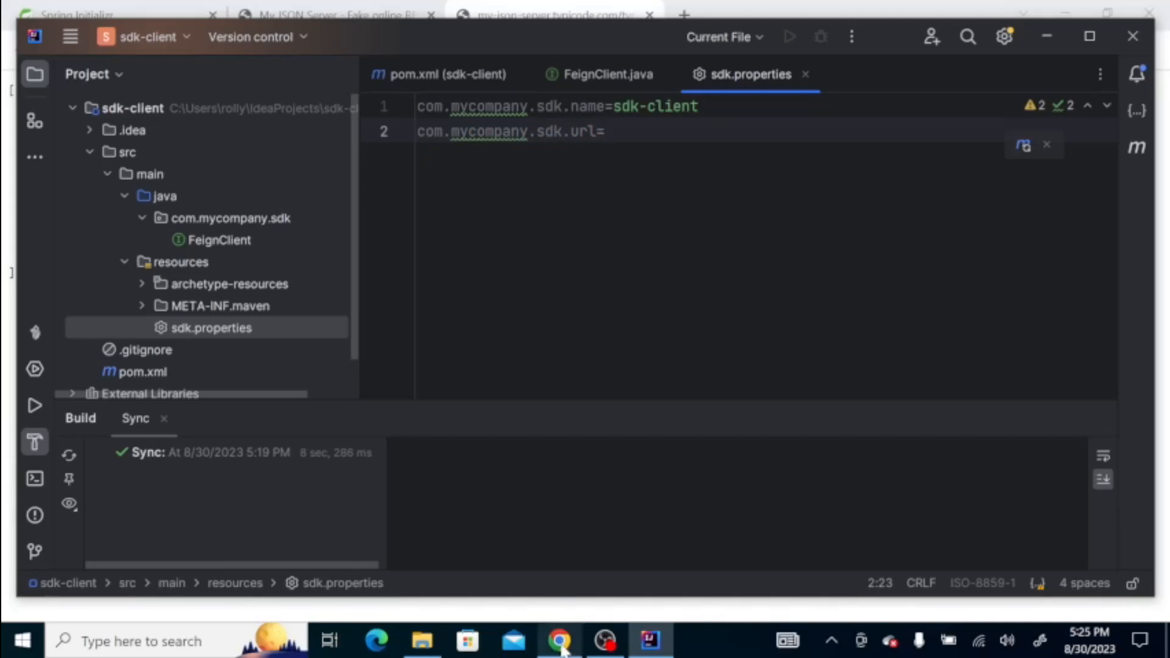
left_click(556, 640)
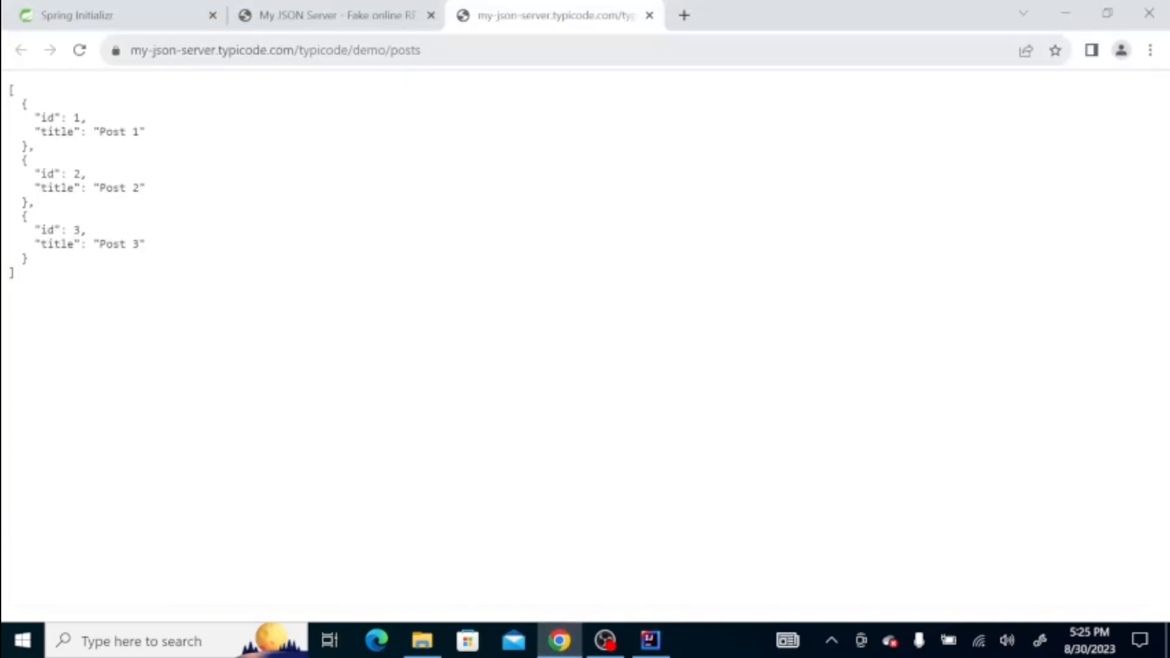
left_click(275, 50)
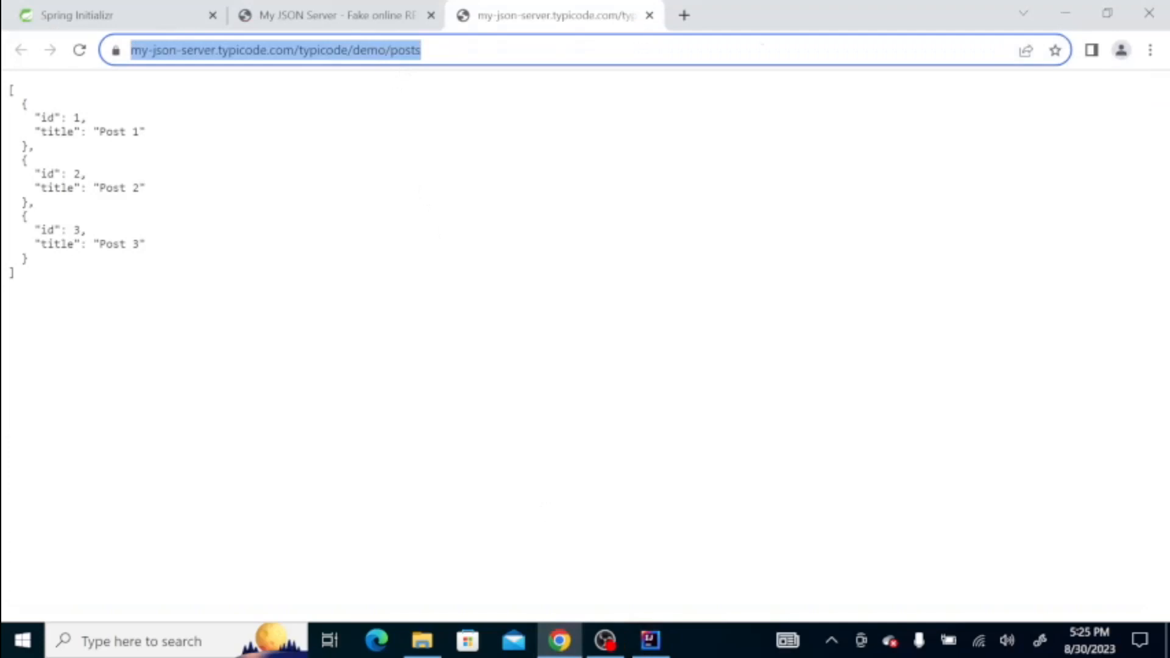
mouse_move(1097, 45)
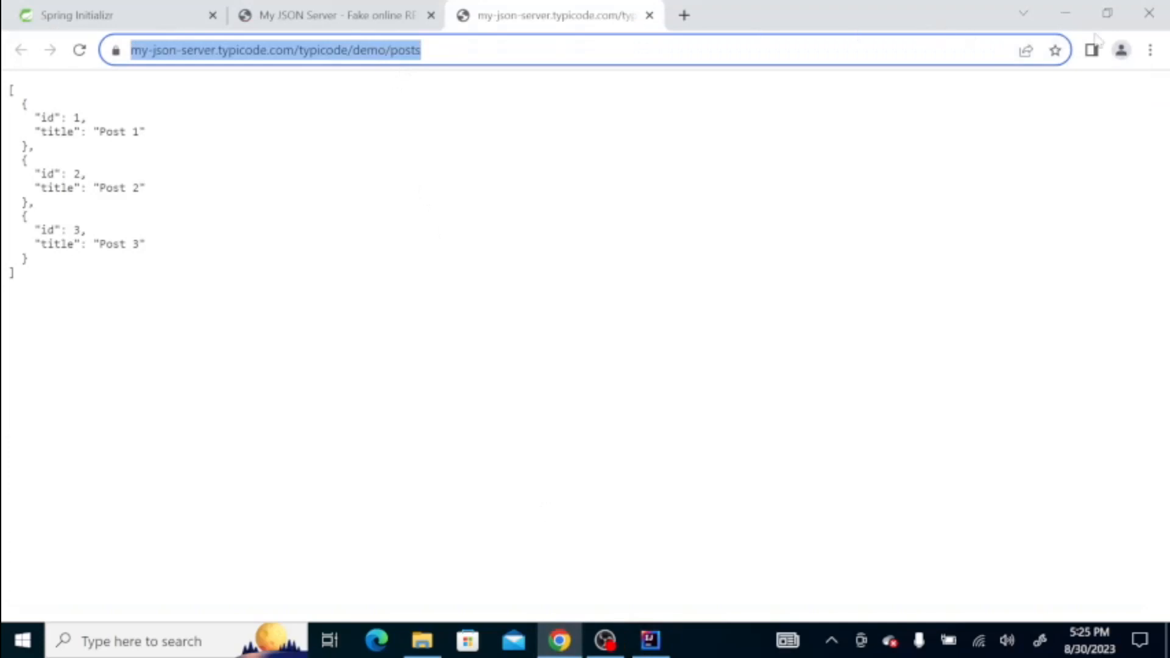
left_click(648, 640)
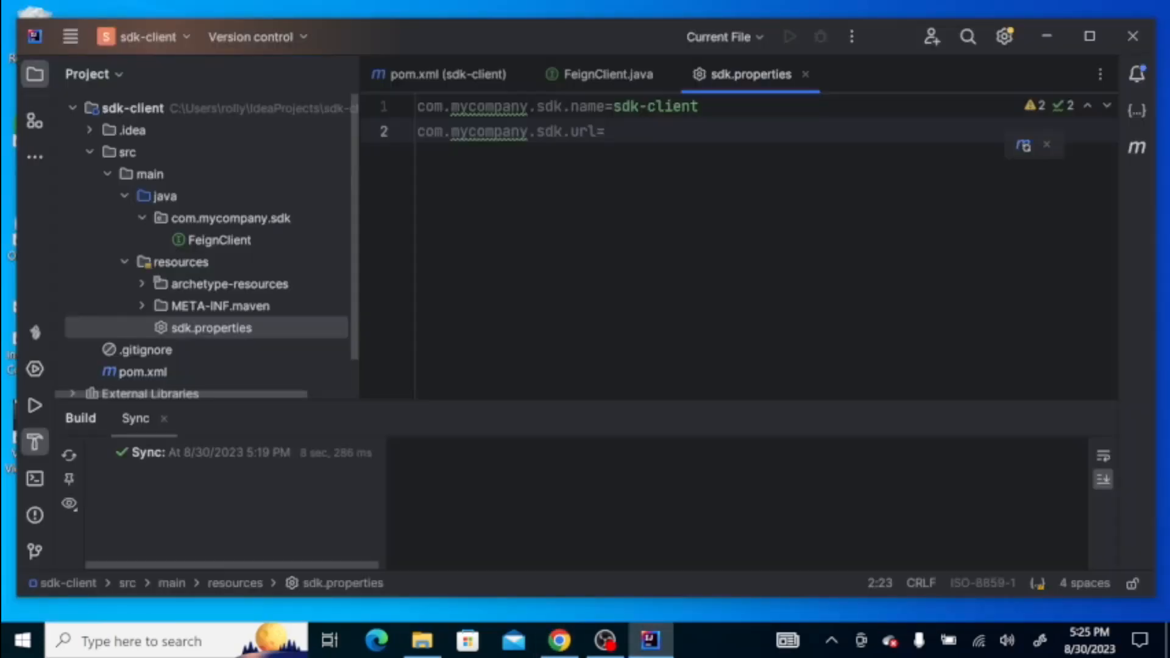
type("https://my-json-server.typicode.com/typicode/demo/posts")
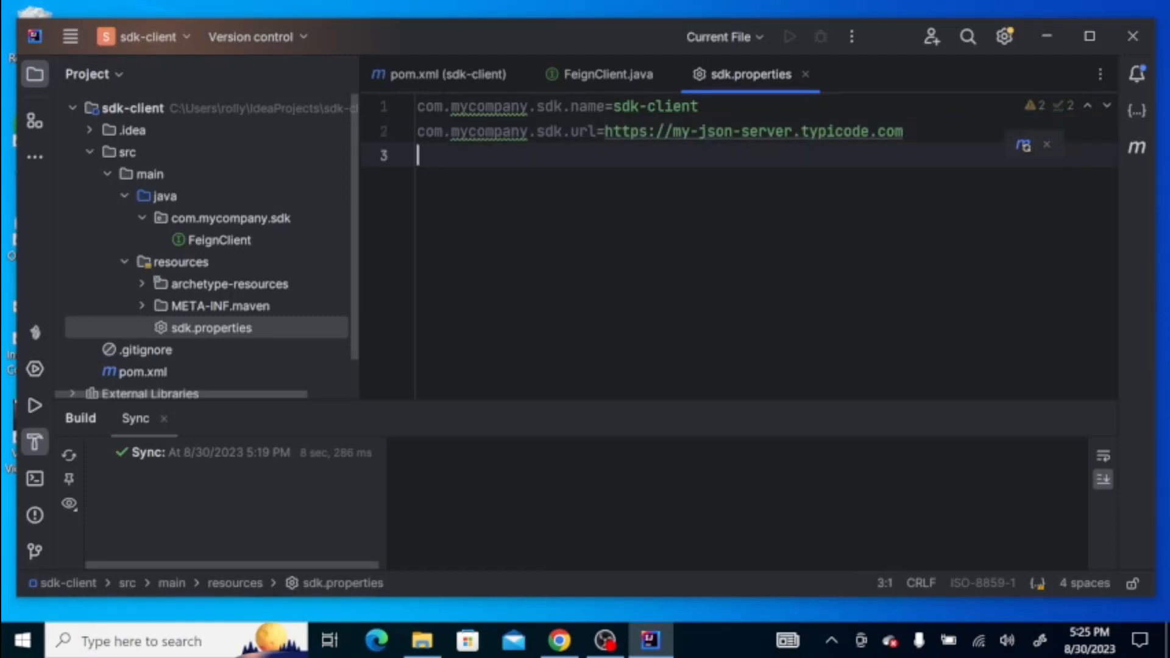
type("com.my")
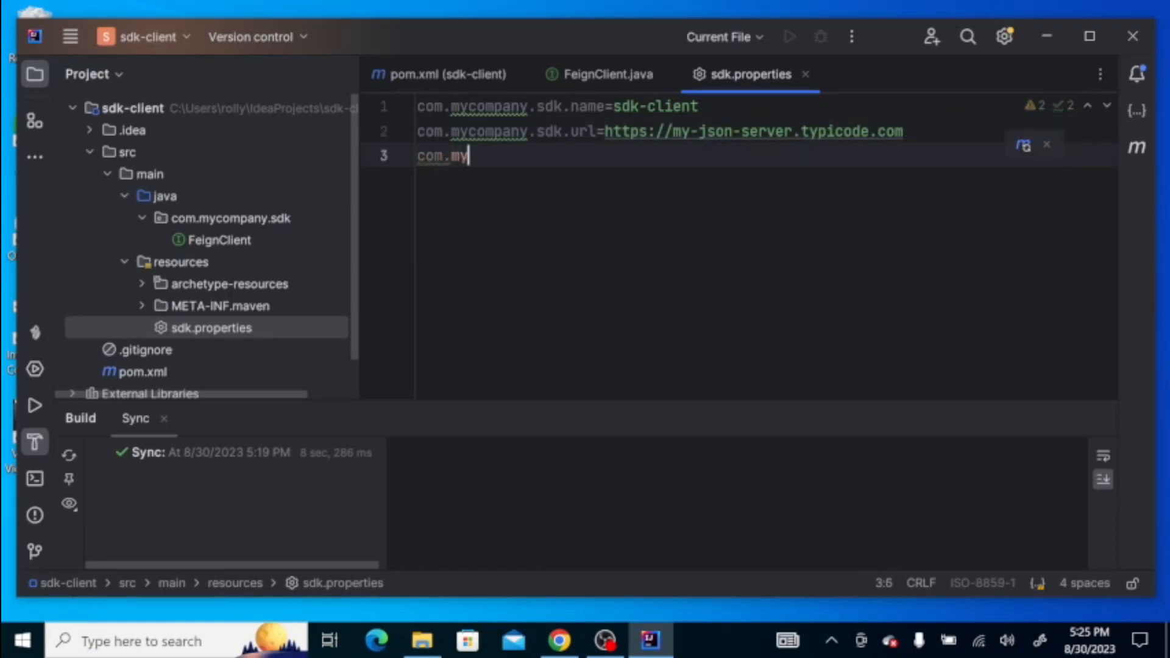
type("compant.")
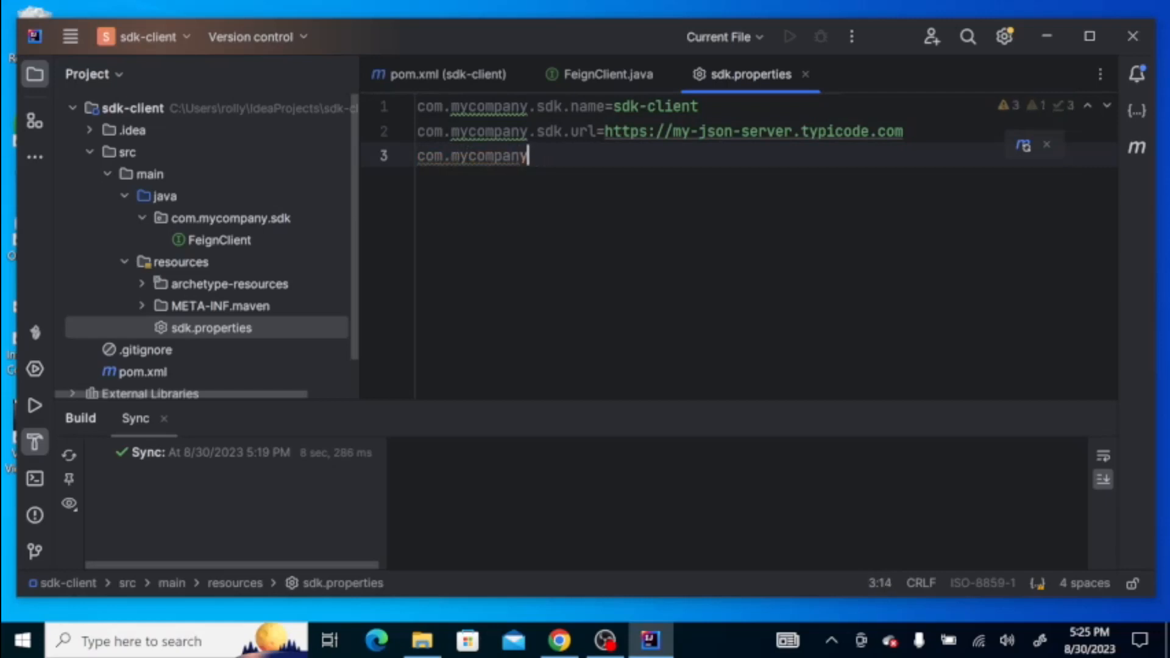
type(".sdk.path")
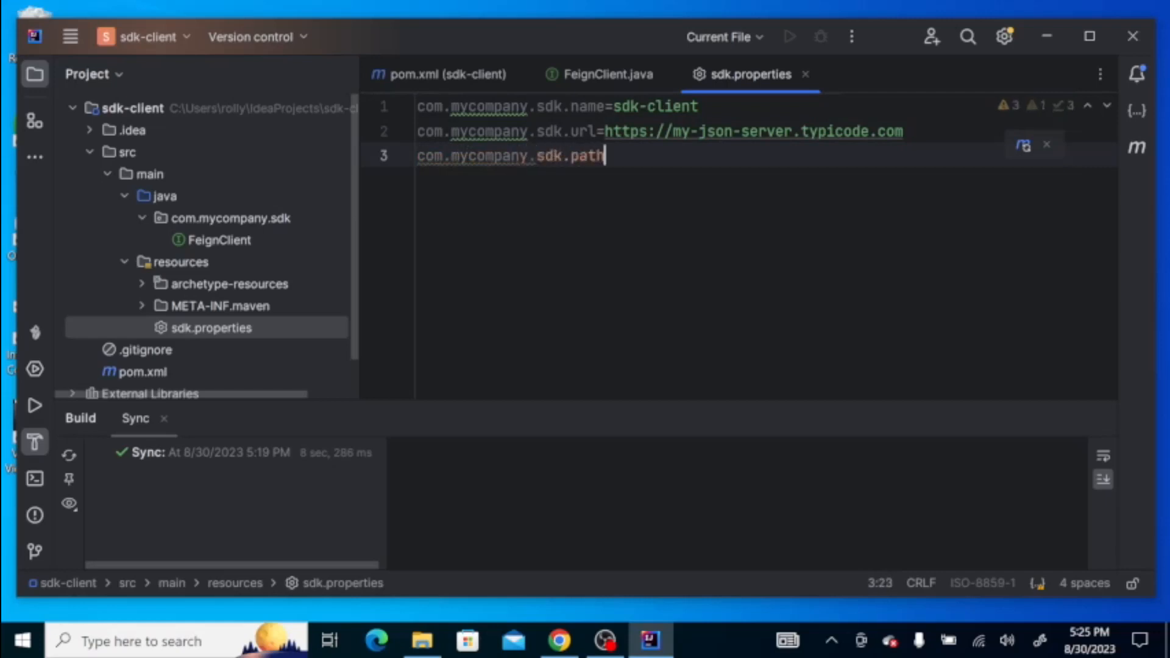
left_click(608, 73)
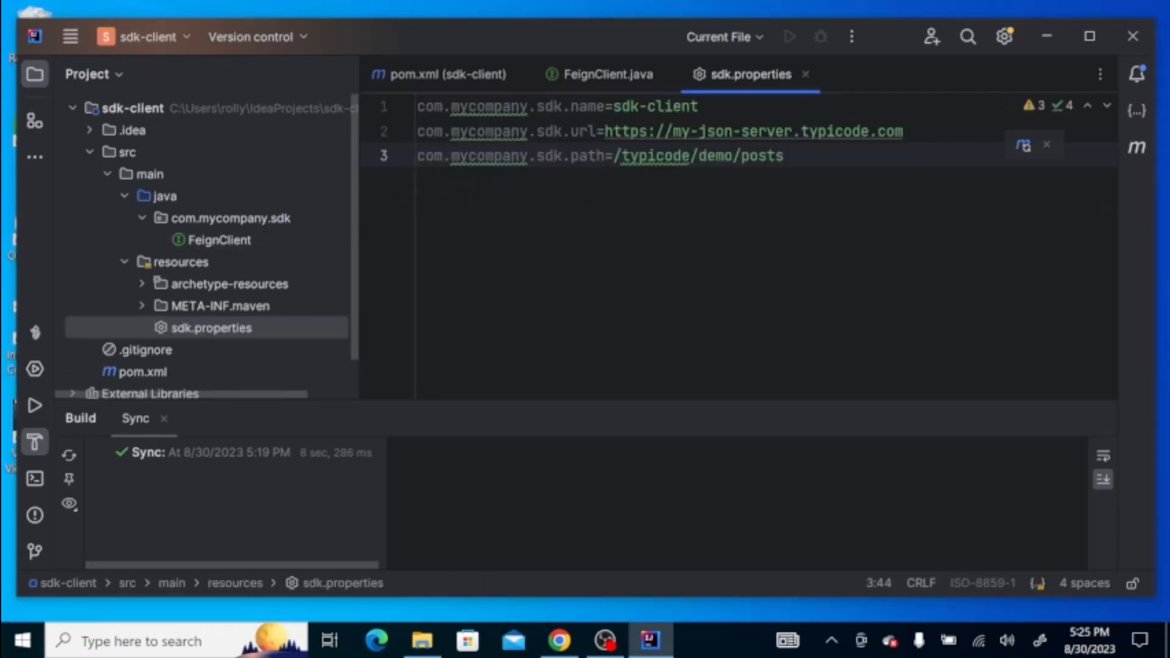
Create class SdkClient with a private feignClient field set by its constructor.
right_click(229, 218)
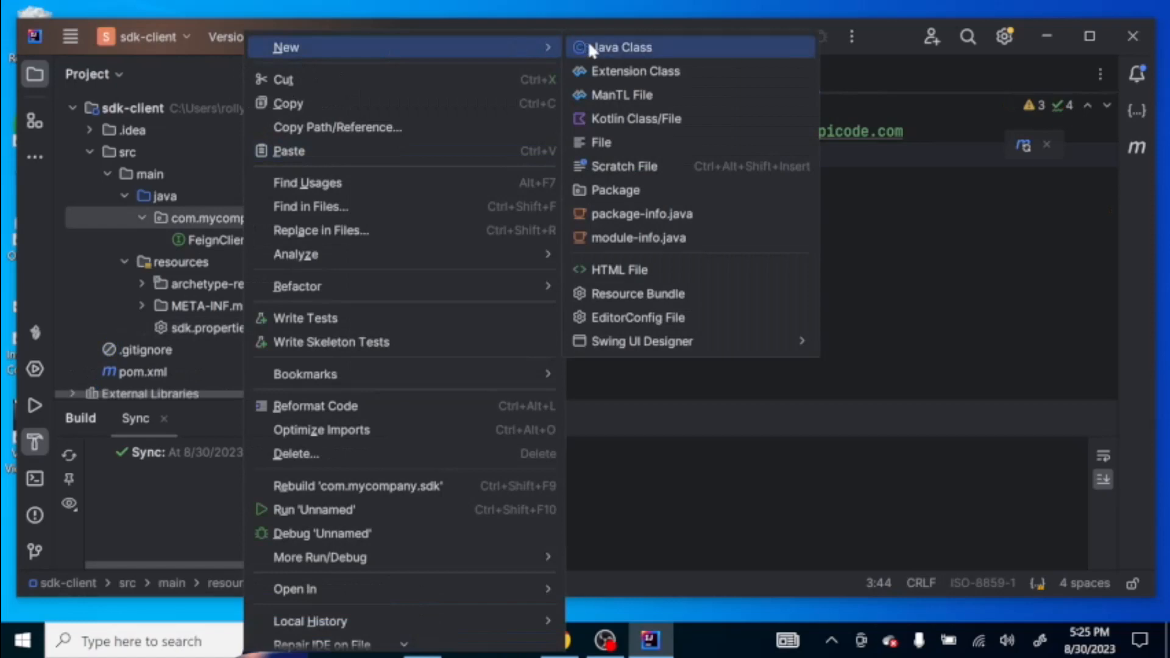
left_click(620, 48)
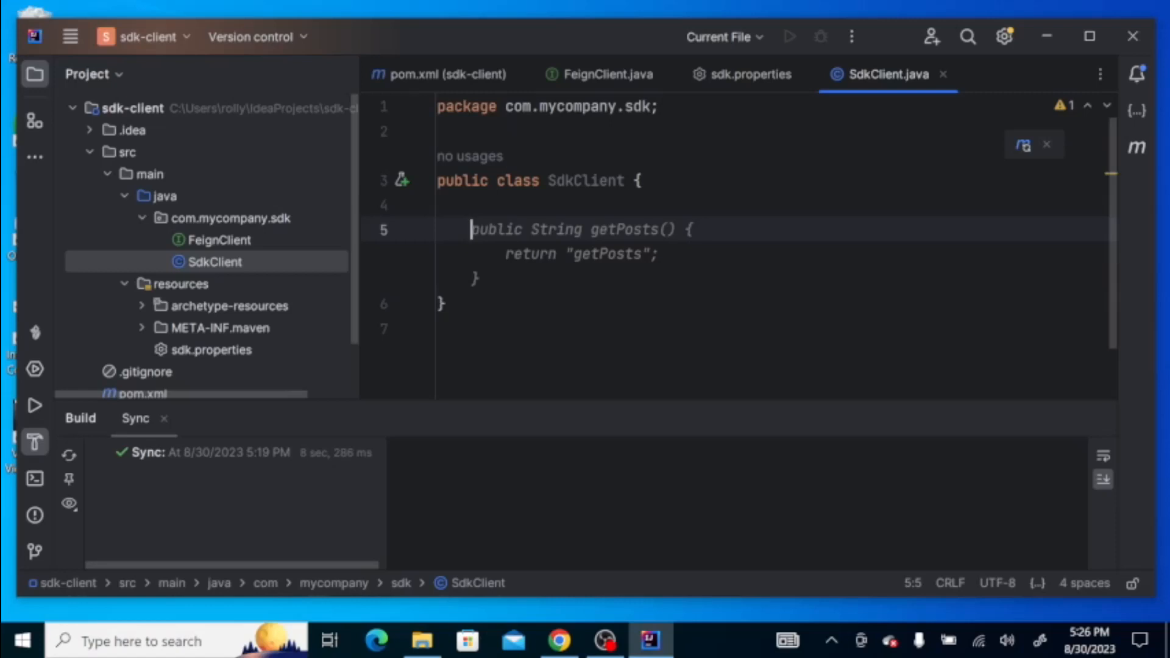
type("publ")
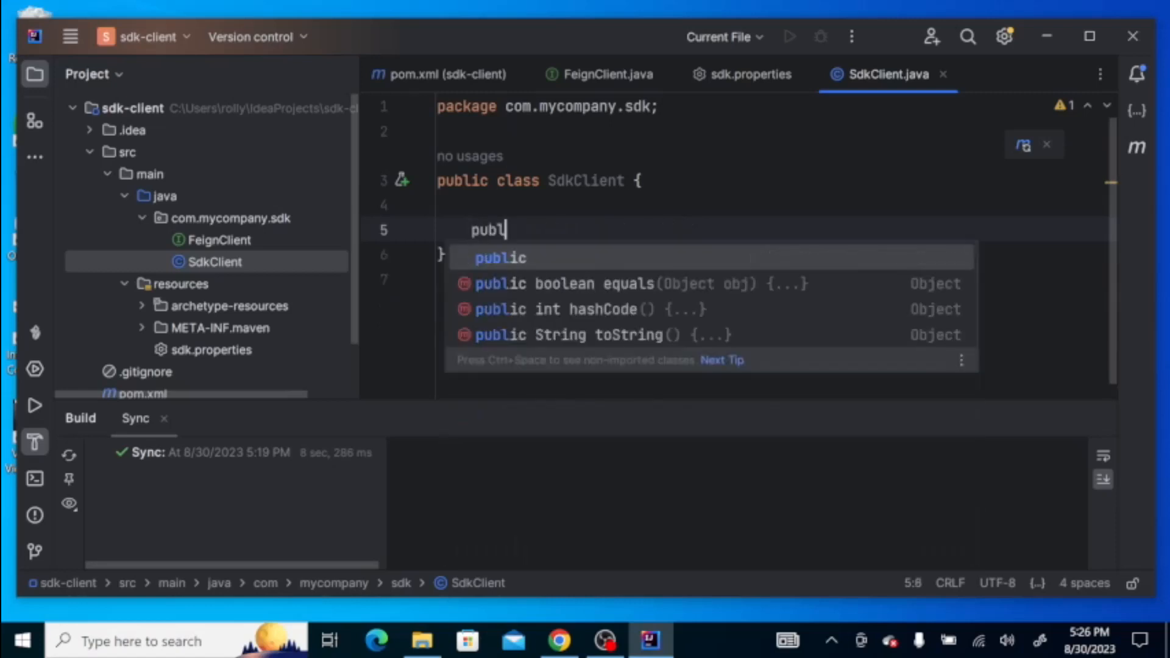
type("ic SdkClient(")
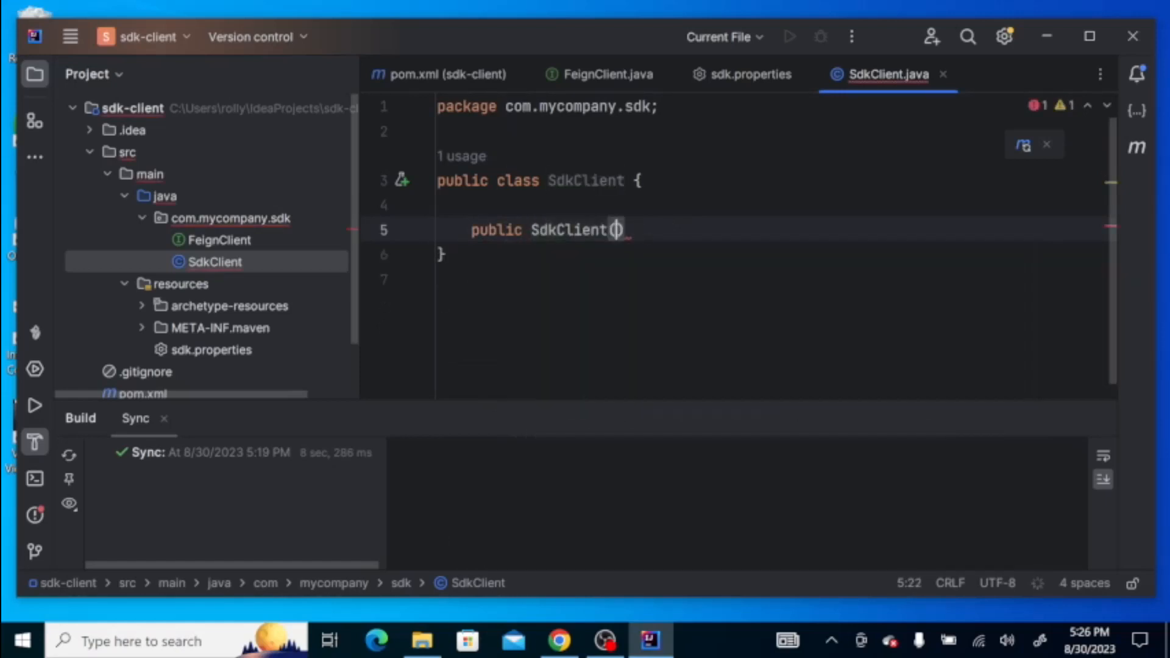
type("{")
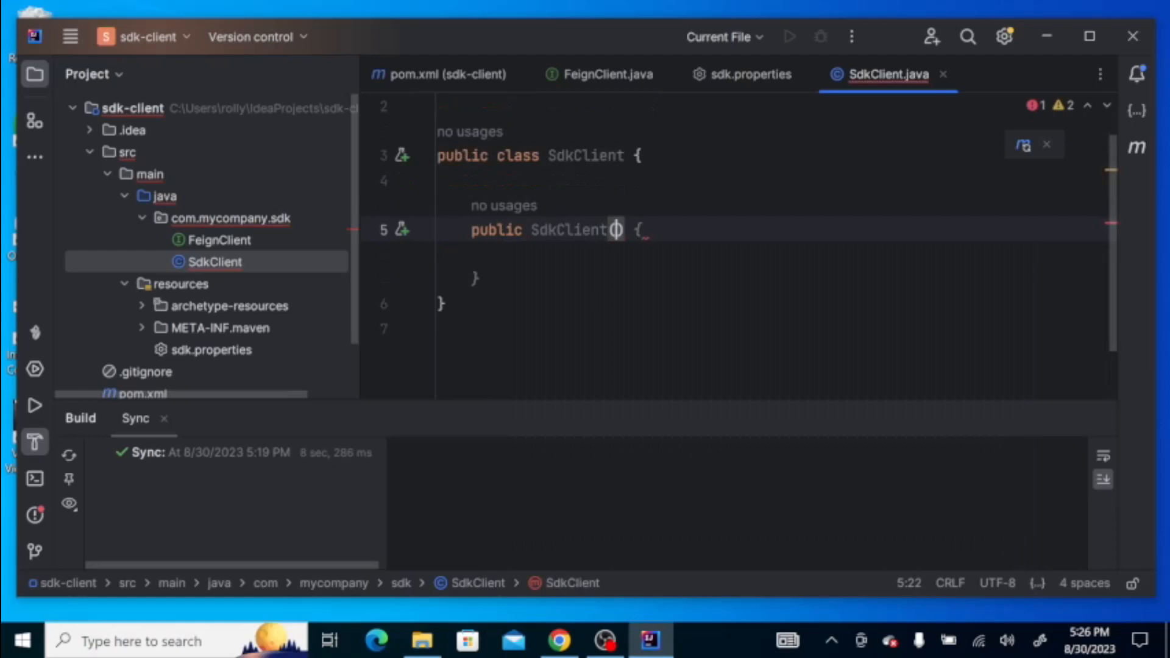
type("(FeignClient feignClien")
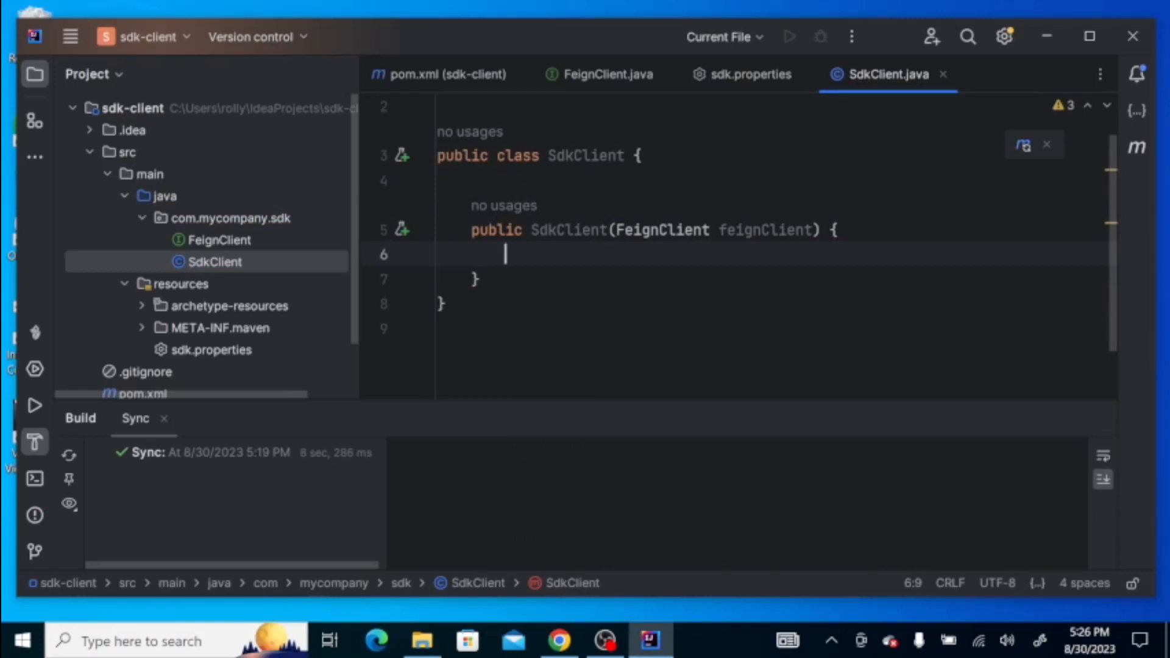
type("this.")
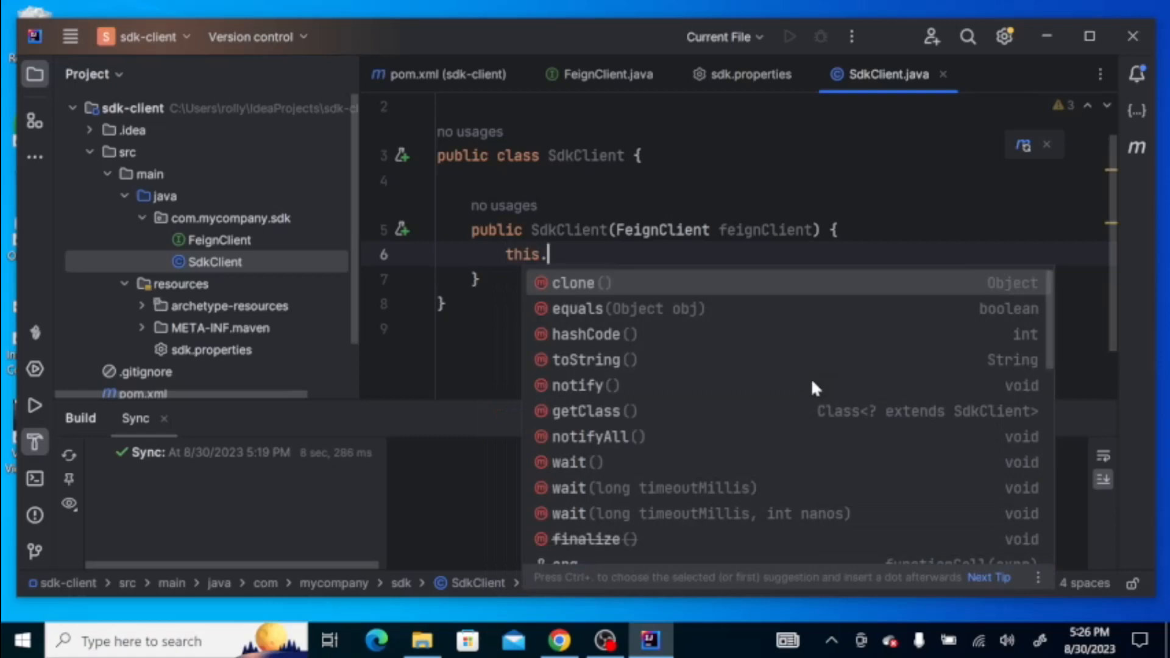
type("feignClient = feignClient;")
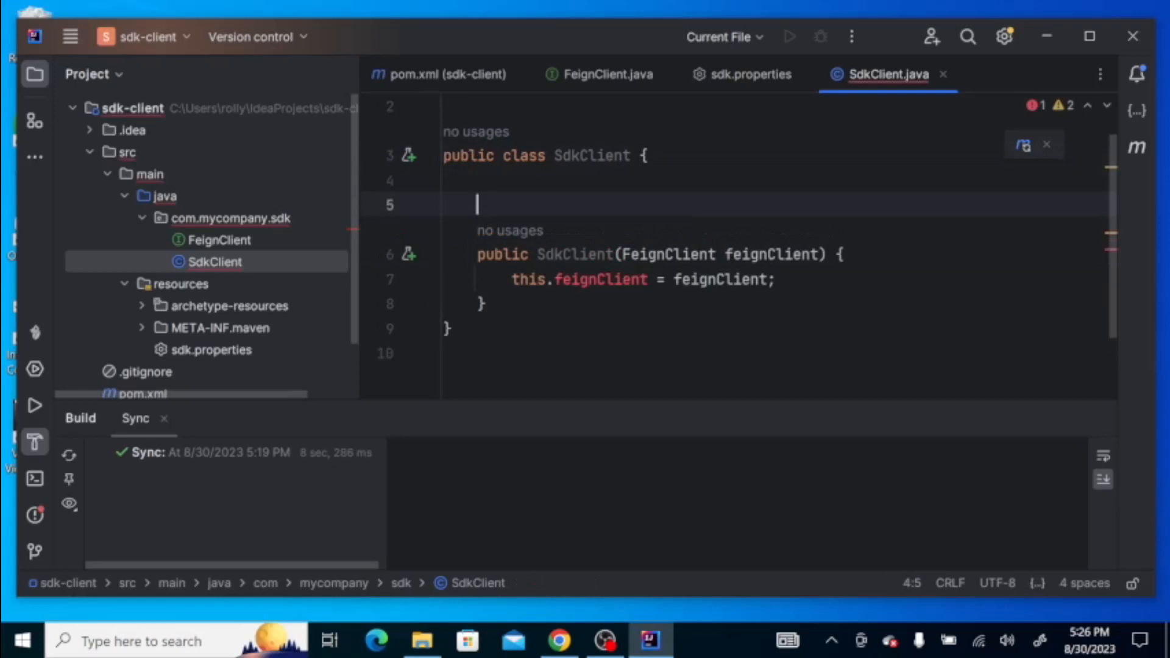
type("private FeignClient feignClient;")
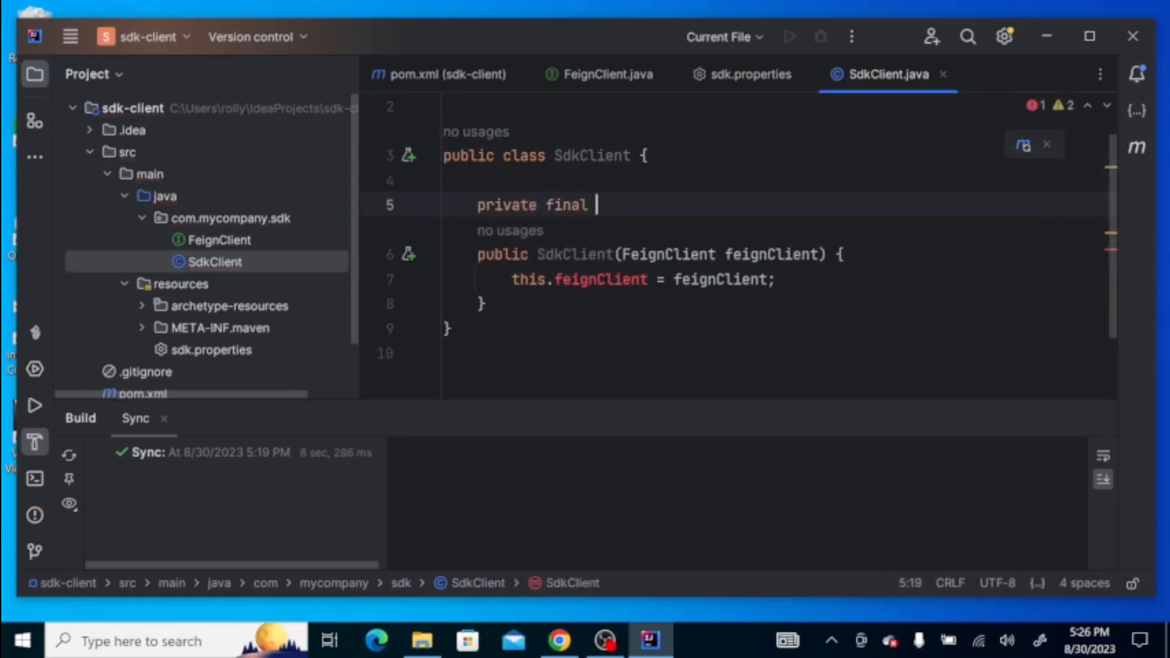
type("SdkClient")
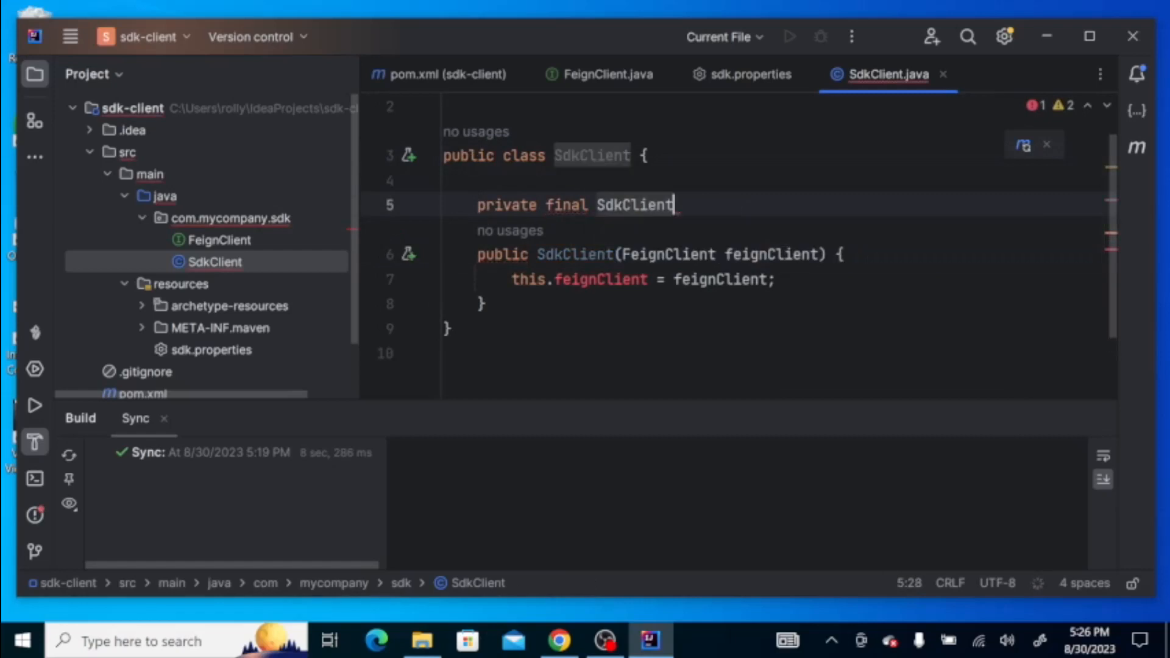
type("feignClient;")
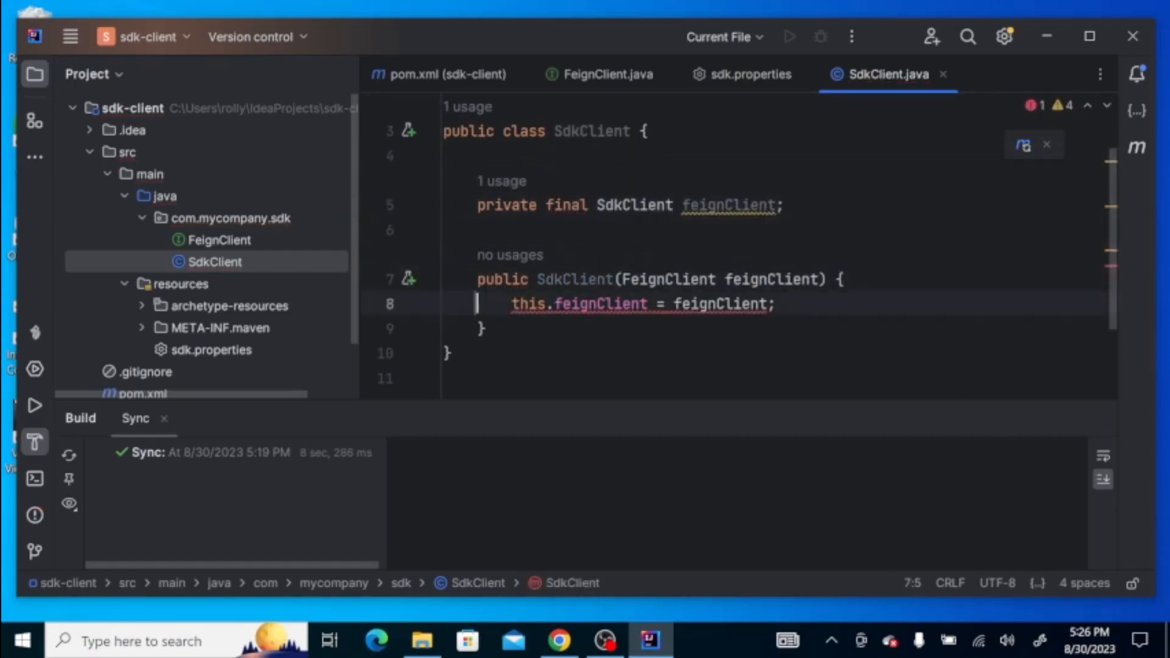
Add a public String getPosts() method returning feignClient.getPosts().
left_click(450, 353)
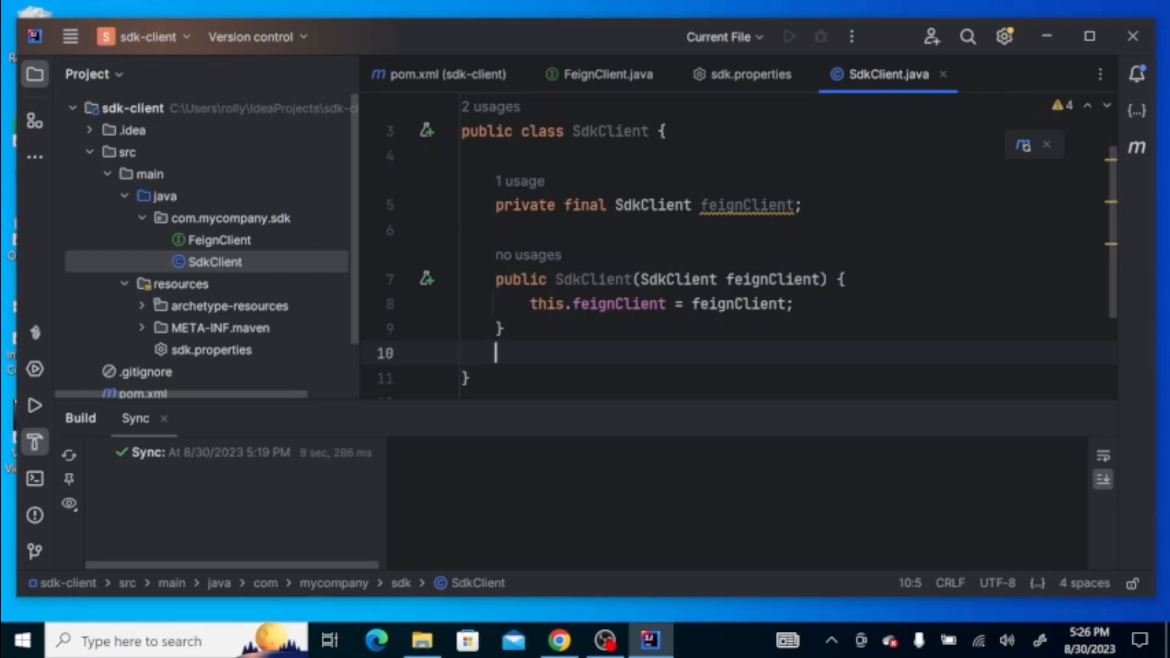
type("publ")
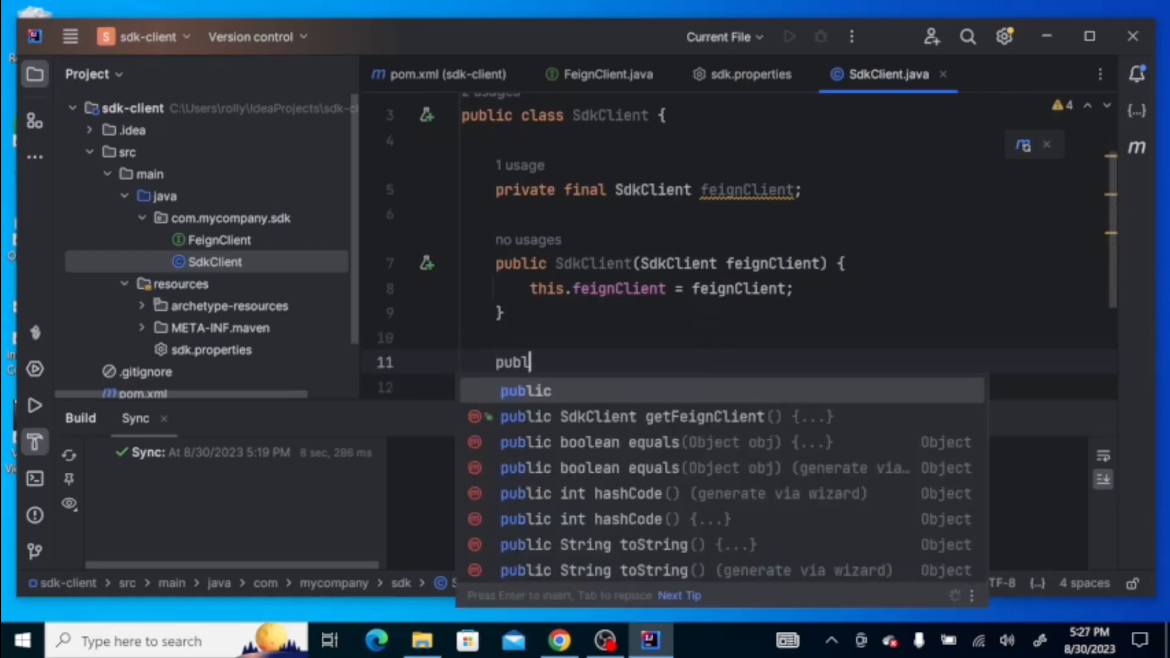
type("ic")
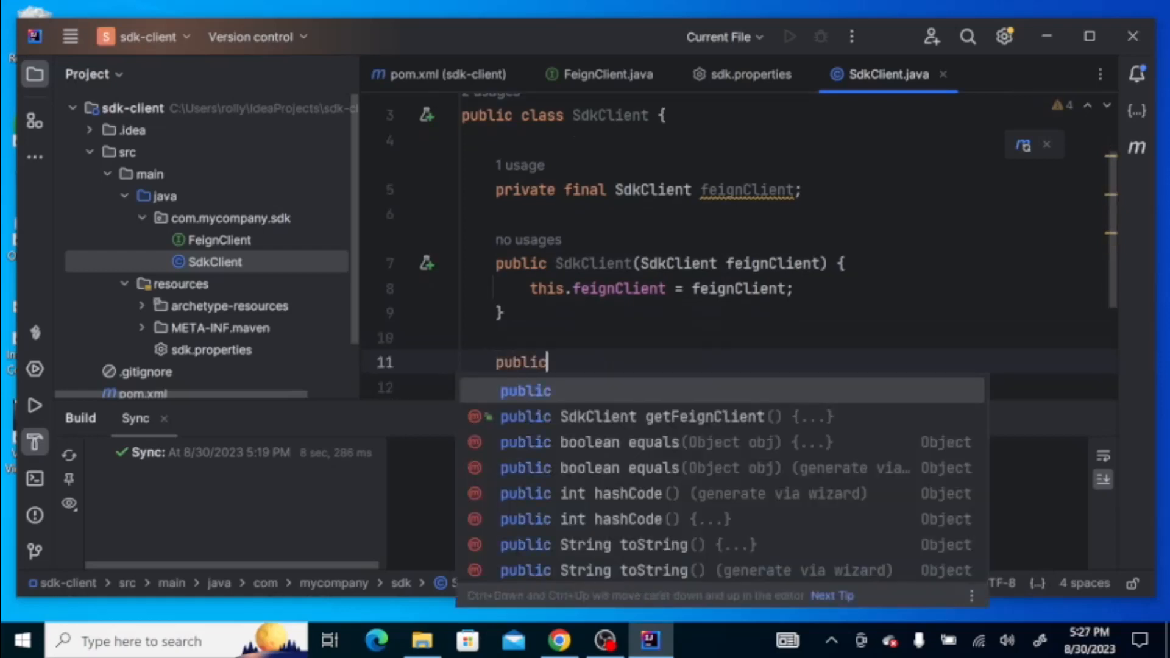
type("String getPosts() {")
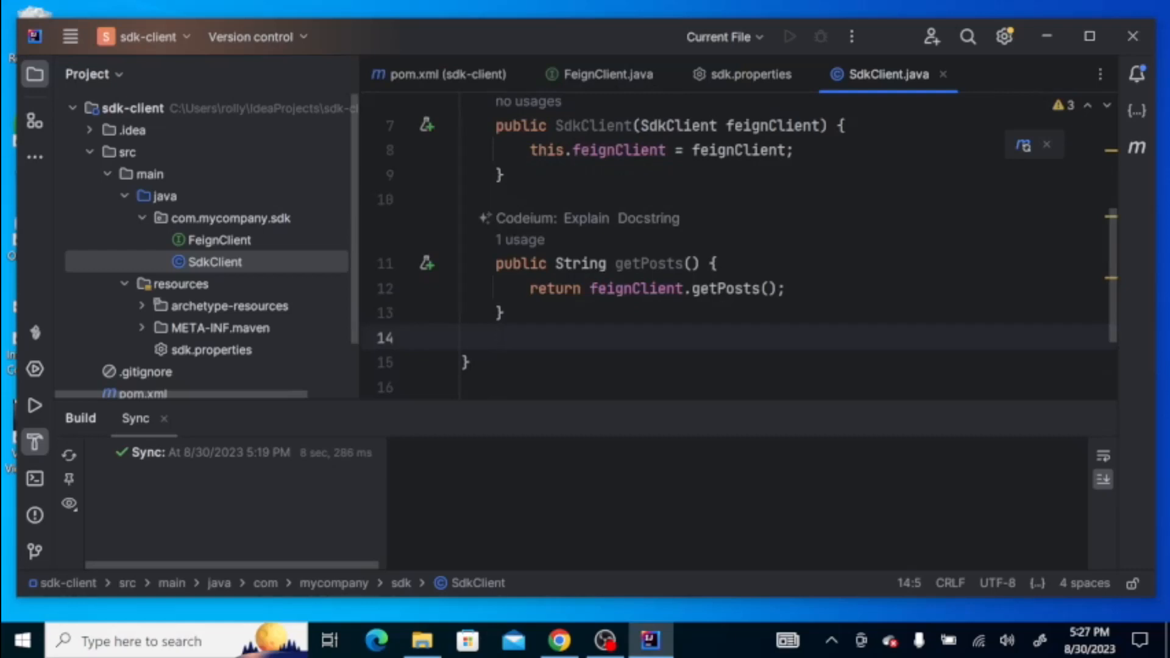
right_click(216, 217)
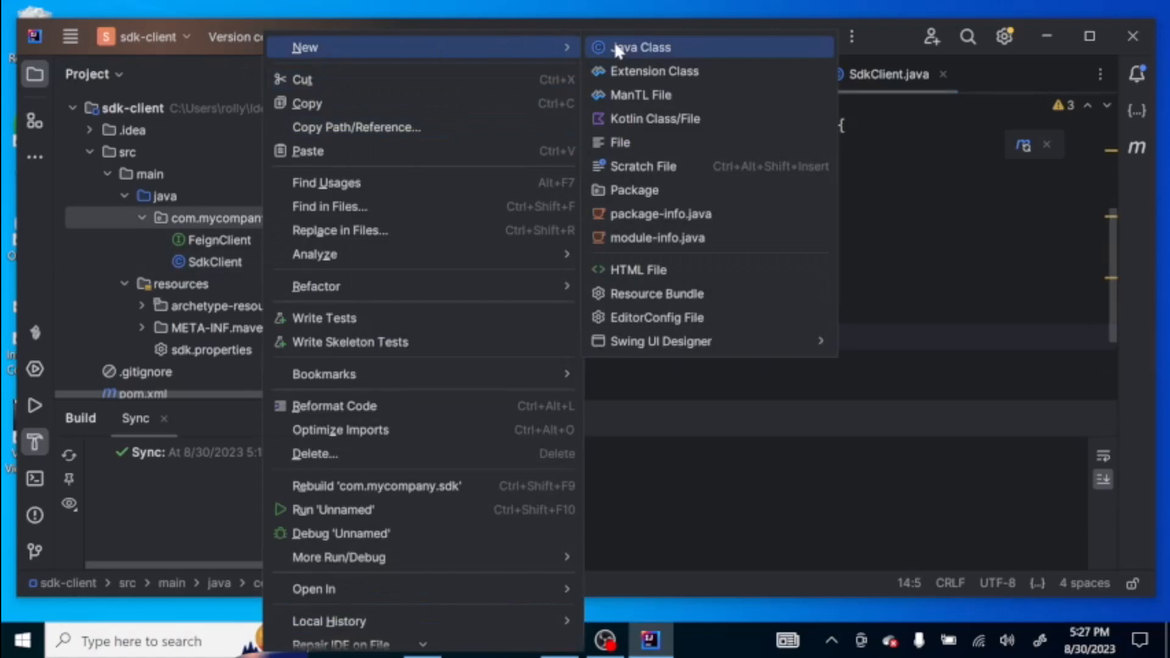
left_click(641, 48)
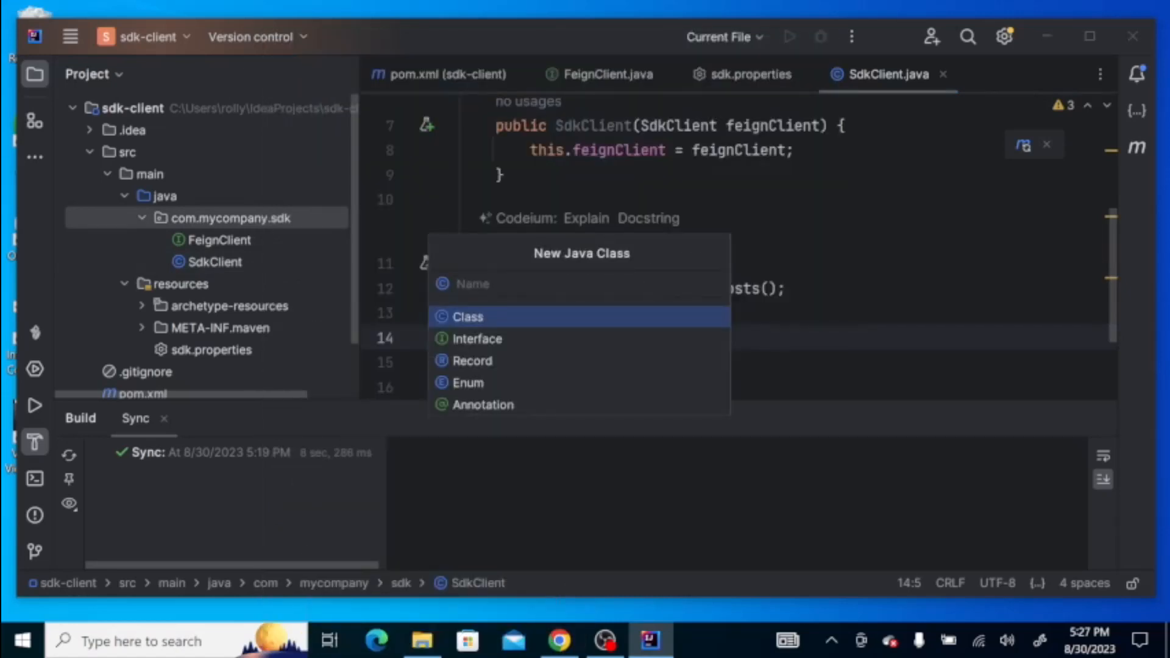
type("SdkCont")
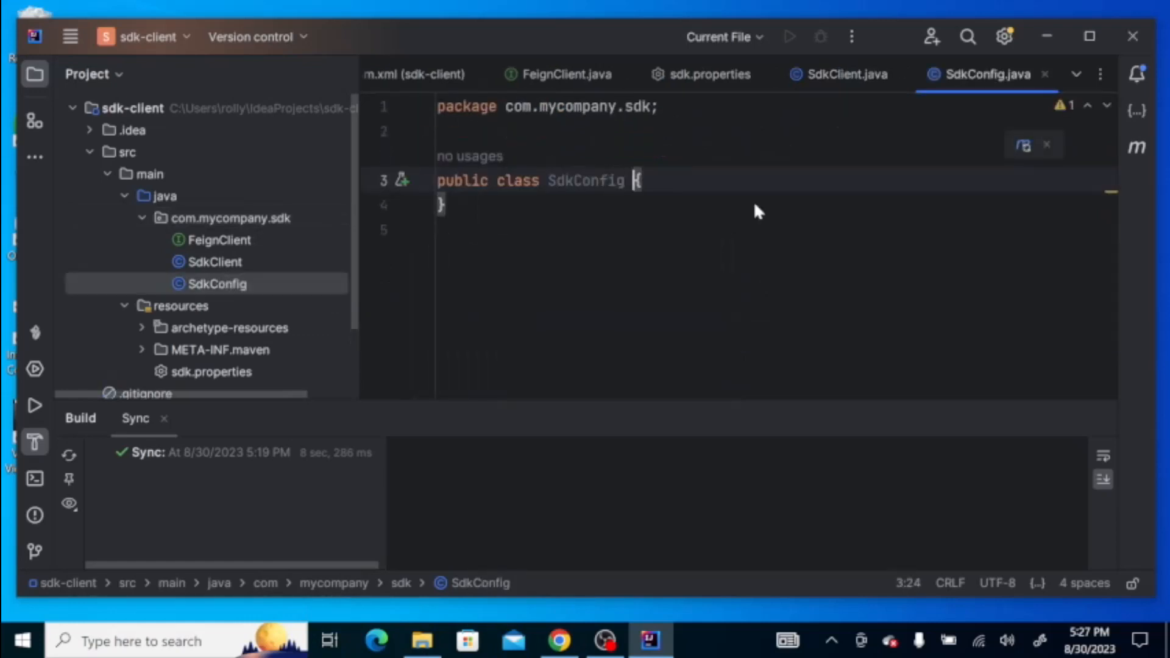
key("Enter")
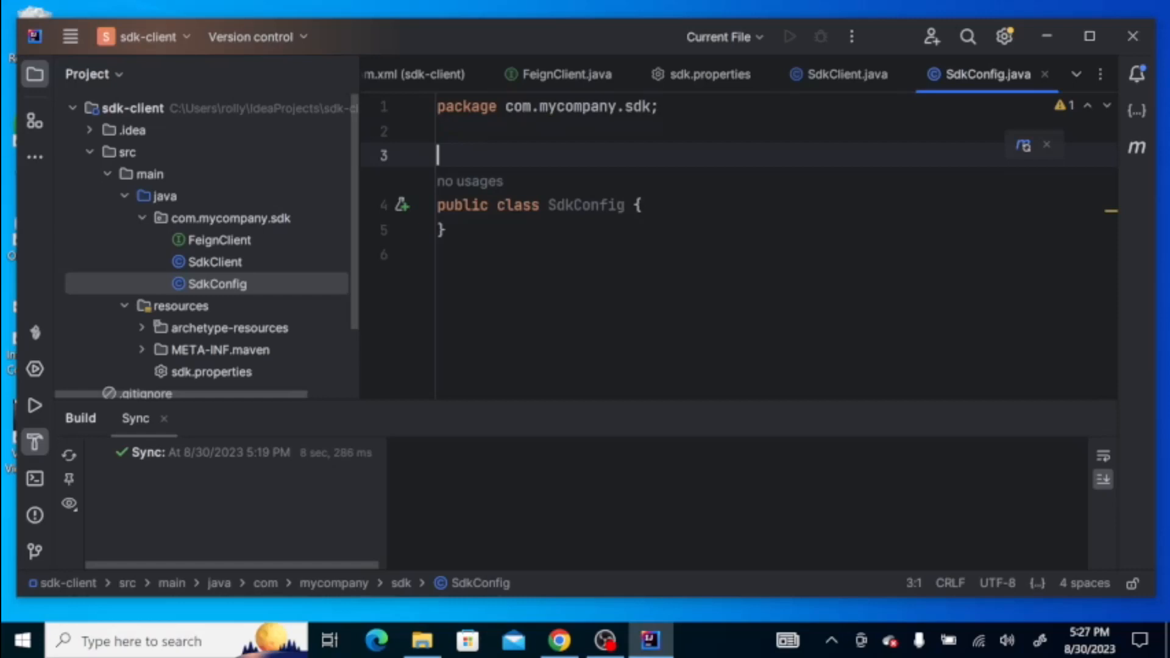
type("@Auto")
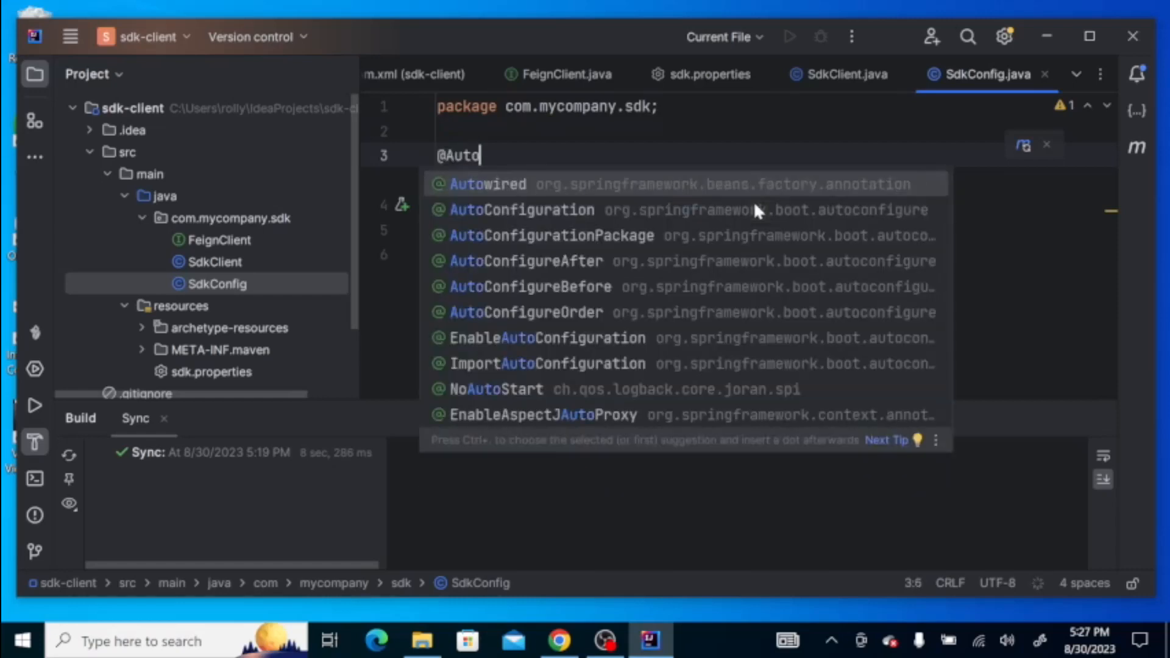
left_click(521, 210)
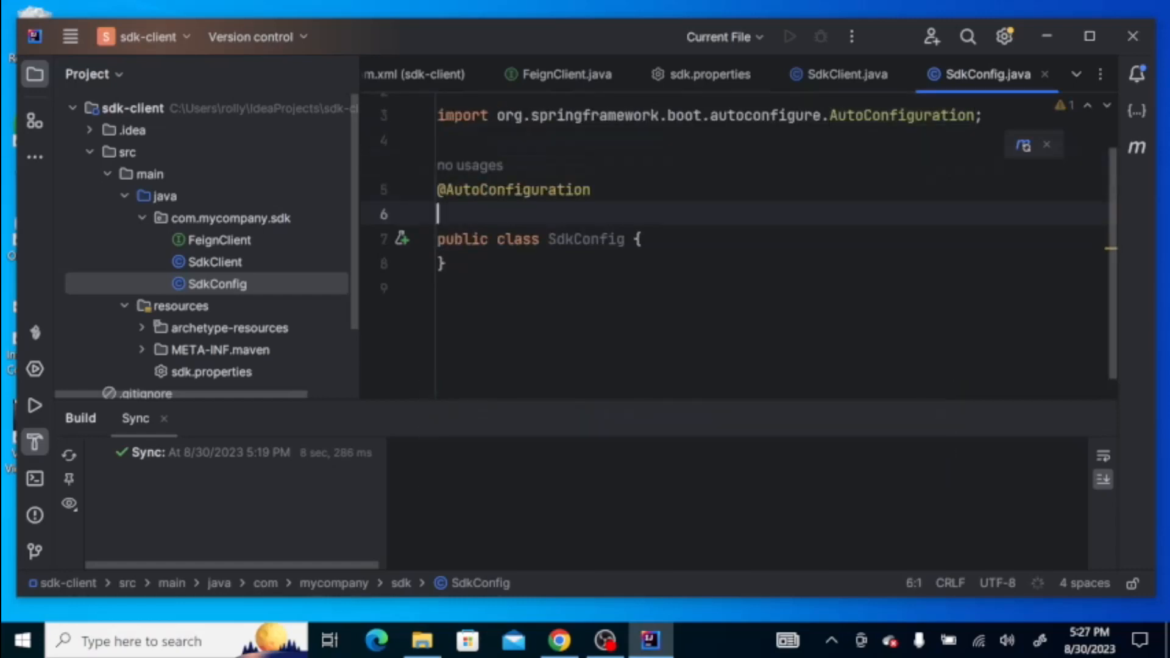
type("@PropertySource(")
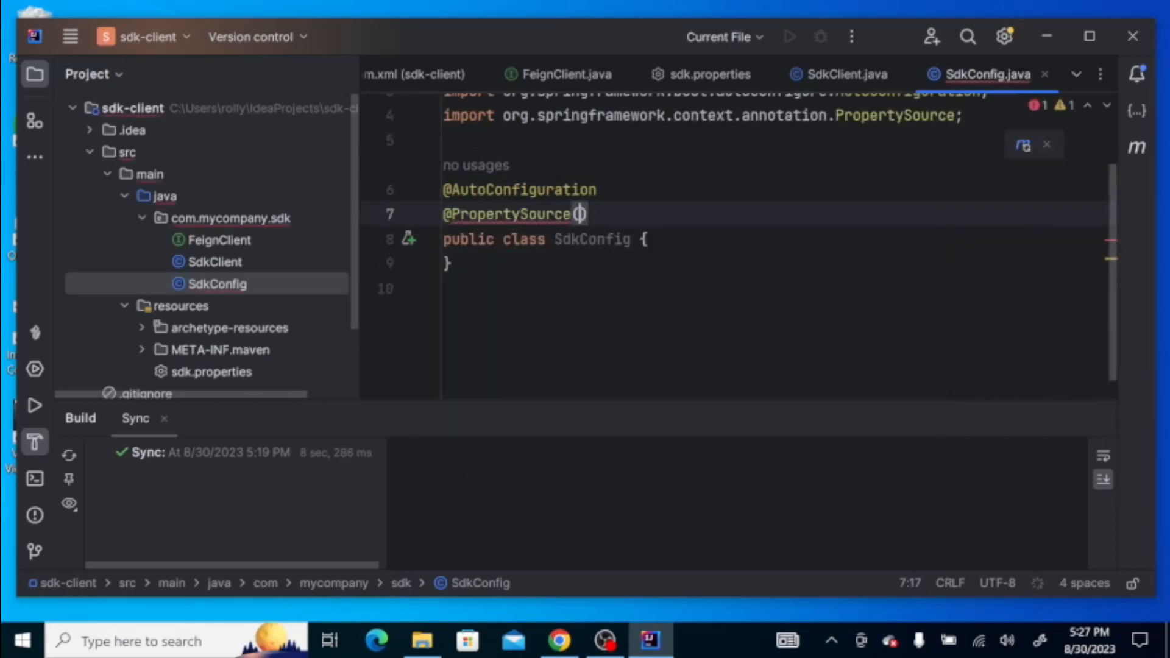
type("\"")
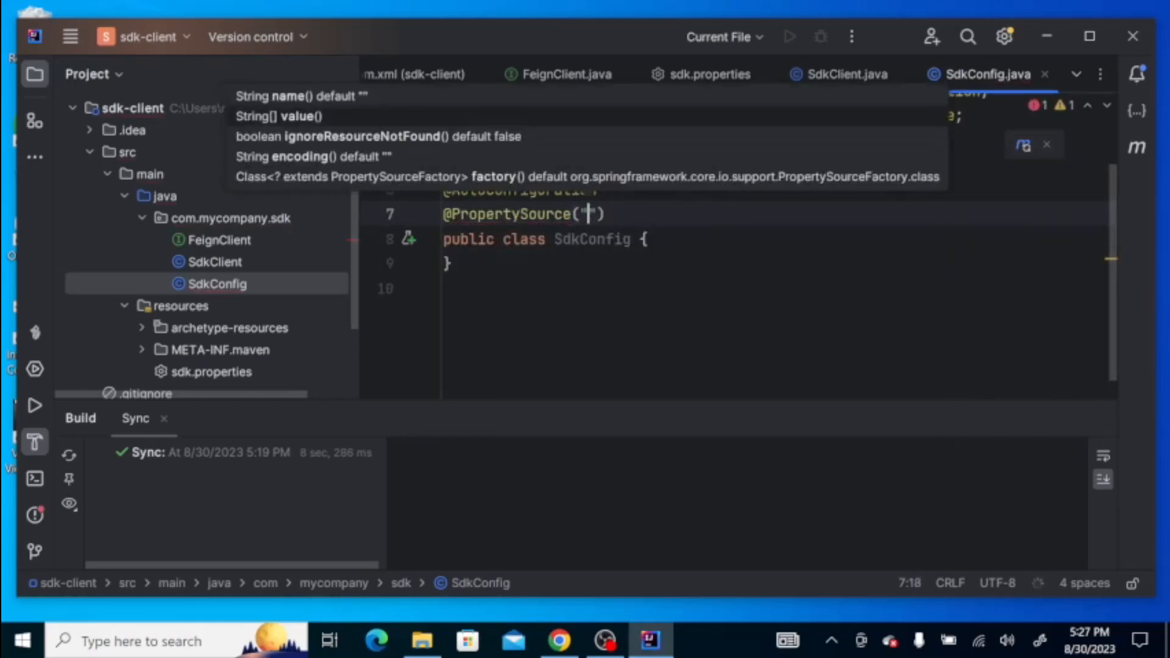
type("classpath:")
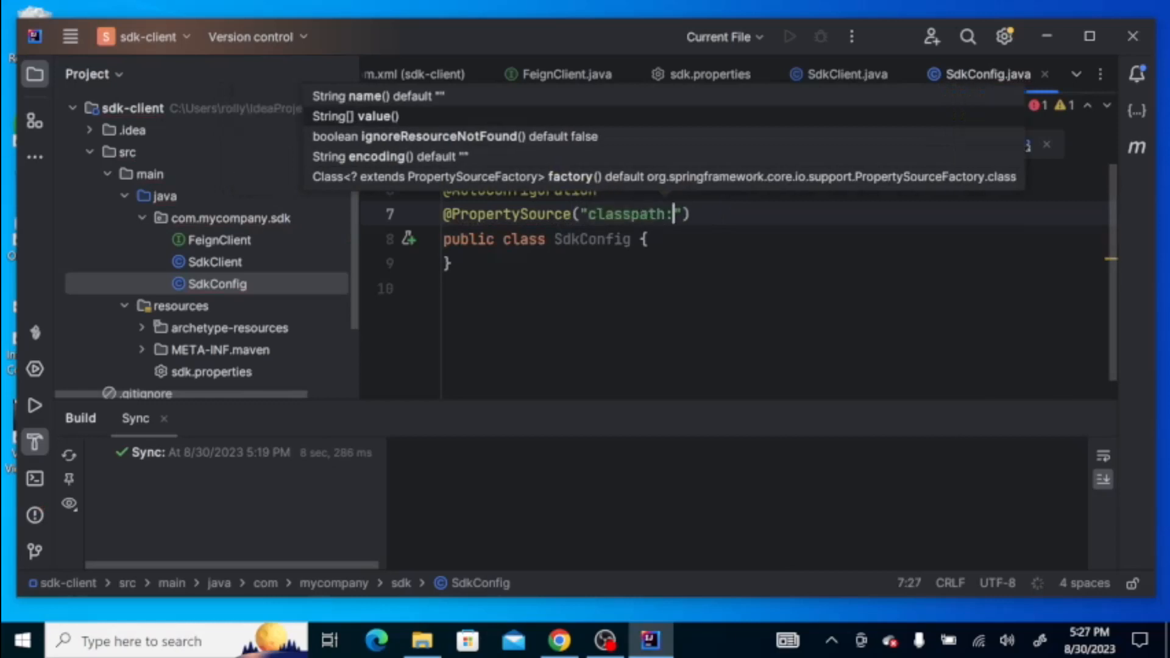
type("sdk.properties")
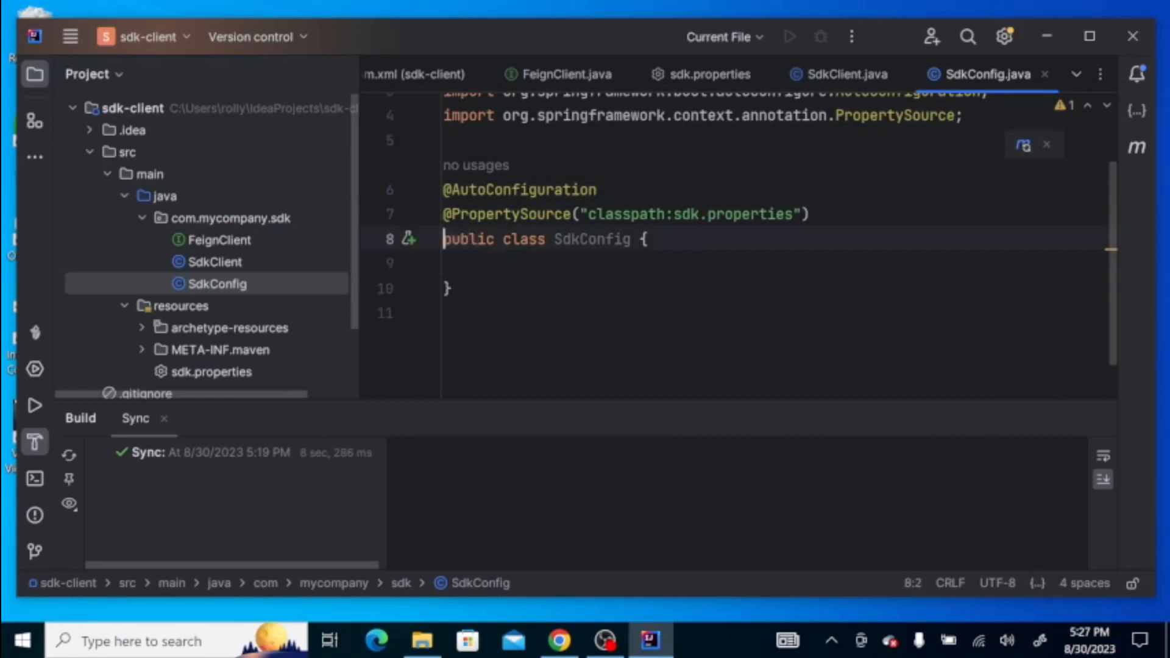
type("@EnableF")
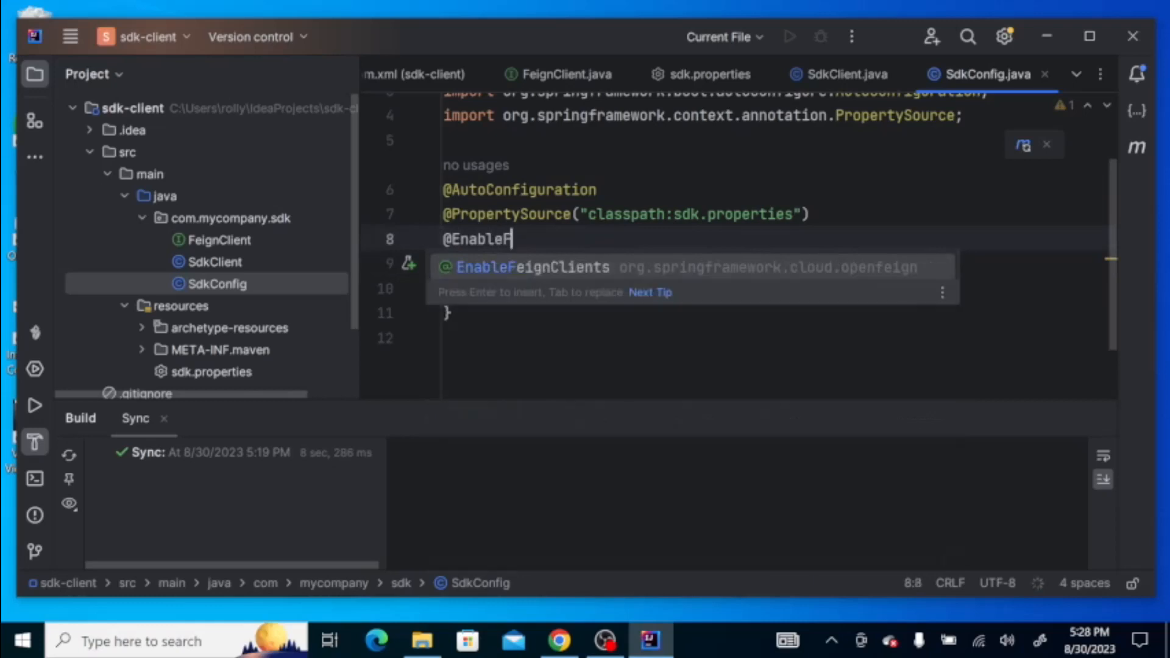
key("Enter")
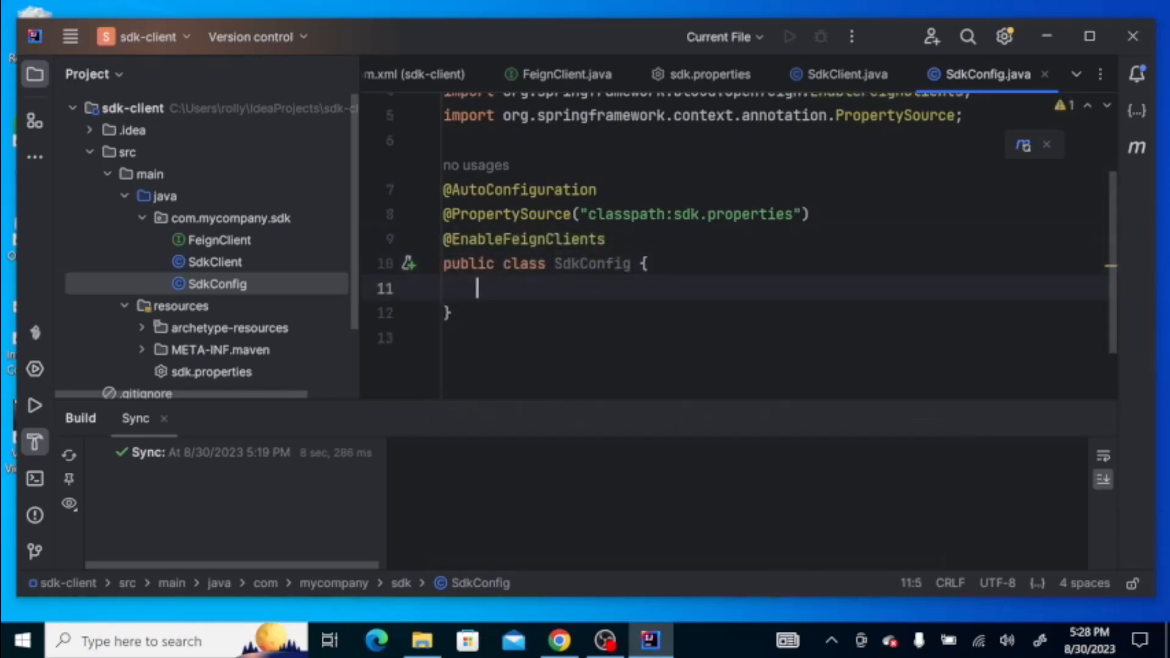
Define a sdkClient(FeignClient) method returning new SdkClient(feignClient).
key("Enter")
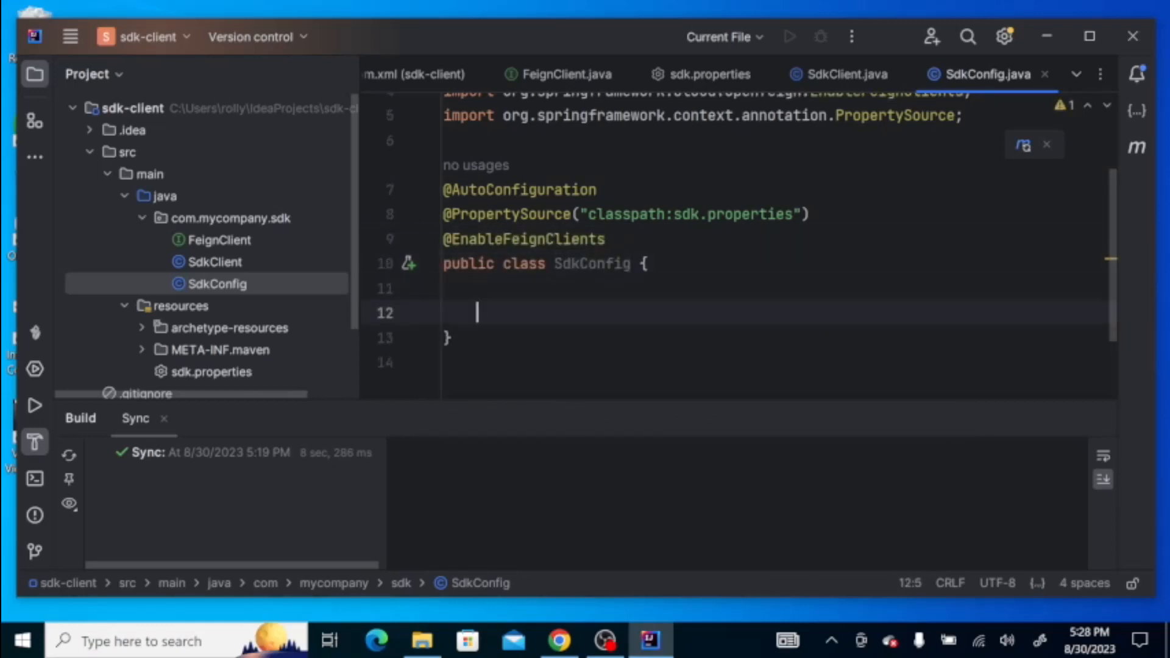
type("public")
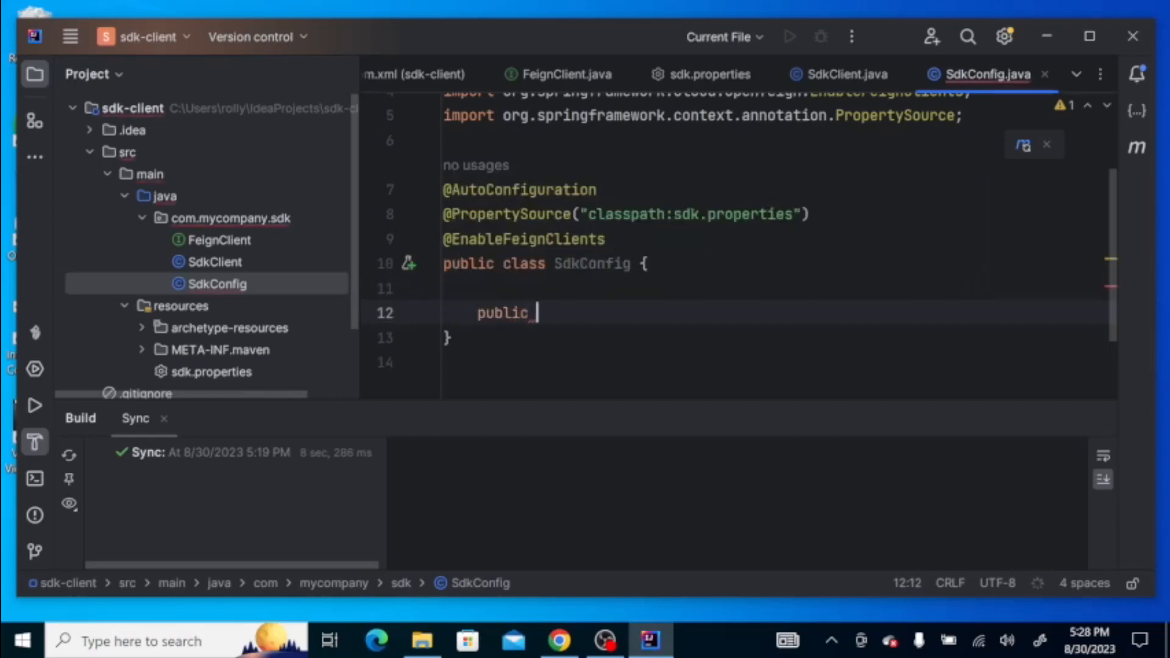
type("String getPosts() {")
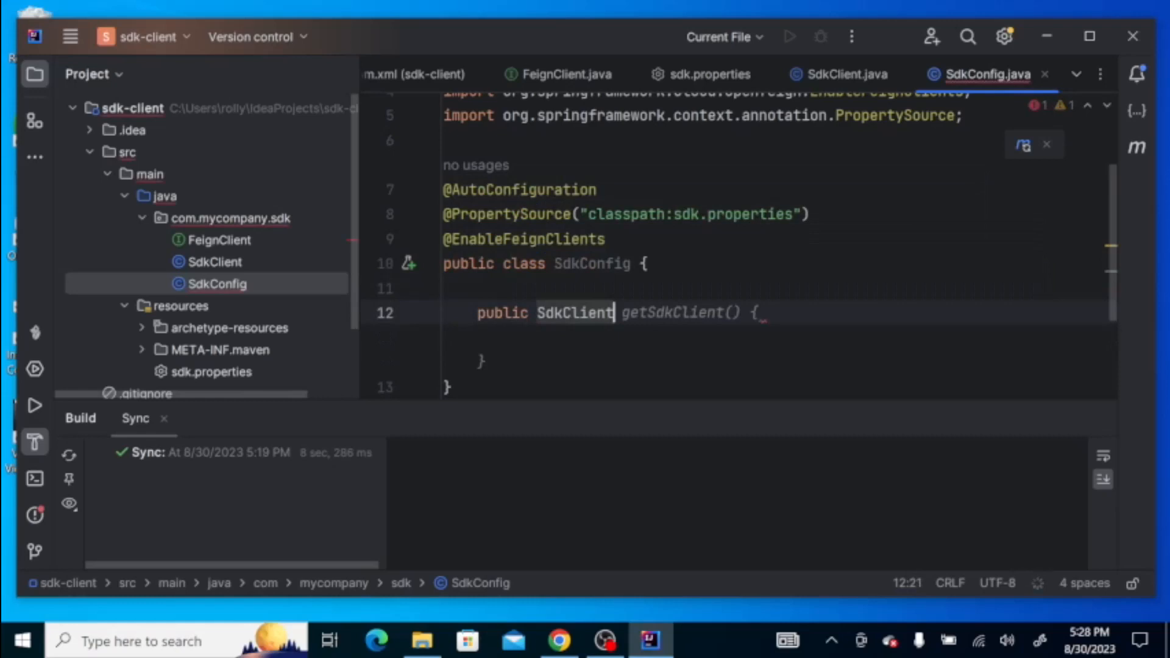
type("sdkClient() {")
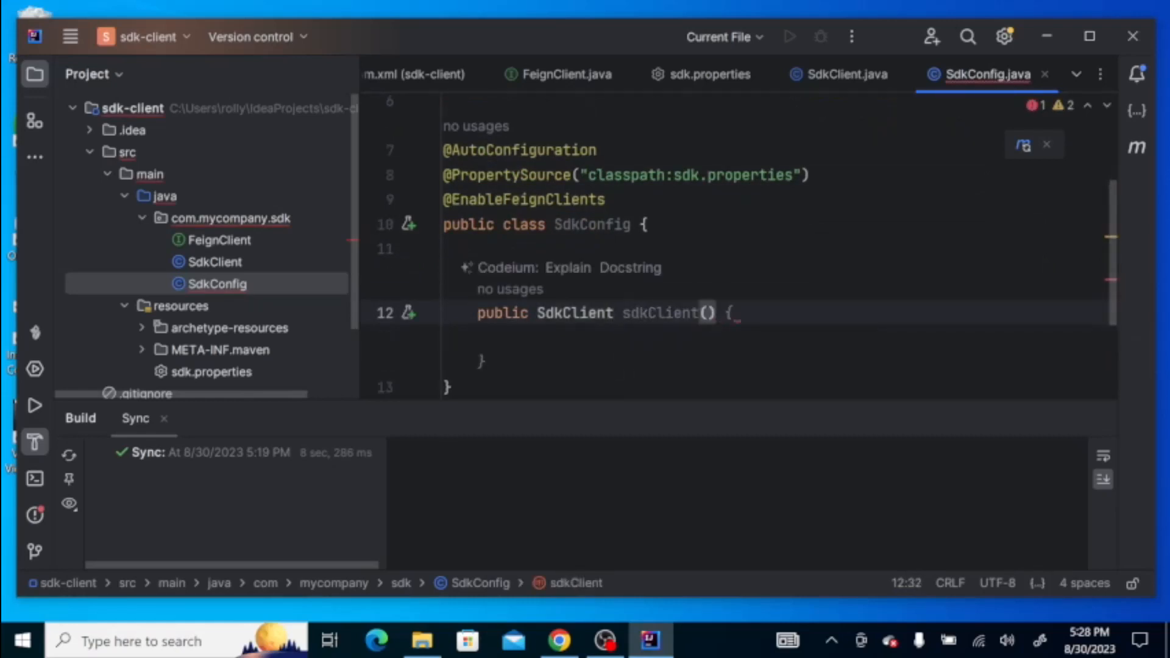
type("FeignClient feignClient")
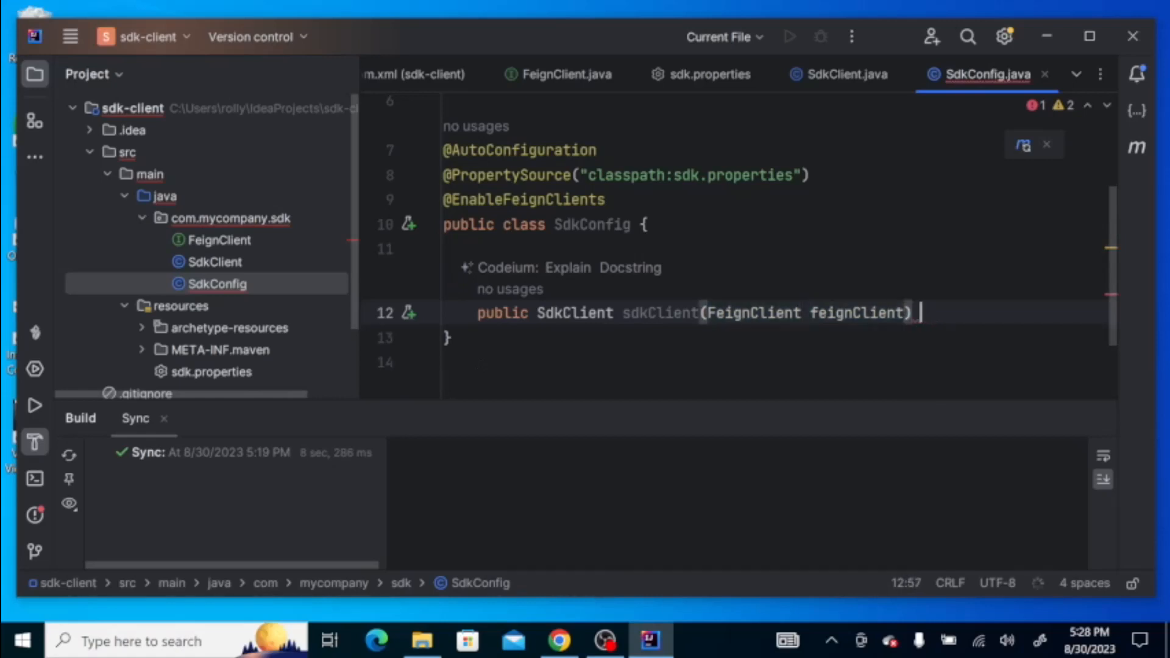
type("{ return")
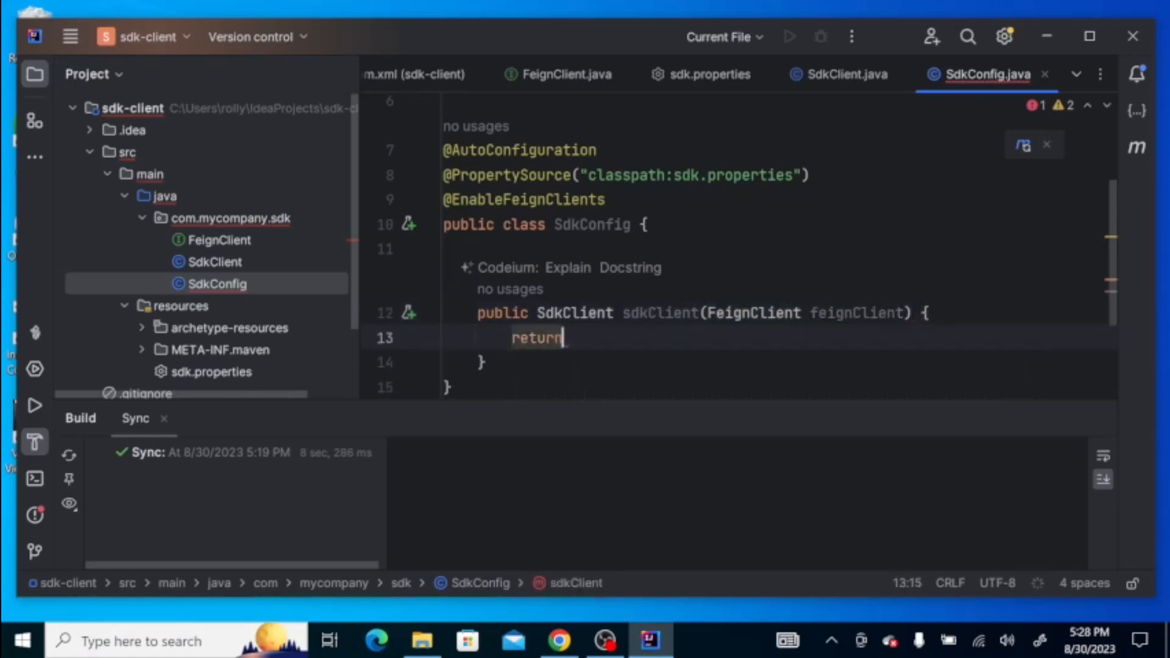
type("new")
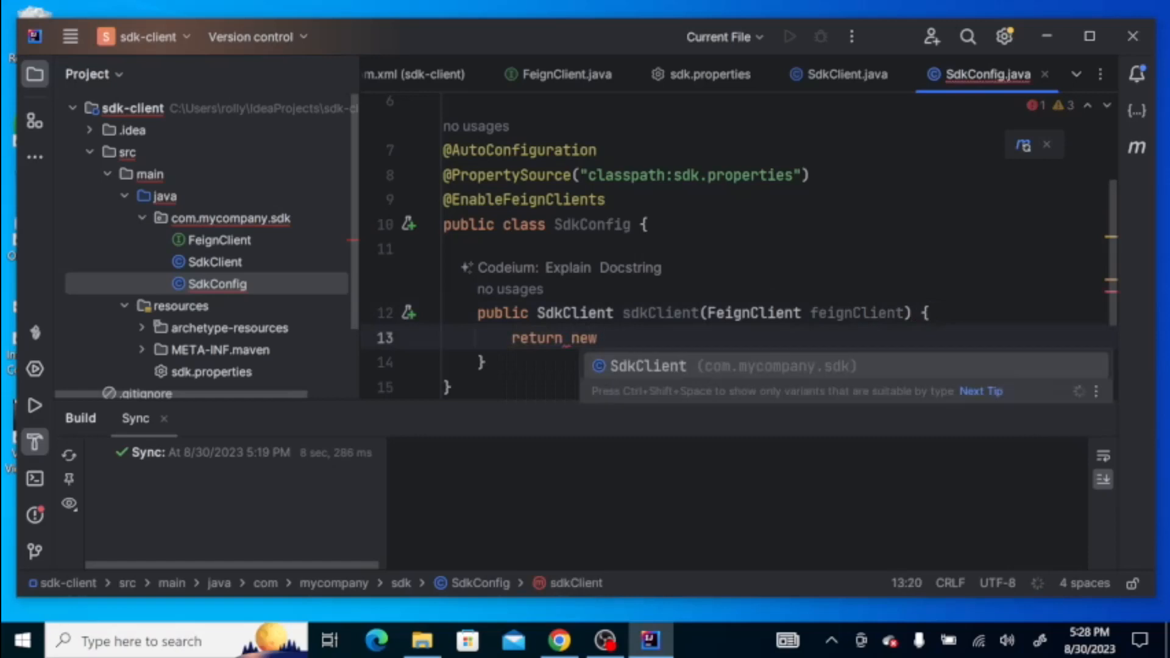
type("SdkClient(feignClient);")
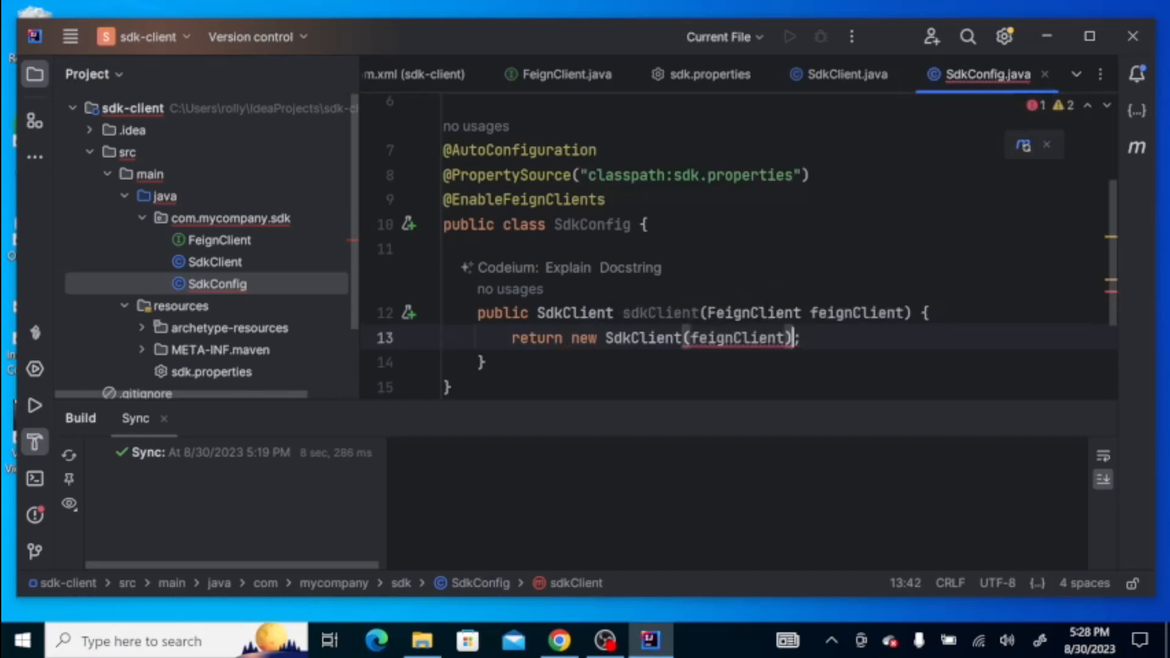
left_click(844, 74)
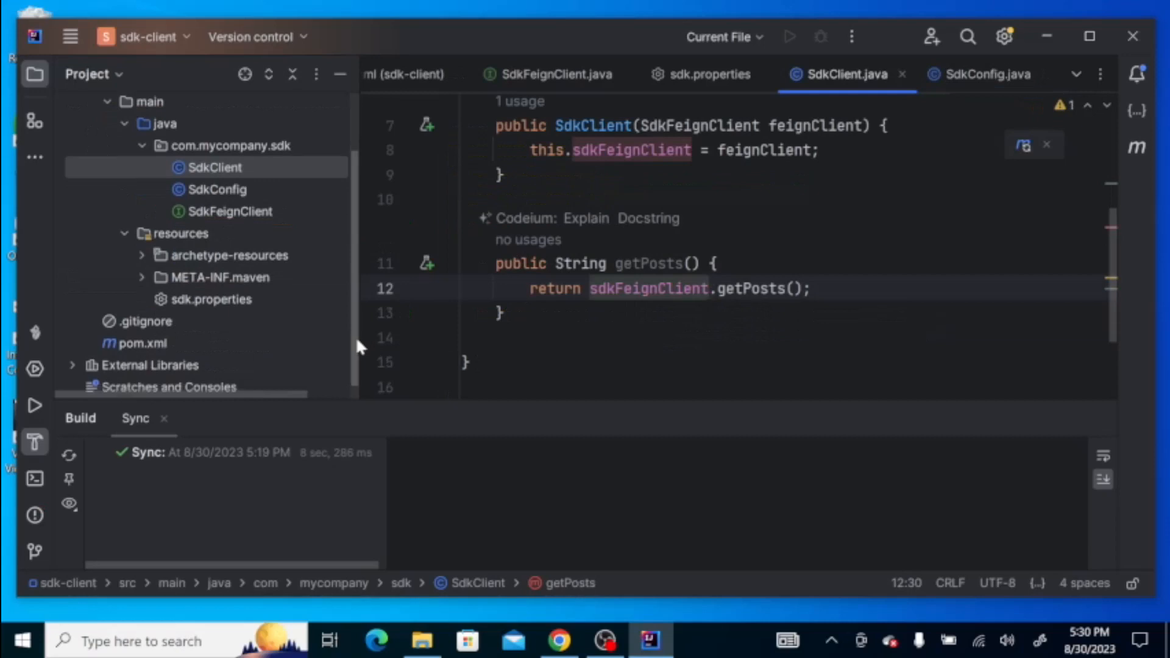
mouse_move(209, 240)
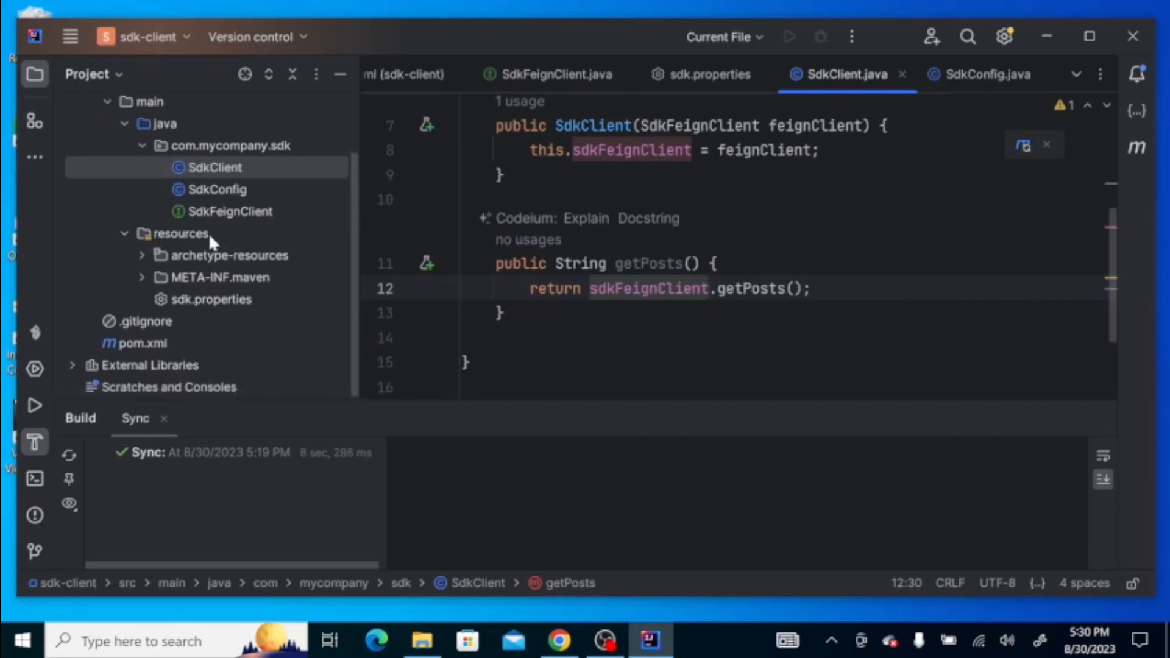
Delete the maven folder with archetype.xml from sdk-client's META-INF resources.
left_click(210, 278)
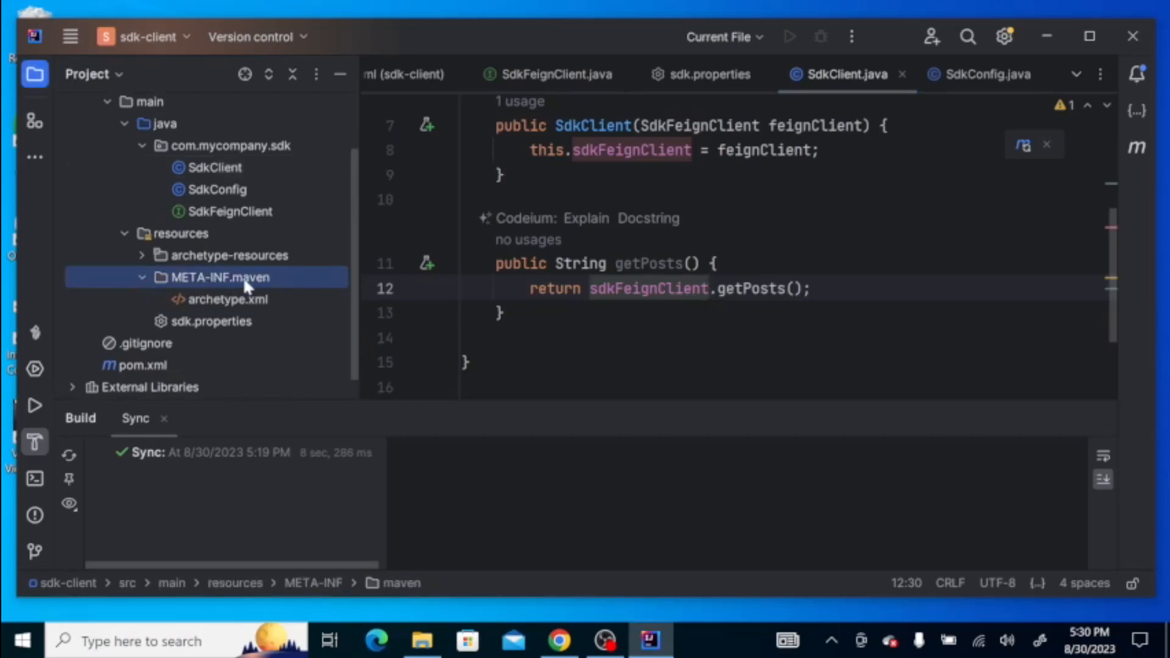
left_click(230, 255)
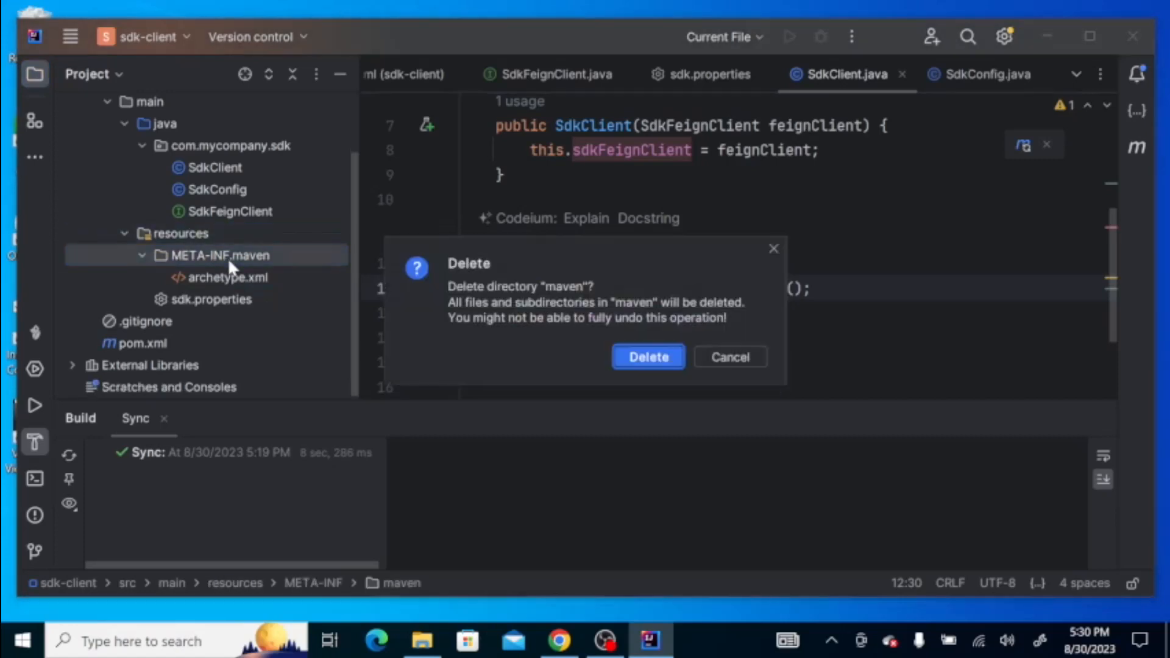
left_click(649, 357)
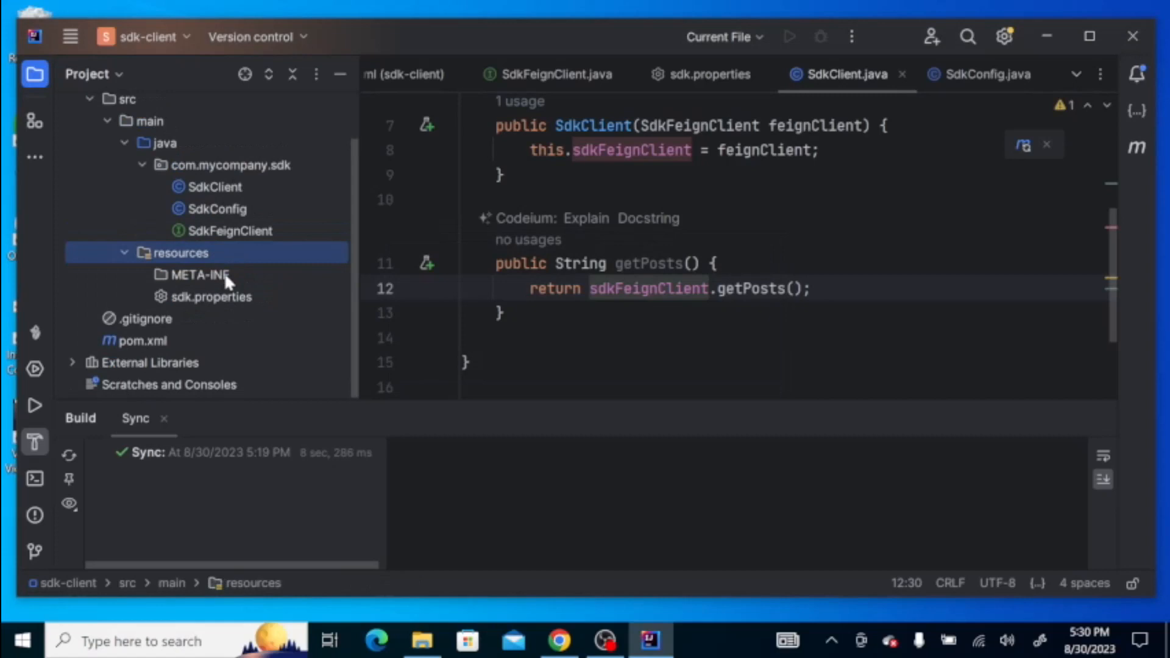
Create a spring directory inside META-INF.
right_click(201, 275)
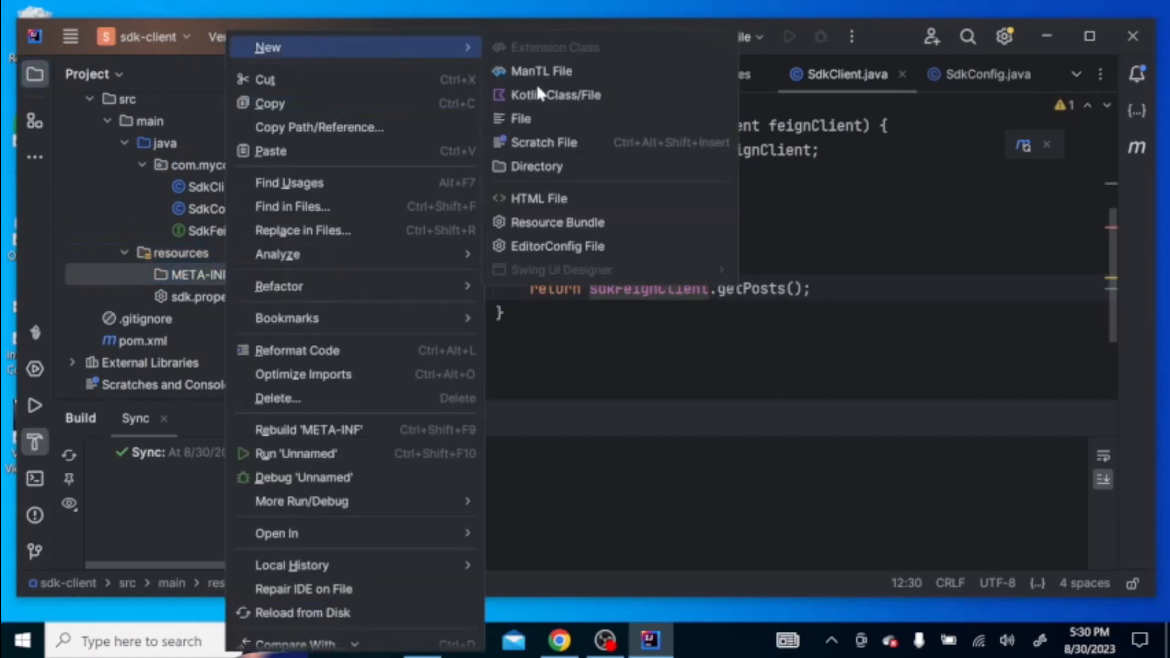
left_click(537, 167)
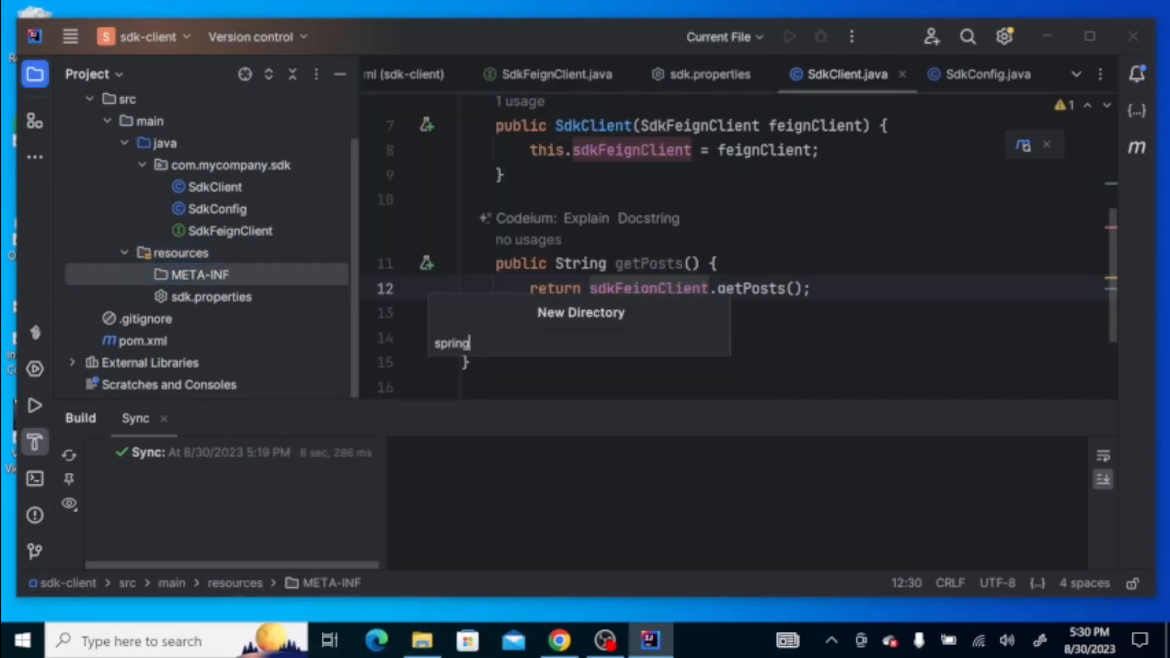
key("Enter")
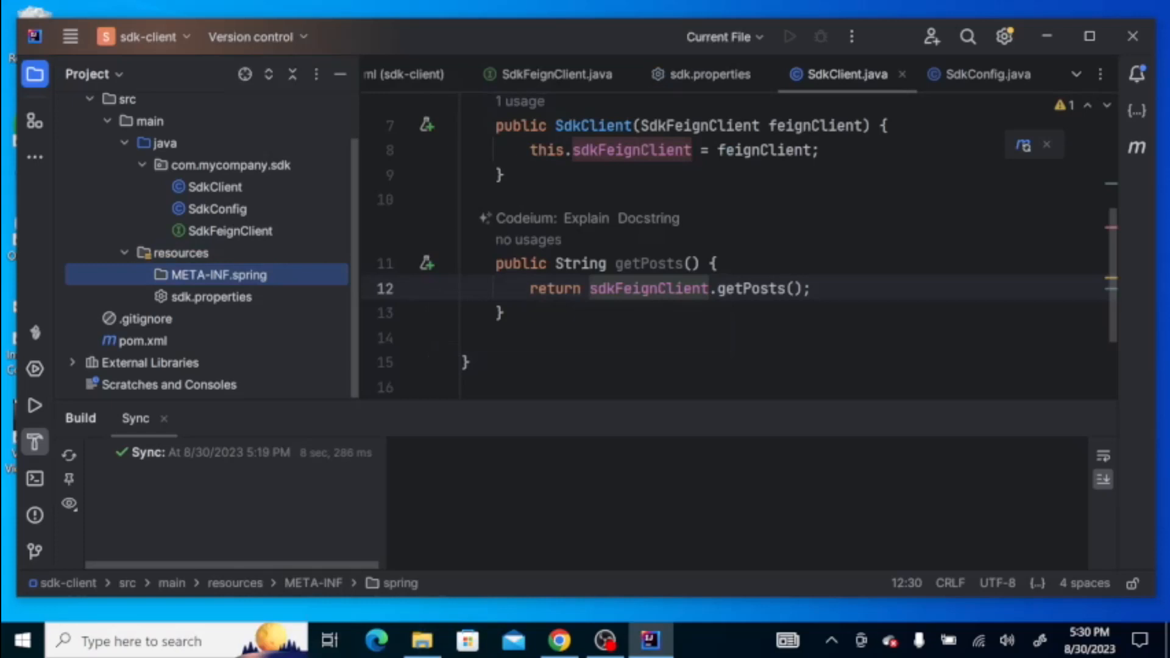
Create the file org.springframework.boot.autoconfigure.AutoConfiguration.imports in META-INF/spring.
right_click(218, 275)
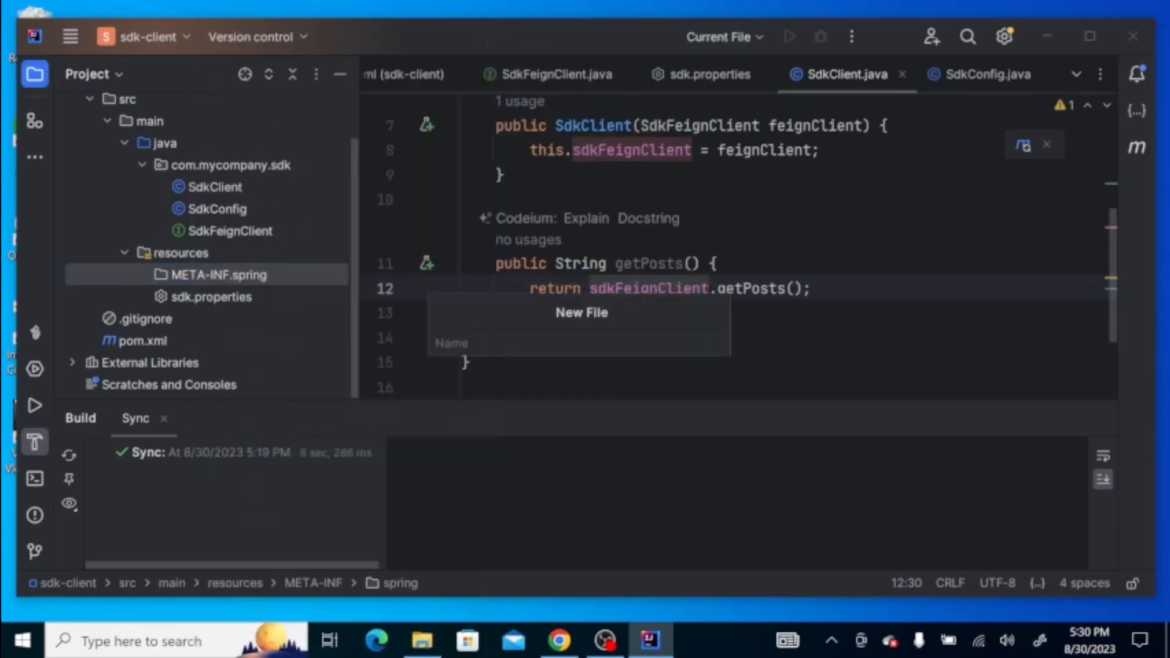
type("org")
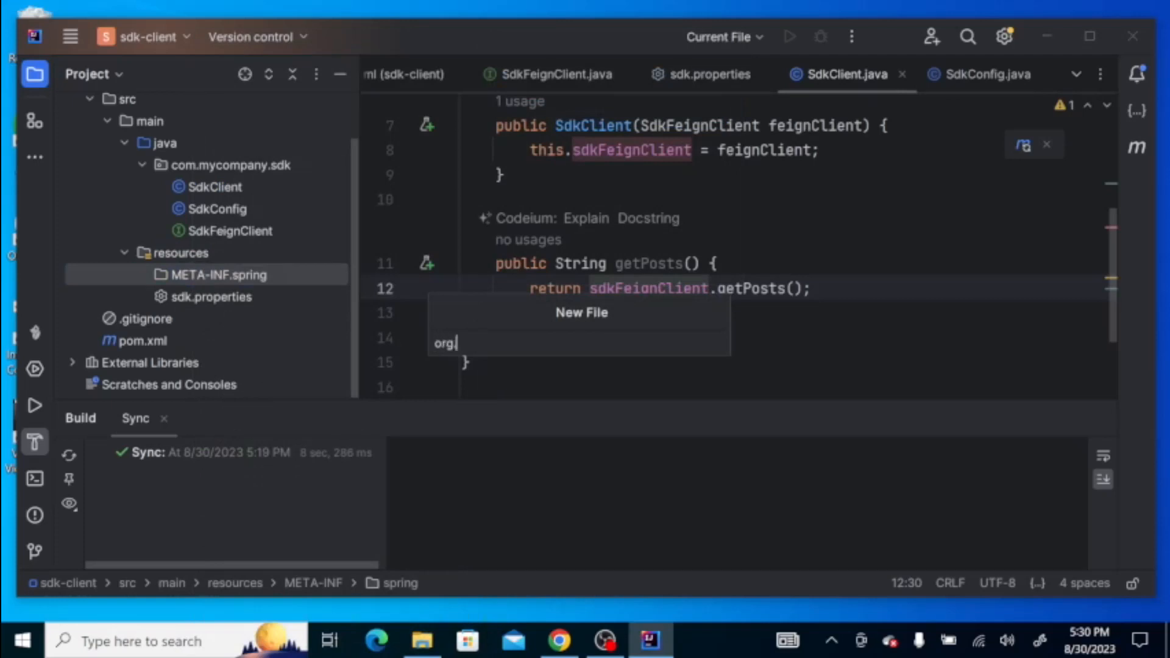
type(".springfranme")
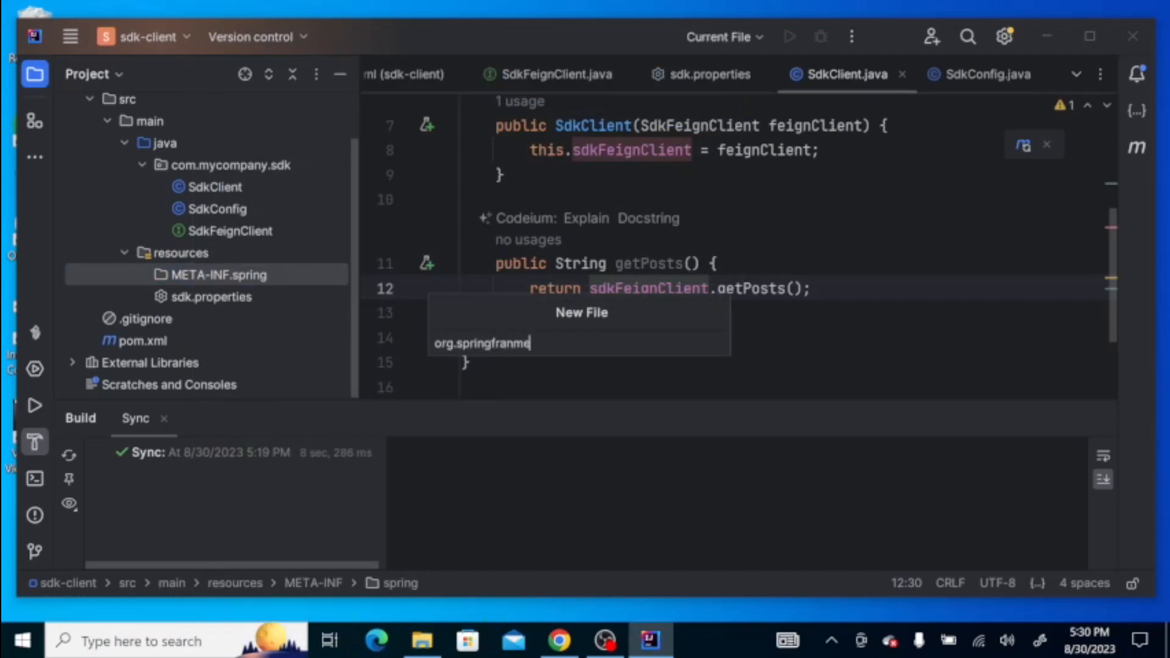
key("Backspace")
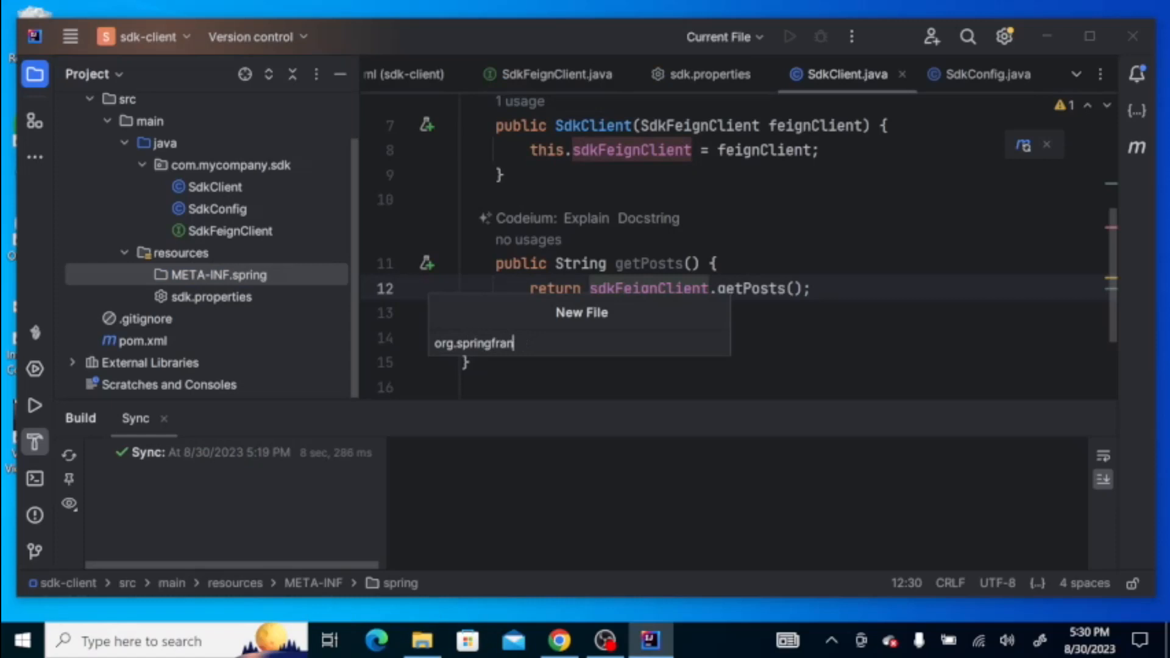
type("ework.b")
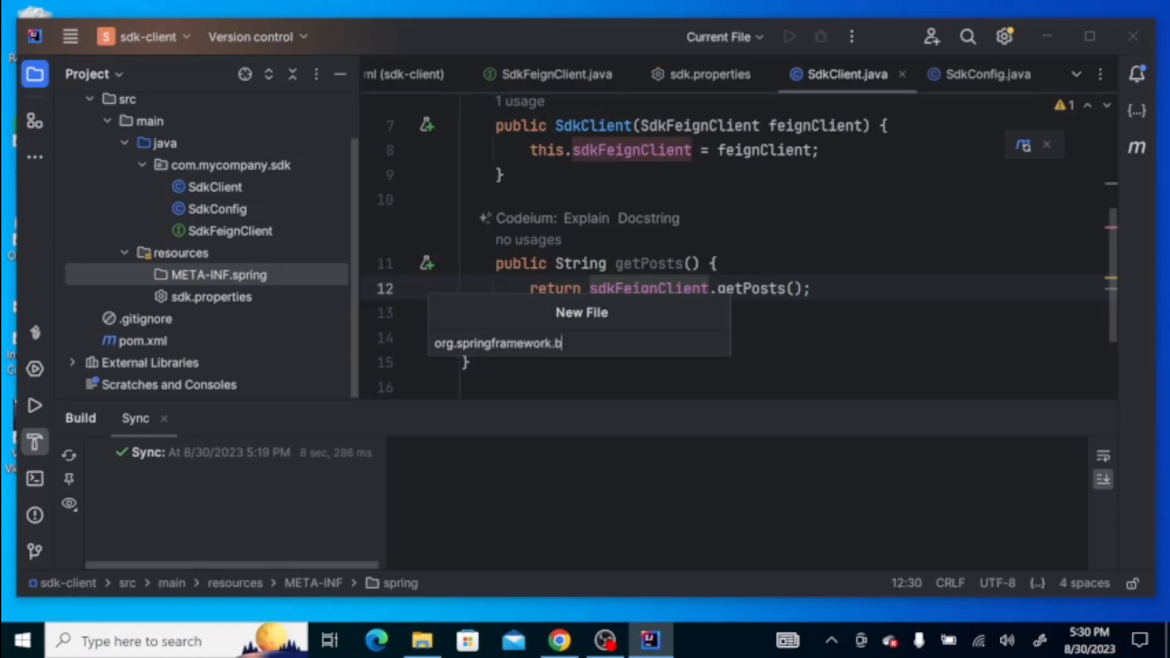
type("oot")
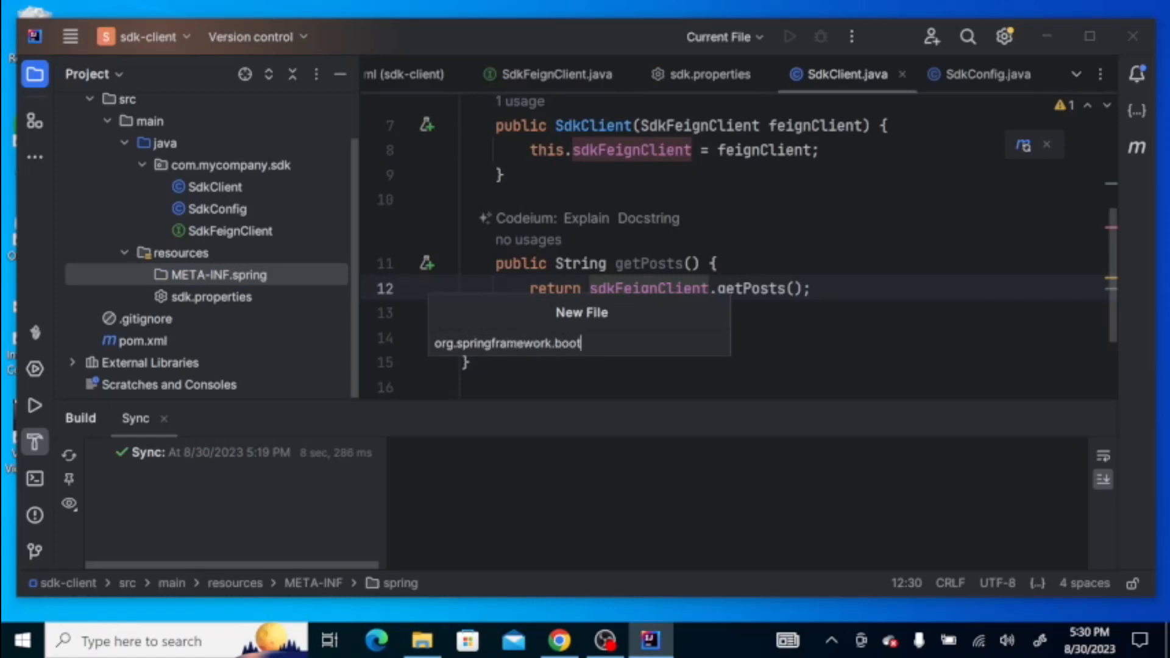
type("autoconfigure")
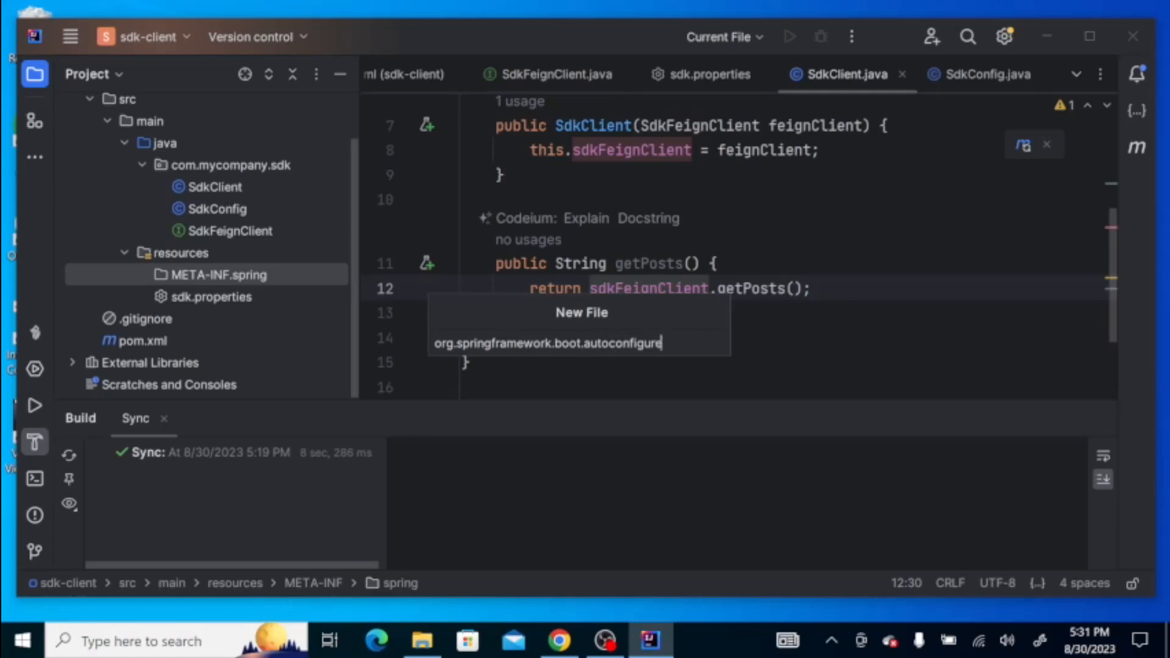
type(".Au")
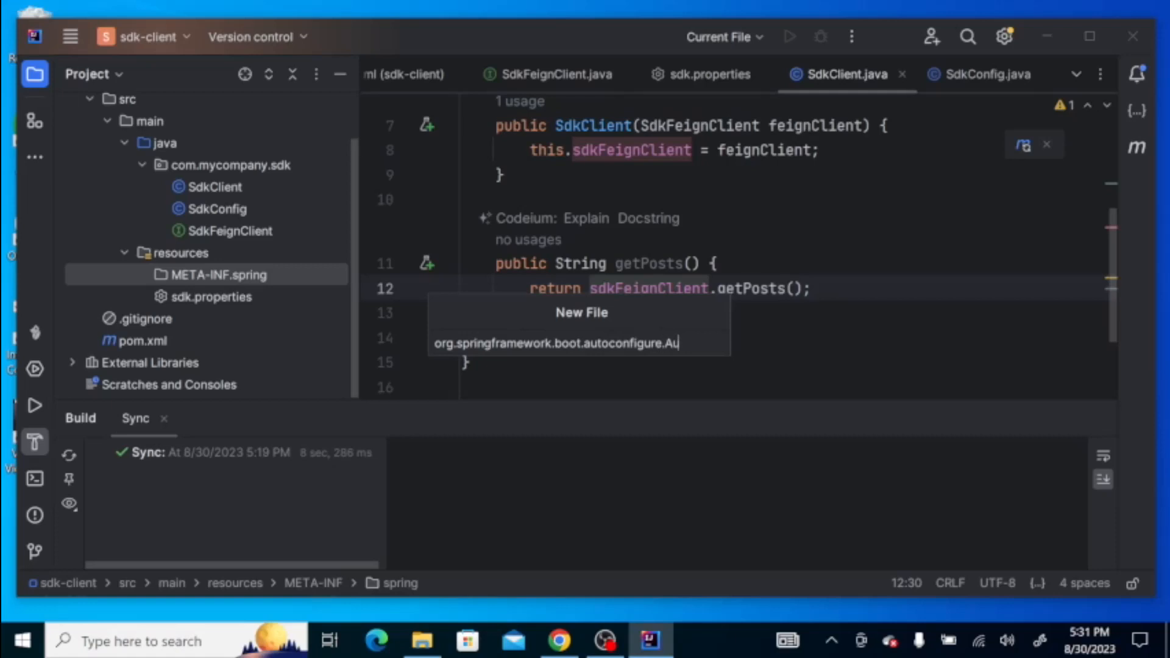
type("AutoConfigu")
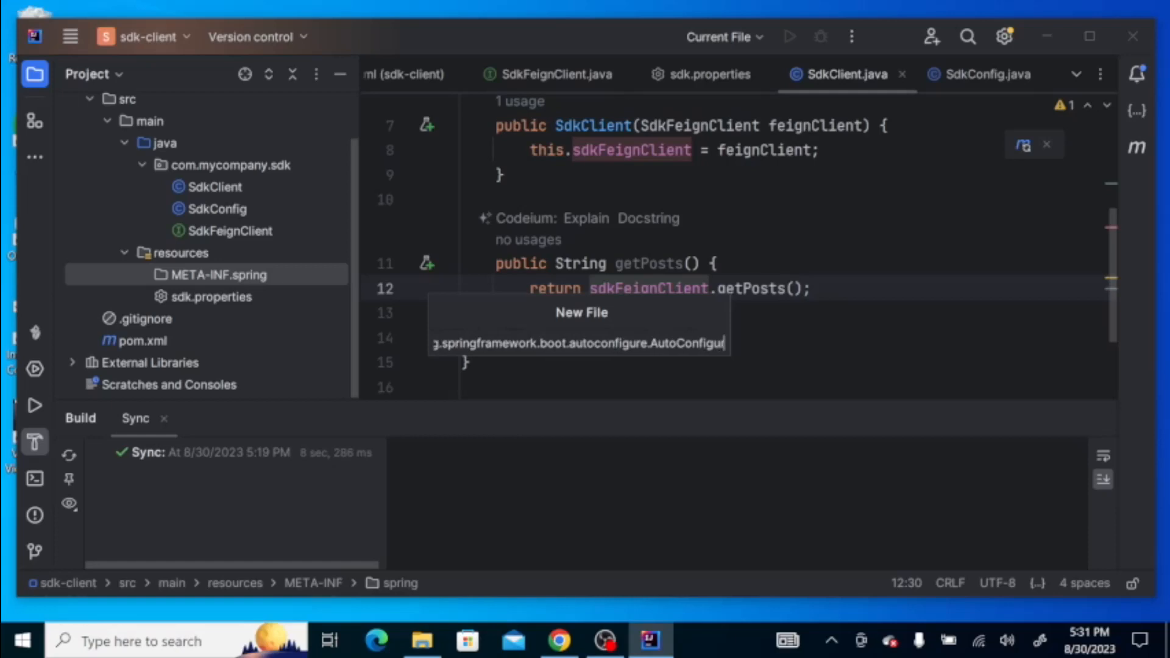
type("ration")
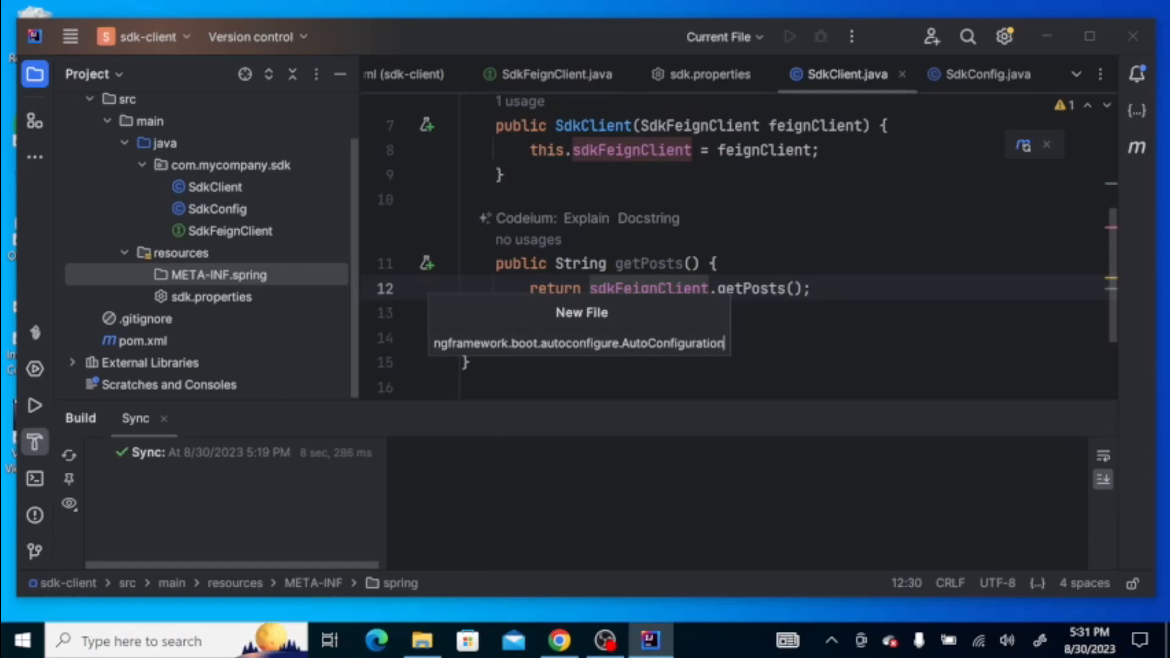
type(".impo")
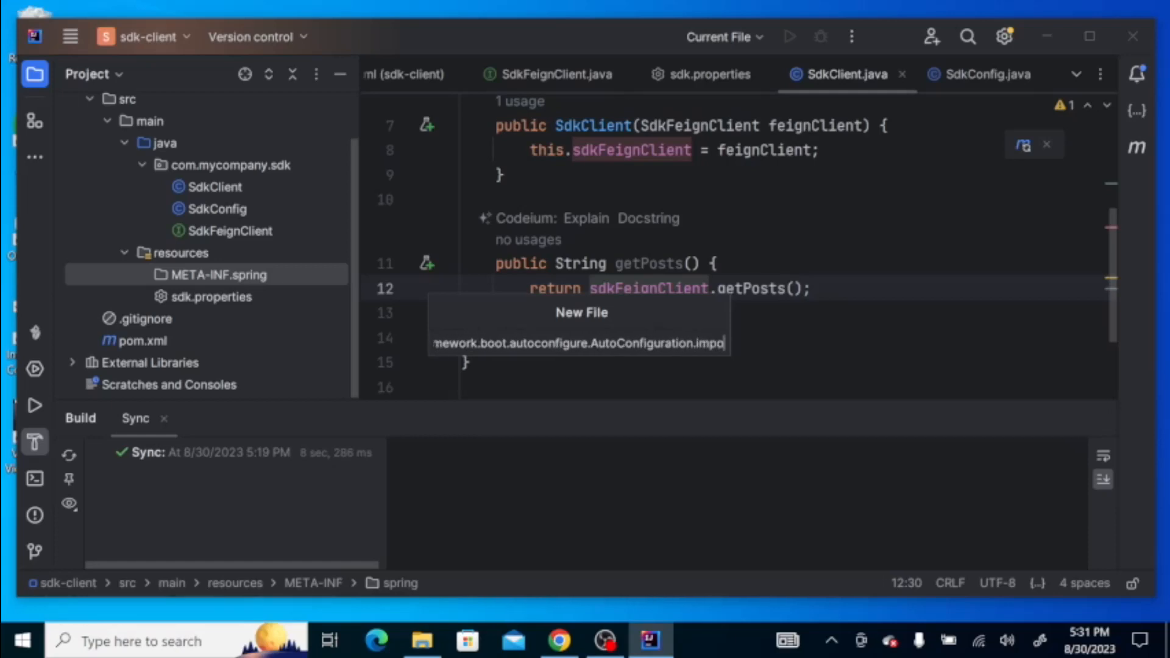
key("Enter")
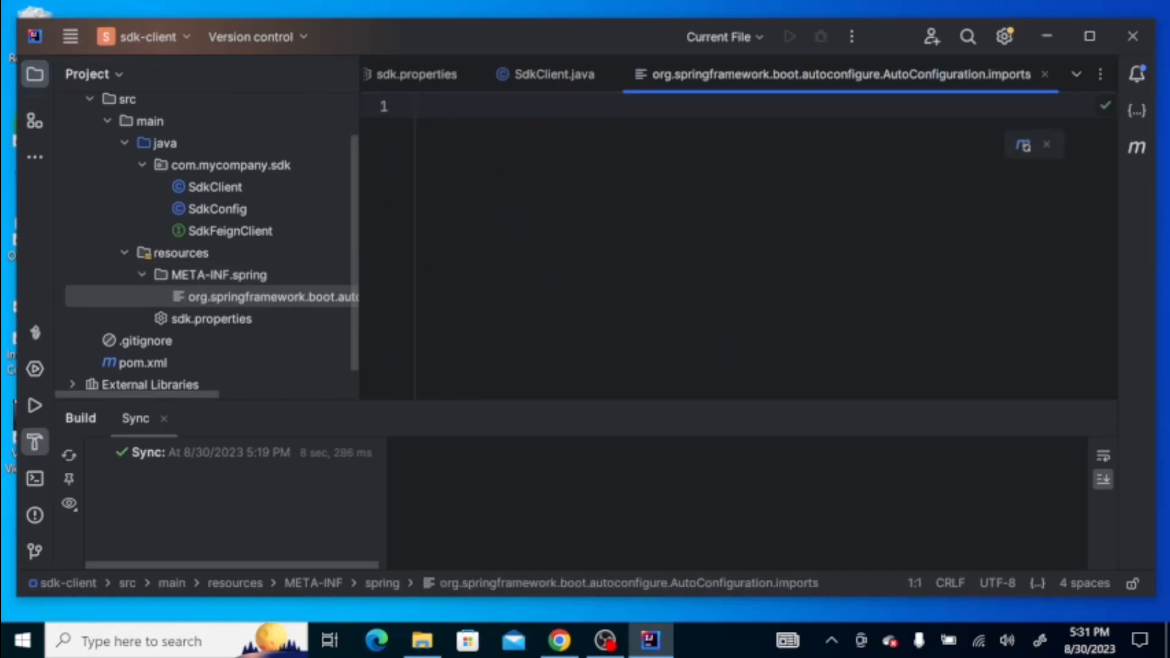
Enter com.mycompany.sdk.SdkConfig as the file's only line.
type("com.my")
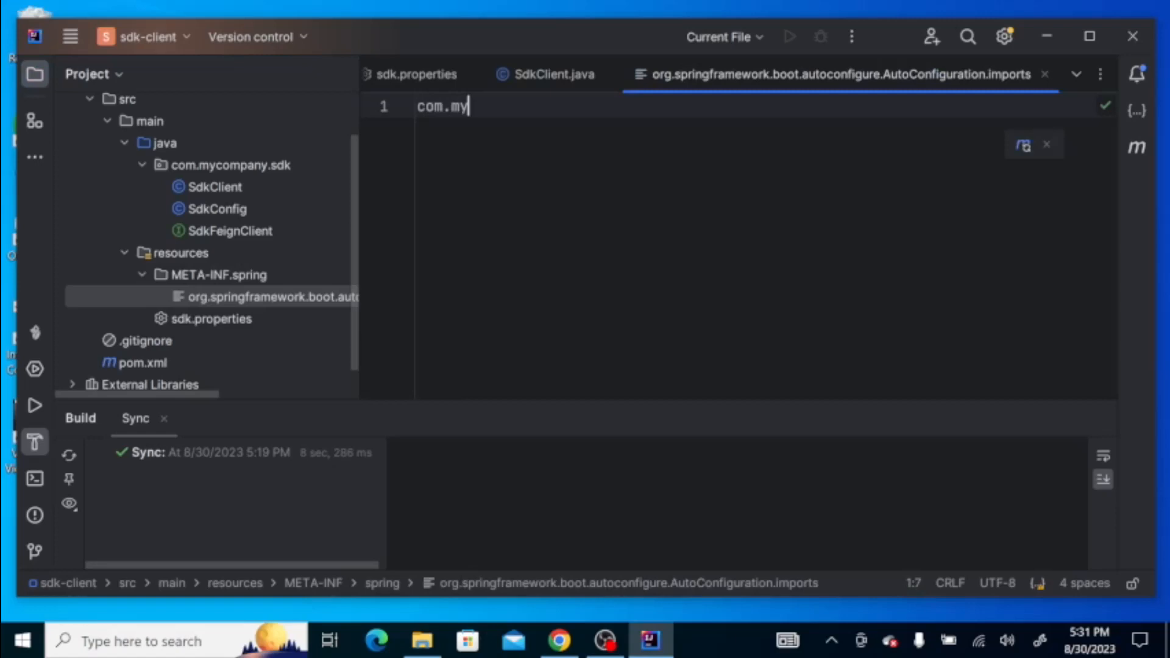
type("comp")
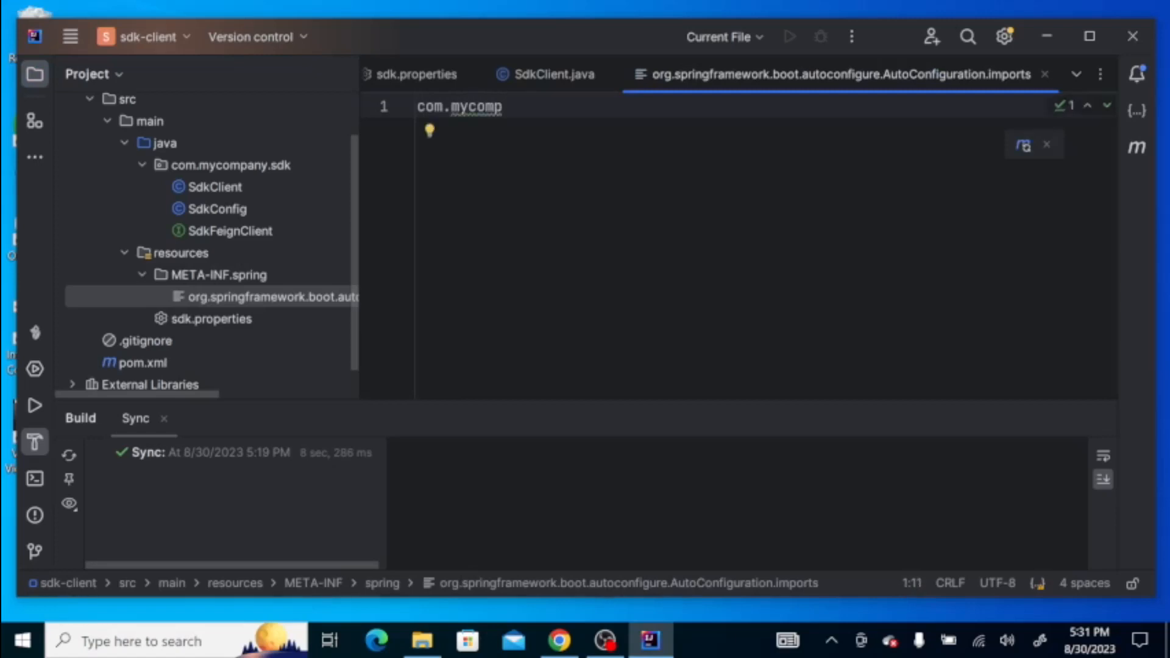
type("any")
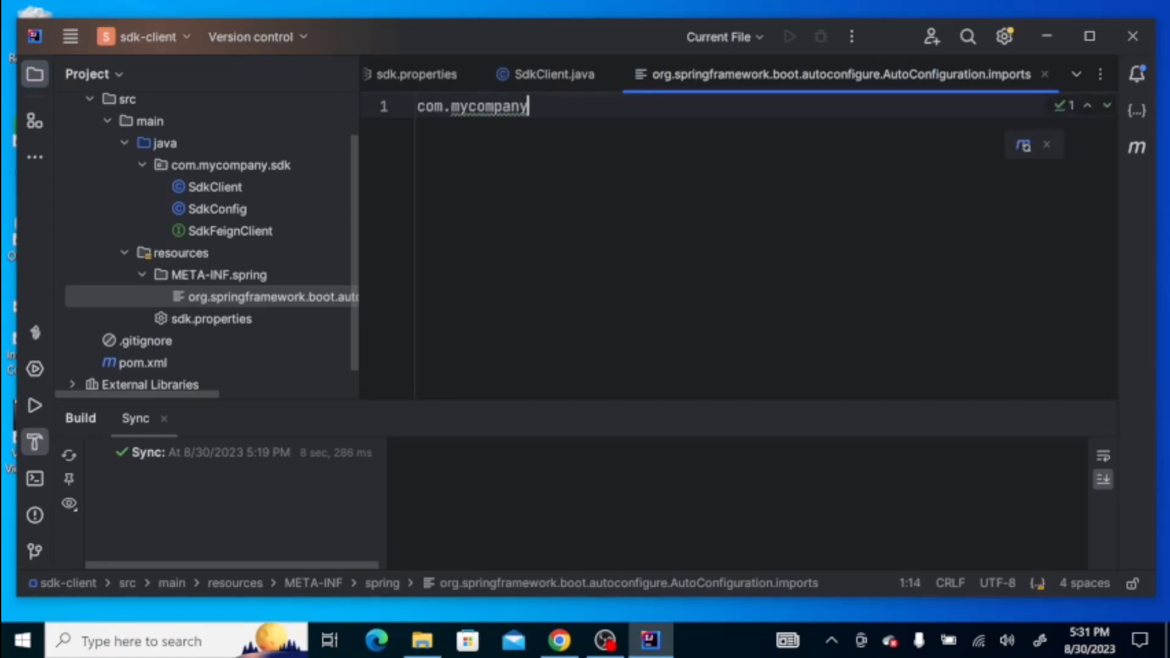
type(".sdk")
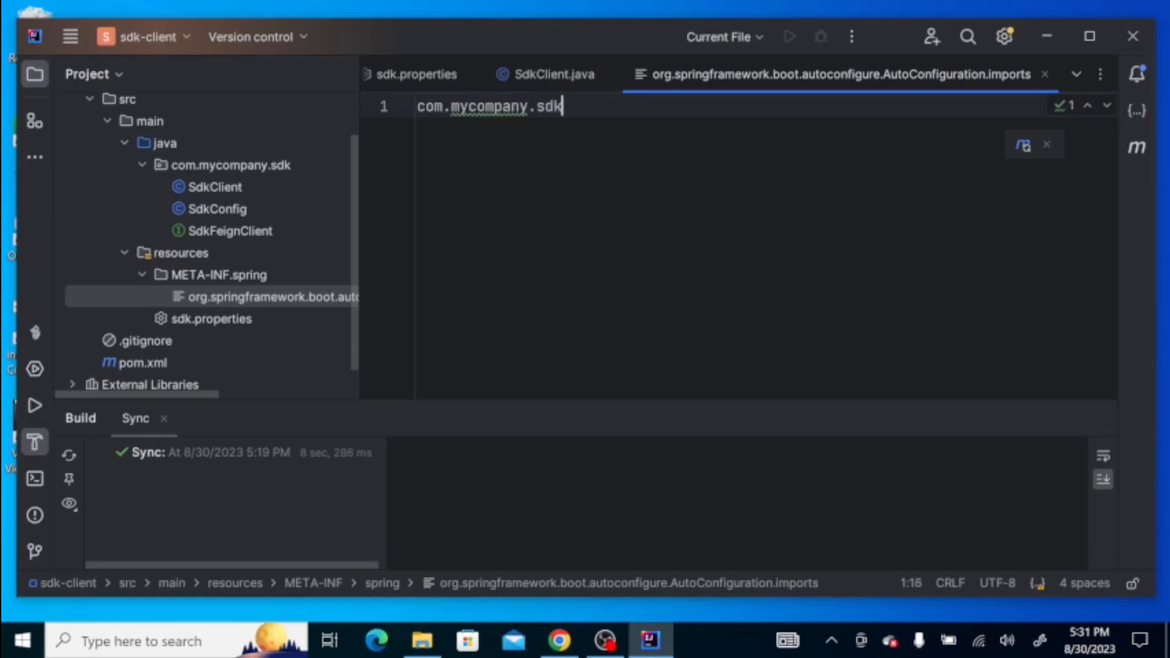
type(".")
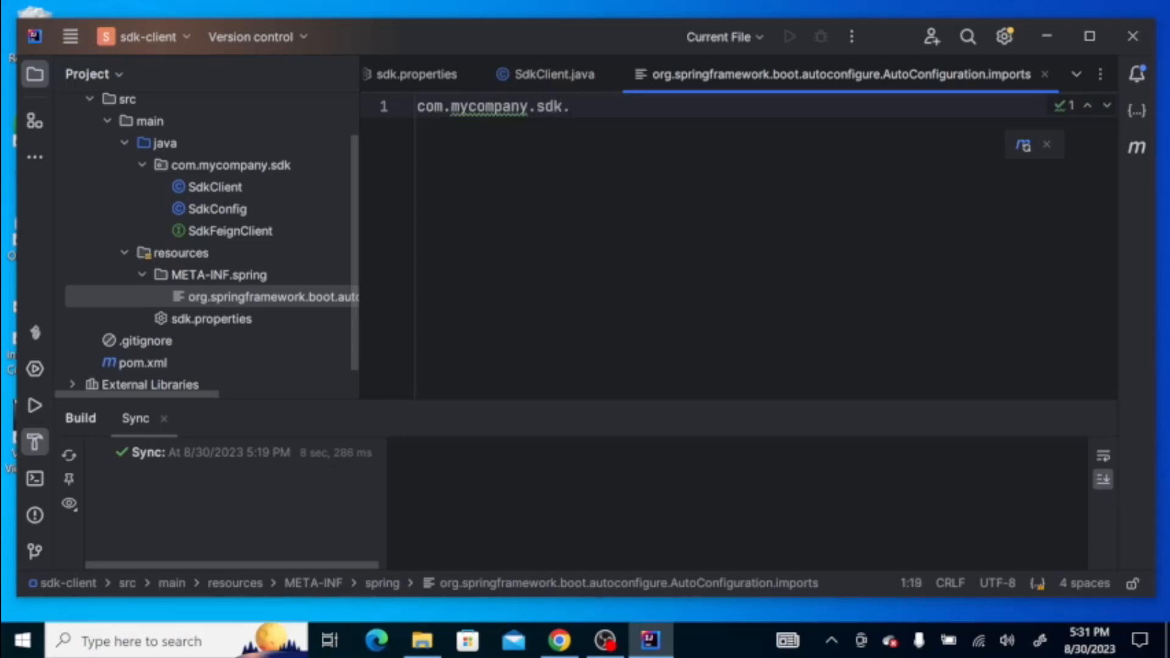
type("SdkCon")
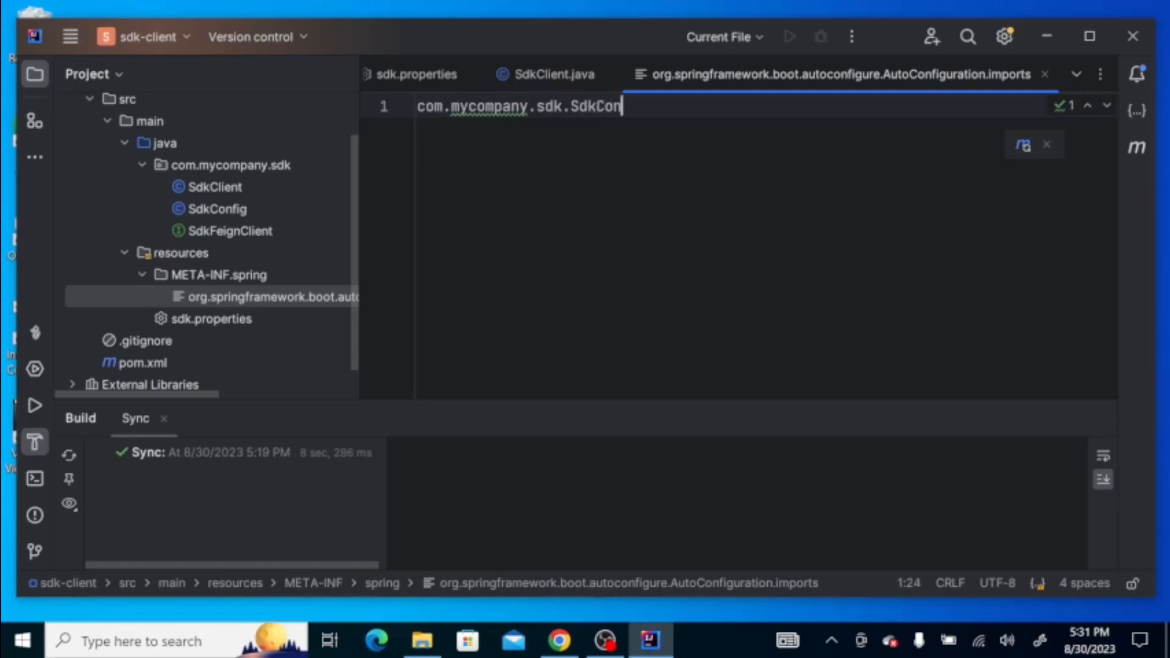
type("fig")
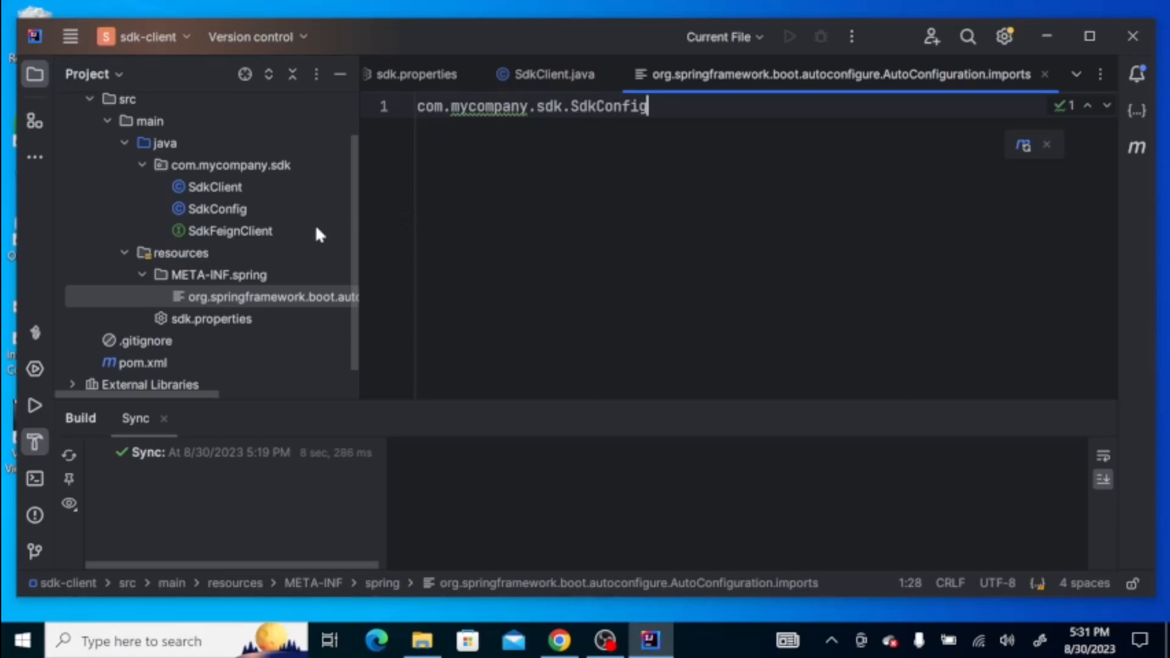
mouse_move(358, 259)
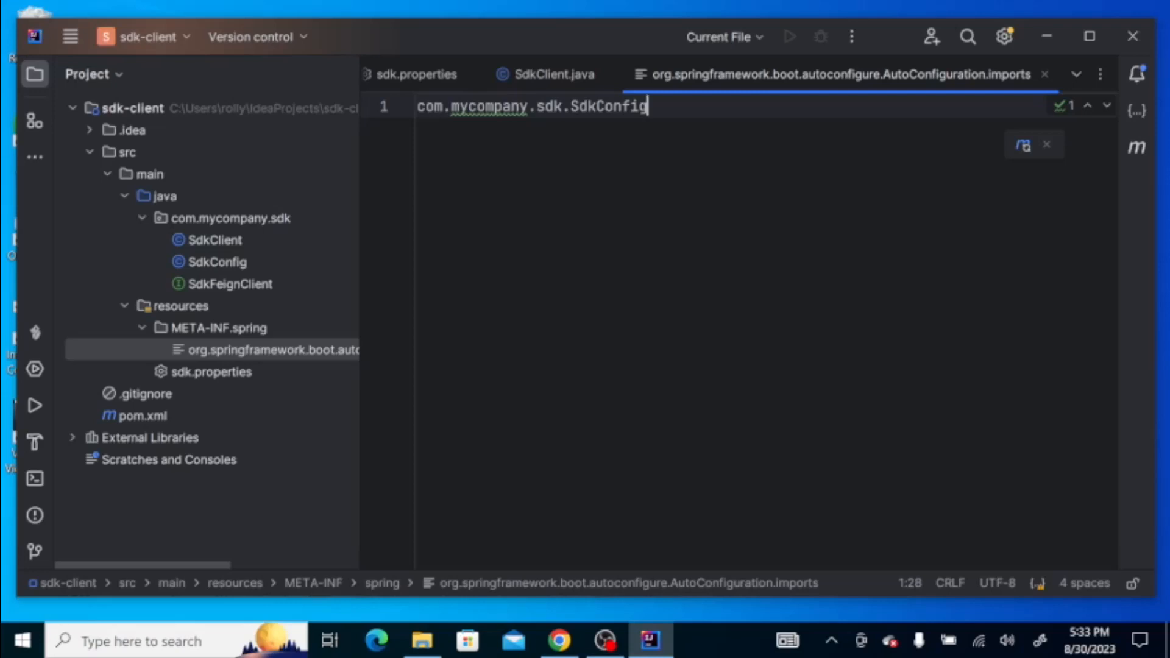
Run the Maven install lifecycle phase on sdk-client.
left_click(1137, 146)
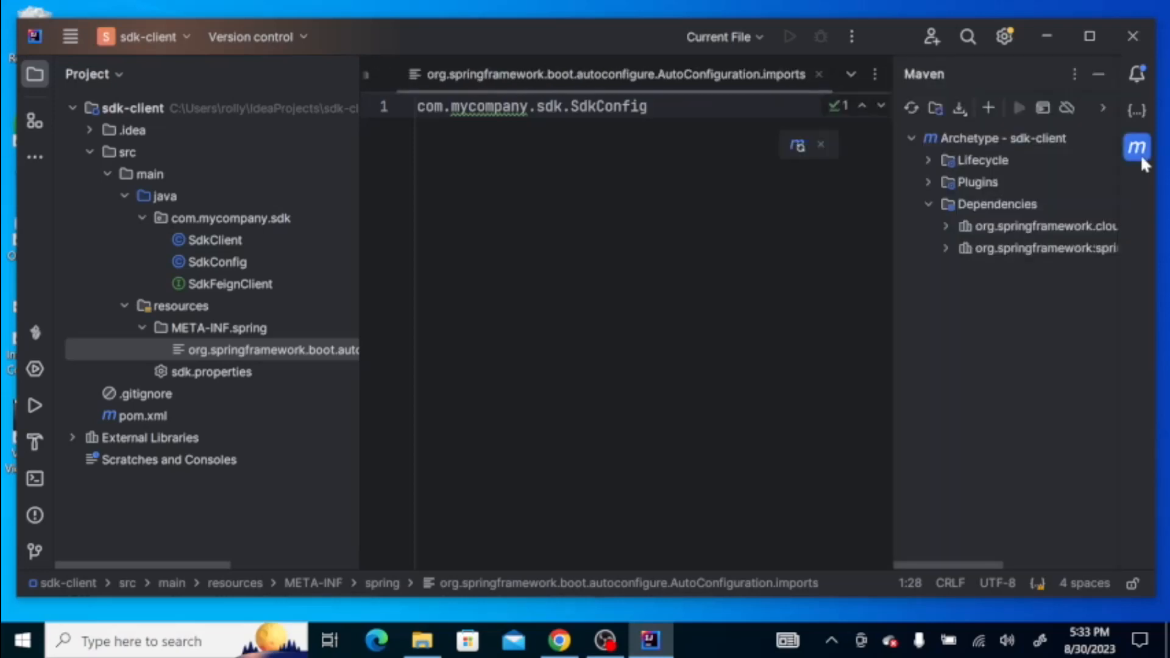
left_click(929, 160)
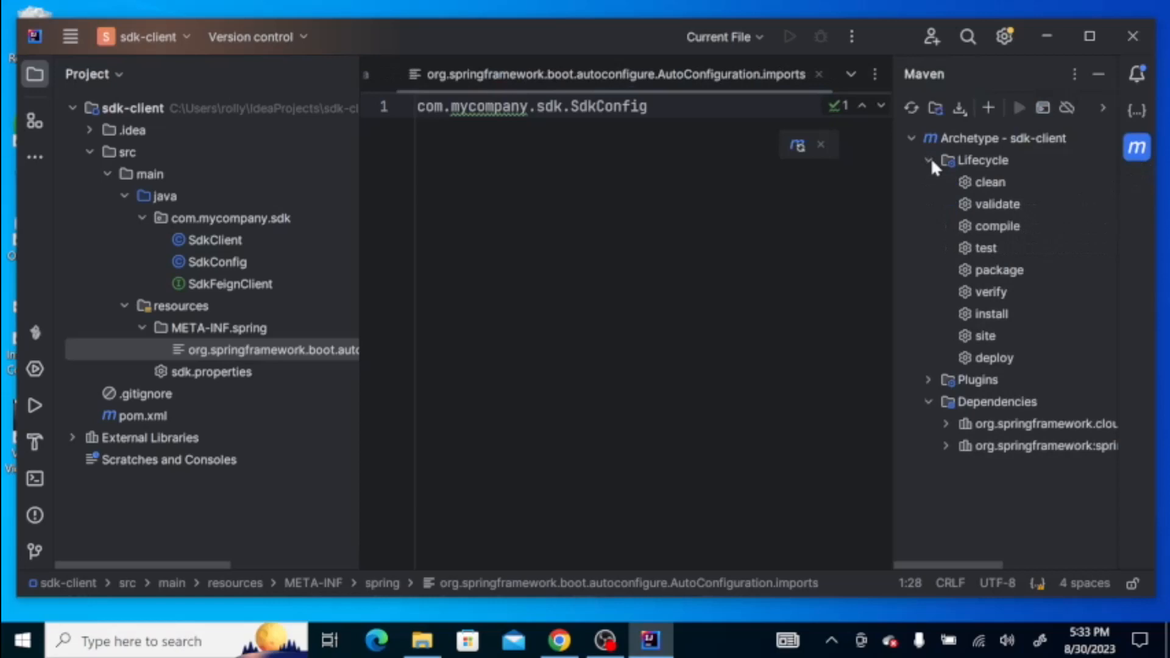
mouse_move(1003, 318)
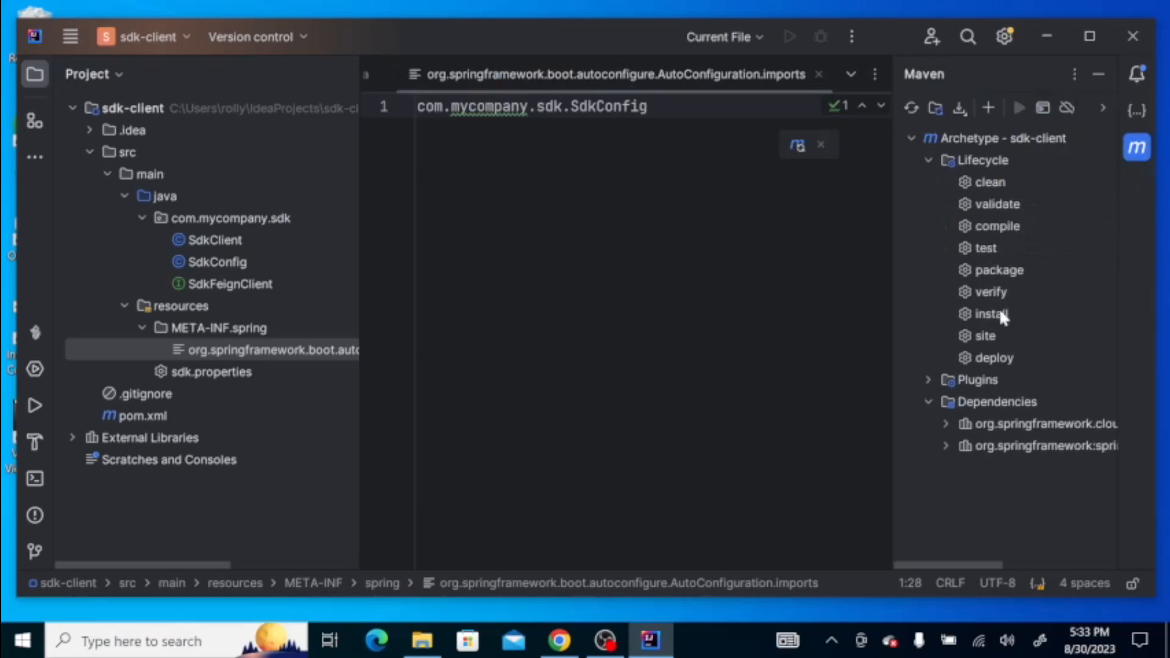
double_click(991, 314)
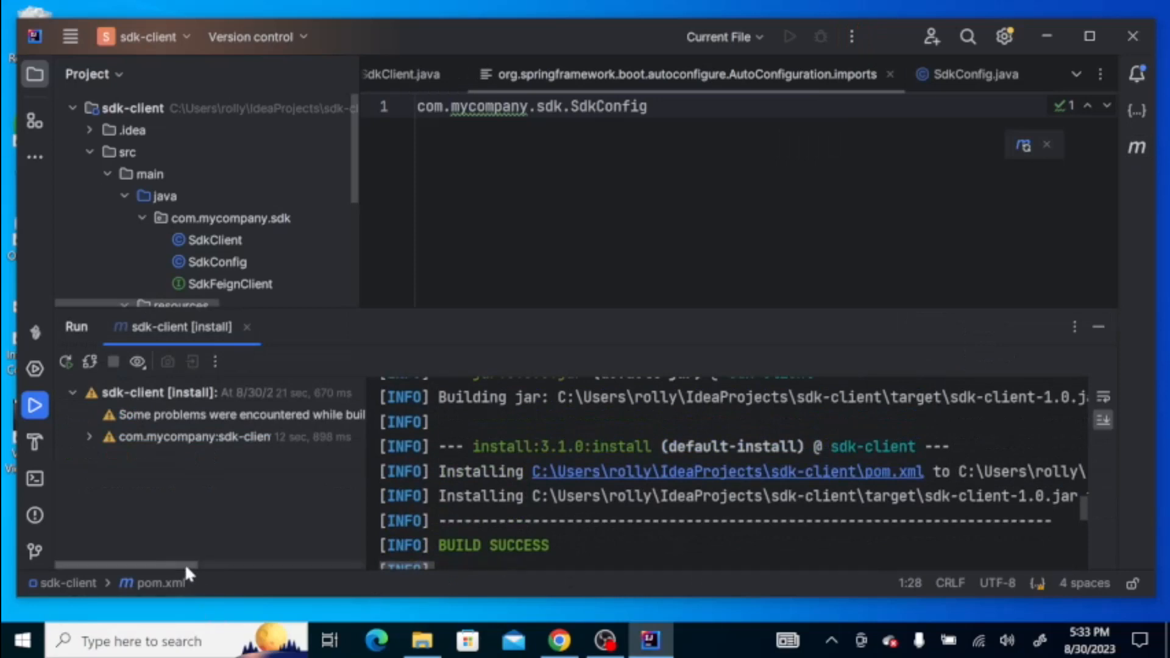
mouse_move(558, 572)
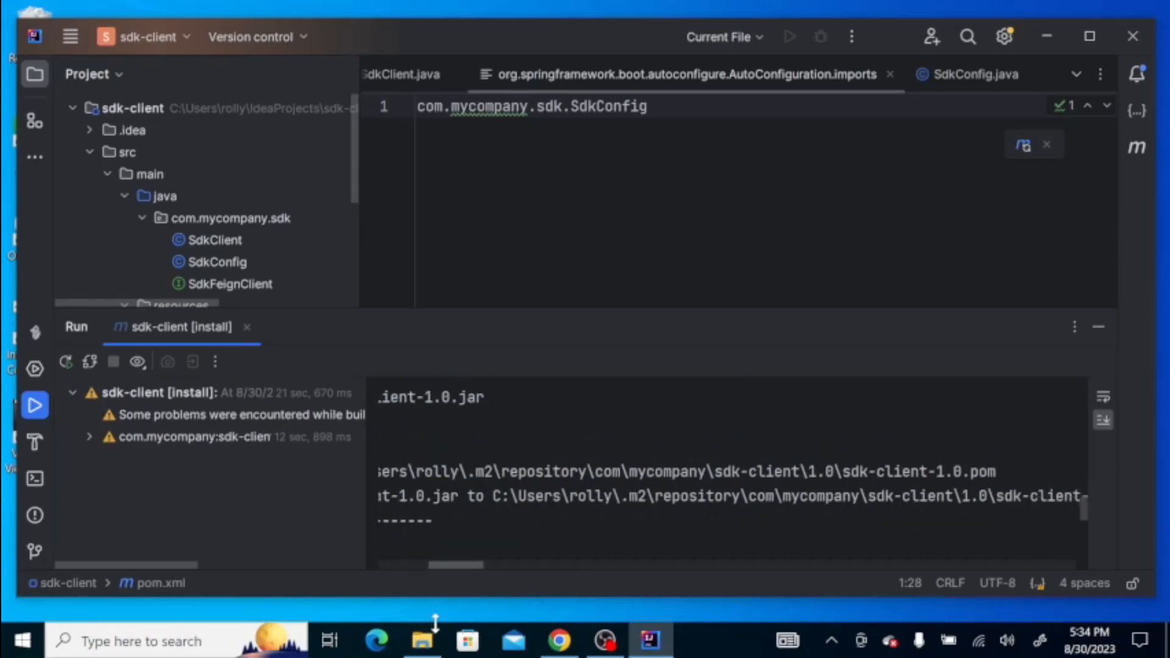
mouse_move(441, 629)
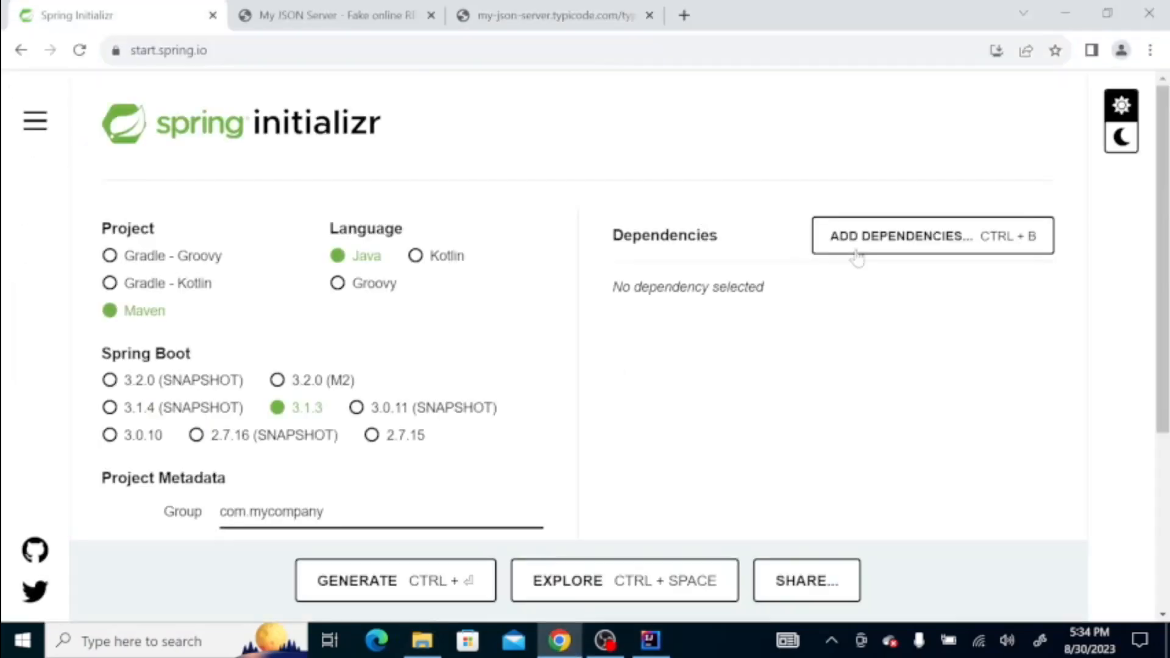
Add Spring Web and generate the sdk-test-app project archive.
left_click(901, 236)
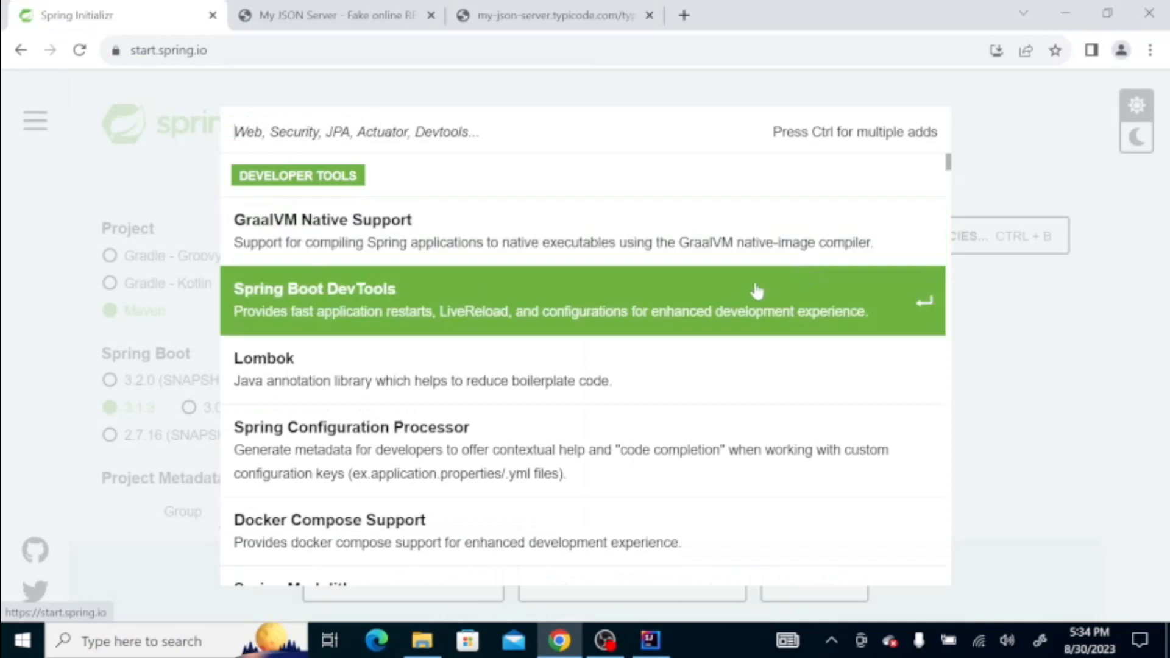
type("web")
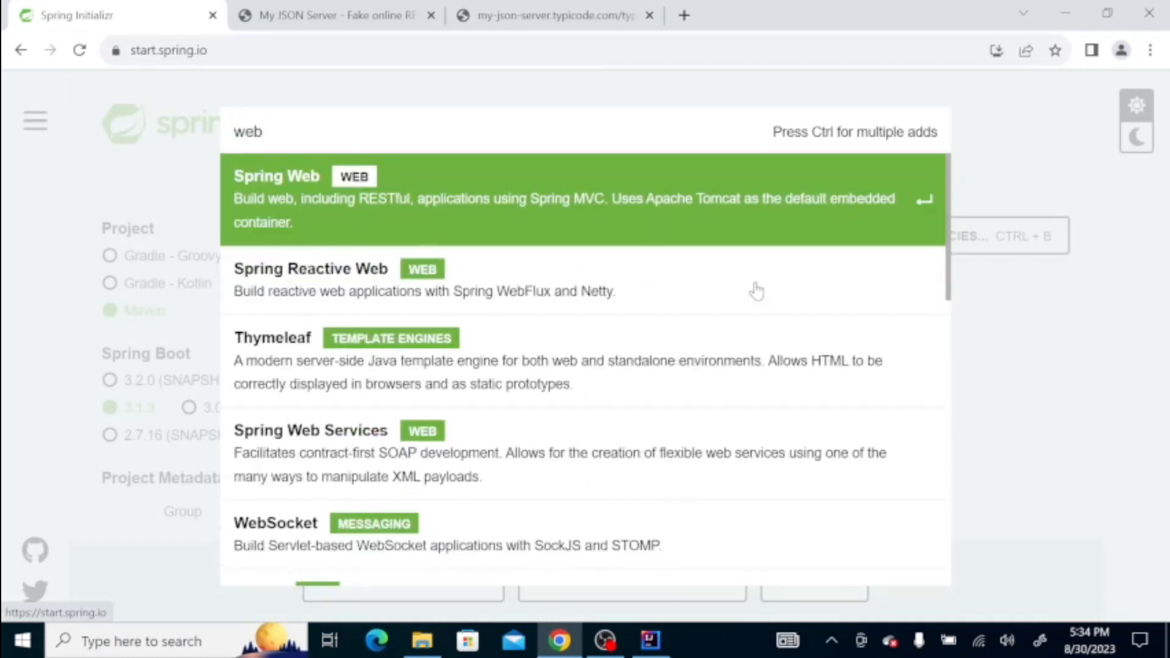
left_click(276, 183)
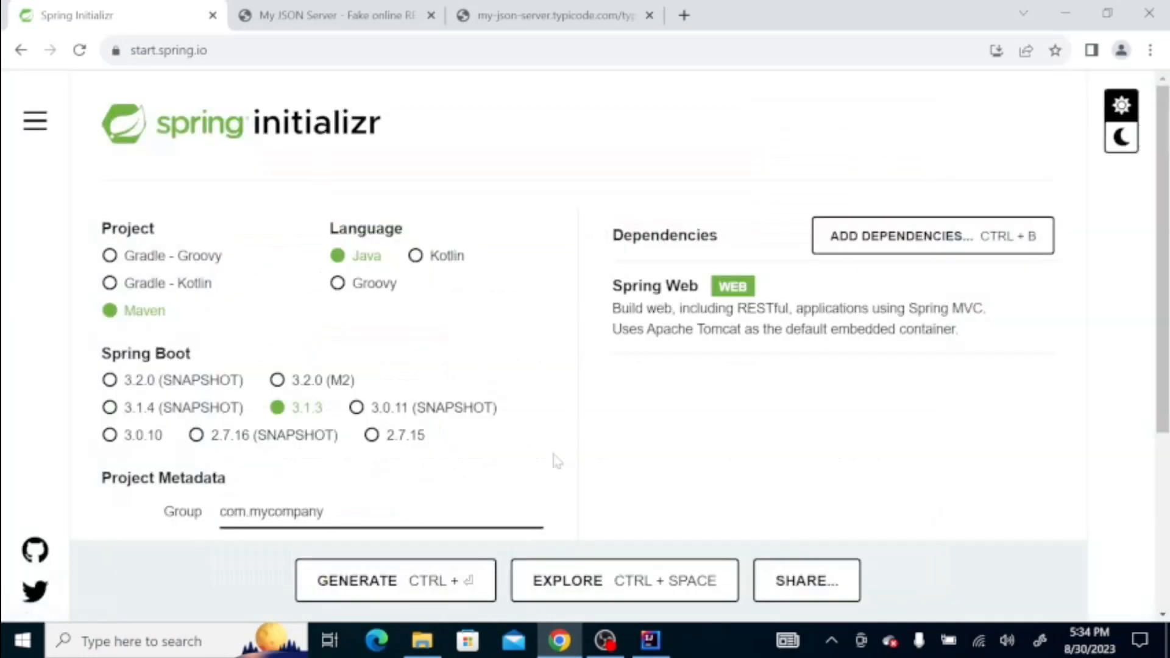
left_click(395, 581)
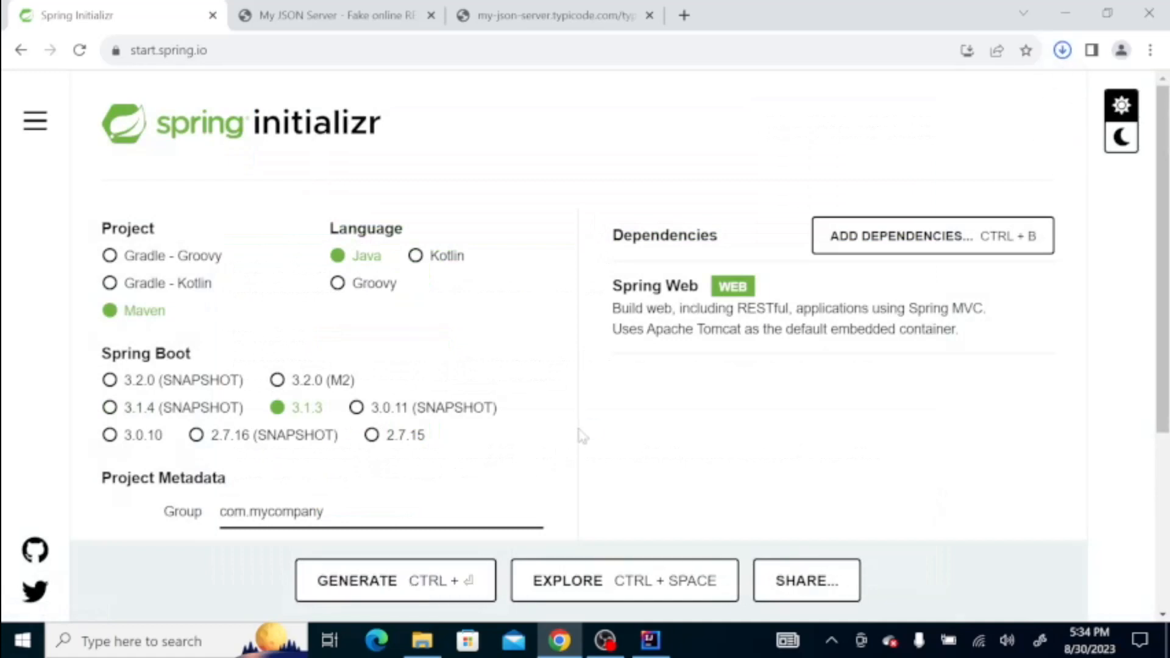
Extract sdk-test-app.zip in place with 7-Zip Extract Here.
left_click(394, 581)
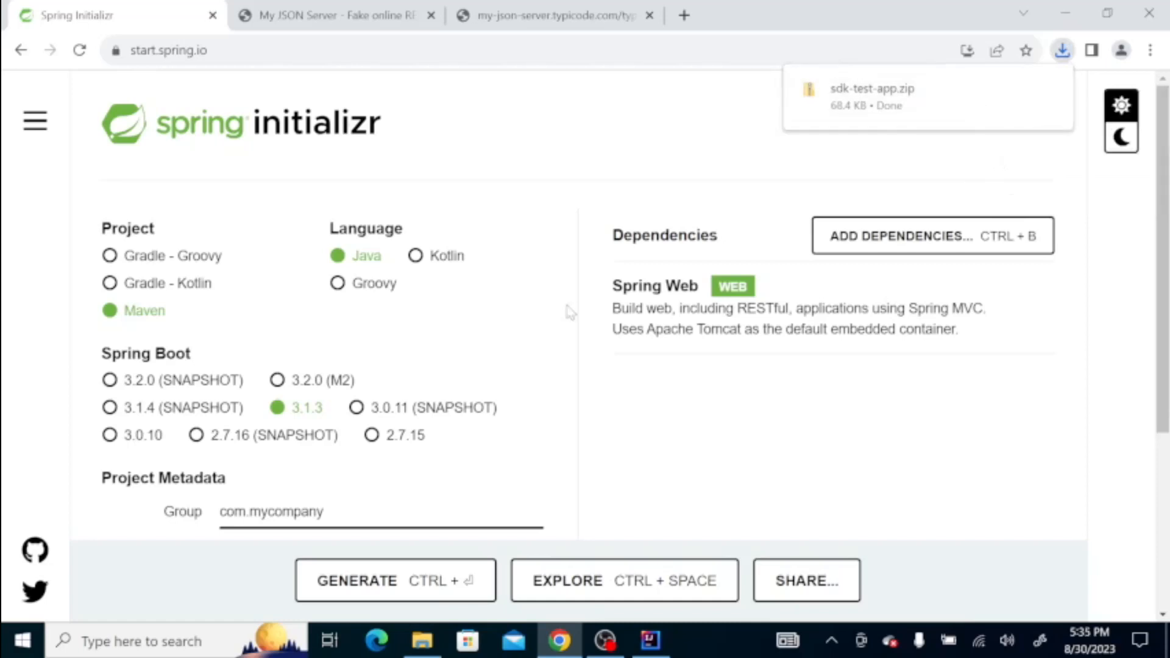
right_click(862, 250)
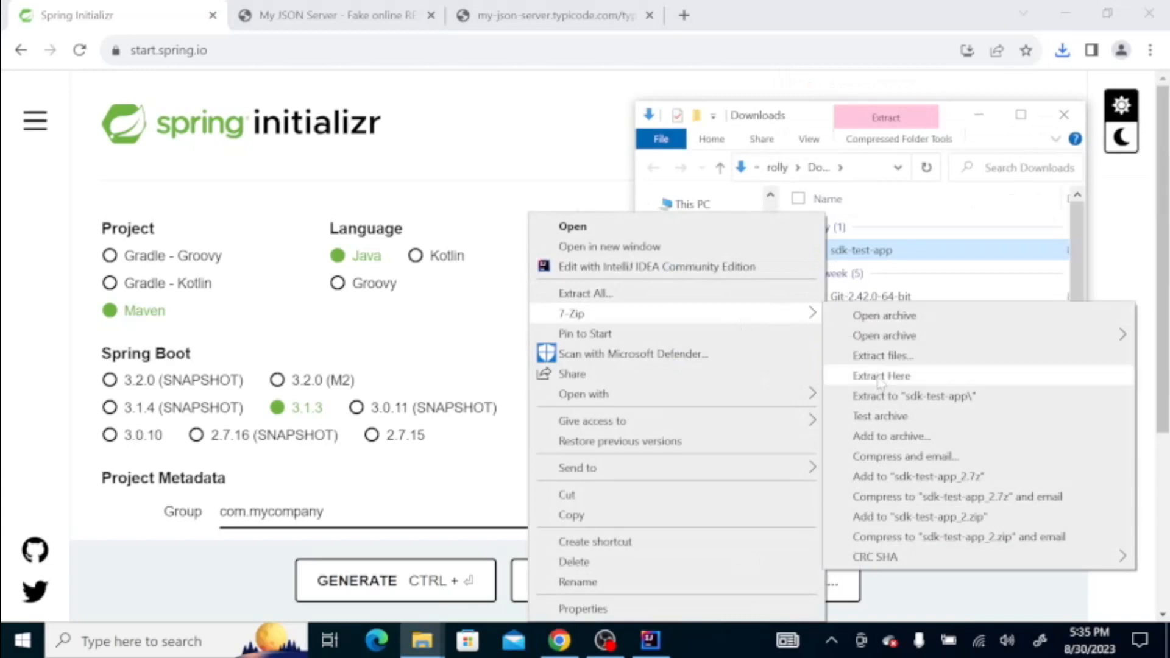
left_click(882, 376)
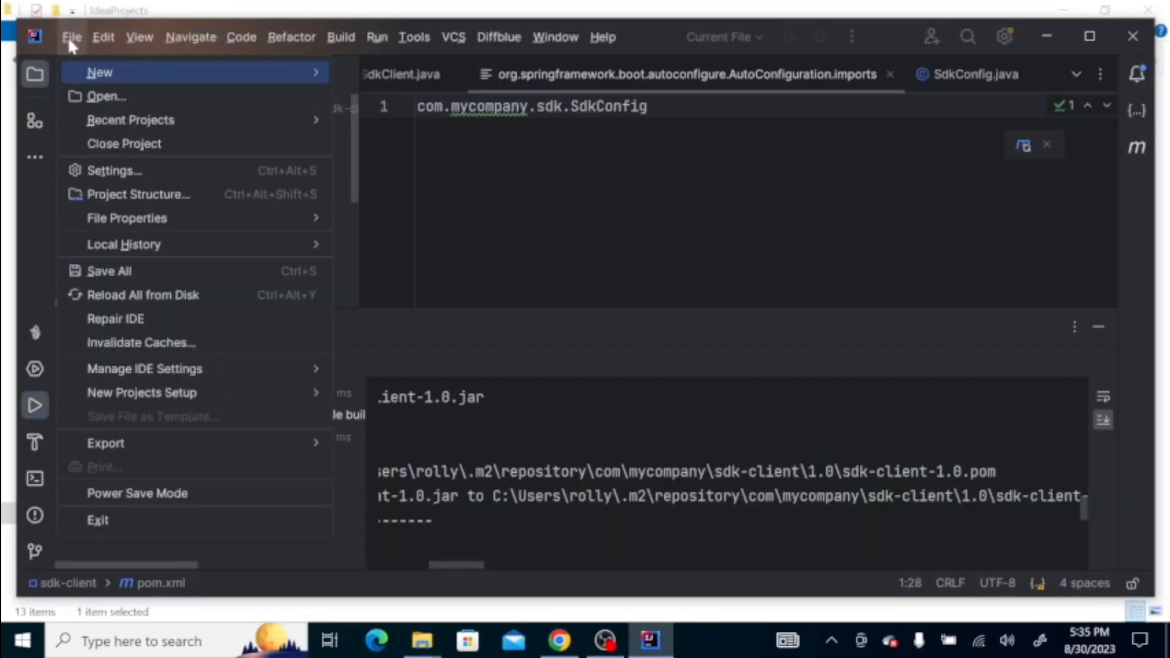
Open the sdk-test-app folder from IdeaProjects as the project.
left_click(106, 96)
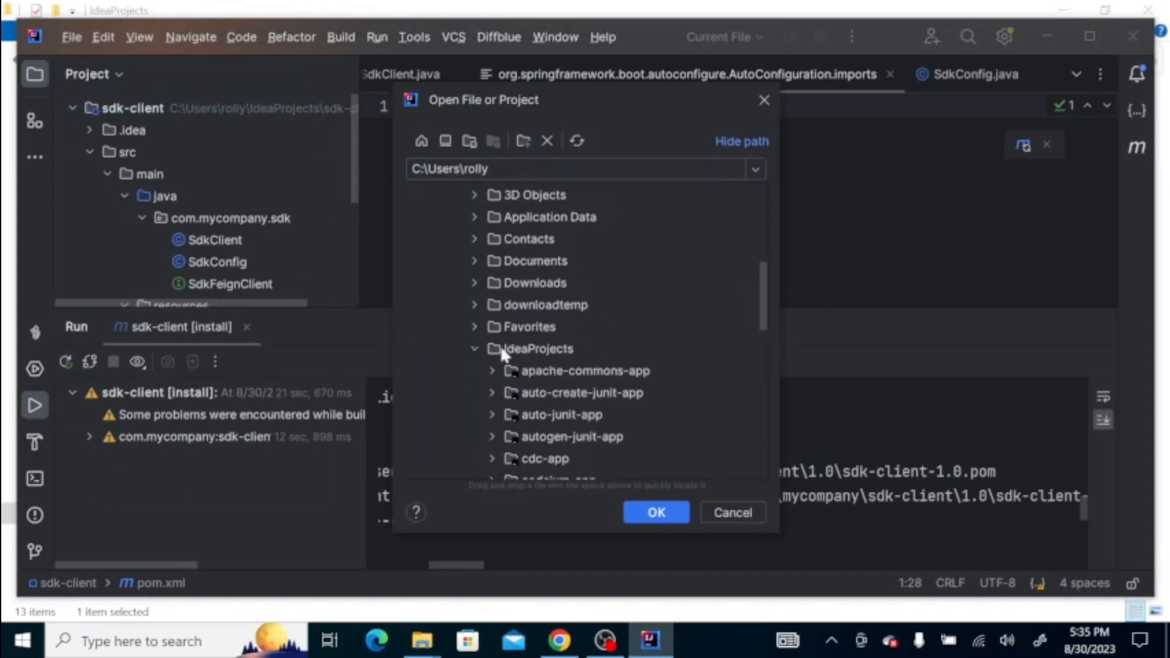
scroll("down", 3)
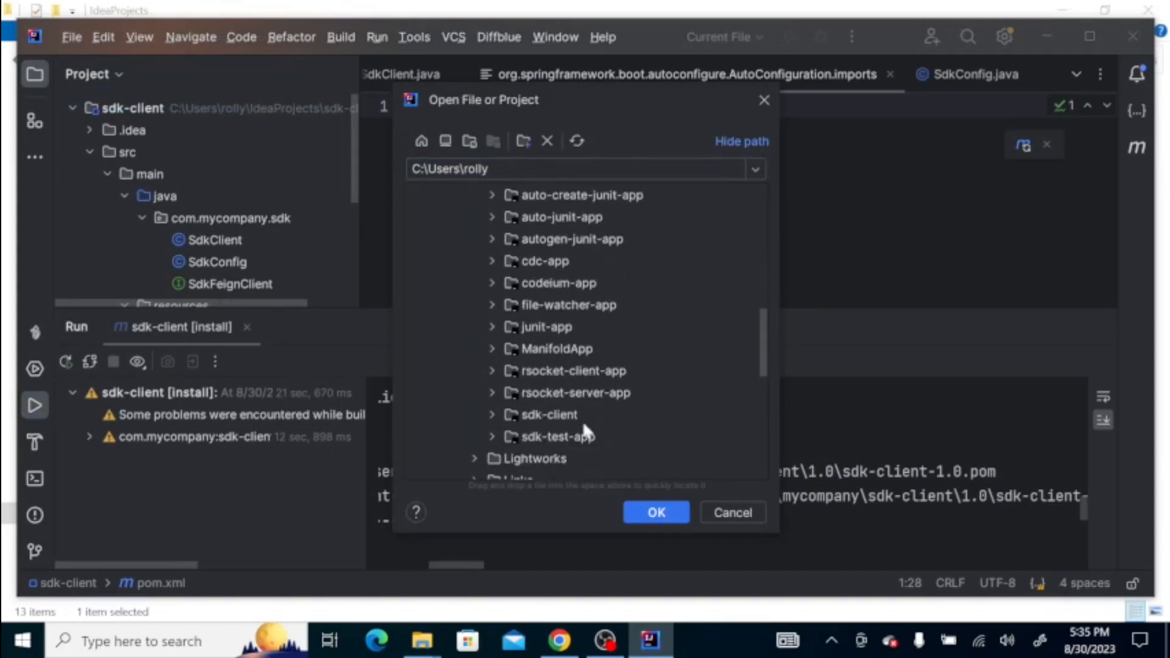
left_click(656, 512)
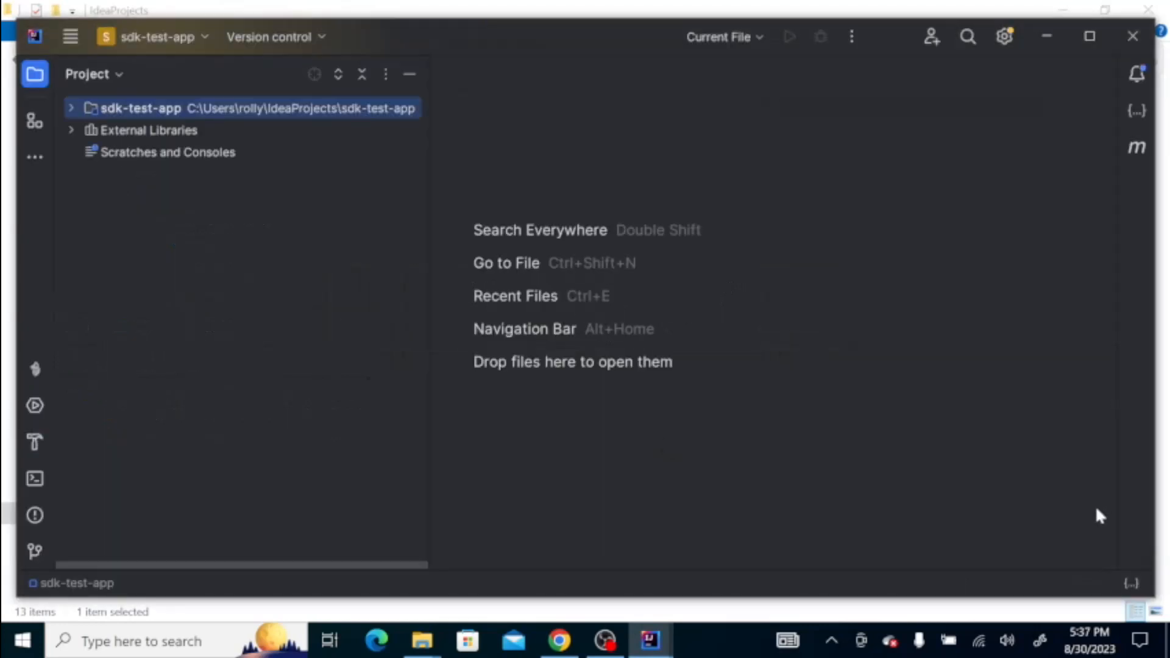
mouse_move(97, 128)
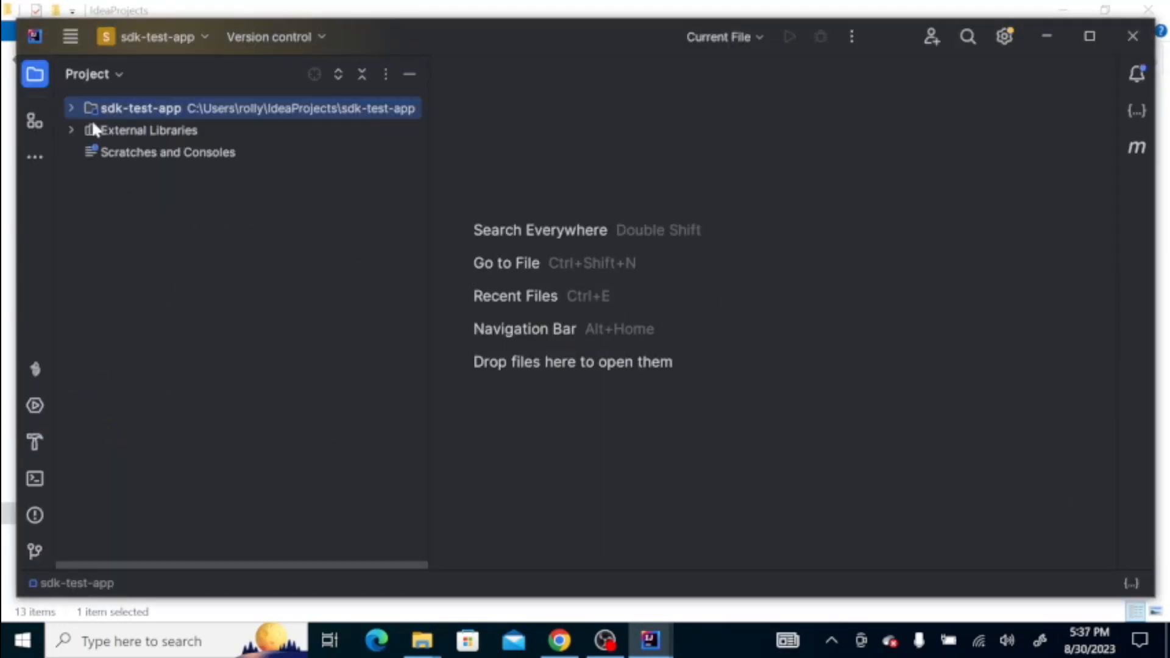
Add groupId com.mycompany, artifactId sdk-client, version 1.0 to sdk-test-app's pom.xml dependencies.
left_click(72, 108)
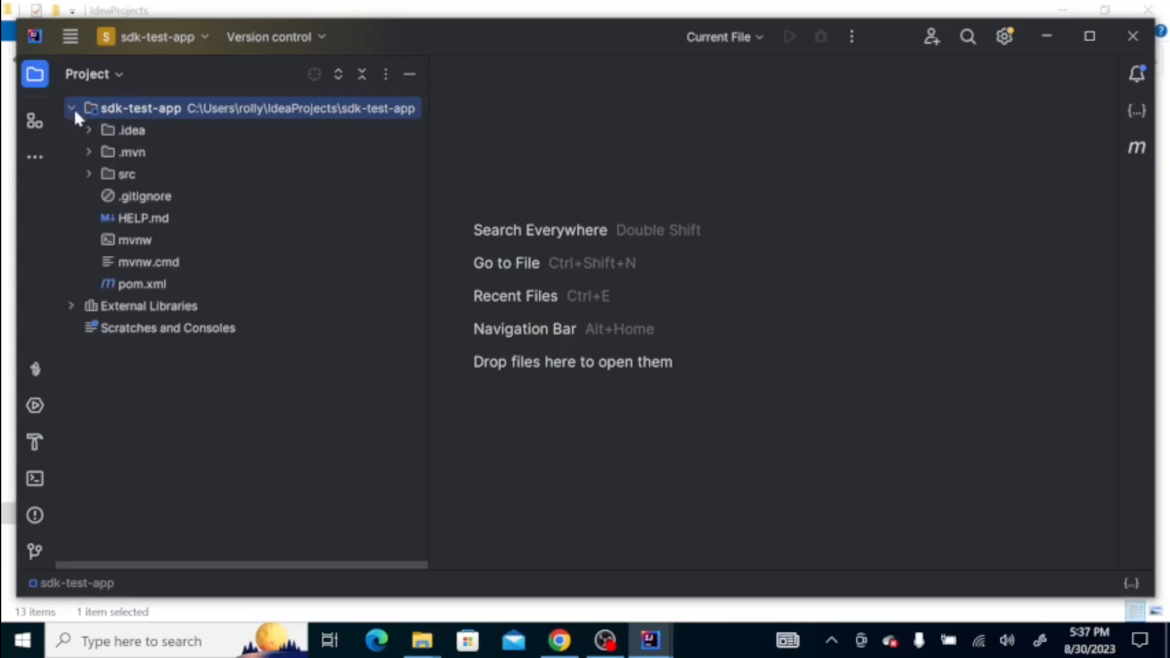
double_click(141, 284)
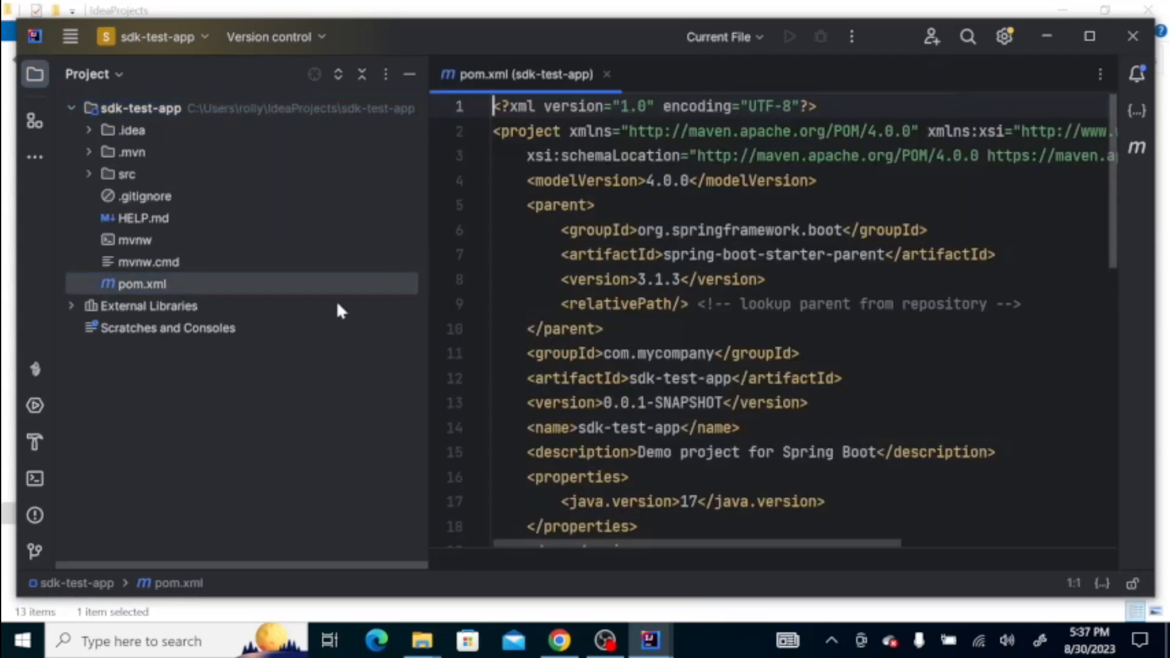
scroll("down", 3)
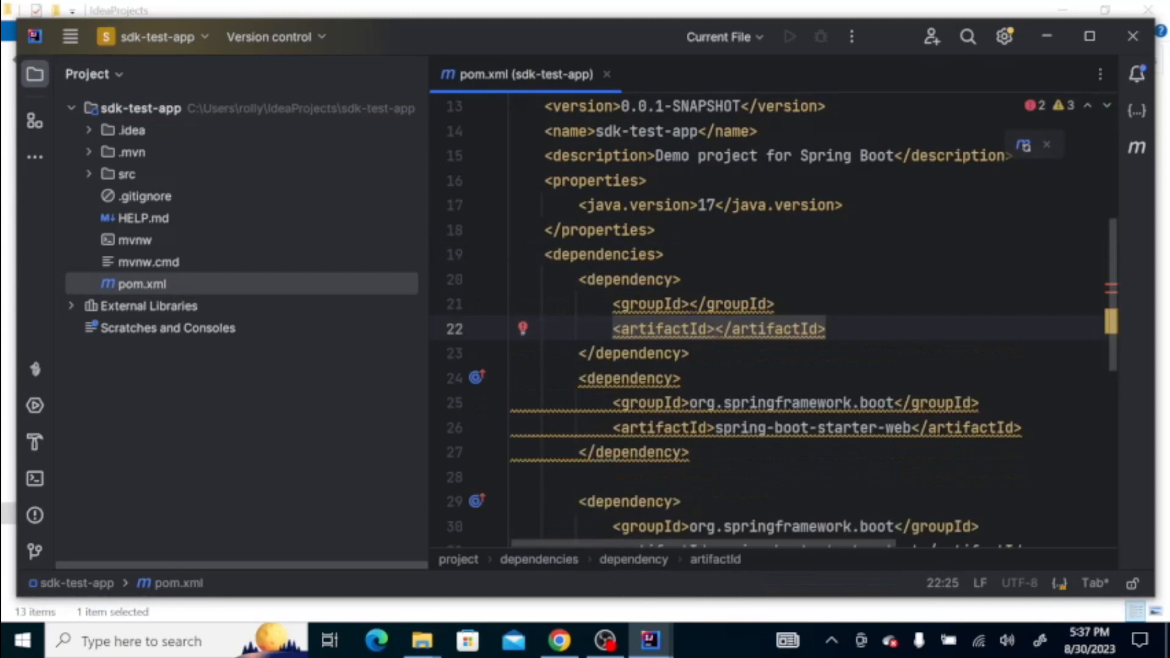
type("sdk-c")
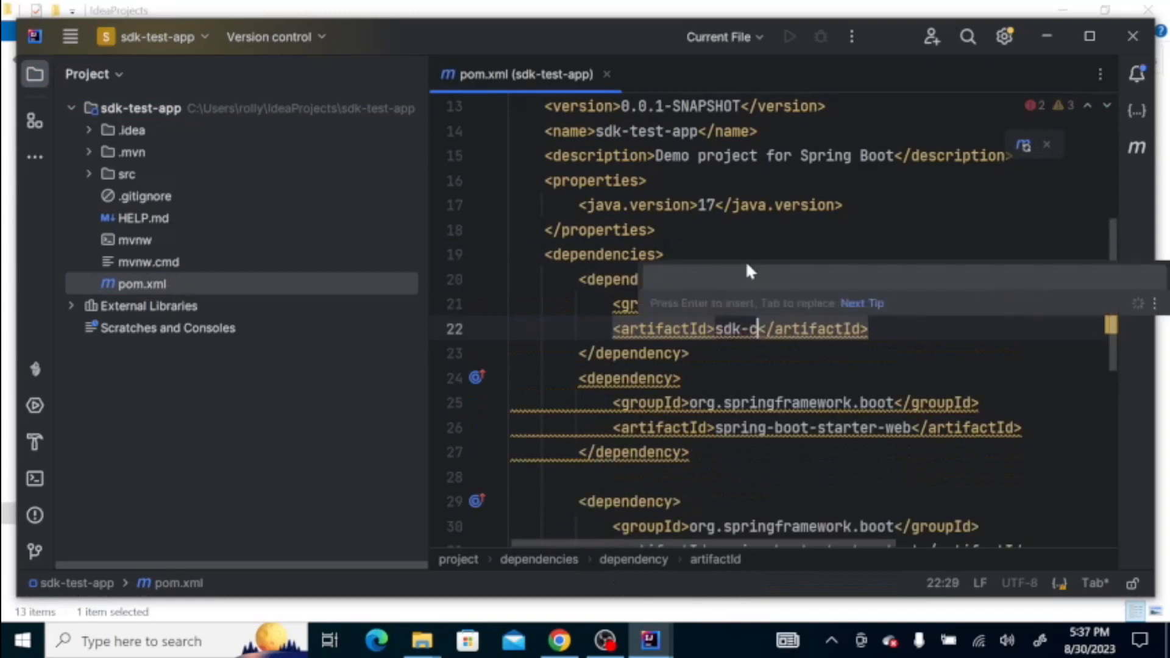
type("lient")
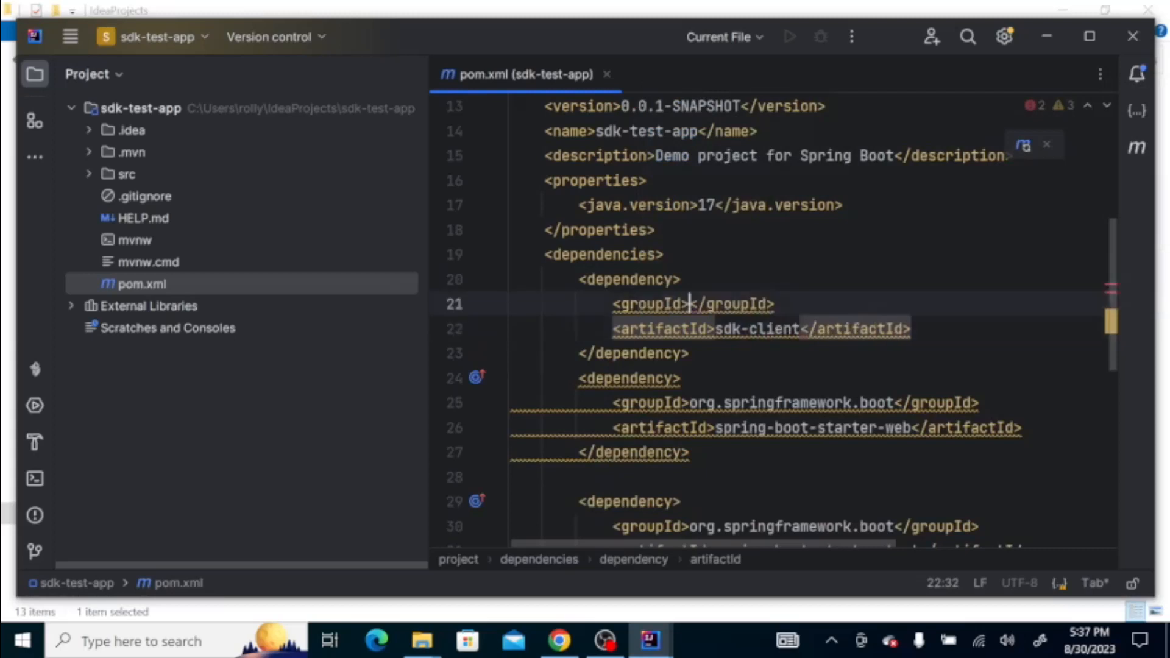
type("com.my")
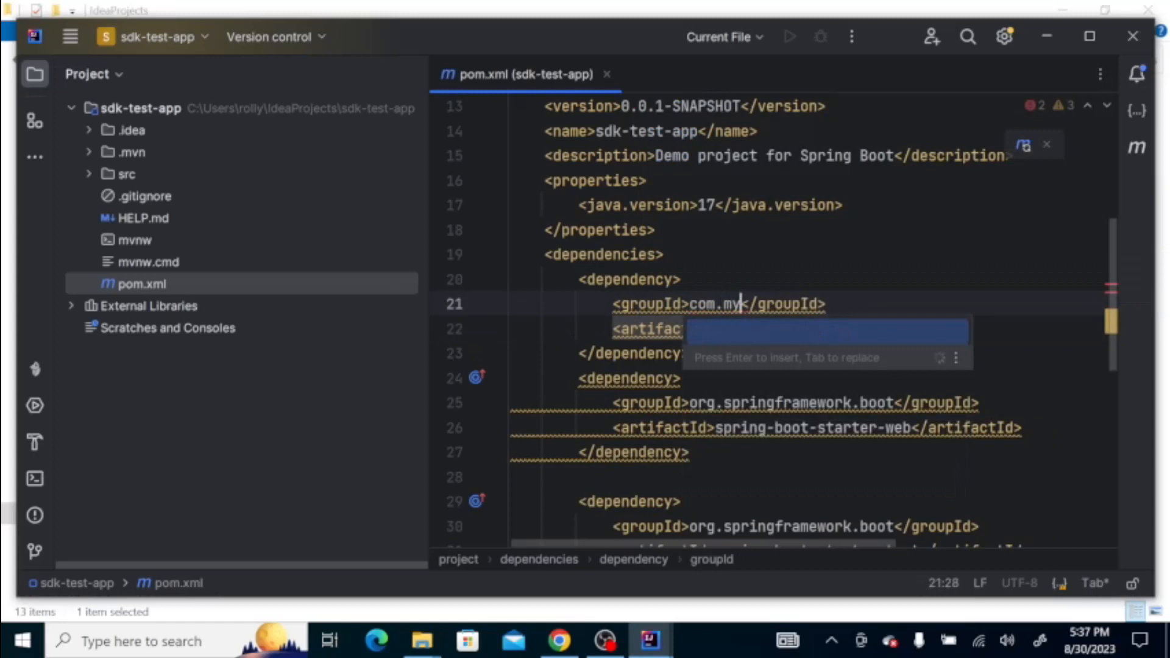
type("company")
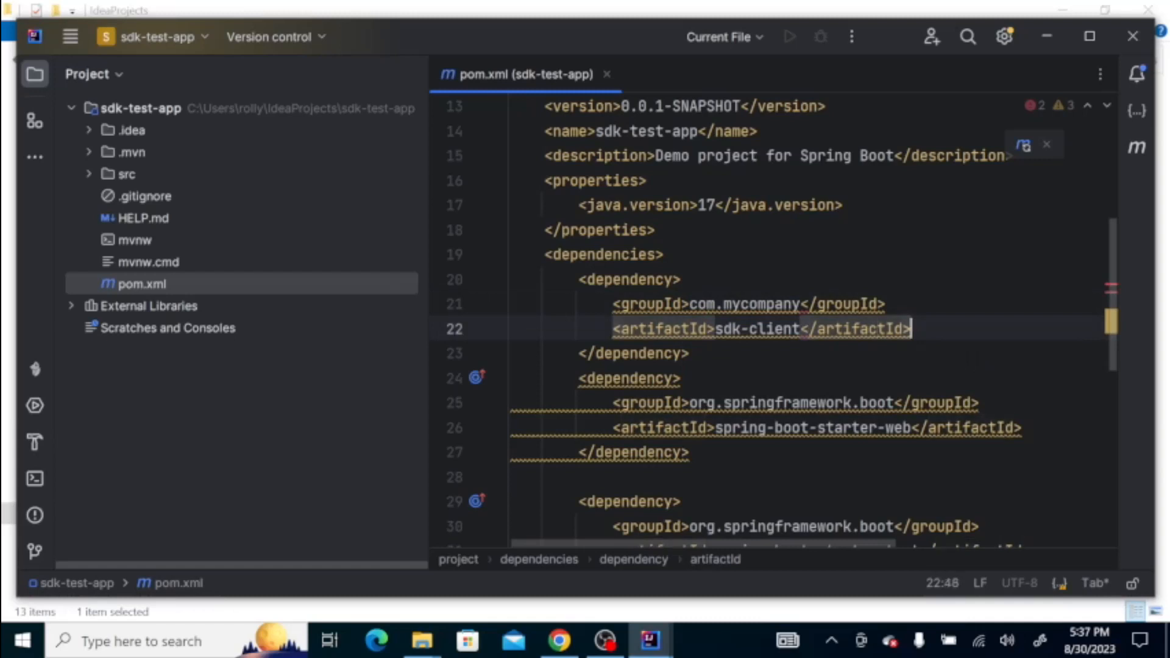
type("<version>1.0</version>")
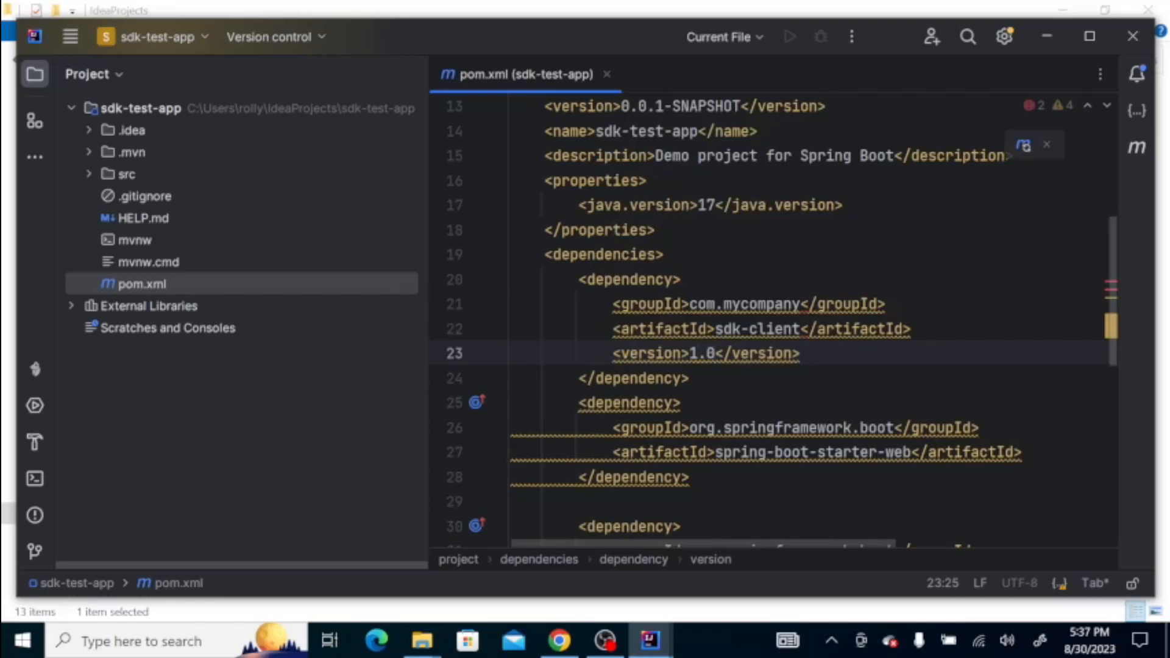
left_click(690, 378)
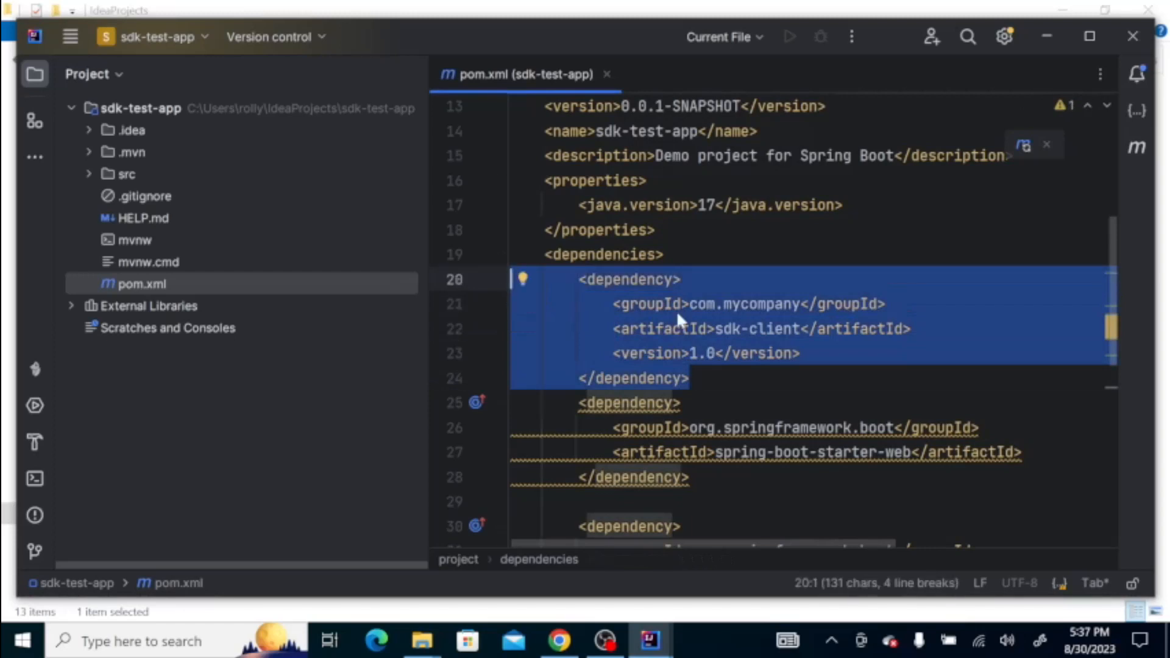
Reload all Maven projects and show sdk-test-app's dependencies, including com.mycompany:sdk-client:1.0.
left_click(1137, 146)
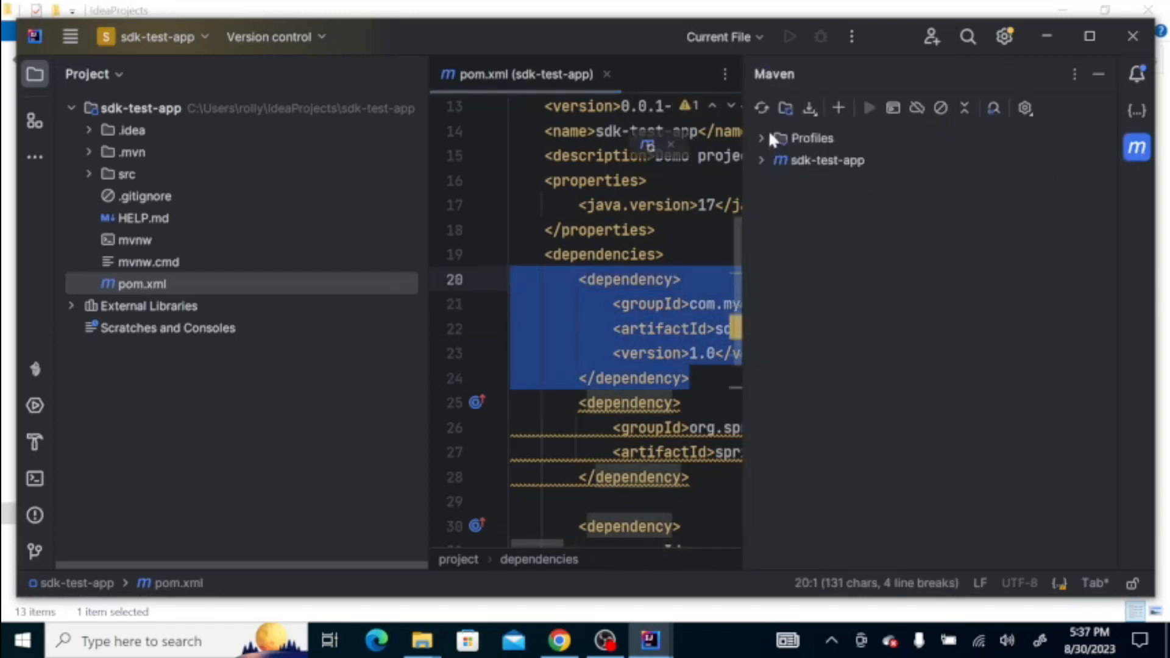
left_click(762, 108)
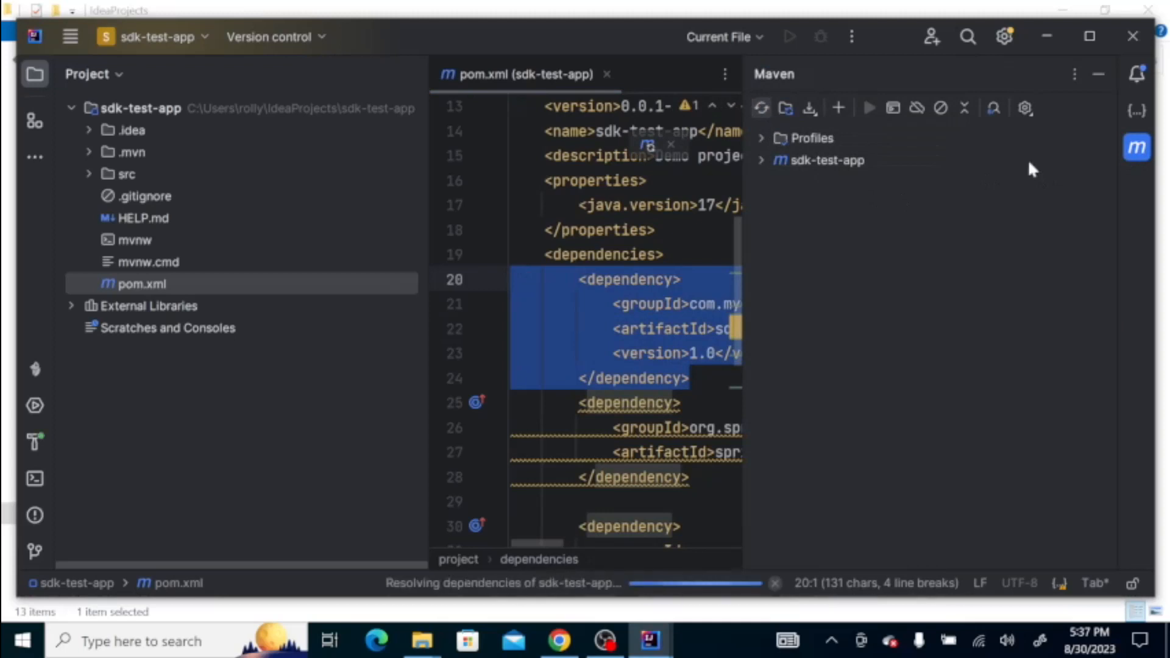
left_click(764, 160)
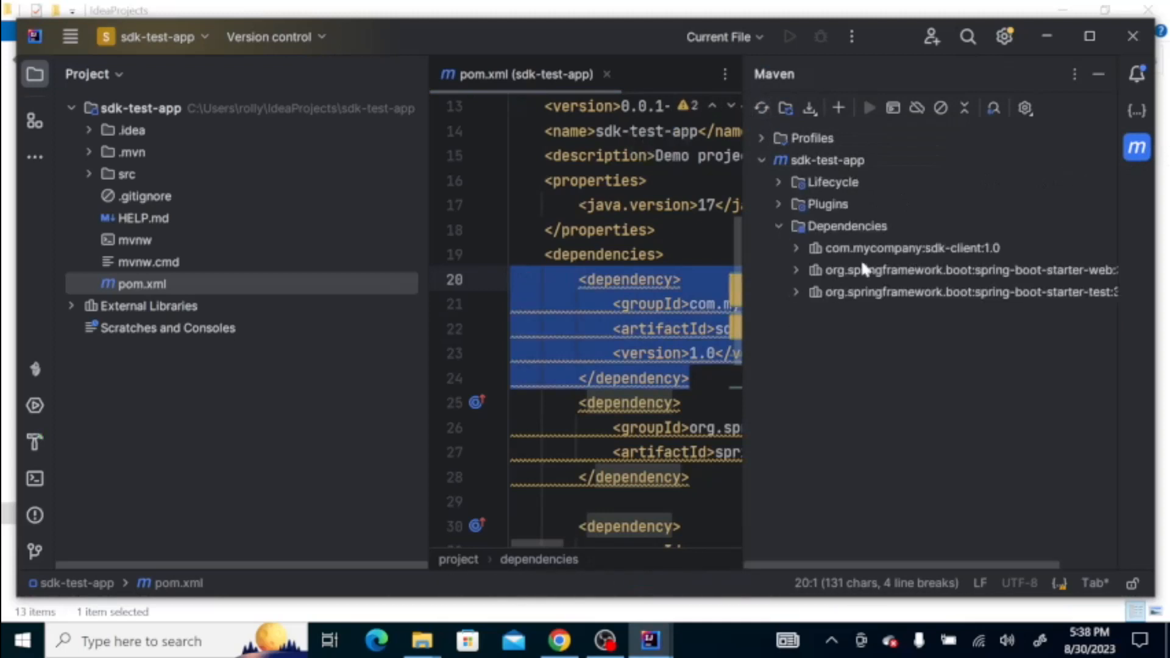
mouse_move(848, 257)
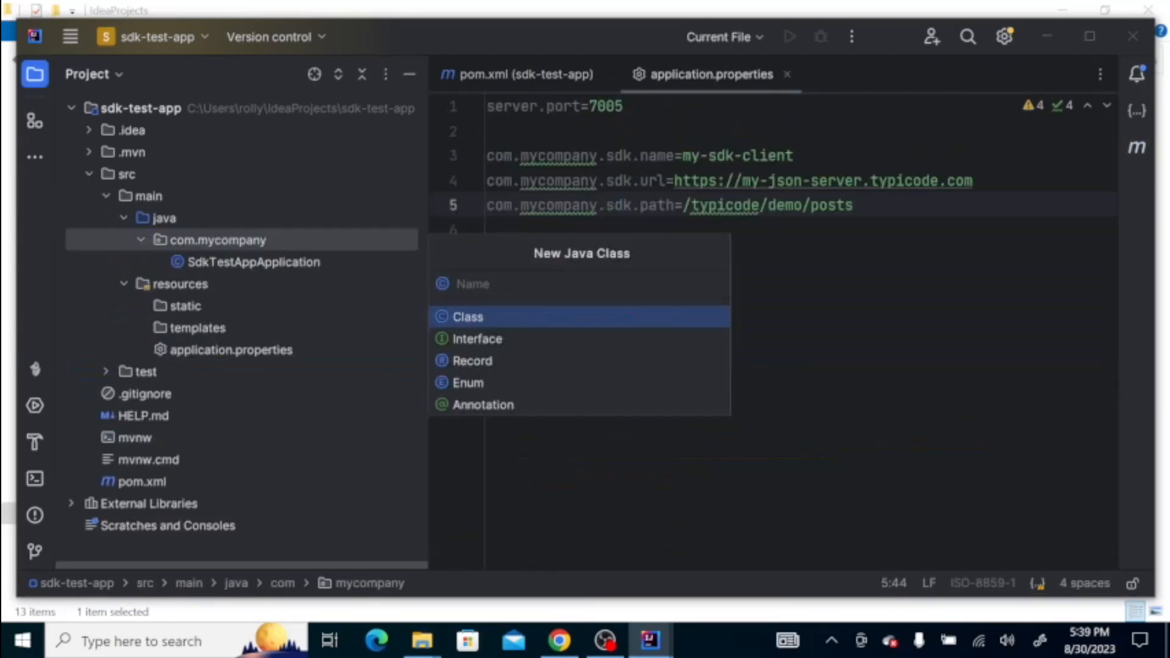
type("SdkTest")
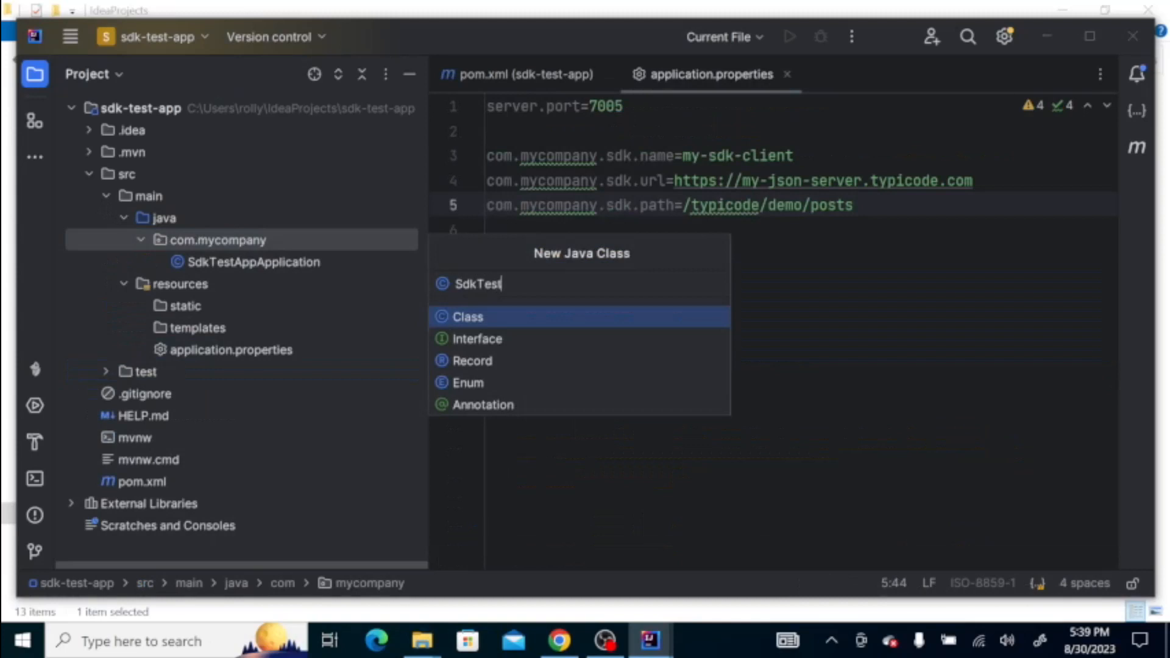
type("Controlle")
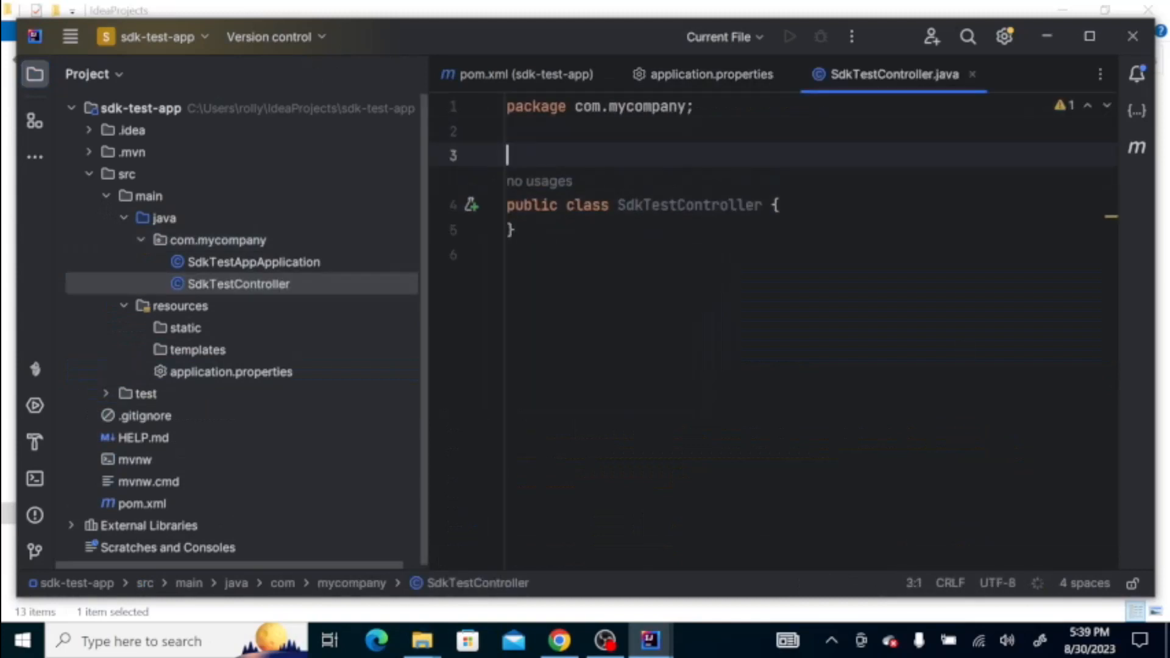
type("@RestController")
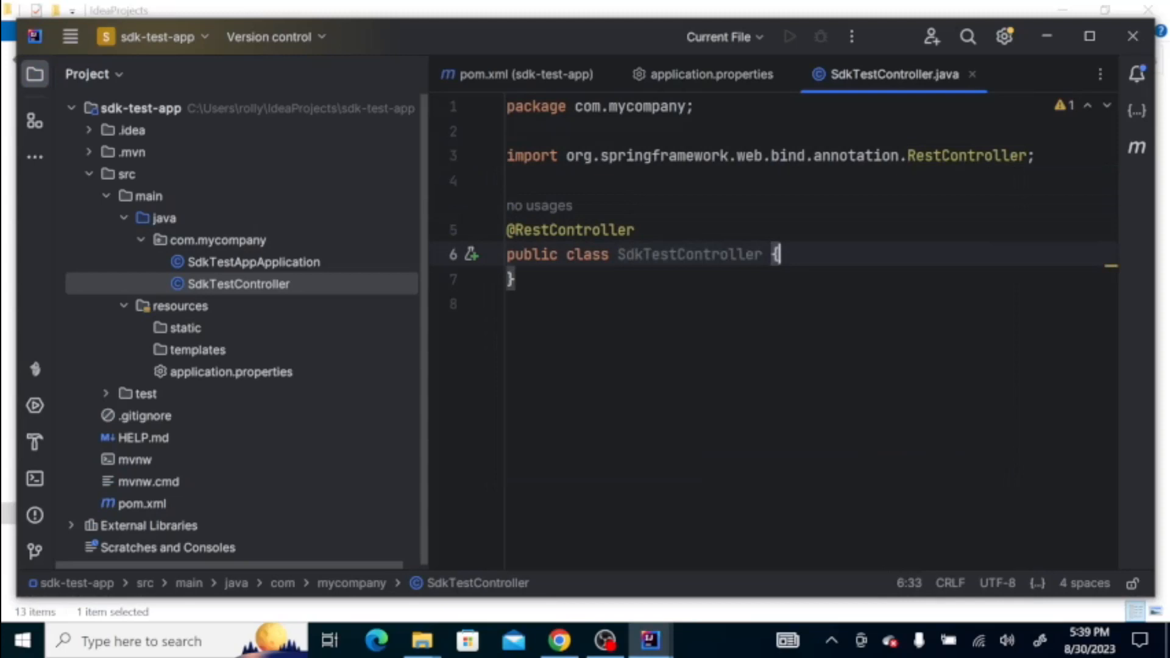
type("@GetMapping(")
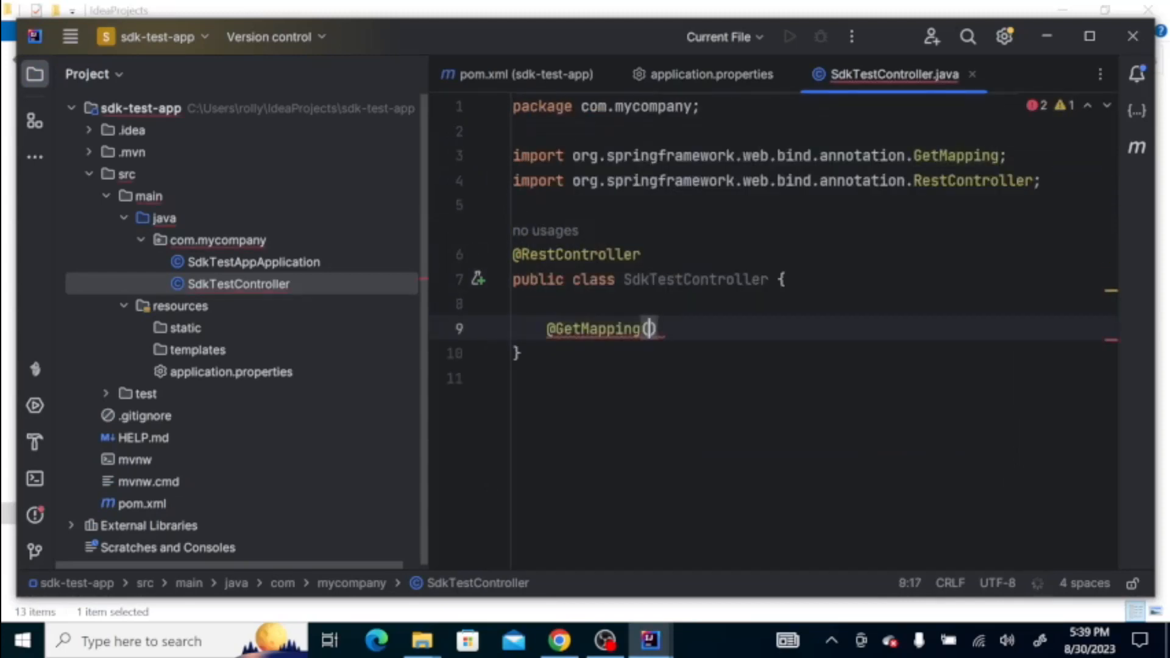
type("\"/posts\"")
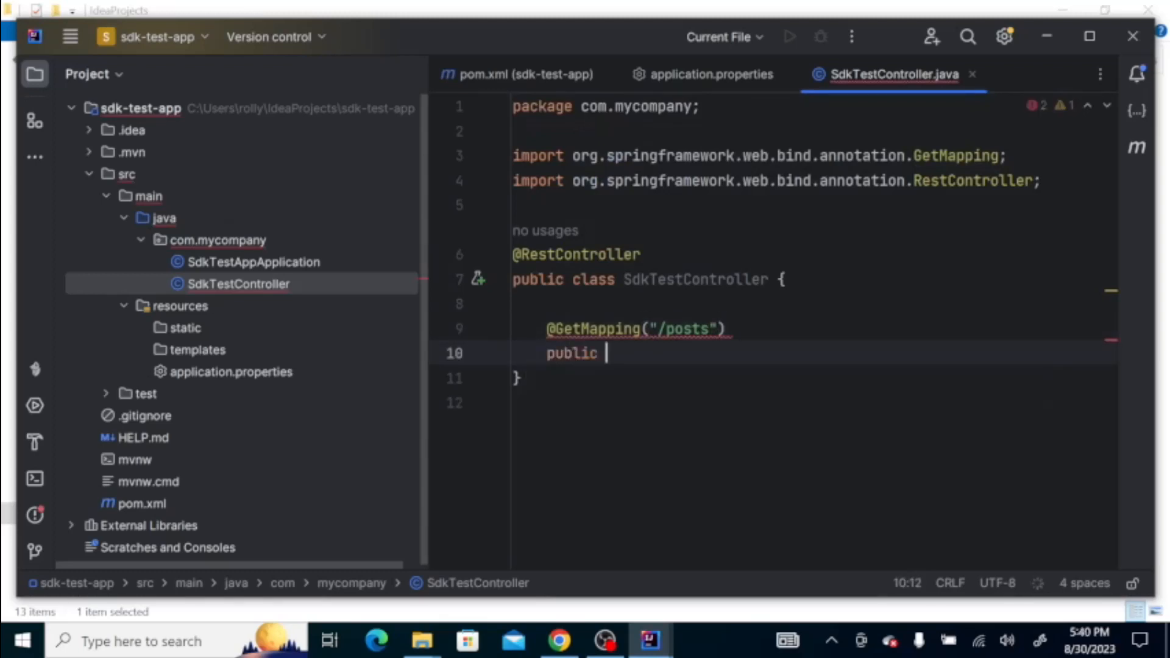
type("String getPosts() {")
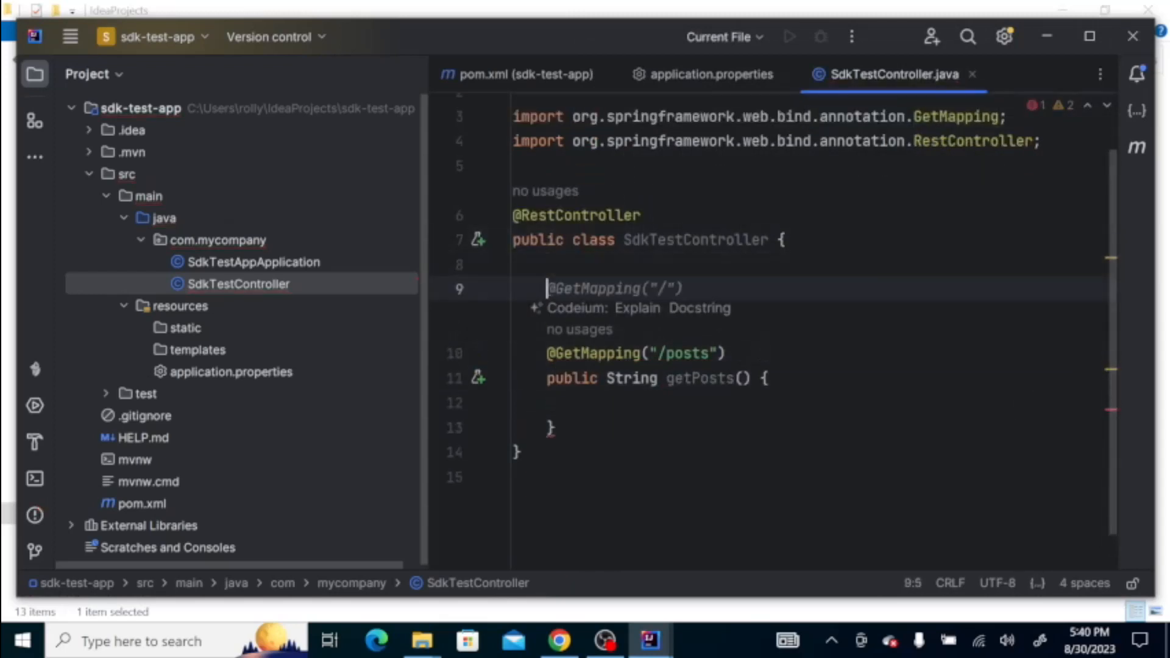
type("@Autowired")
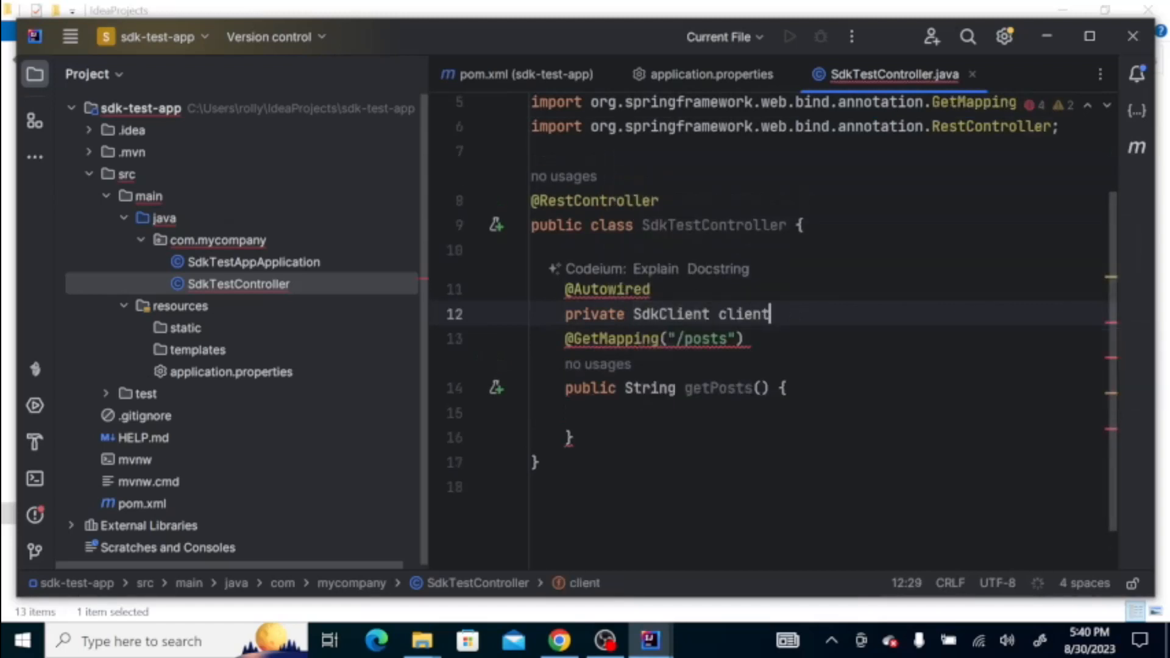
type(";")
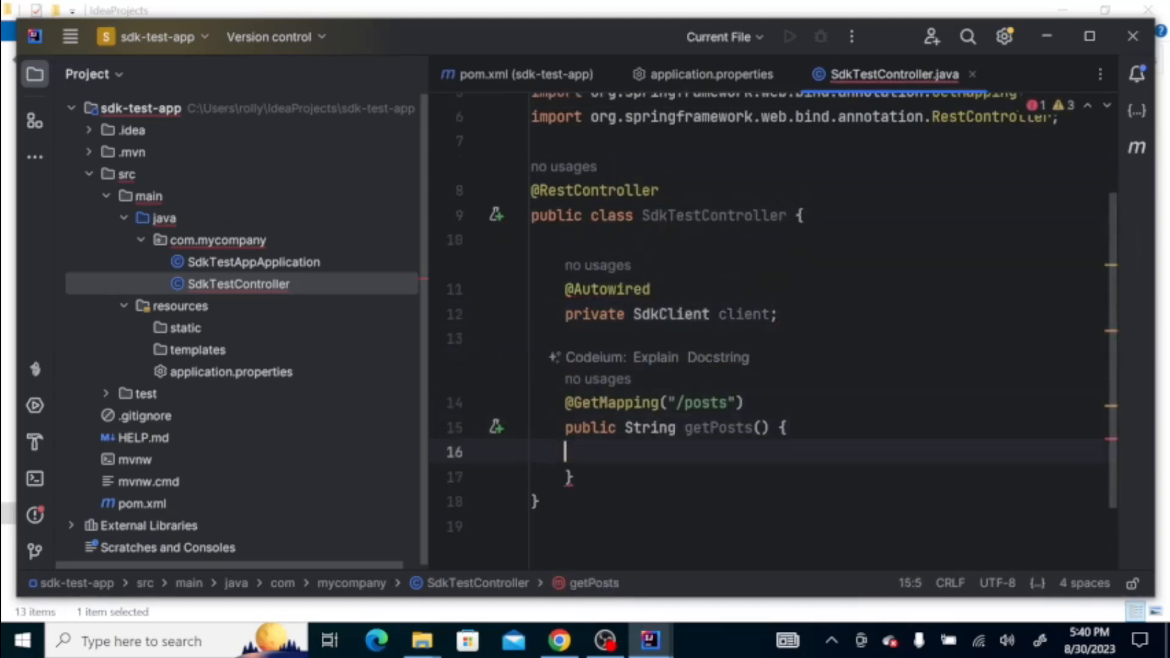
Make getPosts return client.getPosts().
key("Enter")
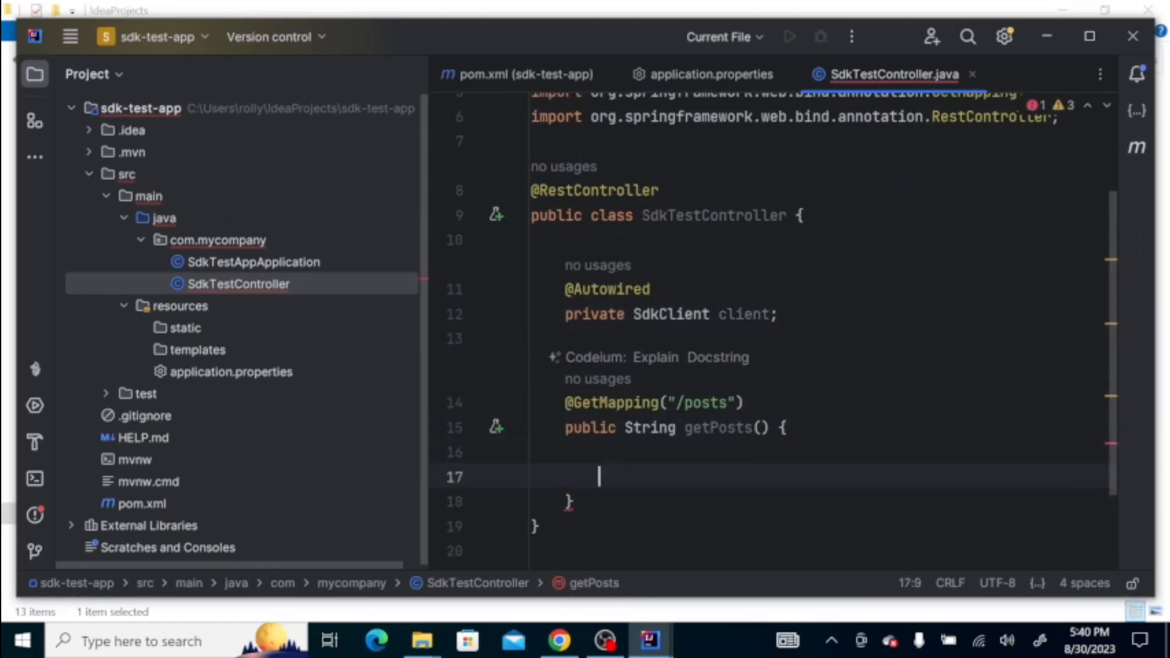
type("return client.getPosts();")
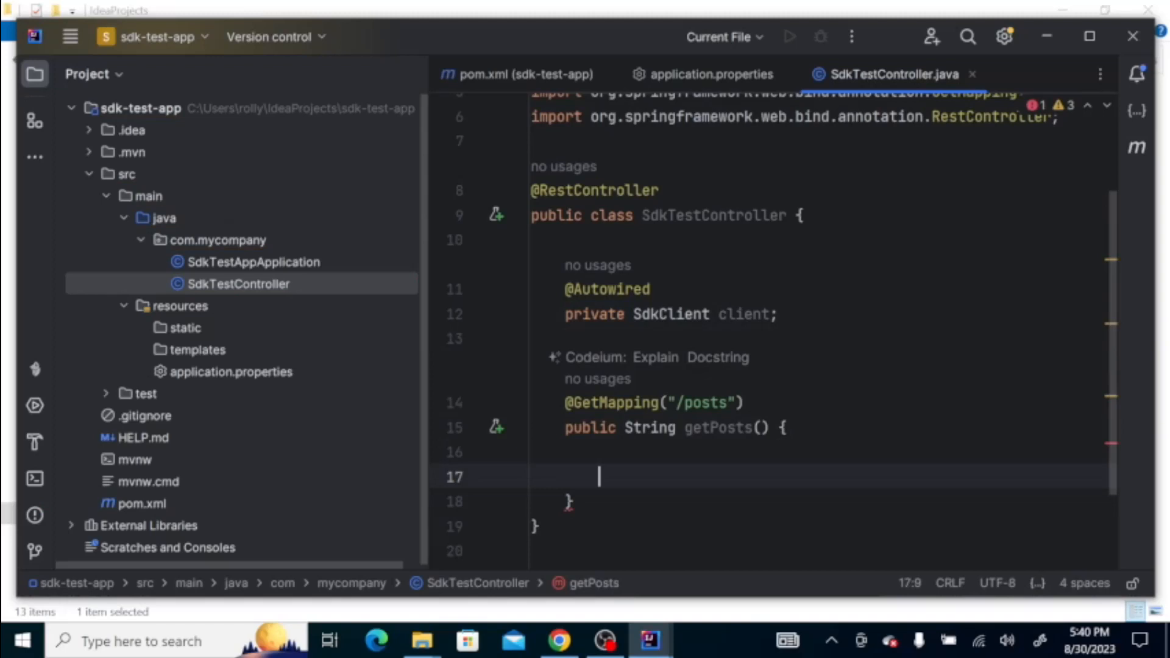
type("return")
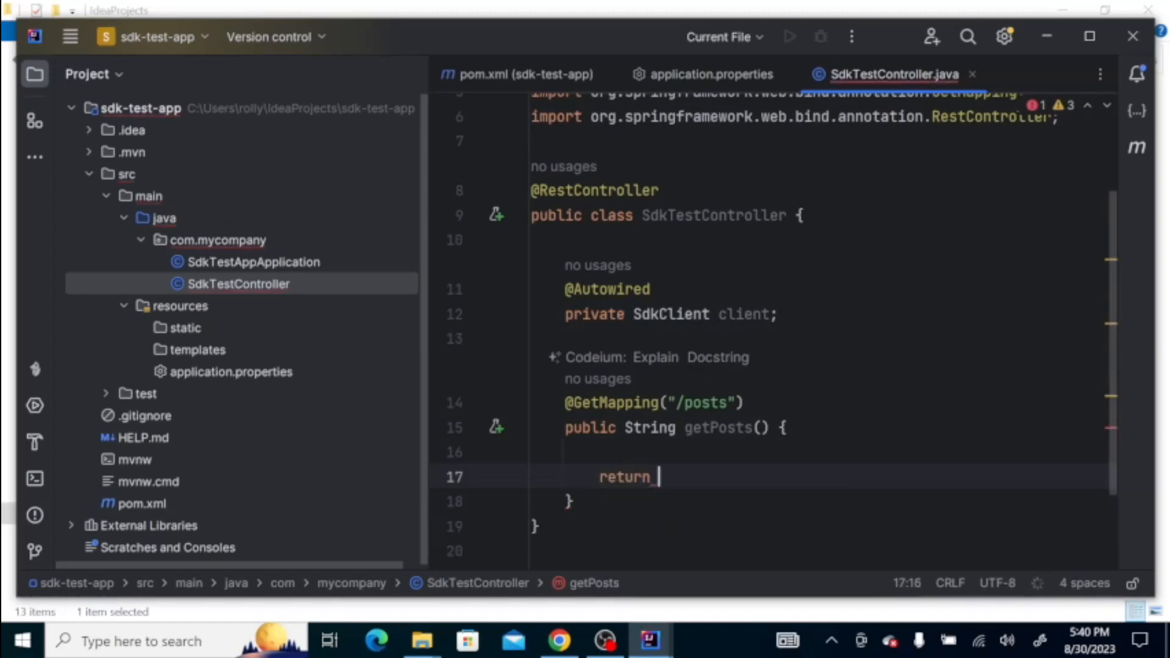
type("client.getPosts();")
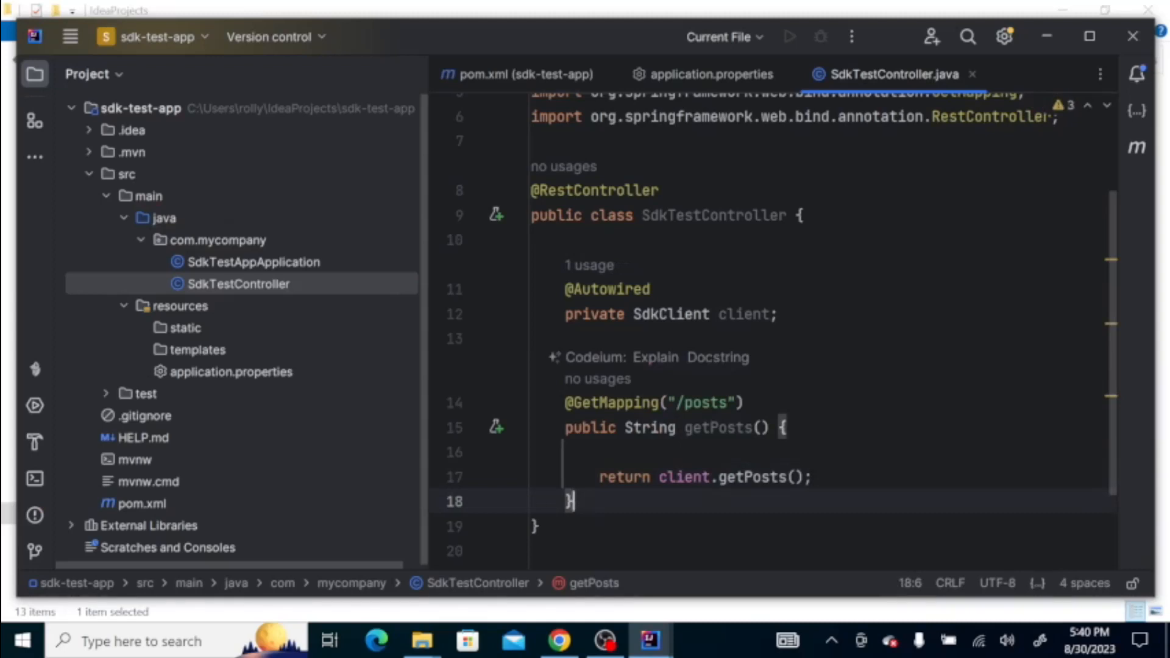
scroll("down", 3)
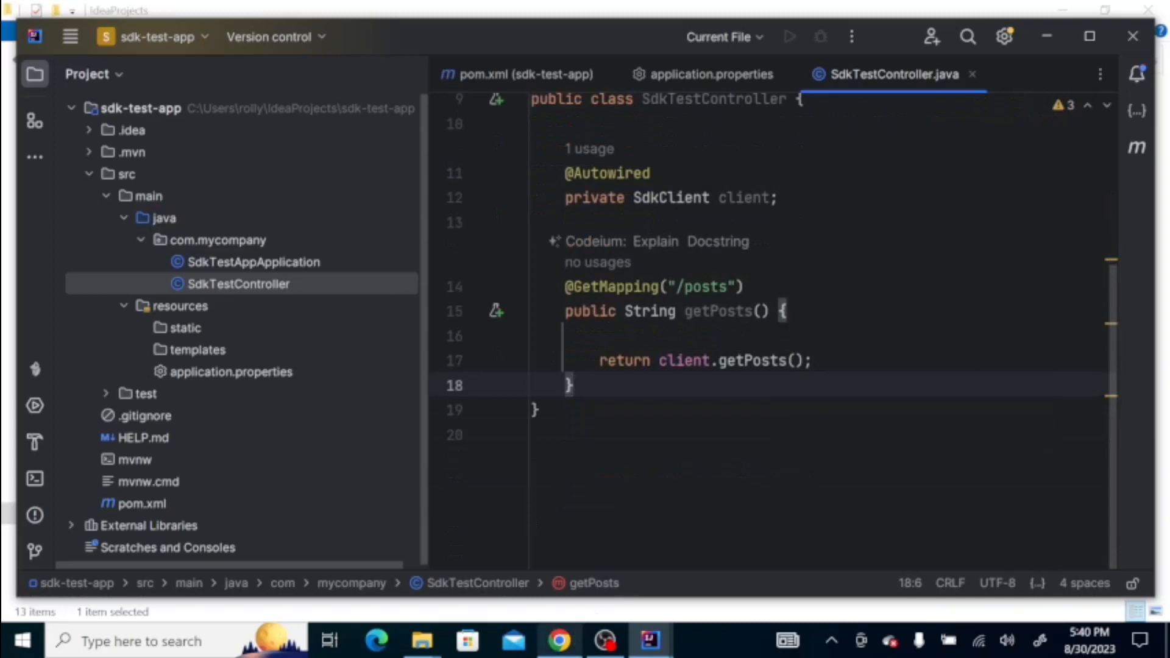
left_click(558, 639)
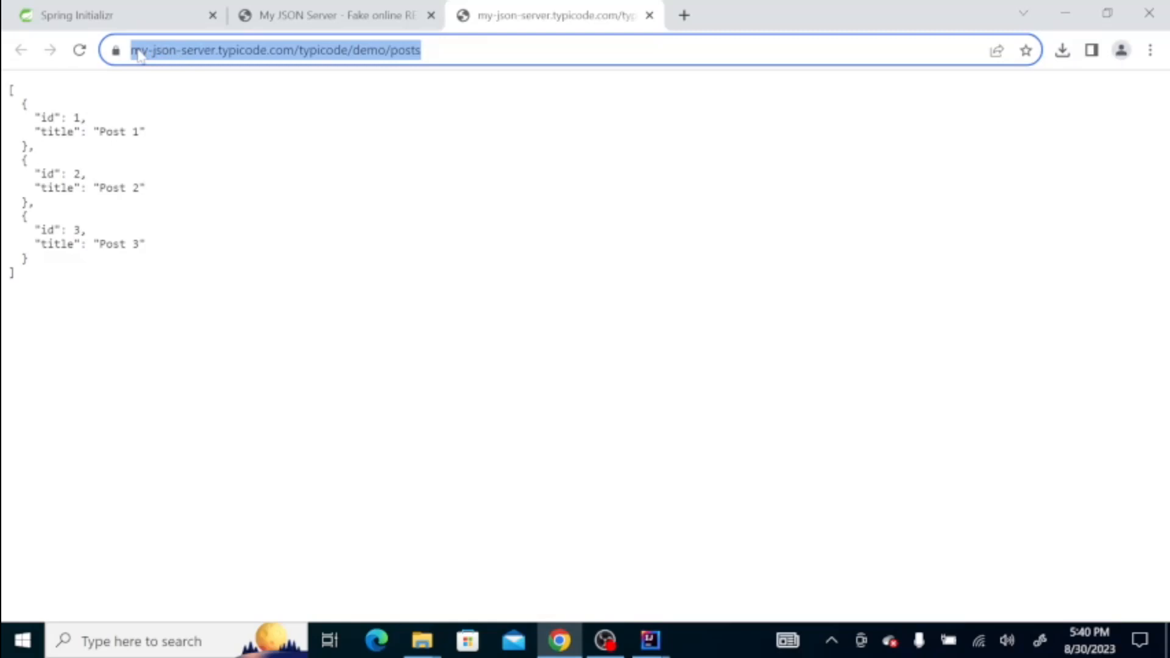
Switch from Chrome's demo posts JSON back to the sdk-client project in IntelliJ.
left_click(648, 640)
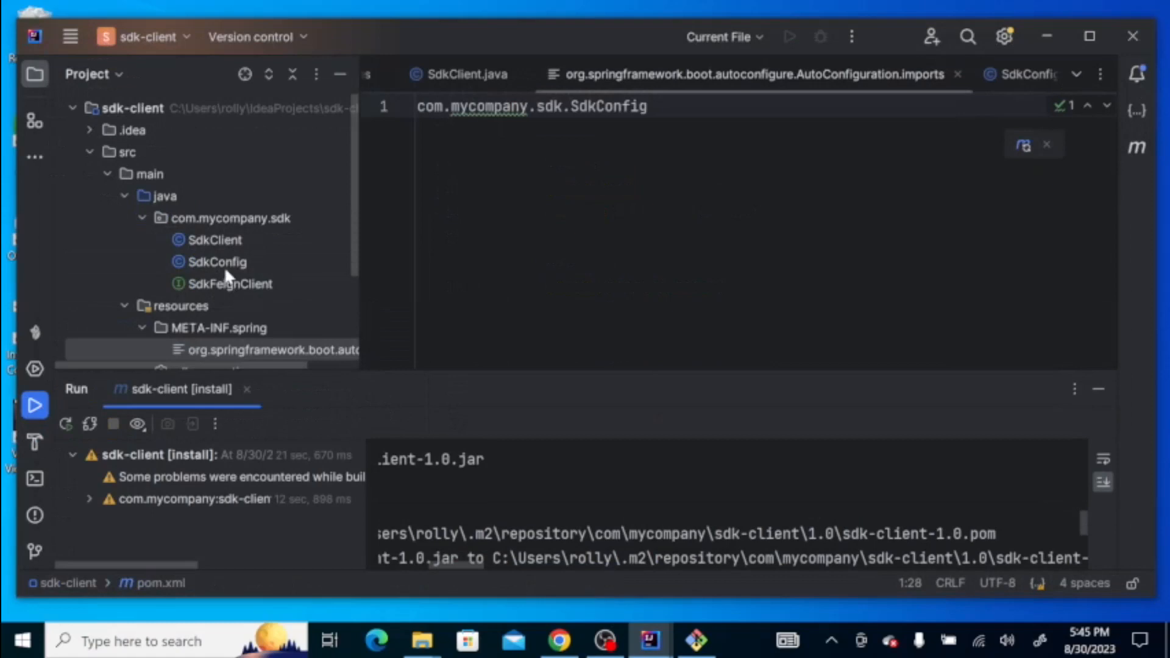
double_click(217, 262)
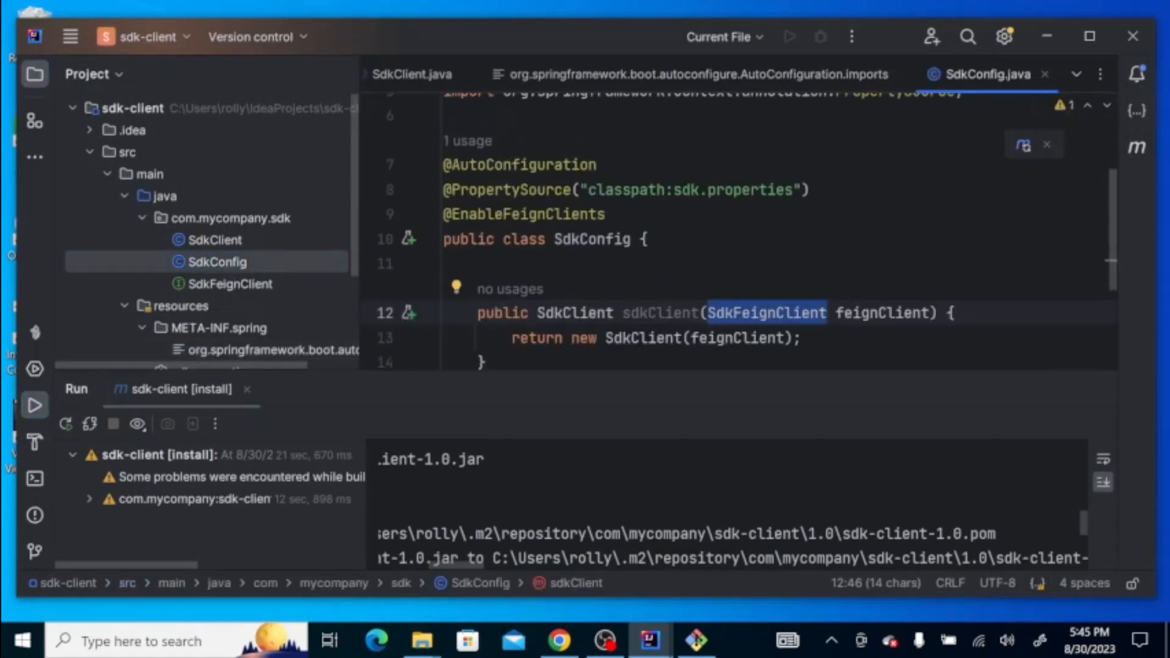
scroll("down", 3)
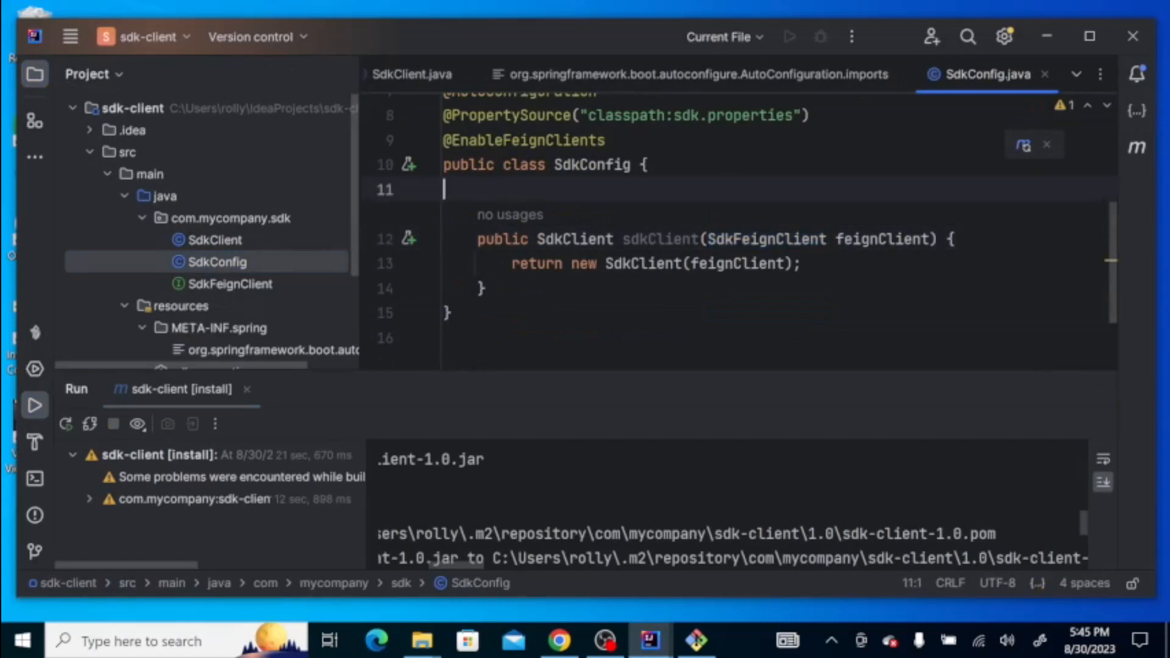
type("@")
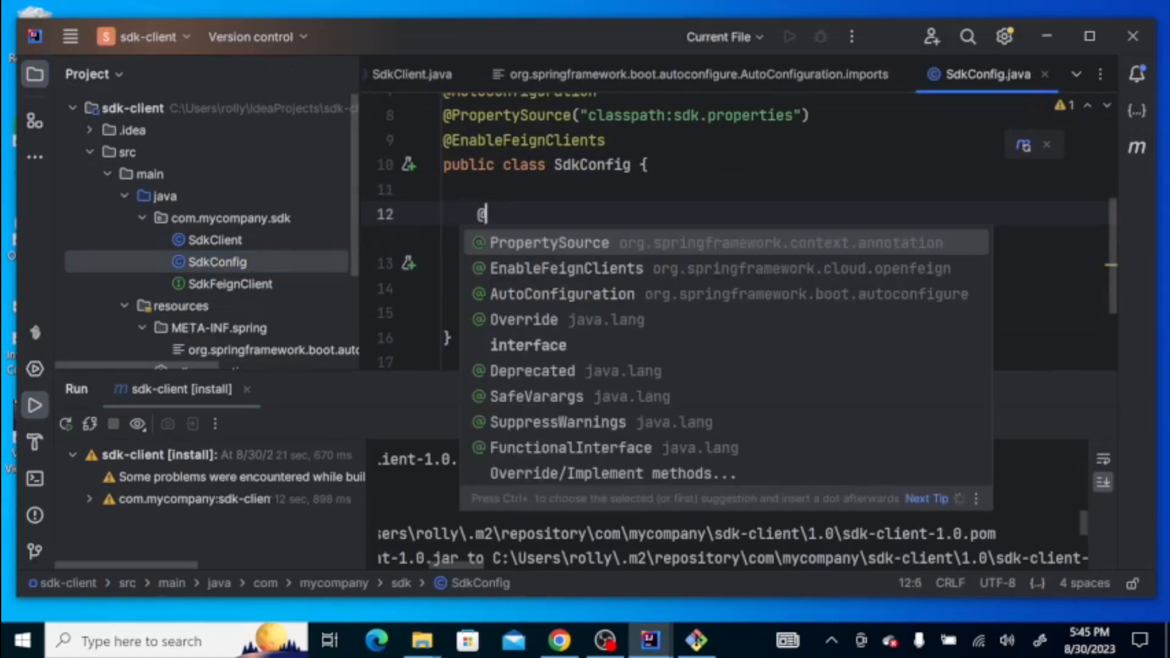
type("@Bean")
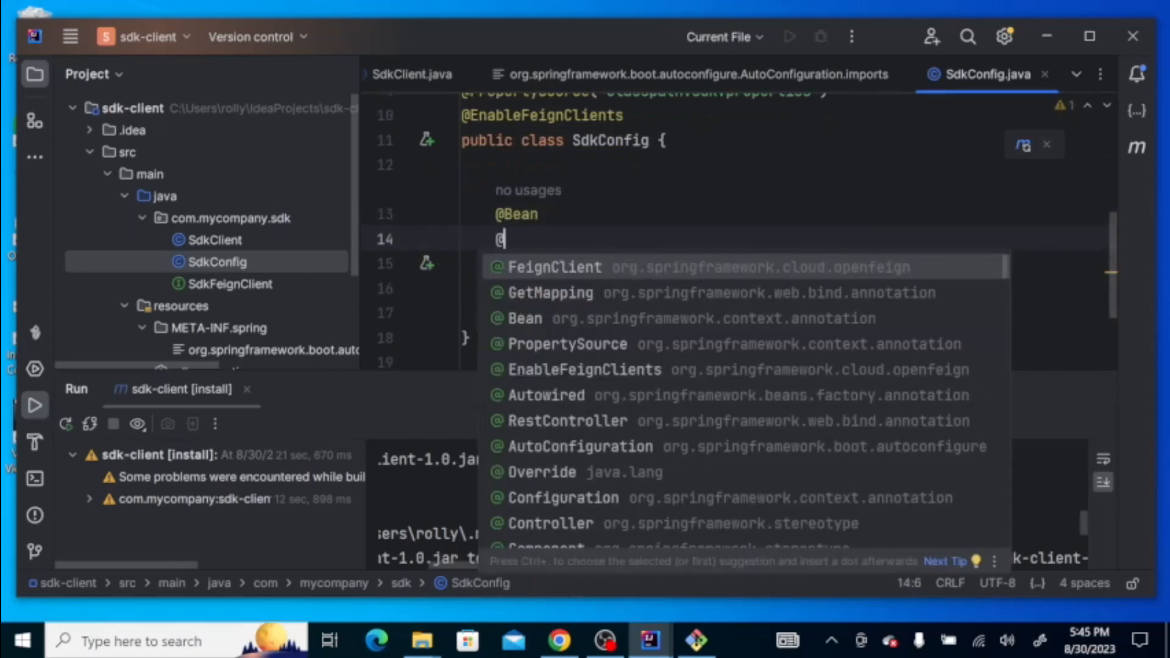
type("Conditioan")
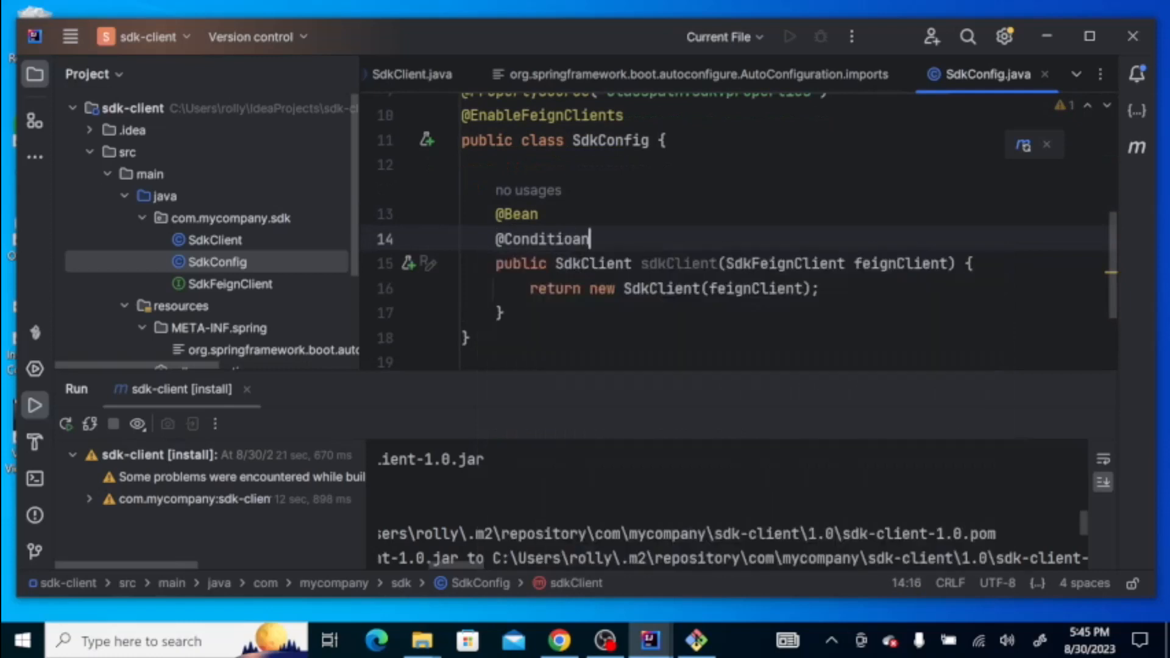
key("BackSpace")
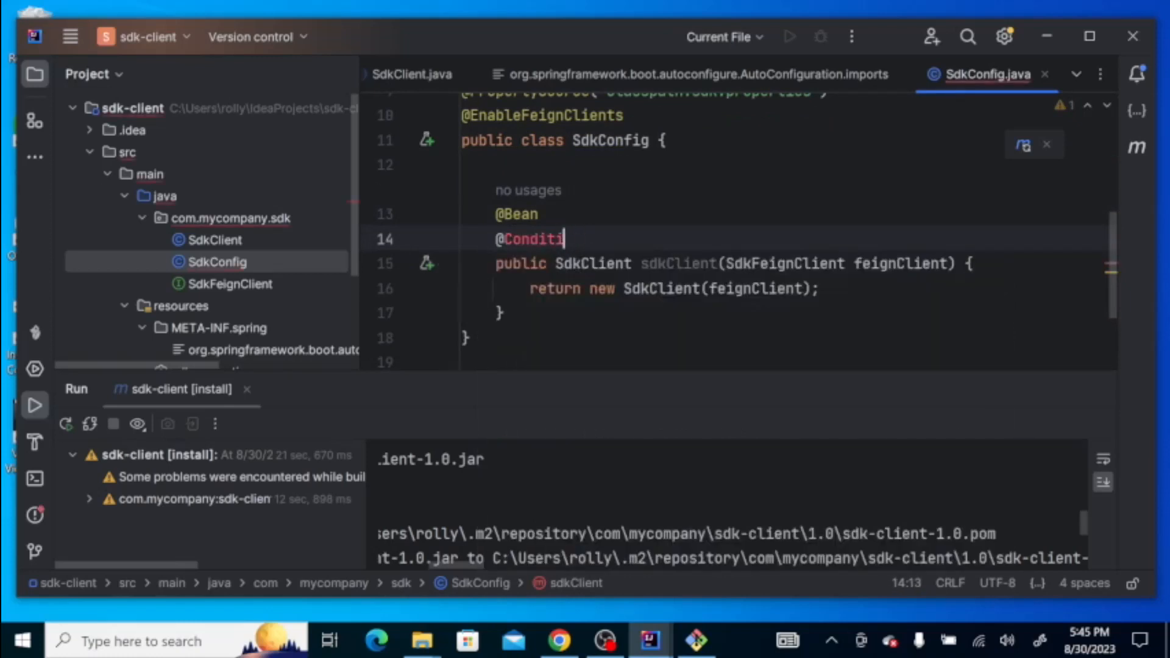
type("onalOnM")
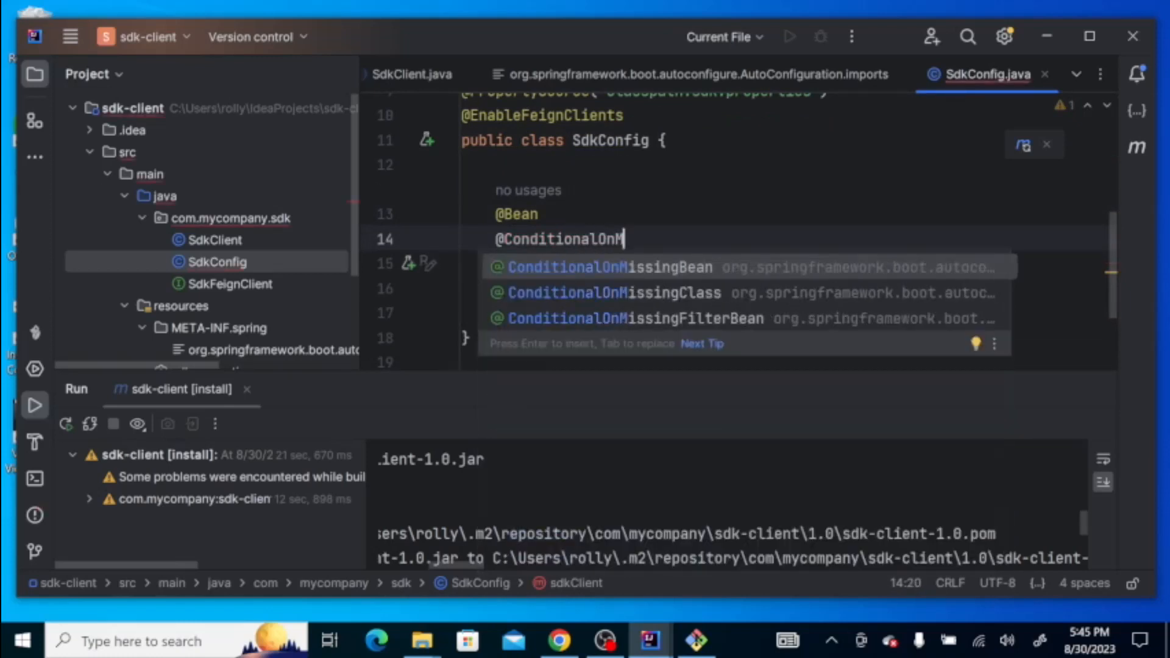
key("Enter")
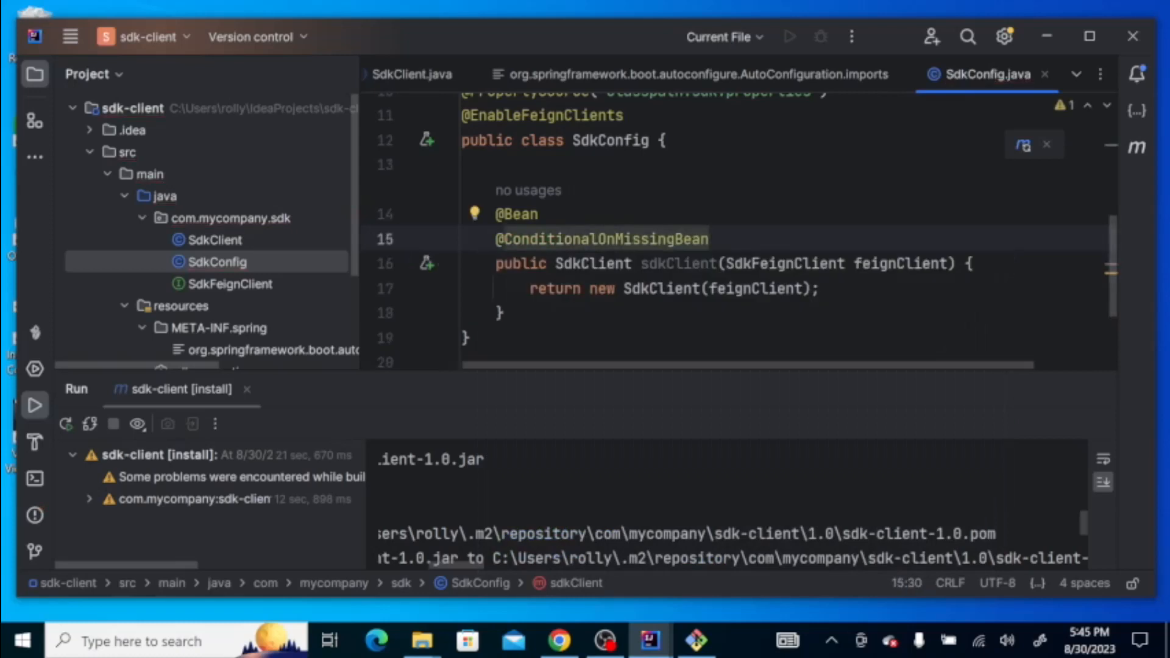
double_click(600, 239)
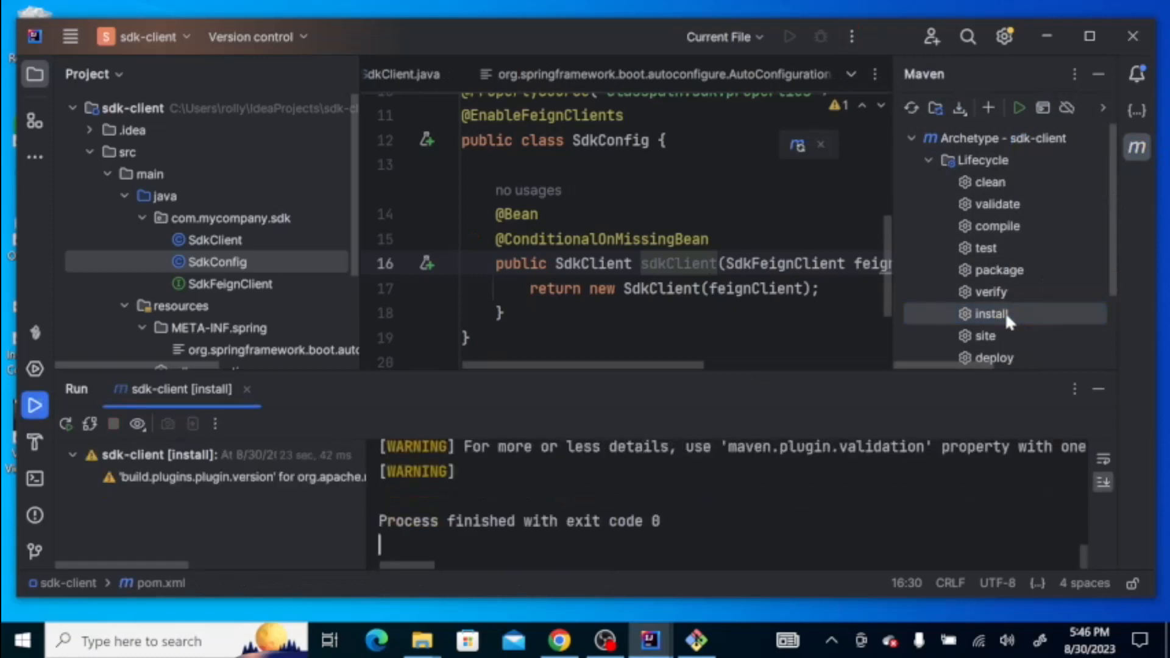
mouse_move(645, 641)
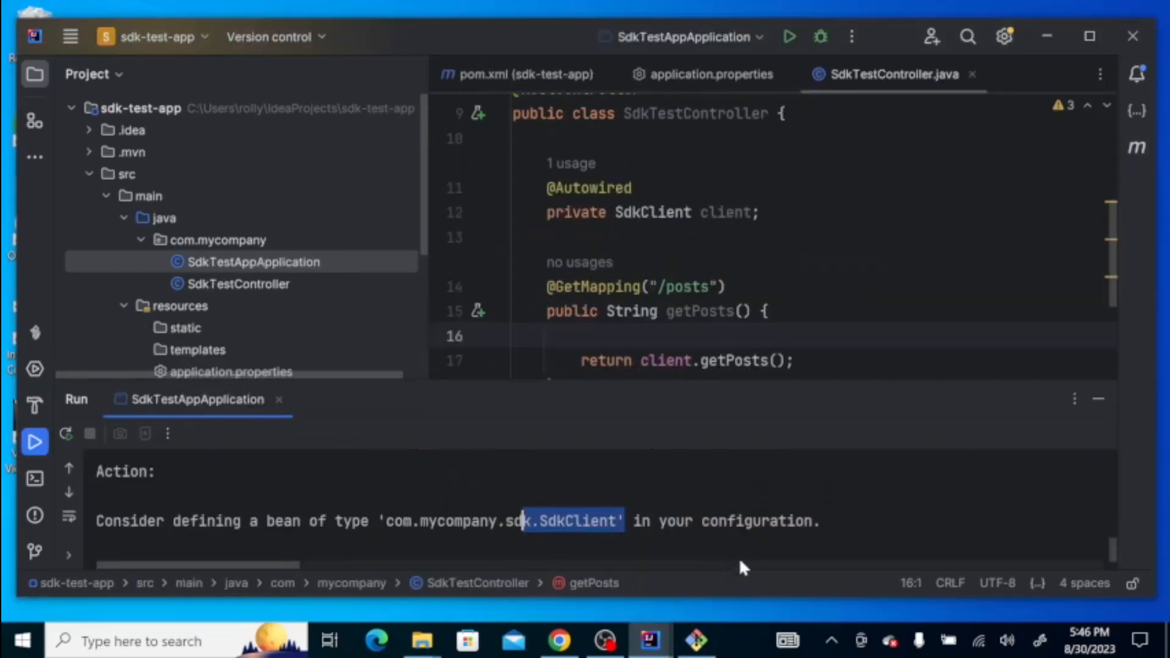
Comment out and restore the sdk-client 1.0 dependency in pom.xml, then reload Maven.
scroll("down", 3)
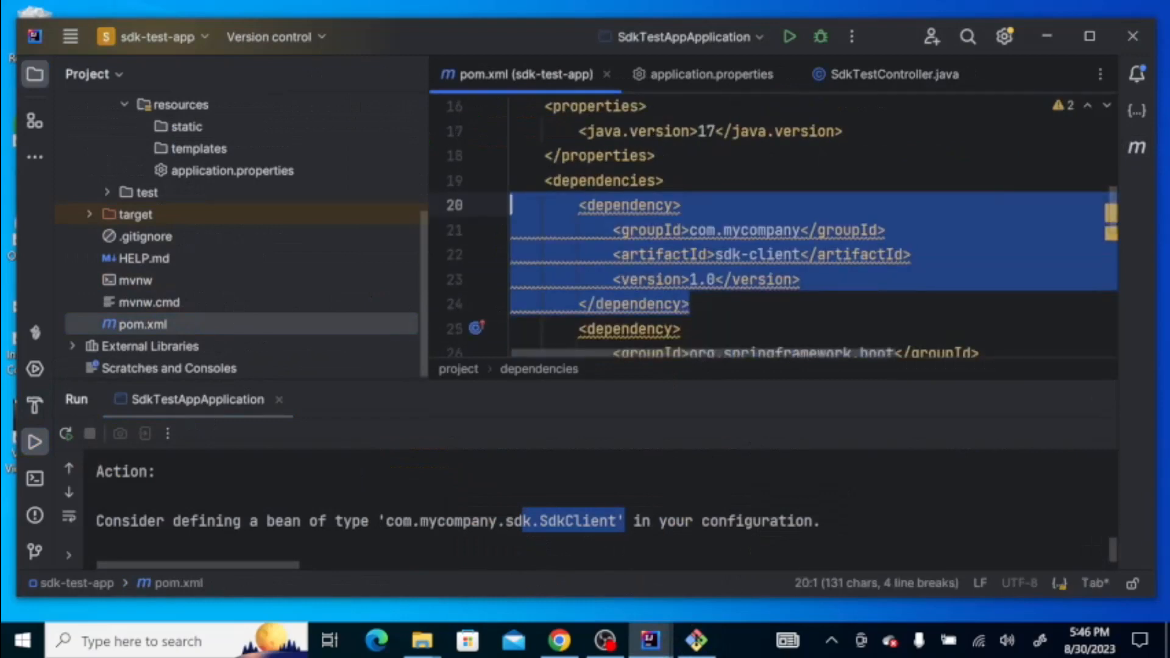
key("Ctrl+/")
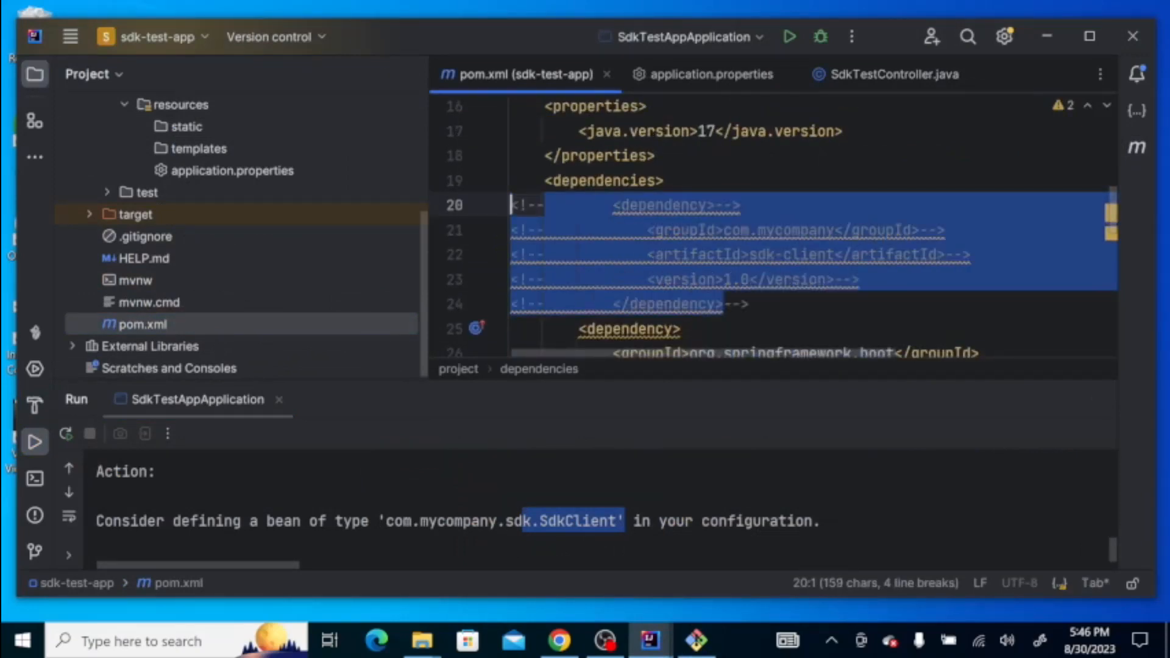
left_click(1136, 144)
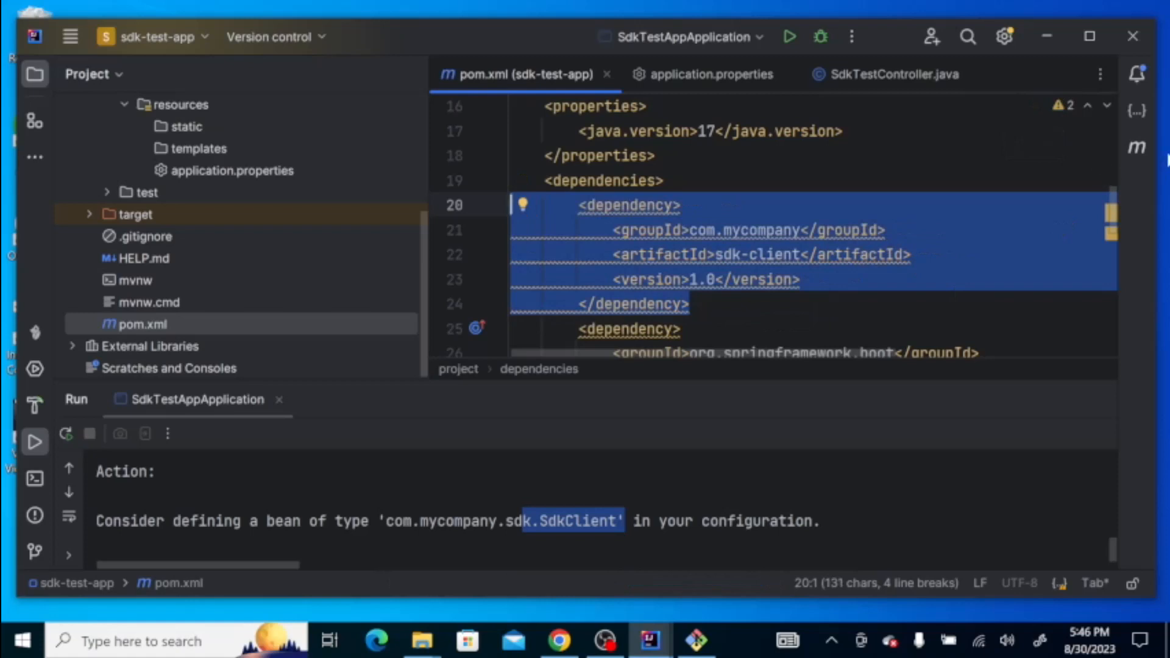
left_click(1137, 148)
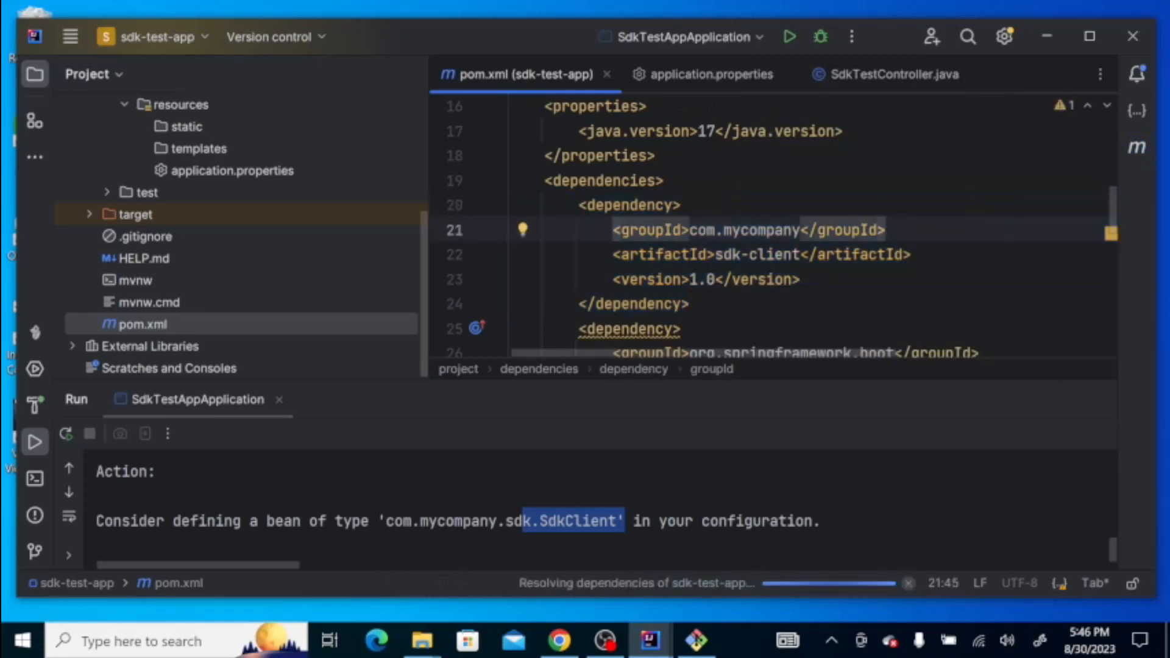
mouse_move(789, 37)
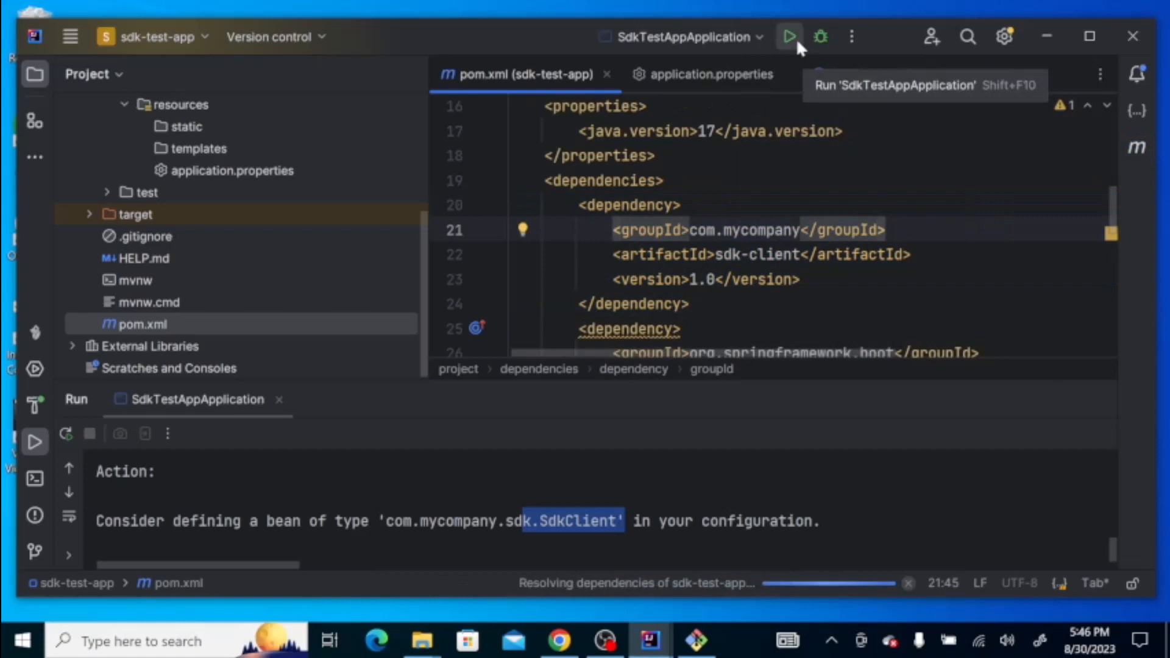
Run SdkTestAppApplication on port 7005 and bring up a Git Bash terminal.
left_click(790, 37)
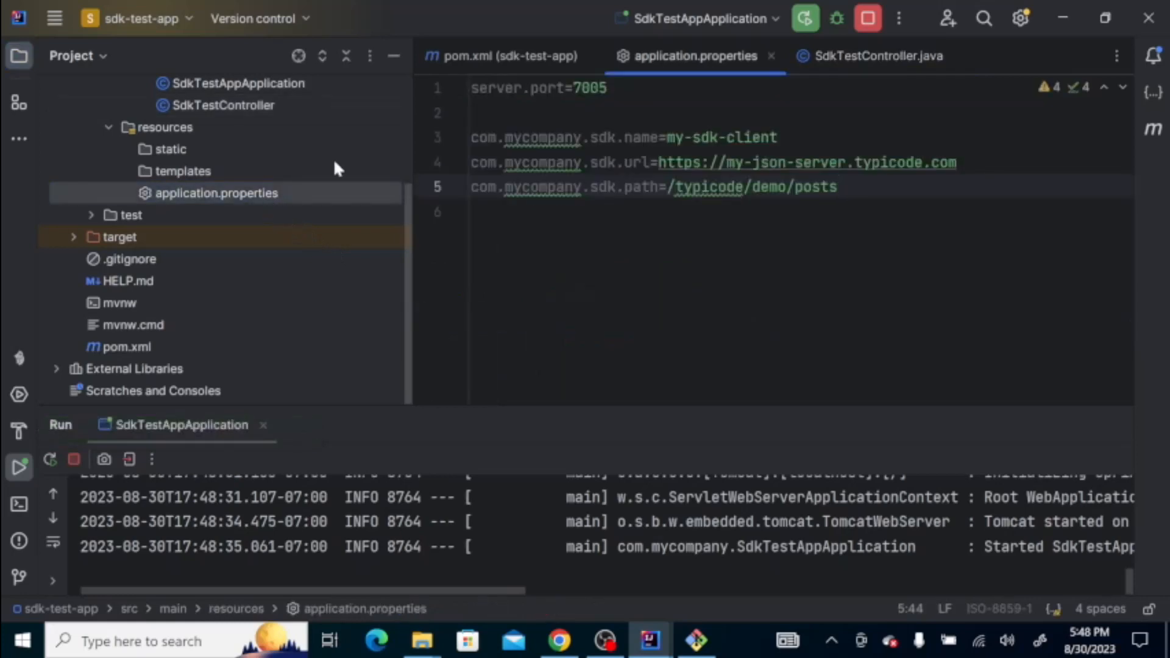
left_click(694, 640)
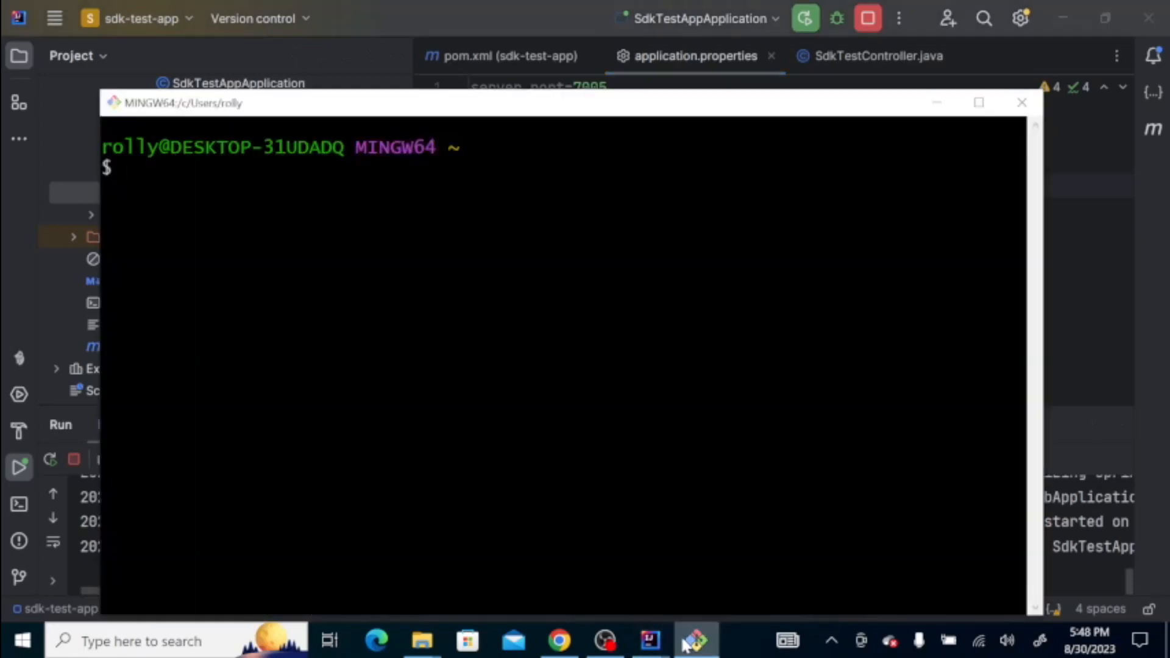
type("curl ht")
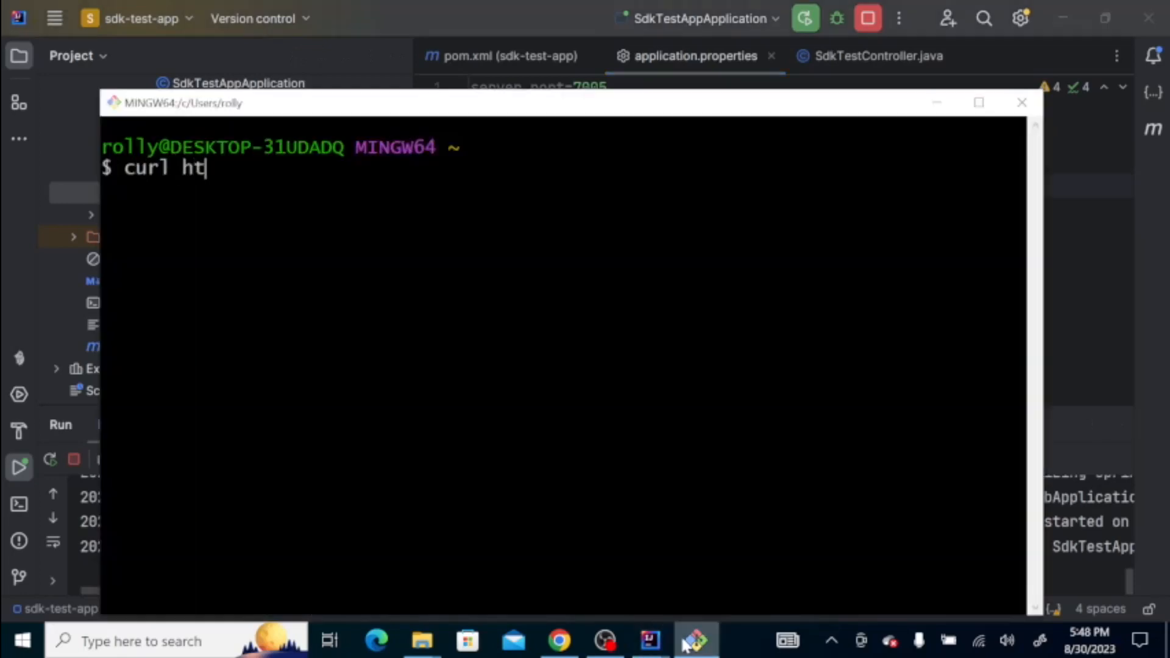
type("tp://localh")
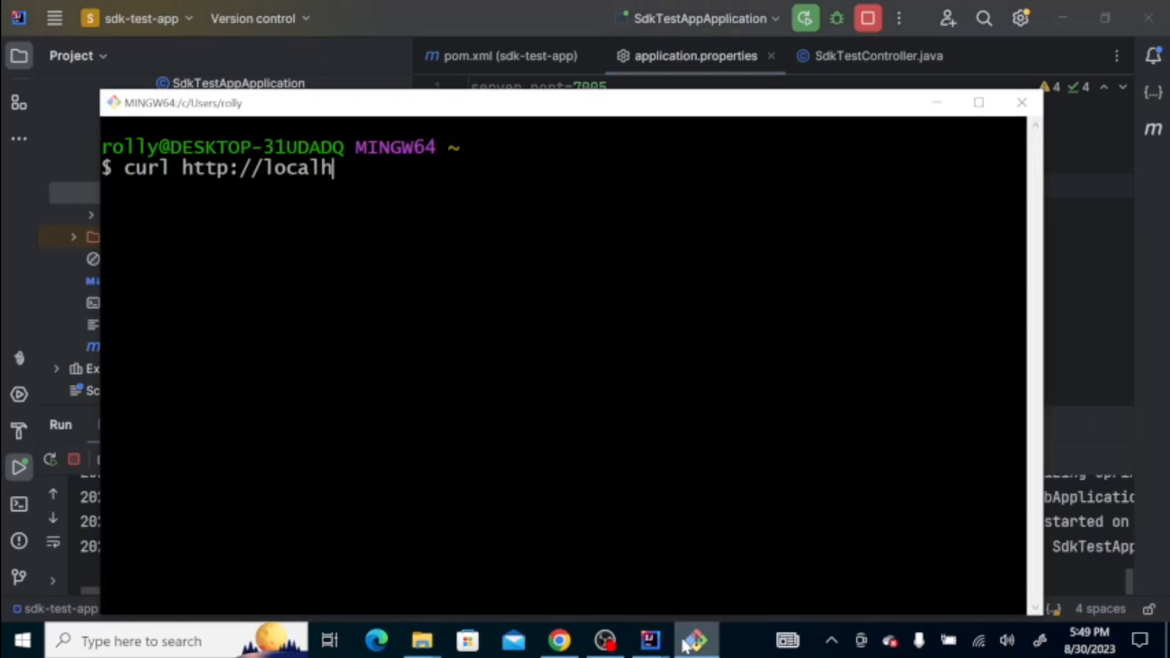
type("ost:7005")
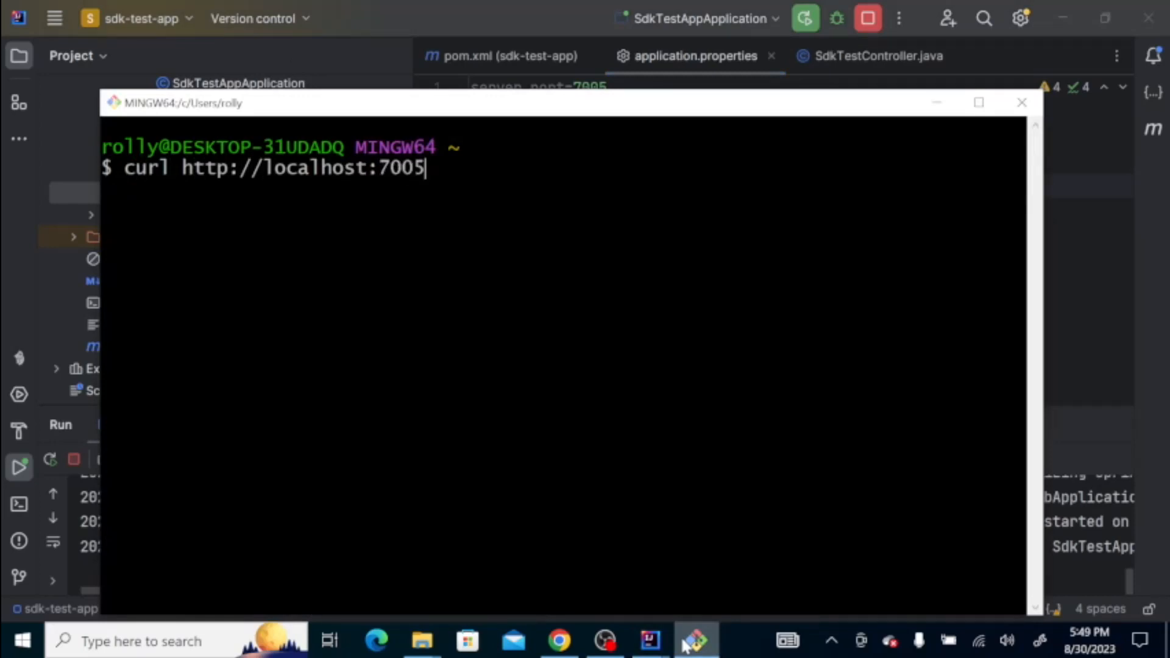
type("/pos")
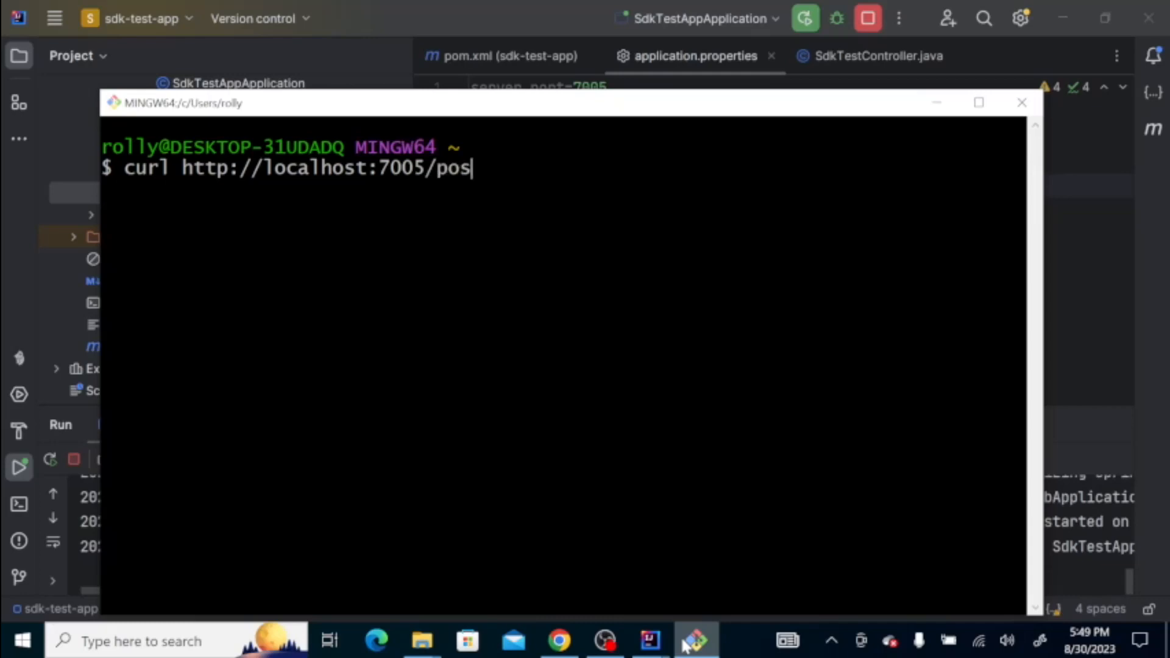
type("ts")
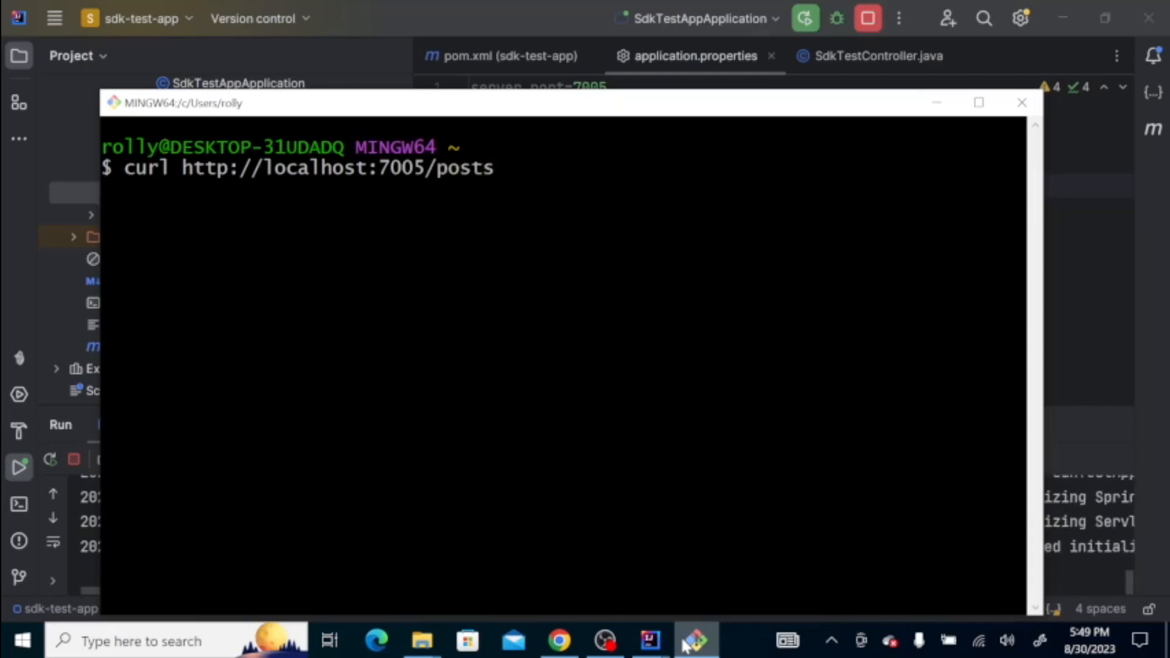
key("Enter")
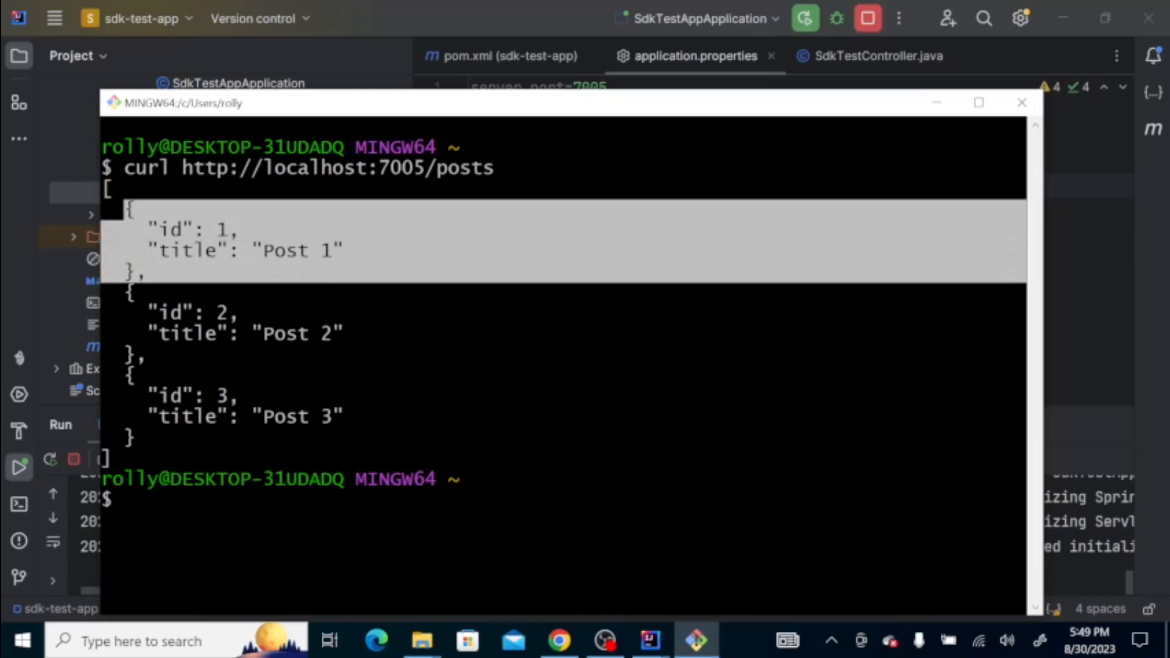
mouse_move(937, 101)
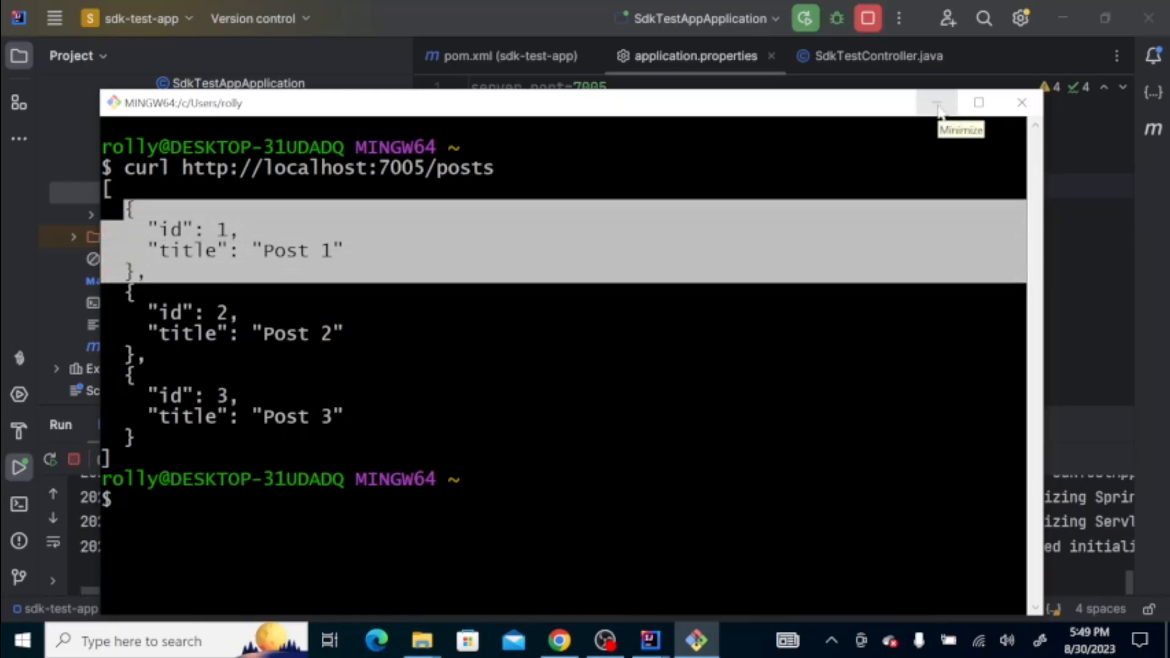